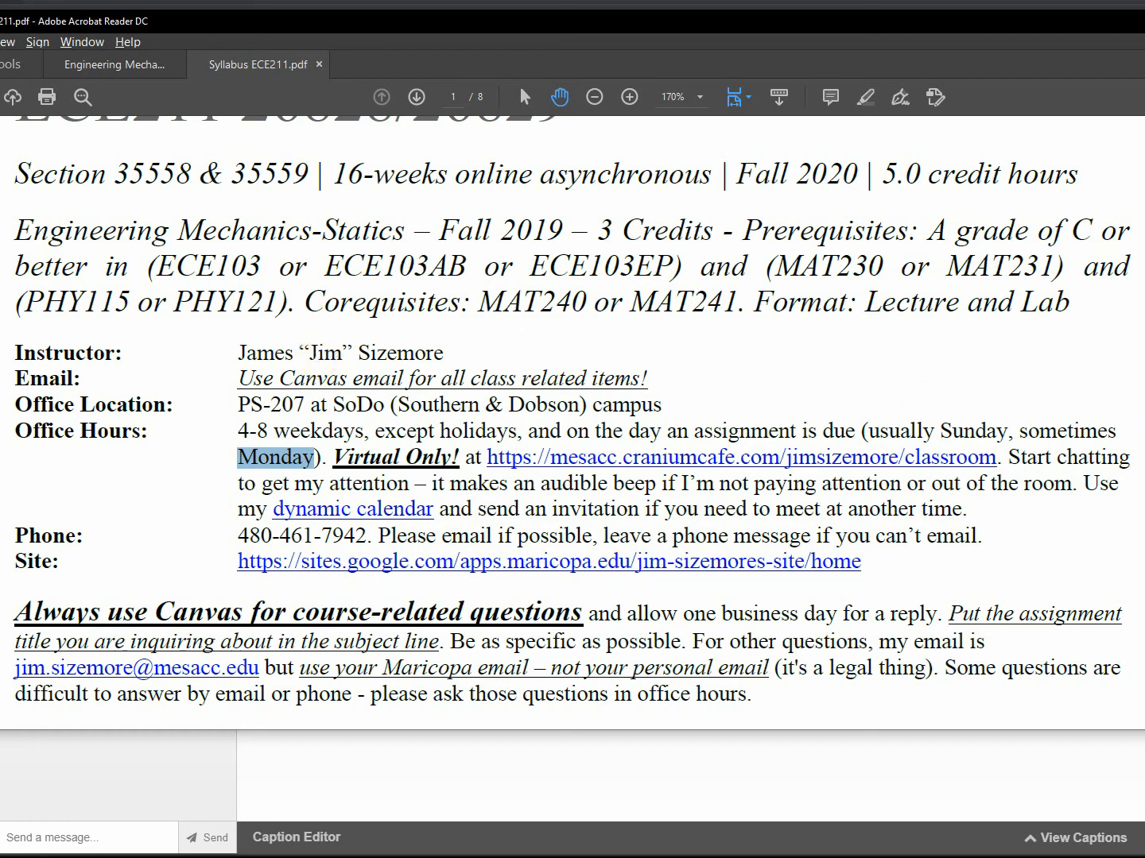
Scroll back to page 1 so the Engineering Mechanics-Statics course header is in view.
scroll("up", 3)
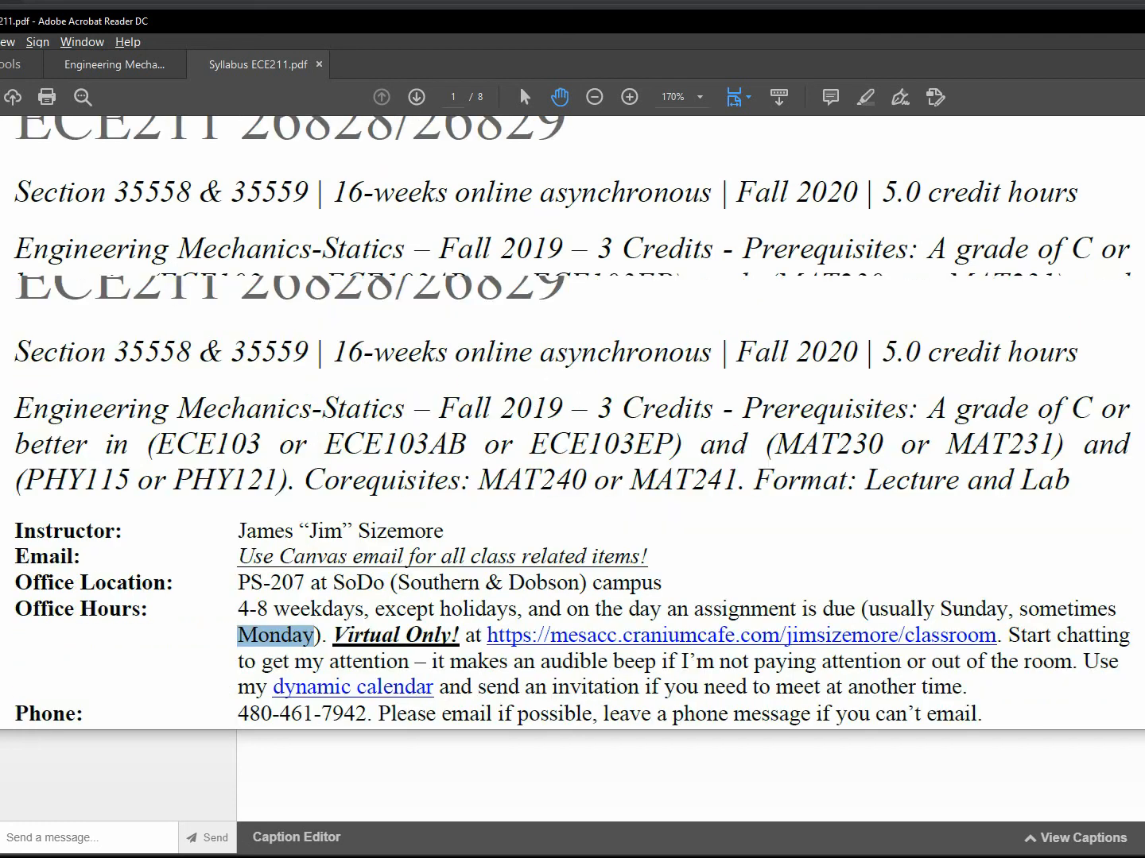
scroll("up", 3)
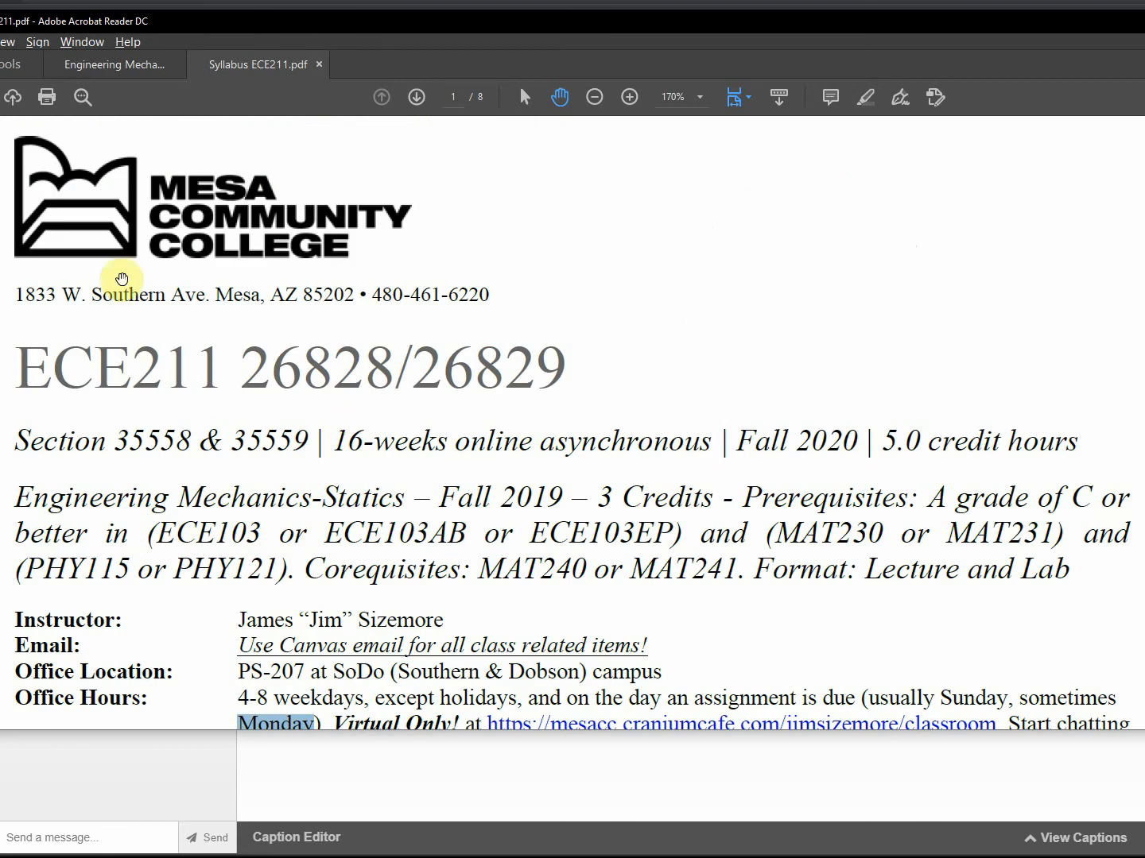
mouse_move(108, 420)
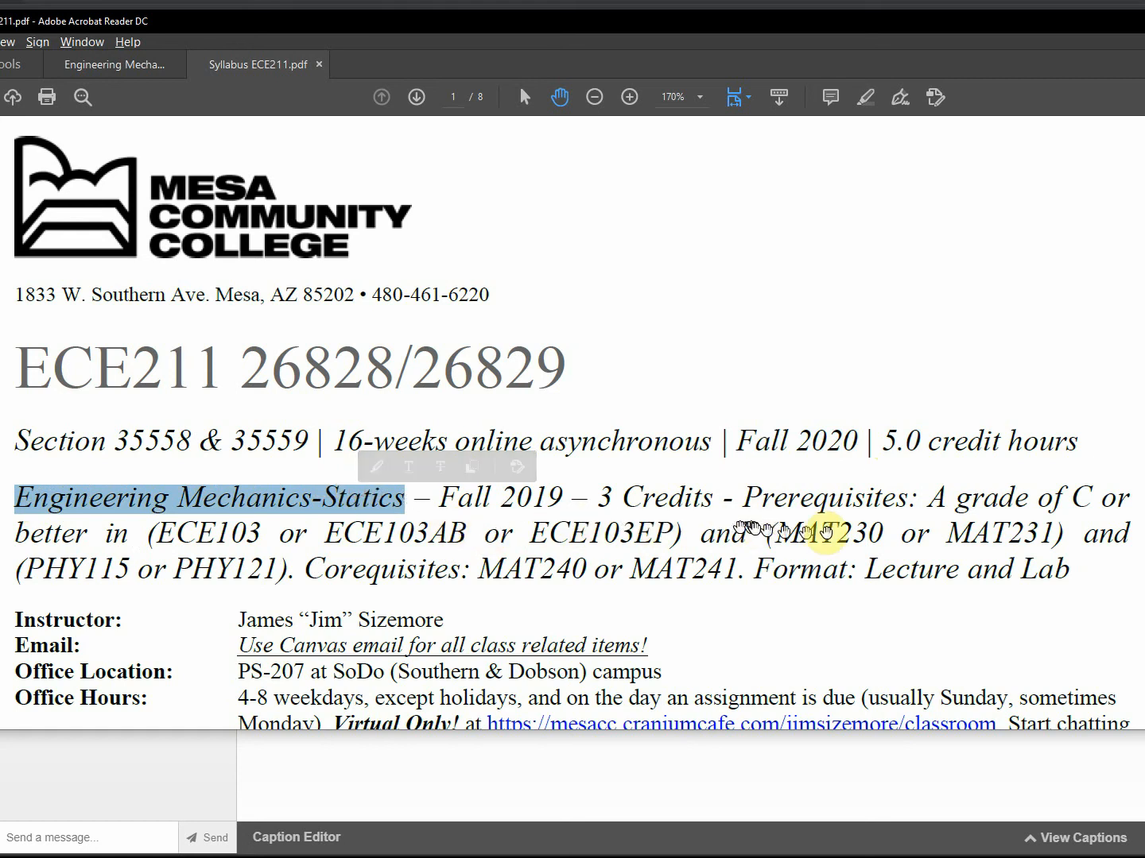
scroll("down", 3)
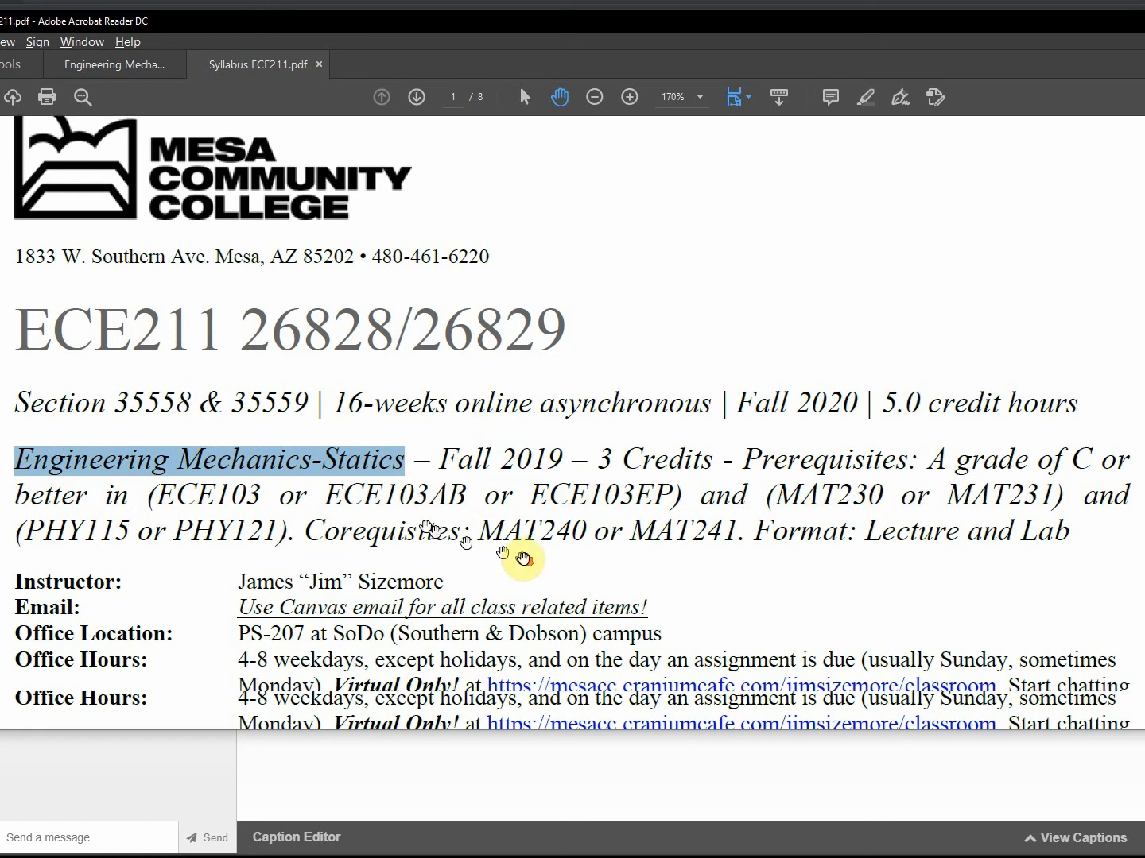
Select the instructor's nickname 'Jim' in the contact details below the header.
scroll("down", 3)
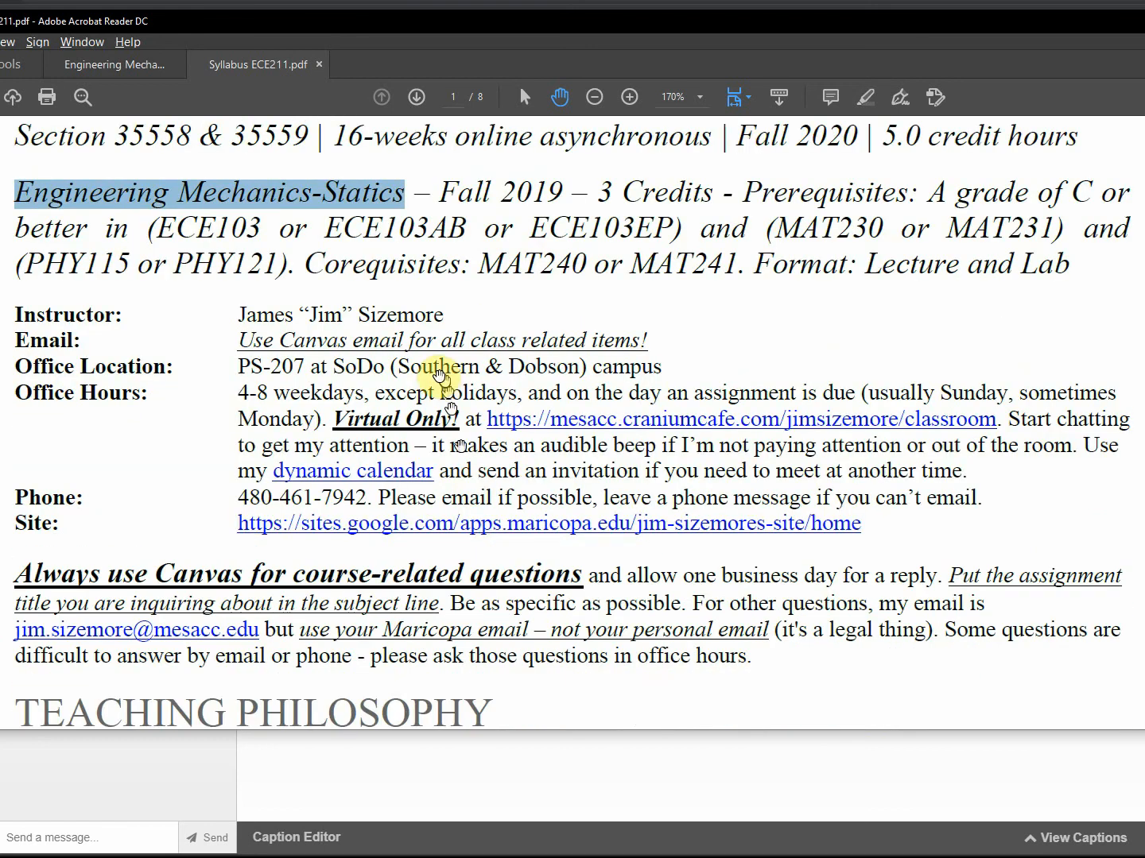
mouse_move(316, 315)
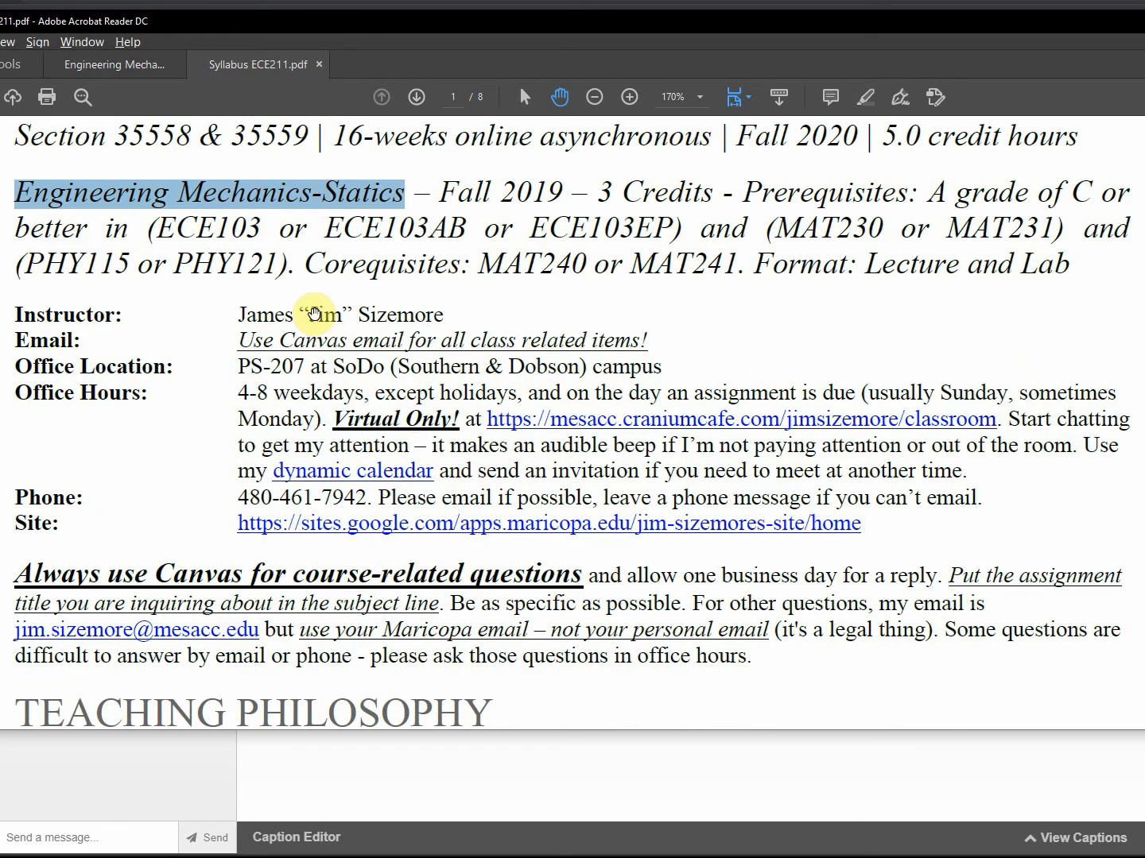
double_click(326, 315)
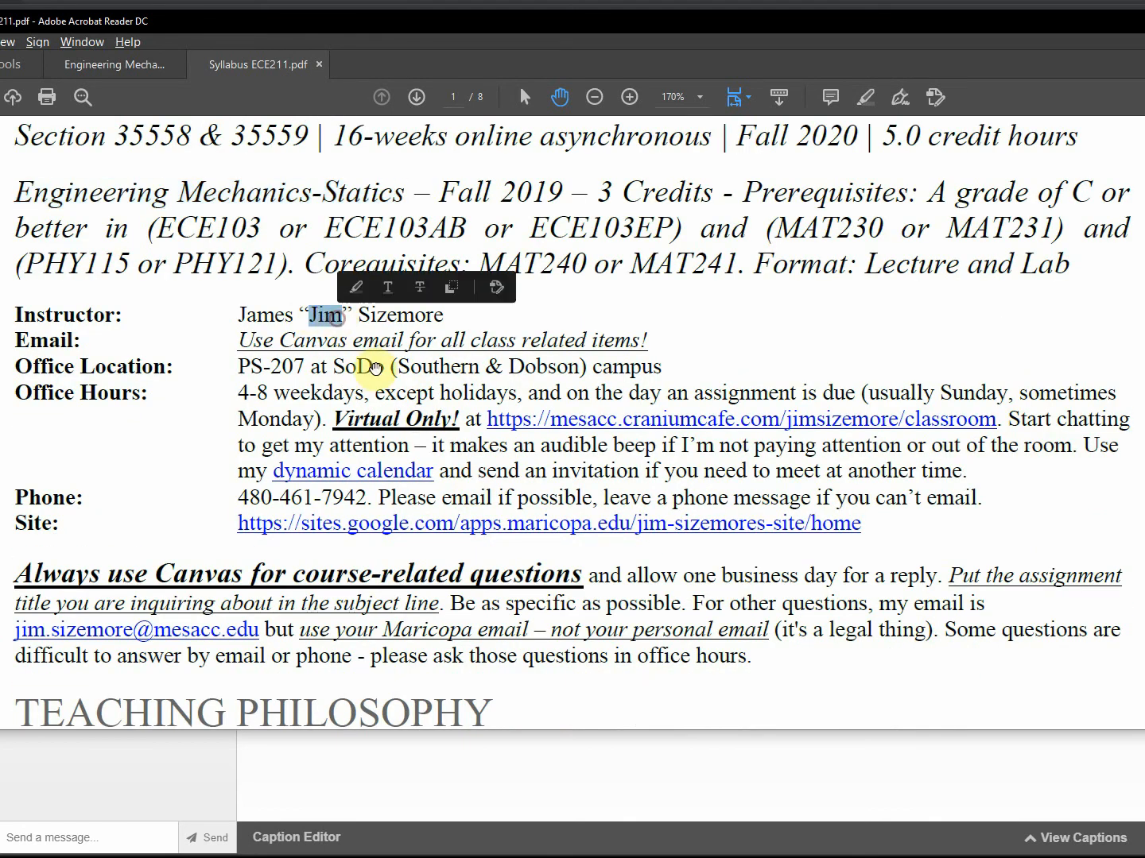
mouse_move(247, 333)
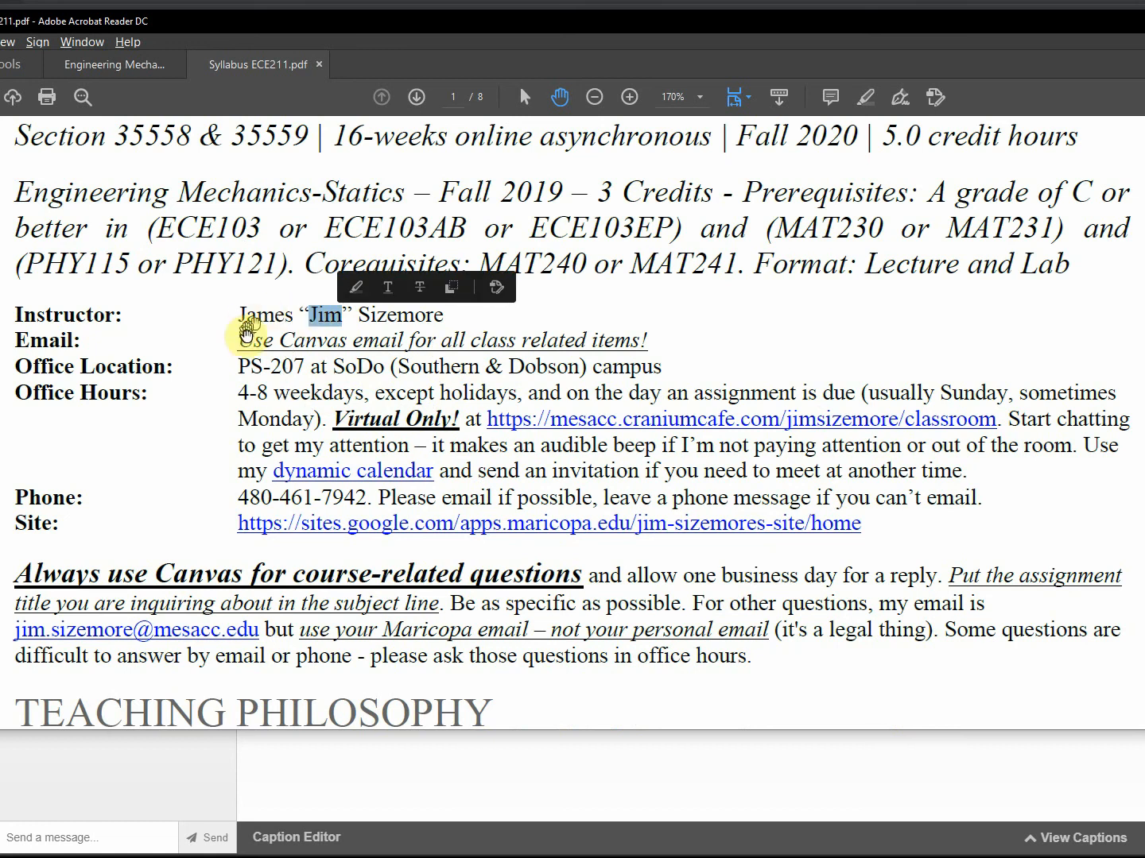
mouse_move(246, 340)
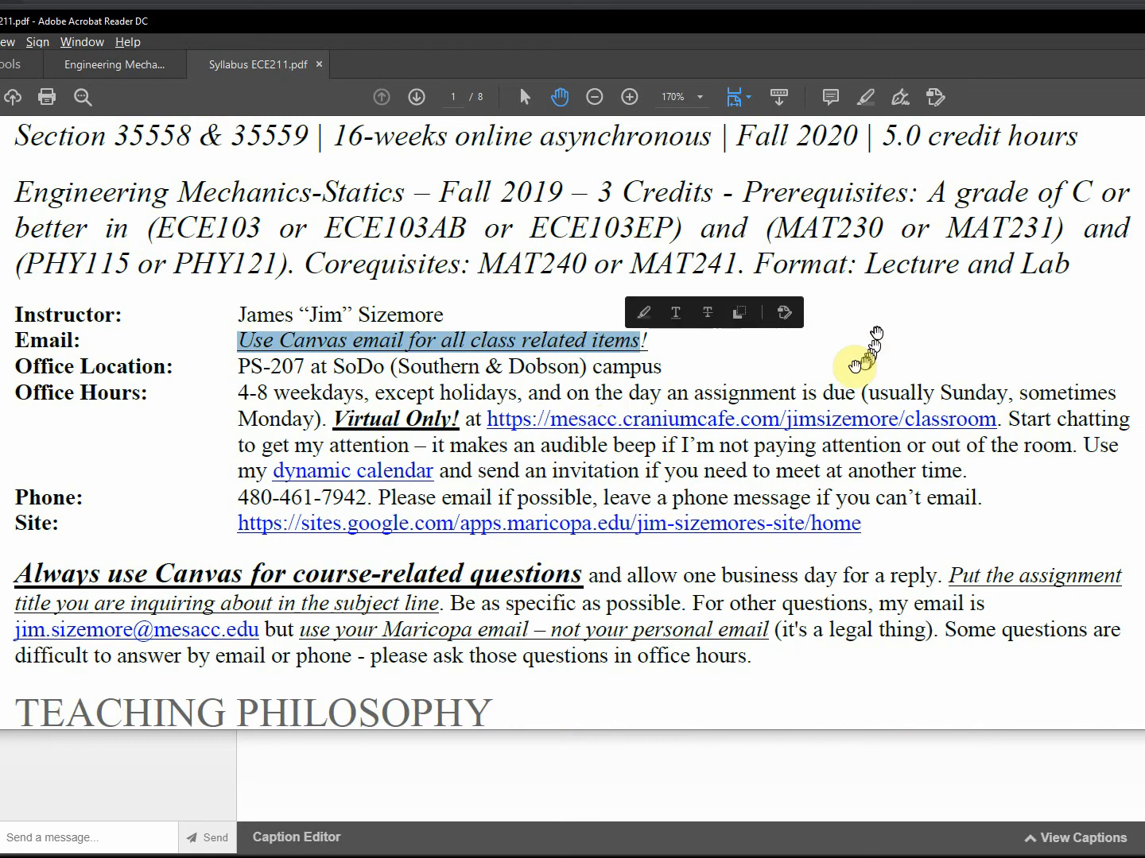
mouse_move(699, 396)
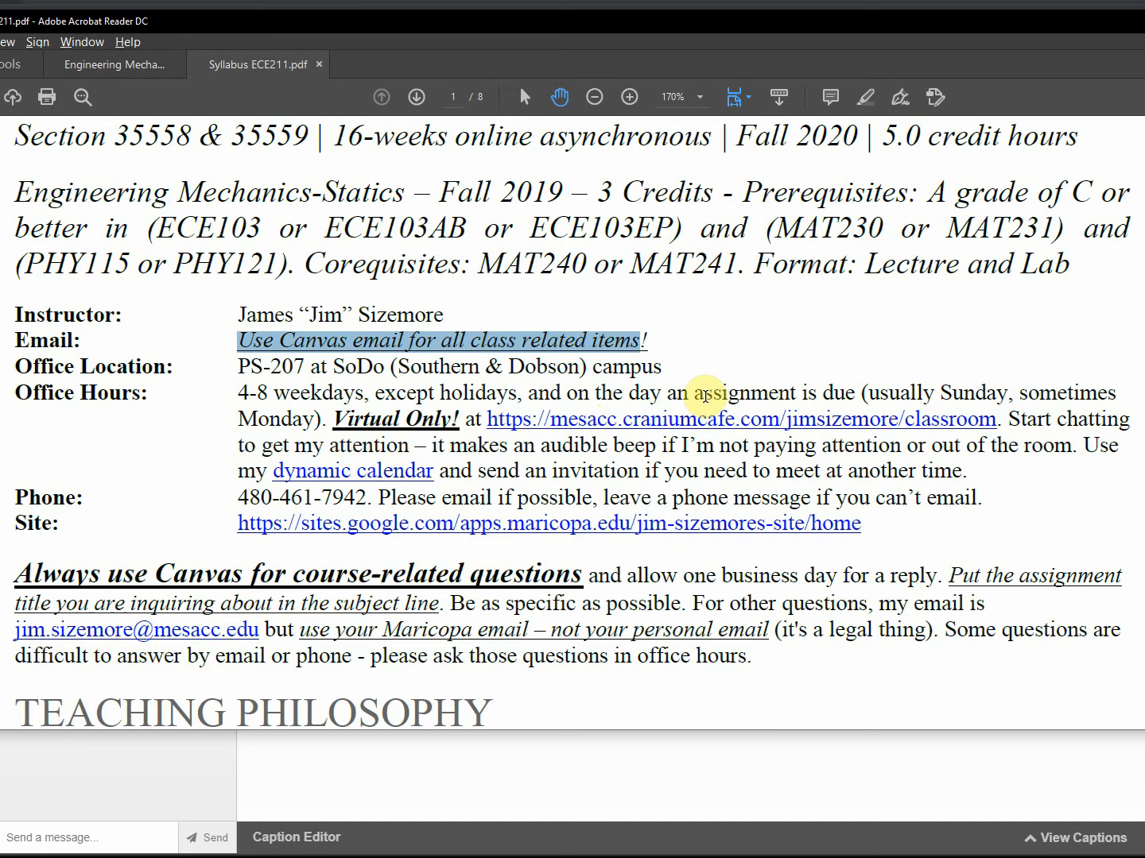
mouse_move(659, 387)
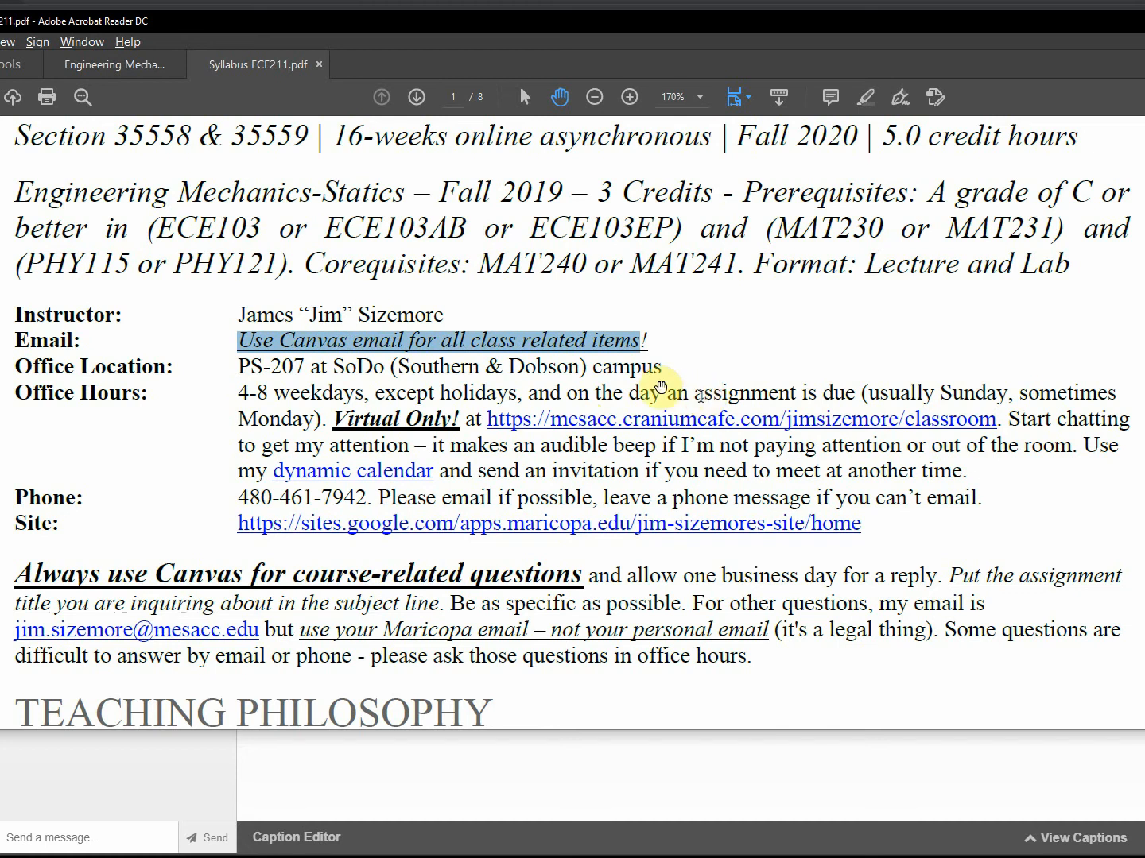
mouse_move(229, 413)
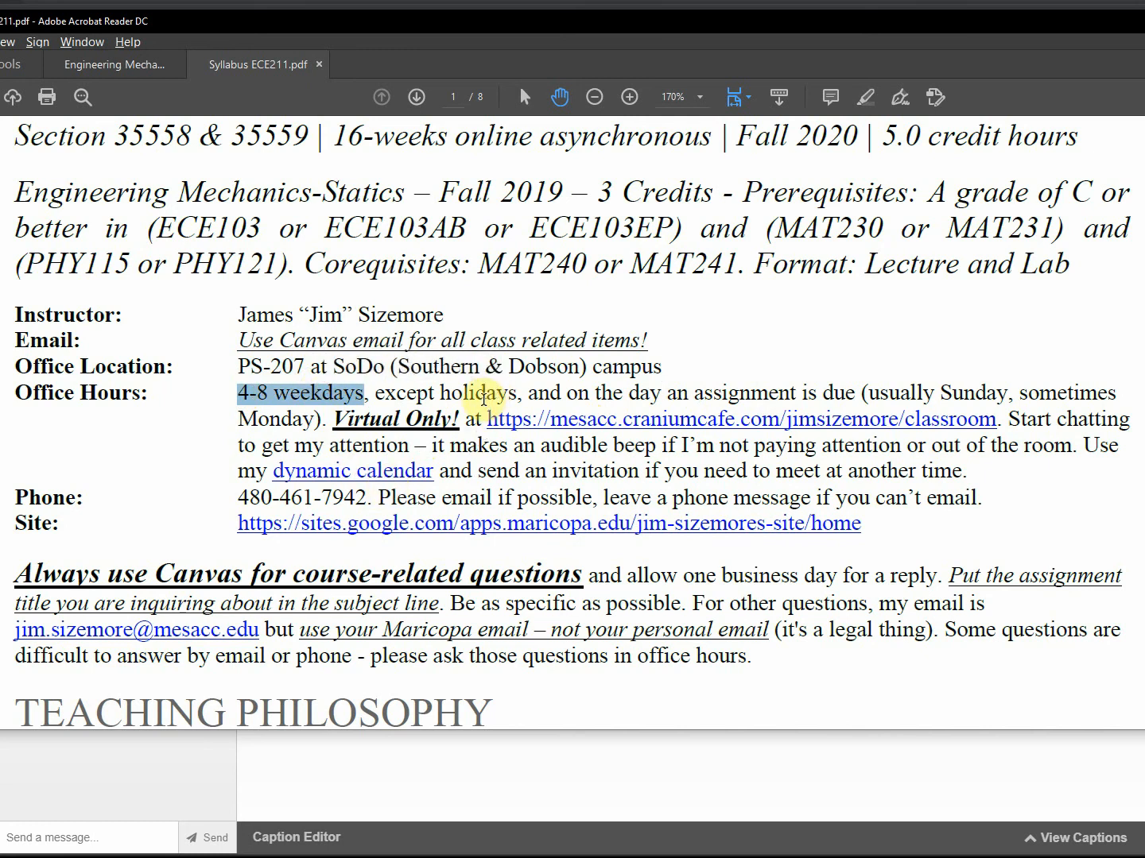
mouse_move(602, 391)
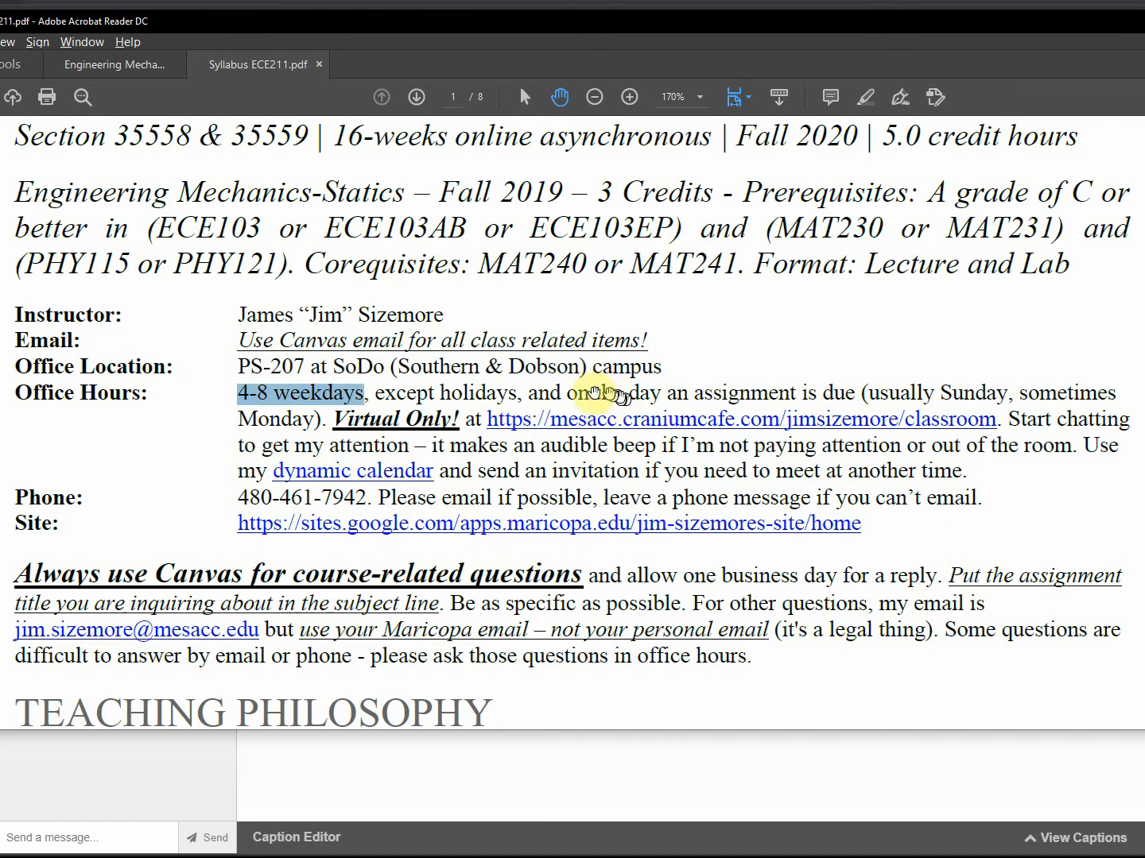
mouse_move(874, 390)
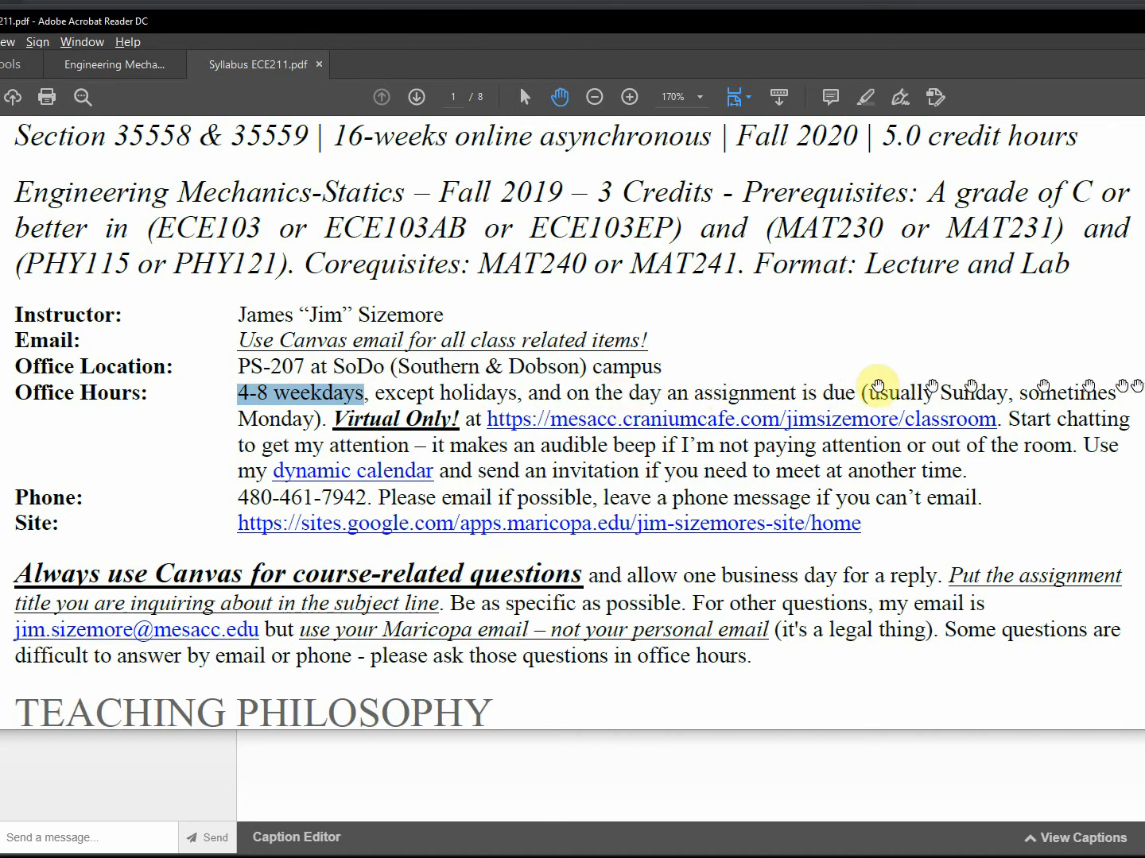
mouse_move(960, 384)
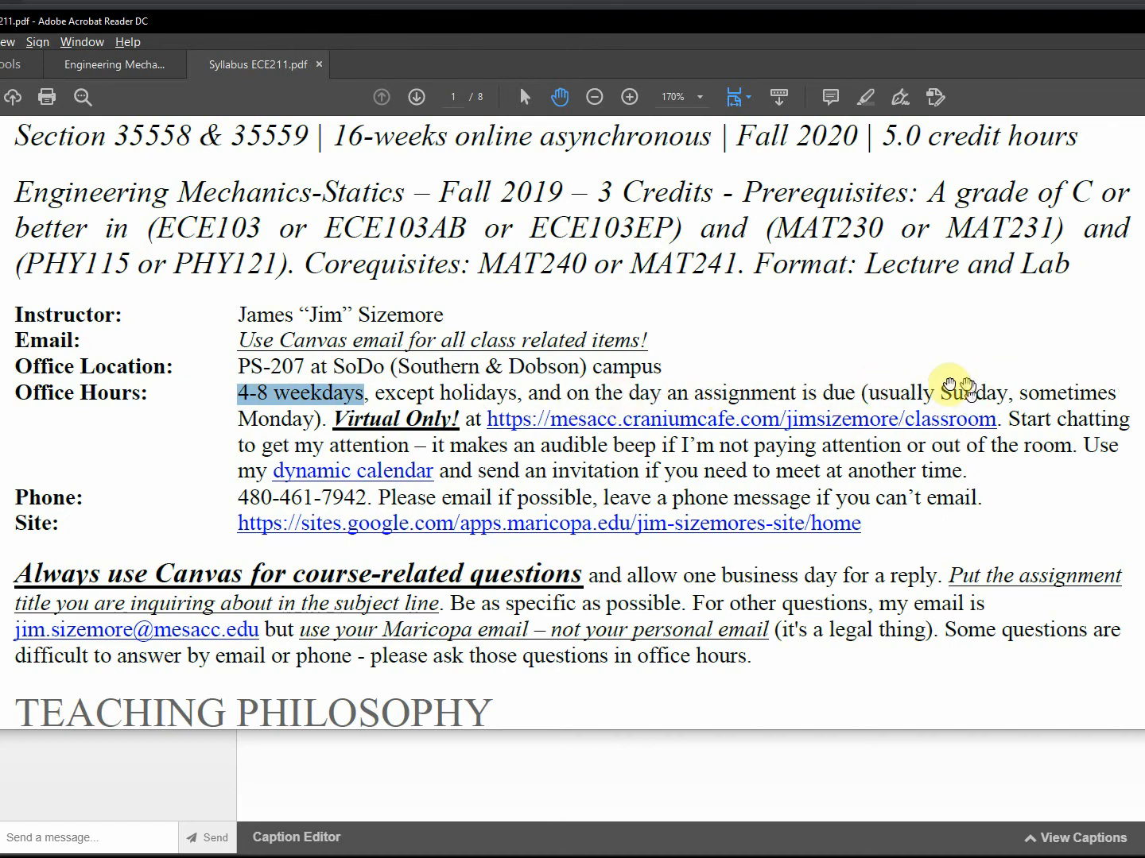
mouse_move(288, 414)
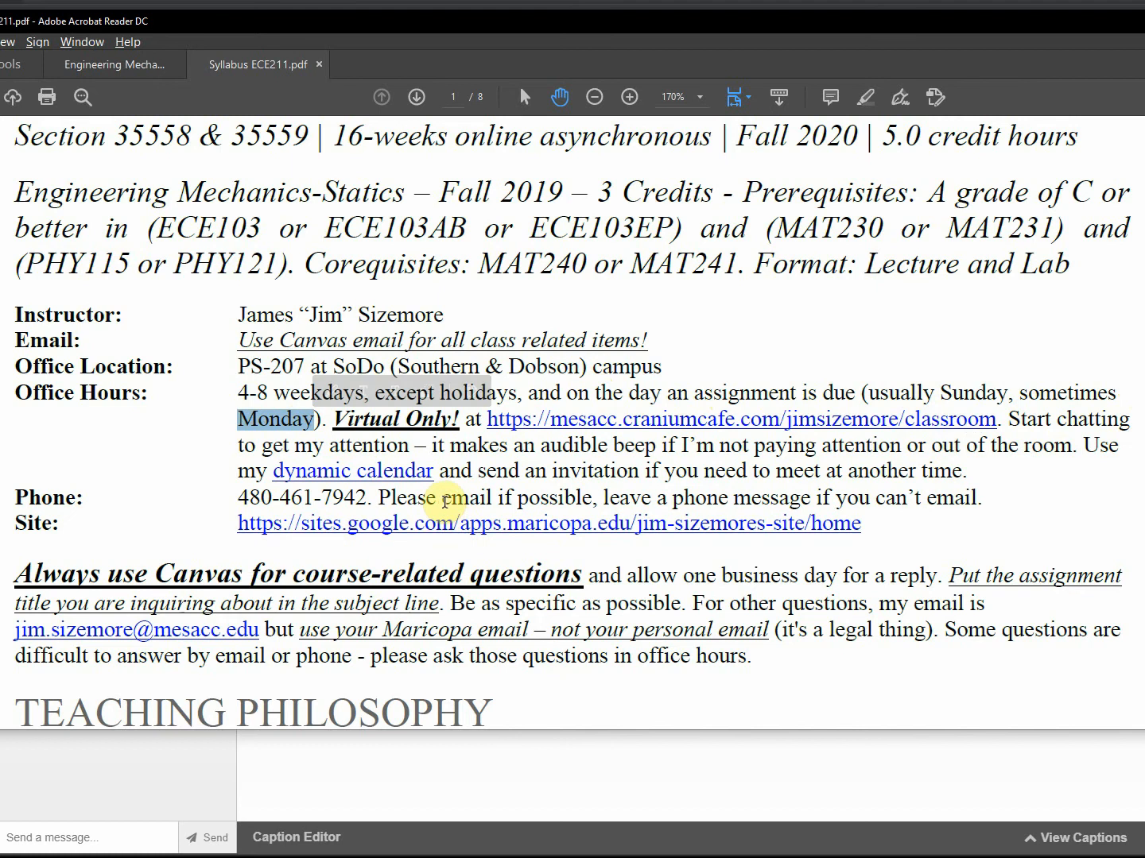
mouse_move(632, 469)
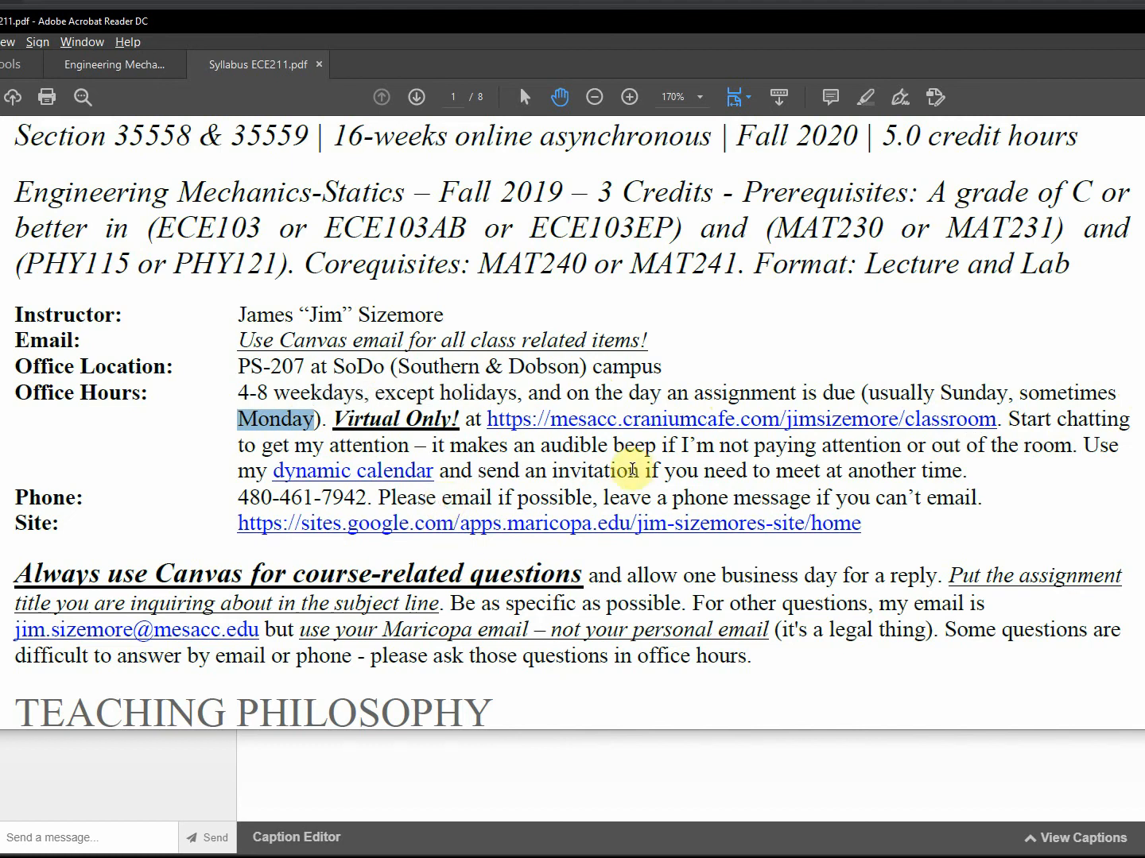
mouse_move(604, 420)
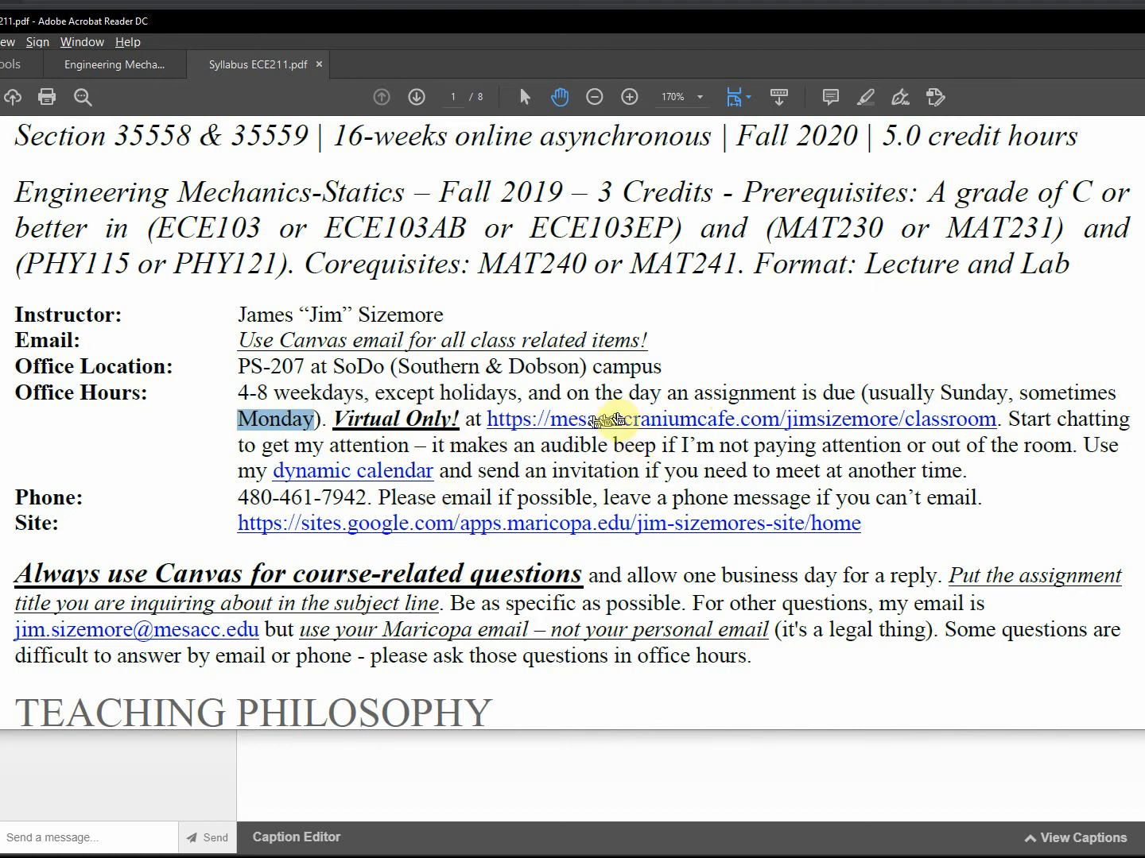
mouse_move(623, 429)
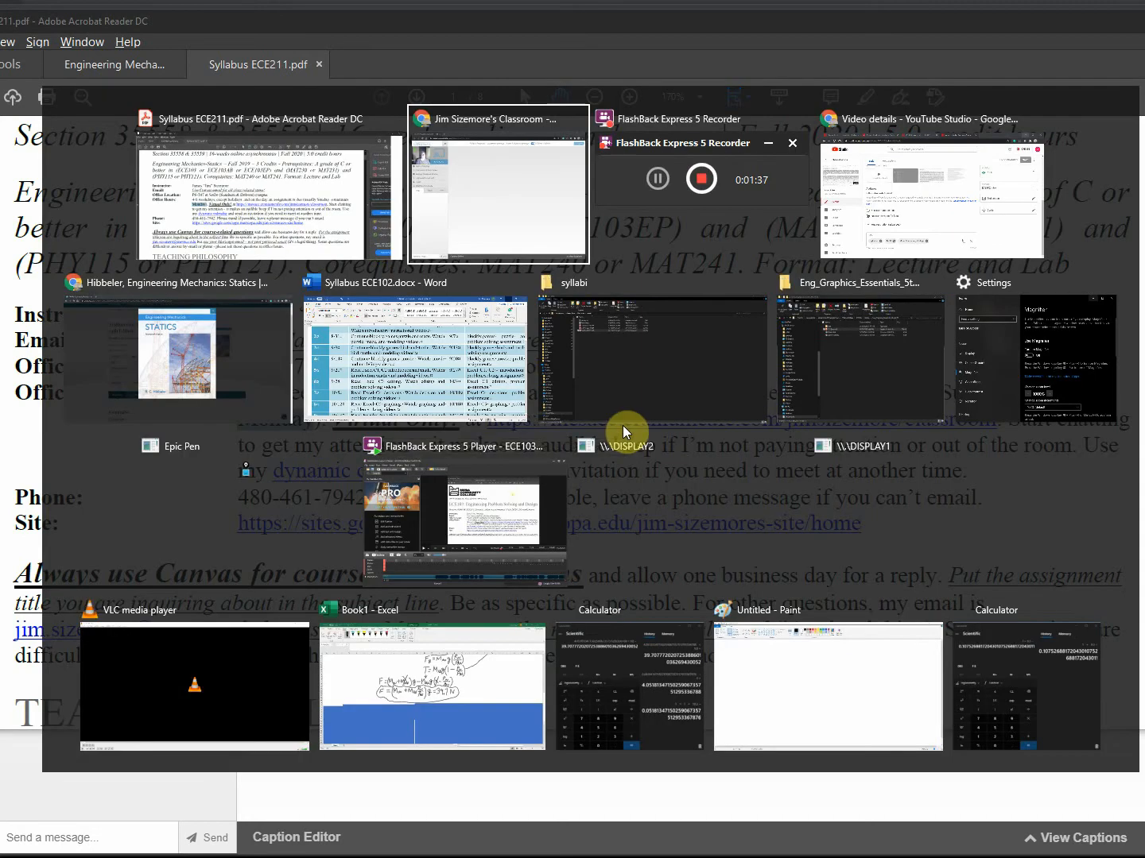
Switch to the Cranium Cafe classroom window, stop the video sharing and start it again.
left_click(498, 183)
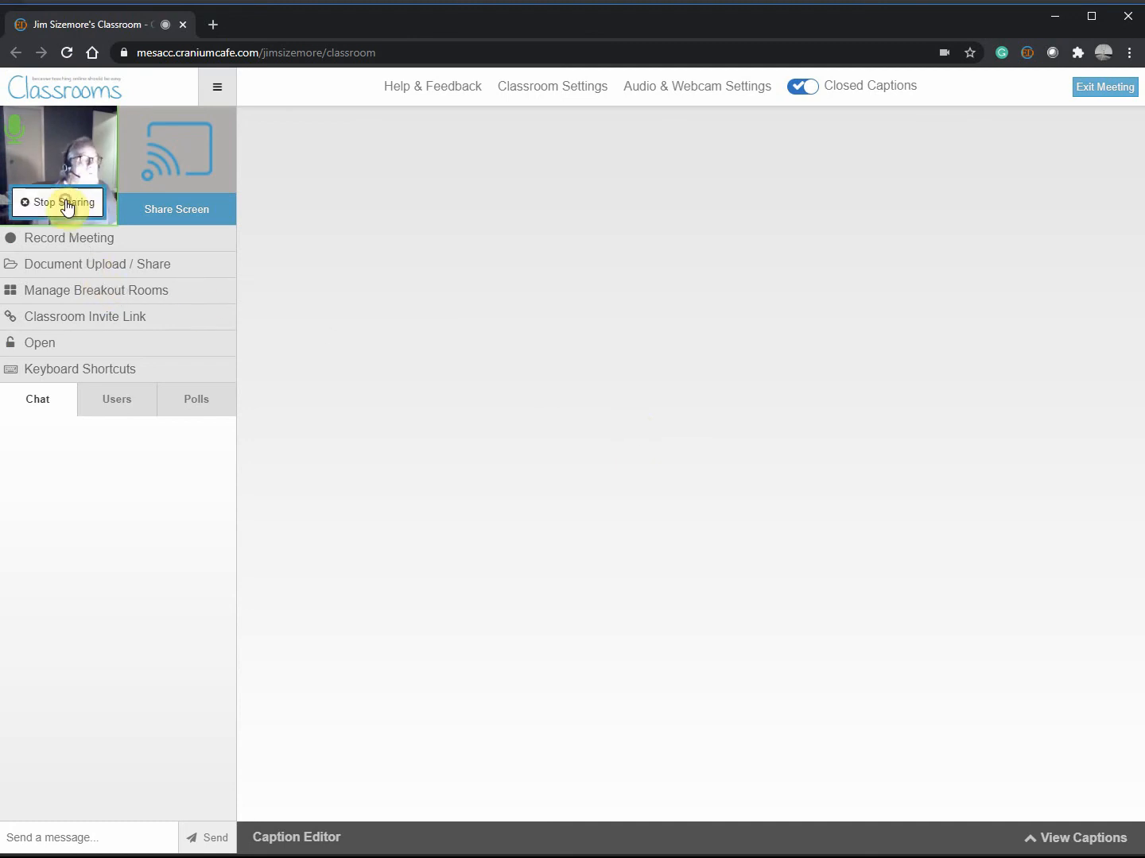
left_click(67, 208)
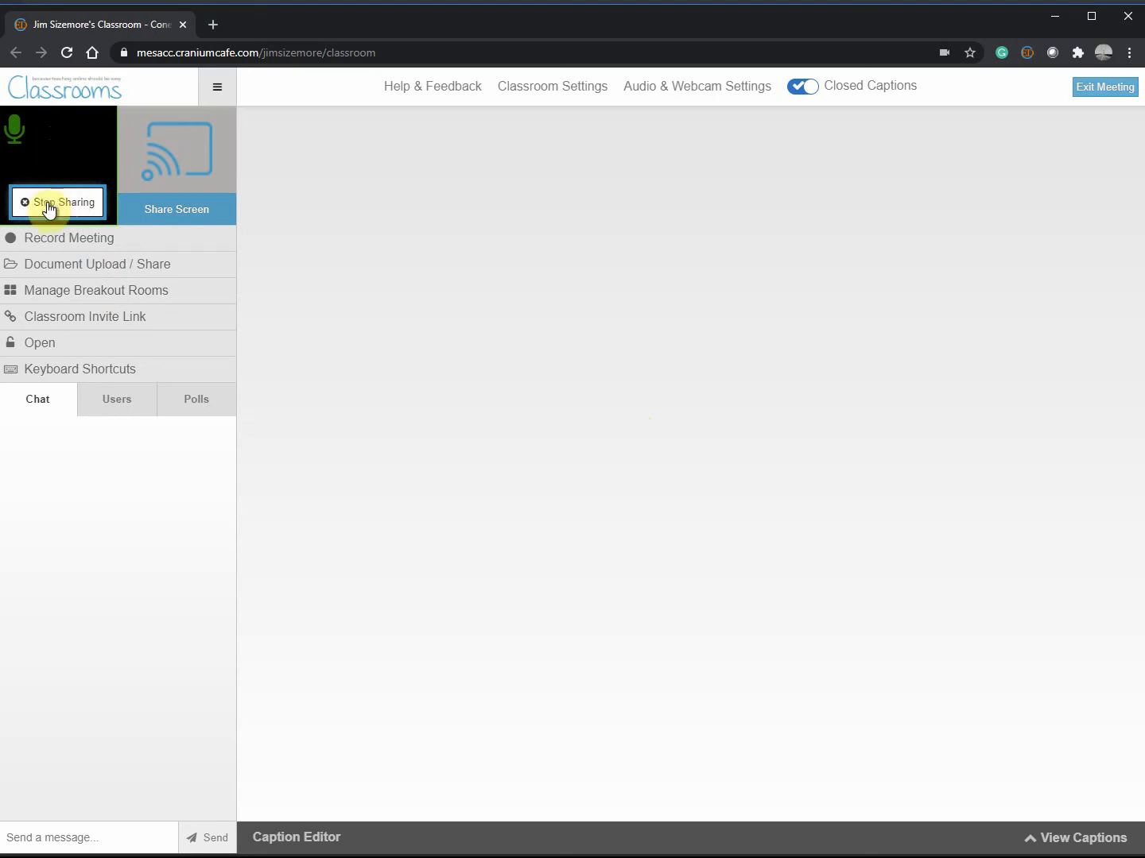
mouse_move(435, 388)
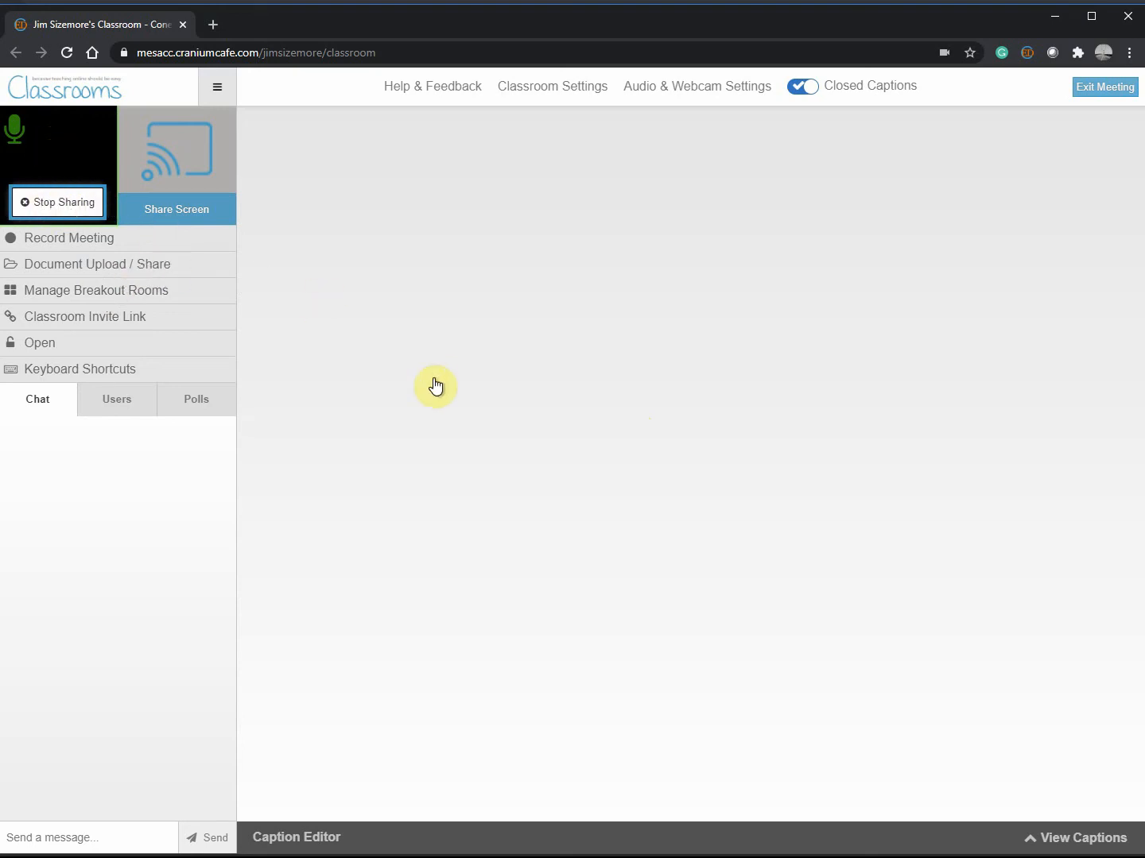
mouse_move(110, 298)
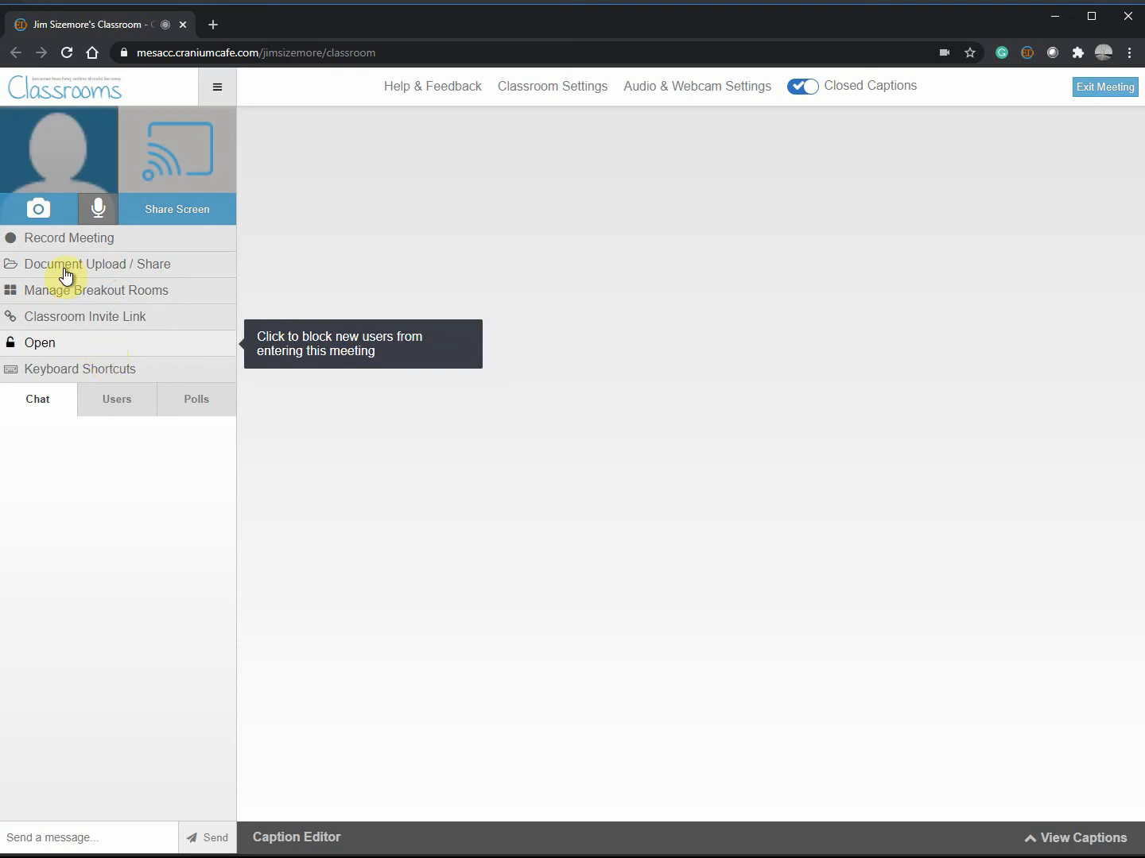
left_click(98, 208)
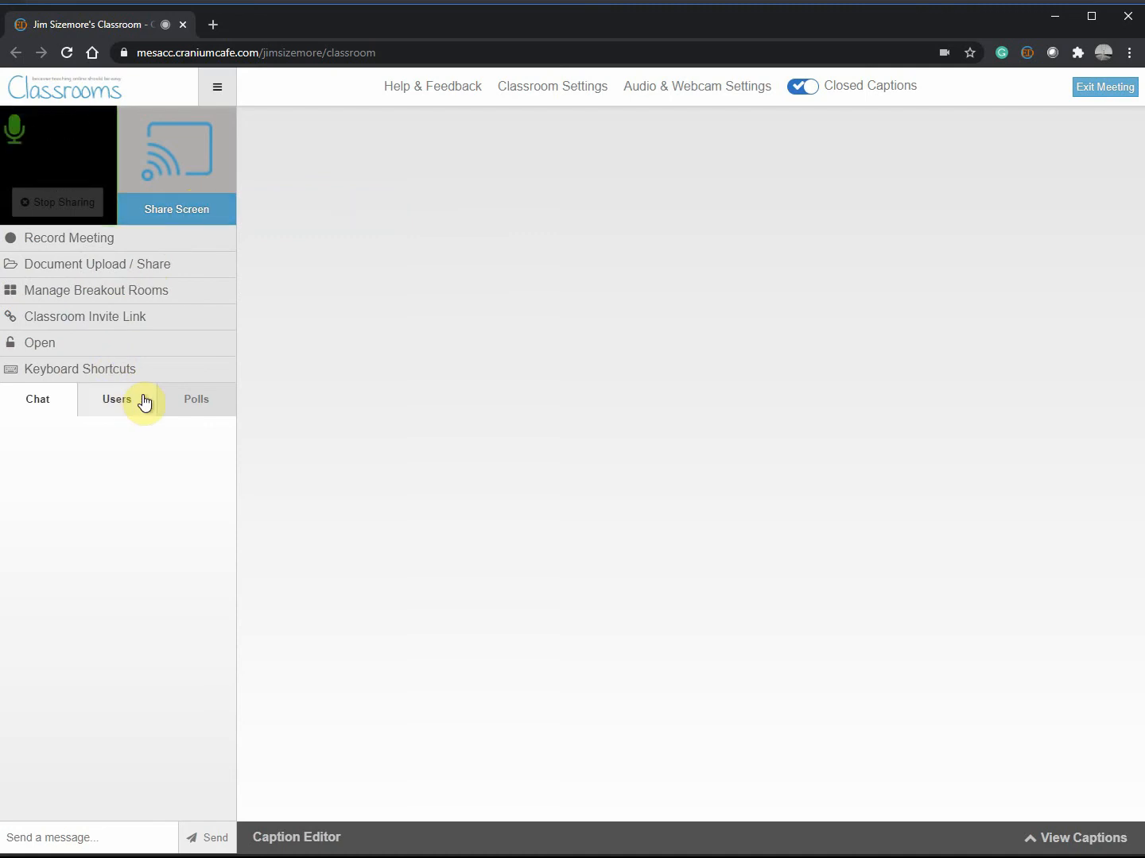
mouse_move(67, 146)
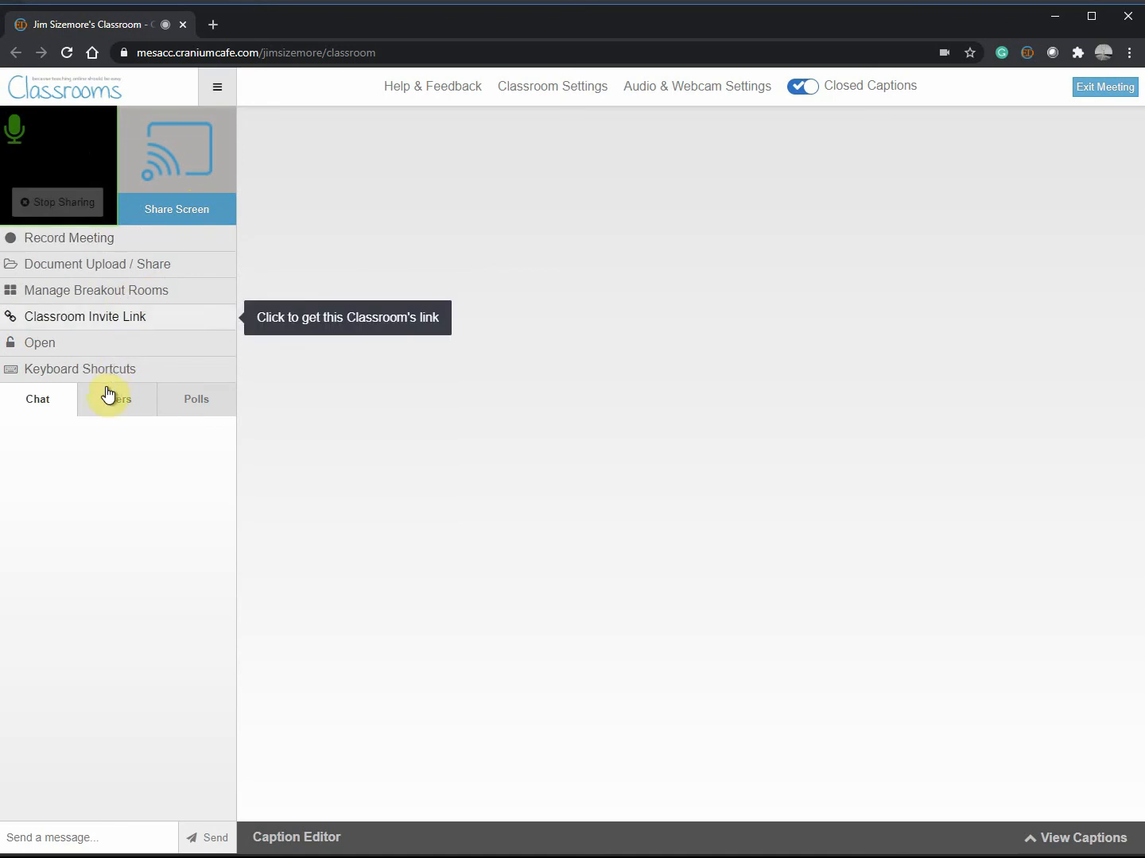
mouse_move(102, 295)
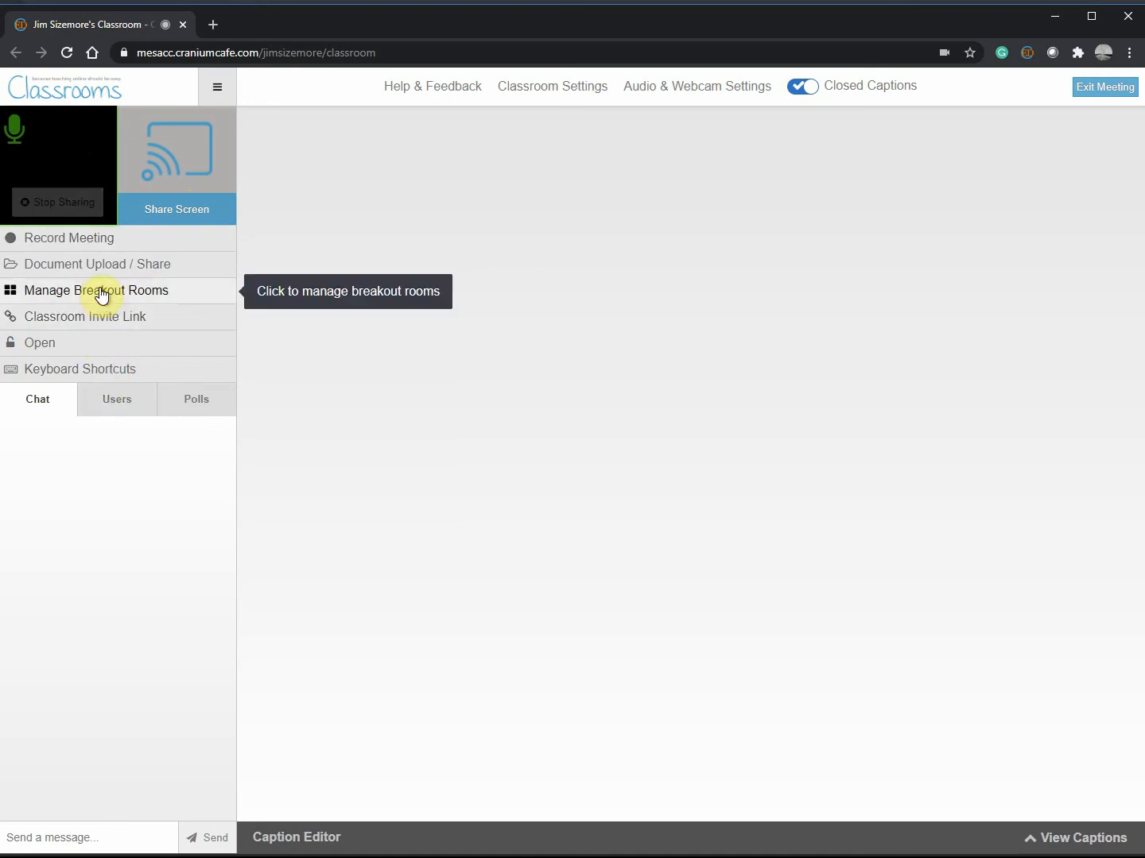
mouse_move(105, 264)
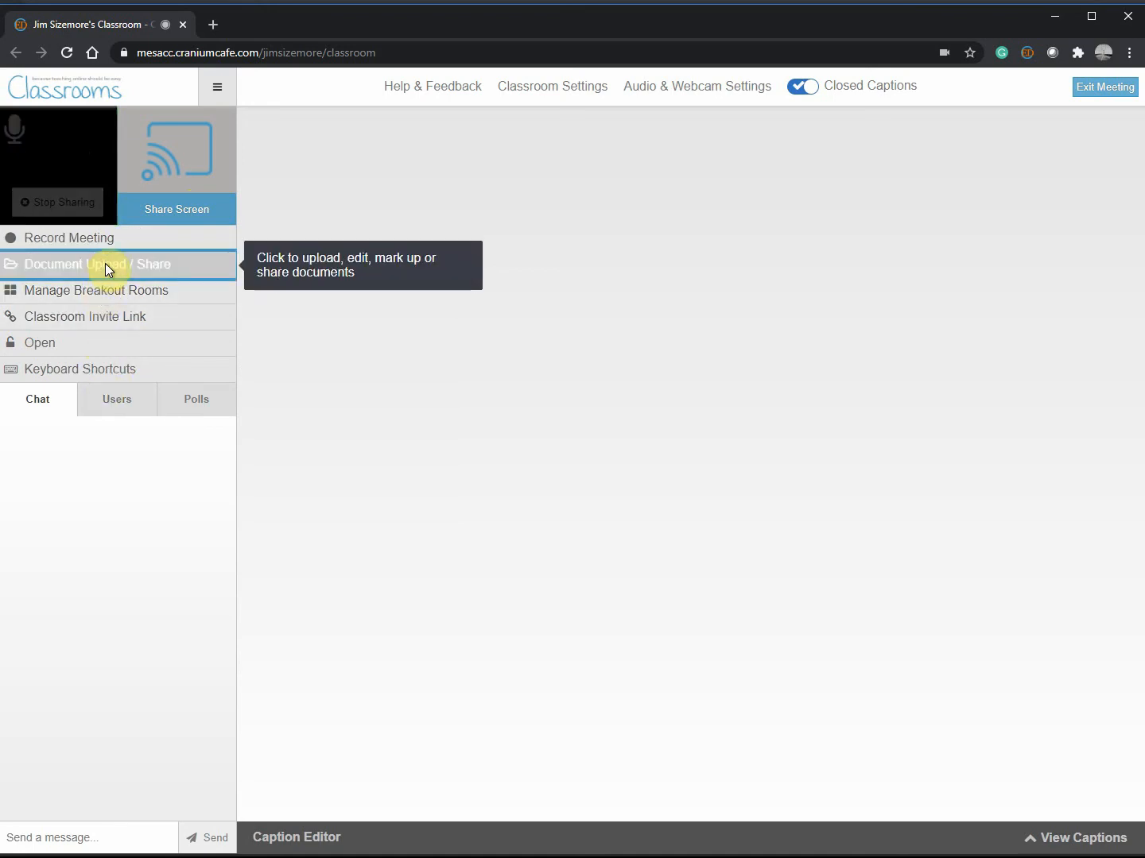
Show and close the Document Upload / Share panel, then reveal the preset quick chat messages.
left_click(88, 264)
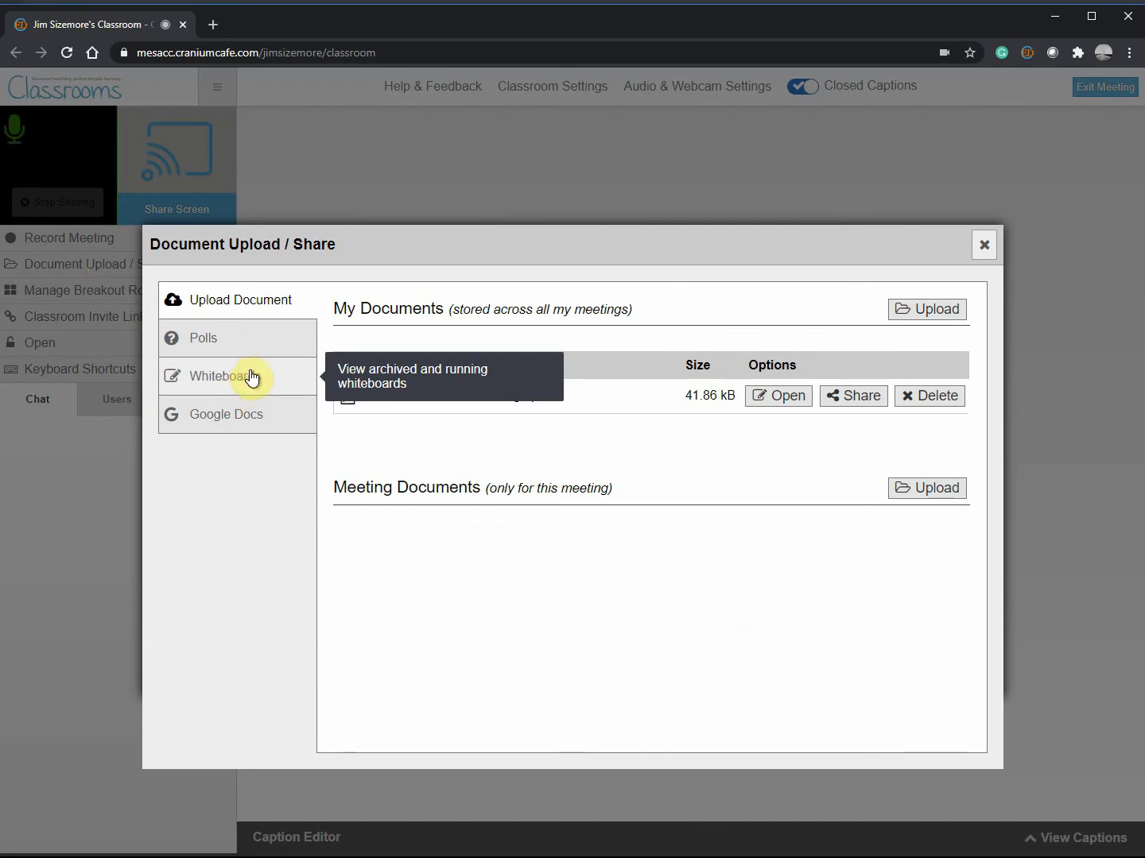
mouse_move(65, 488)
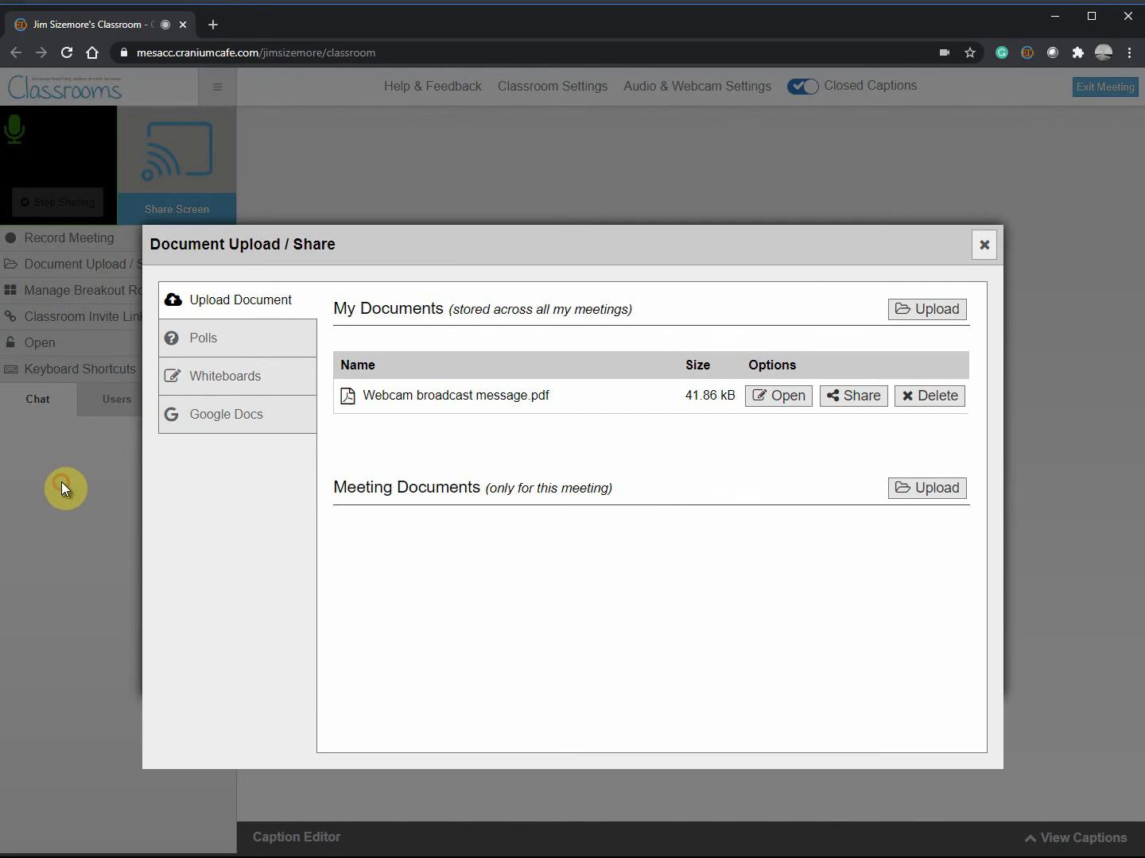
left_click(984, 244)
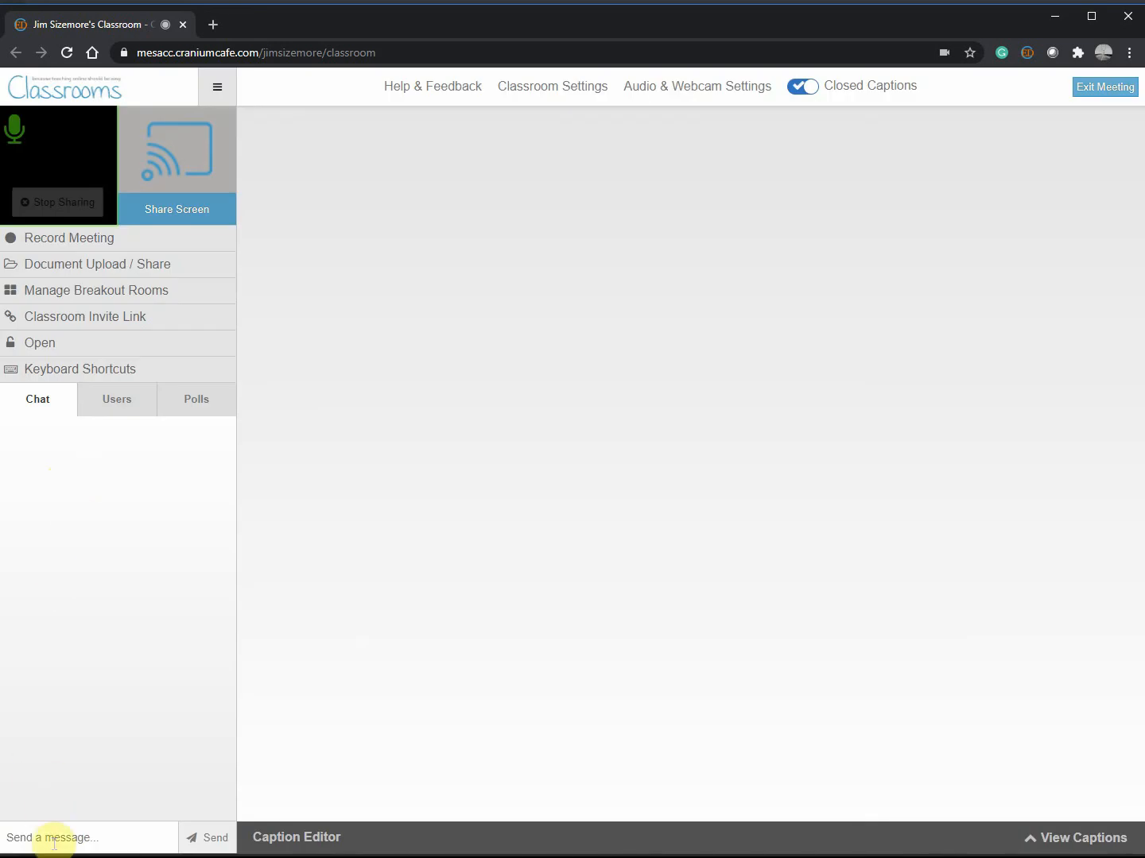
left_click(77, 836)
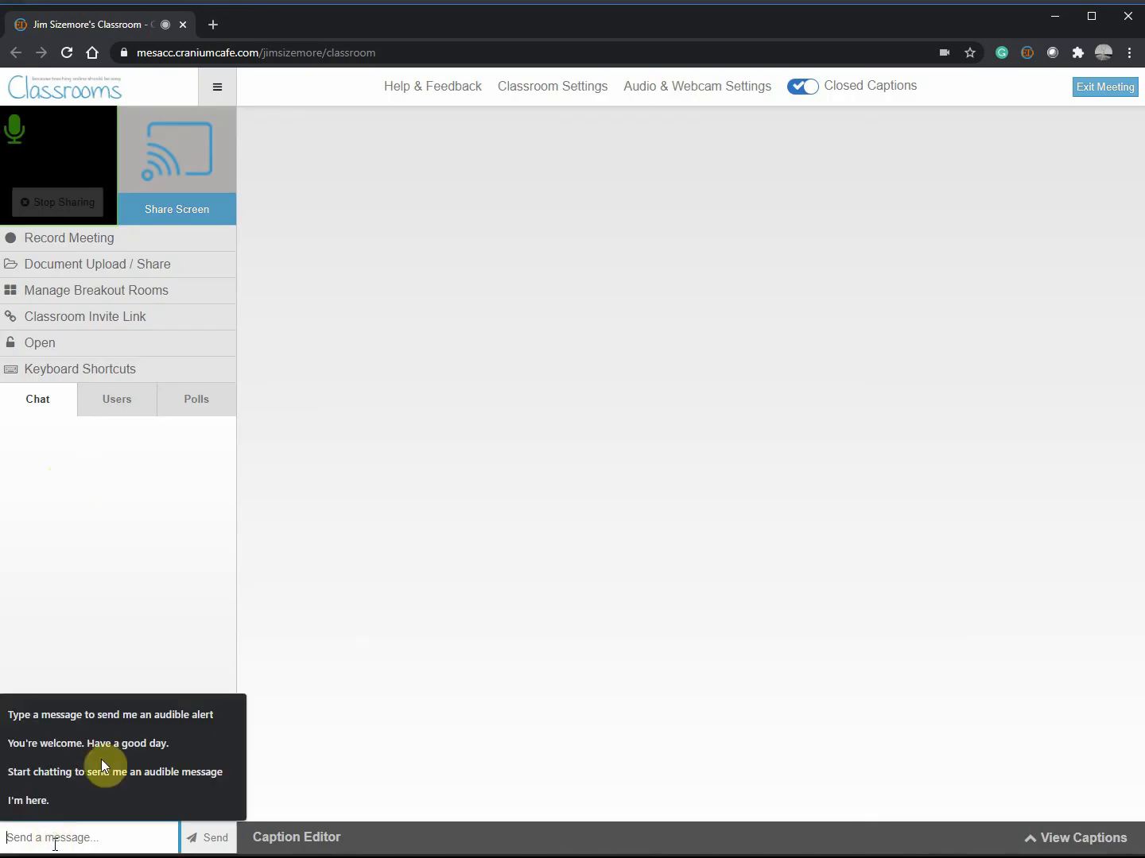
mouse_move(382, 340)
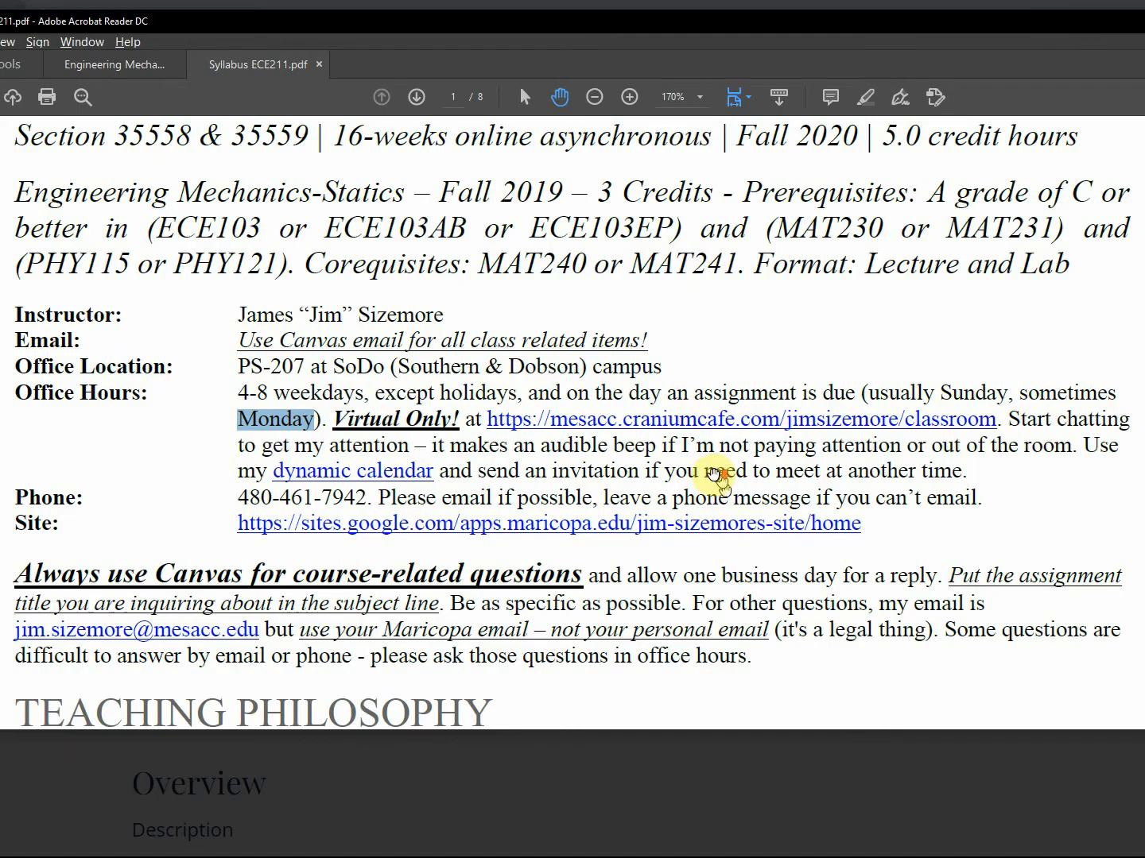
Scroll the syllabus down to the instructor's Site link above Teaching Philosophy.
scroll("down", 3)
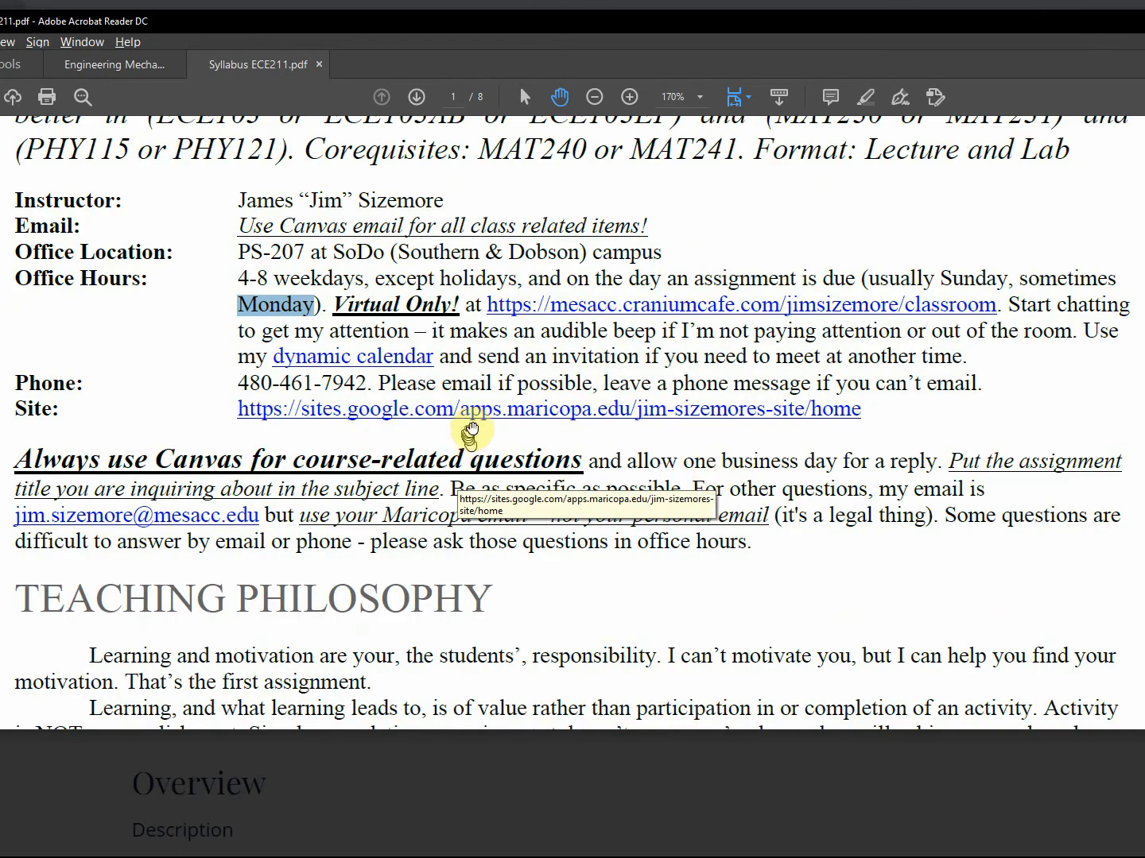
mouse_move(485, 416)
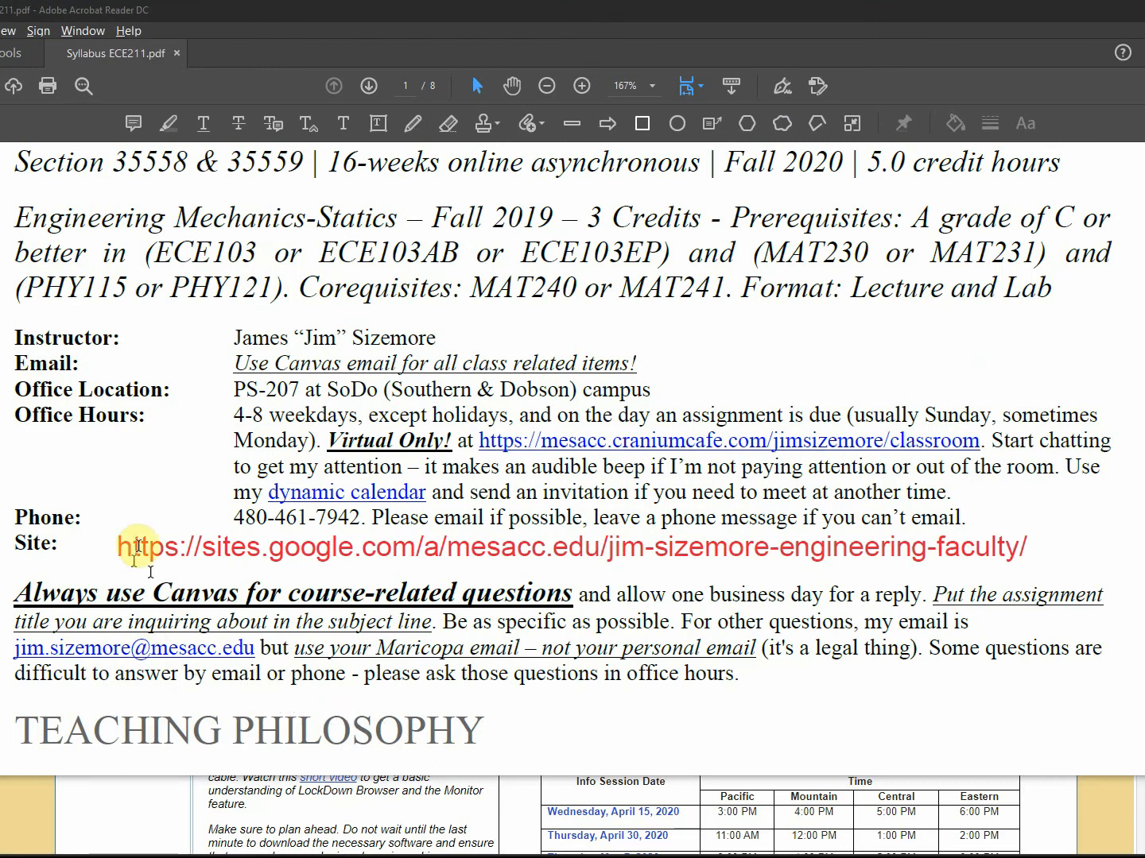
mouse_move(633, 549)
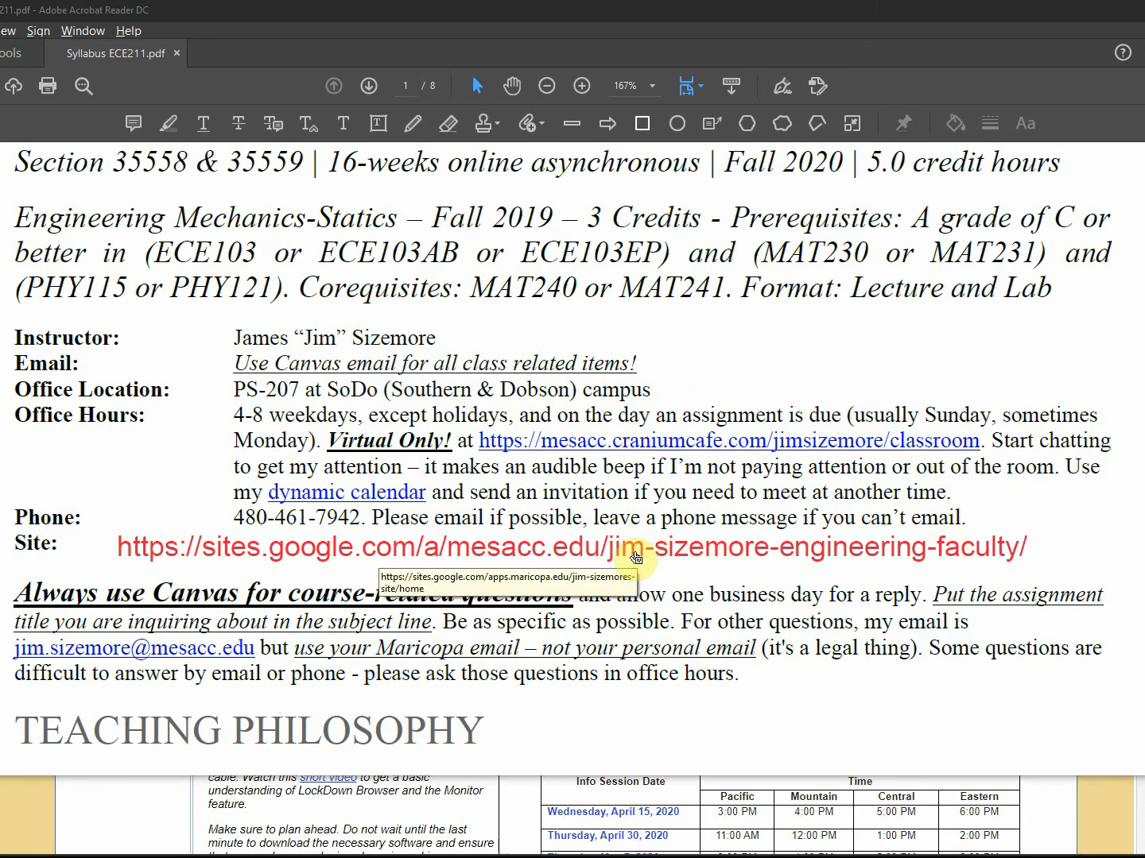
mouse_move(650, 526)
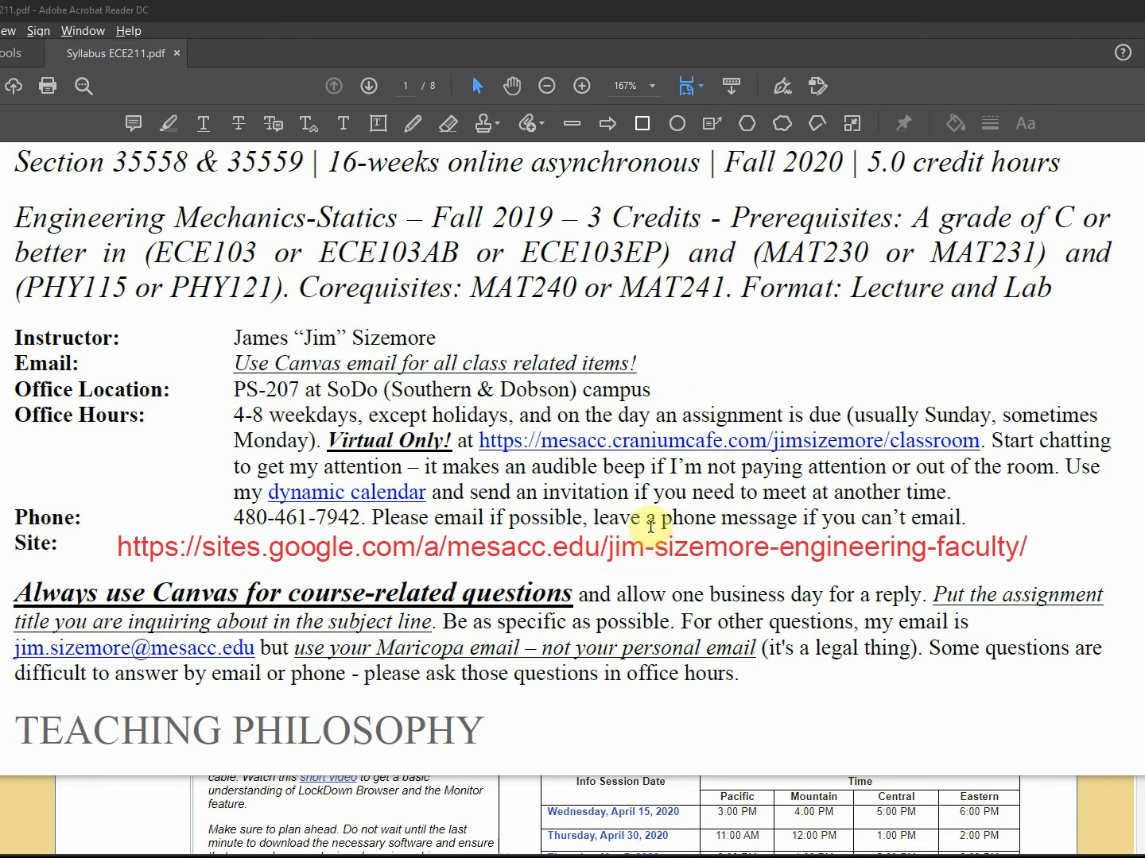
key("alt+tab")
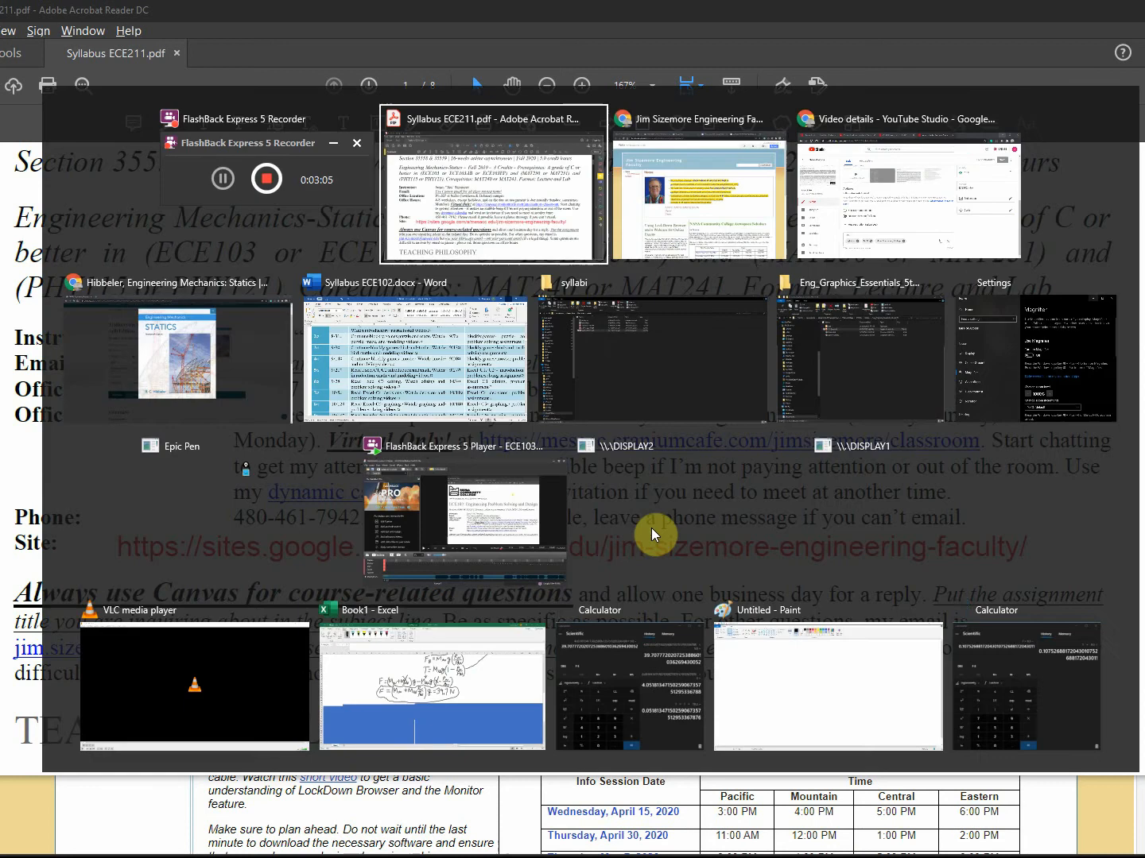
left_click(699, 183)
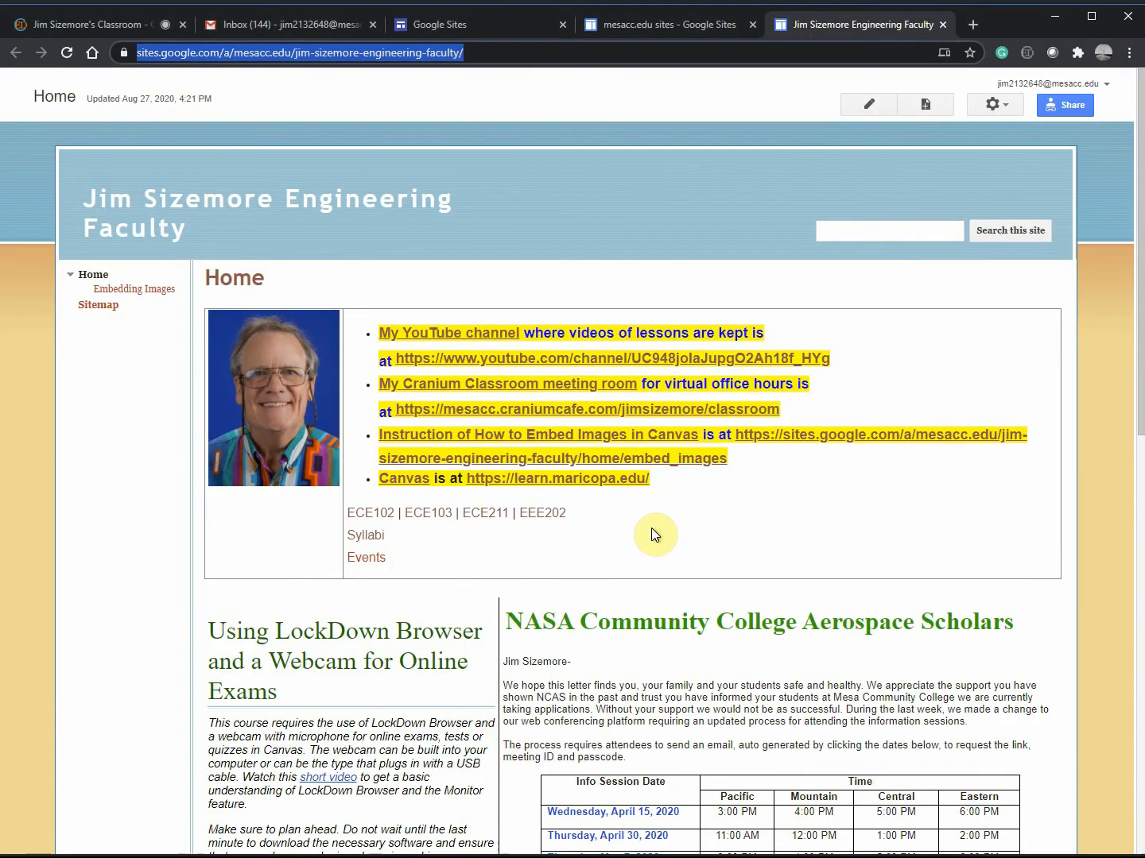
key("alt+tab")
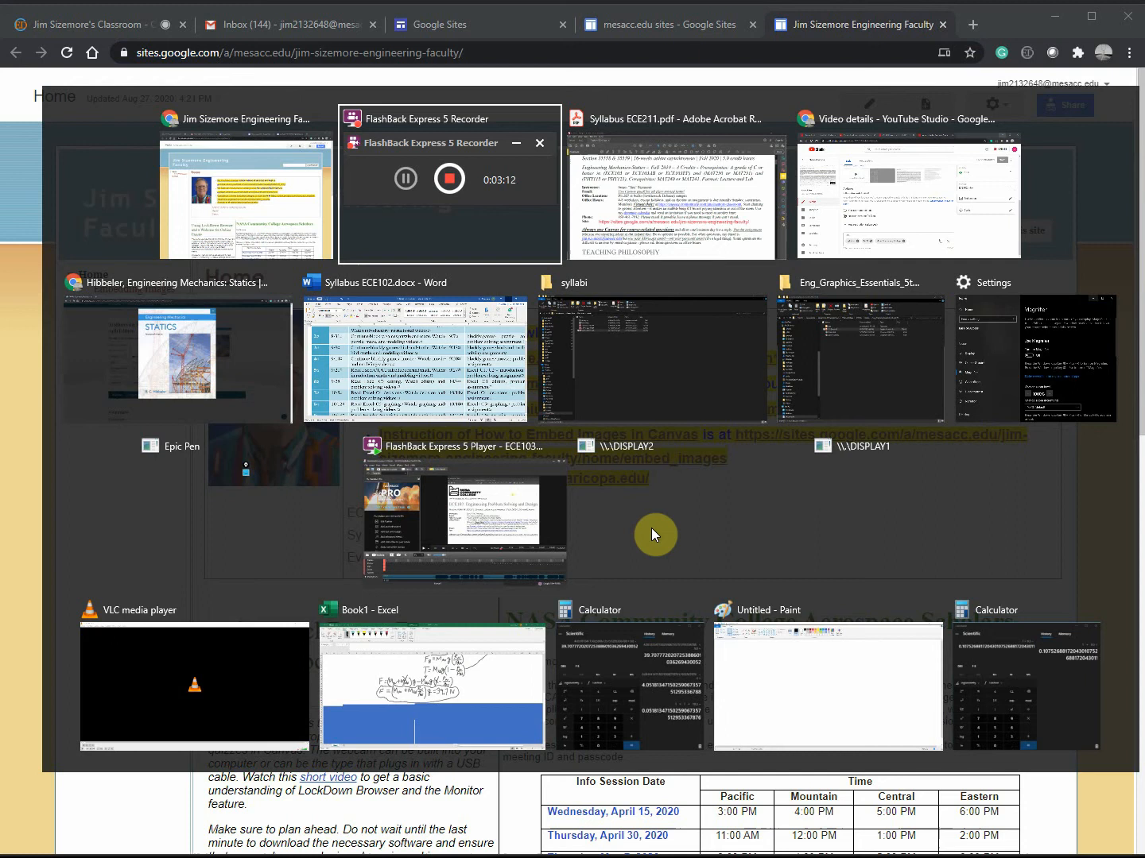
left_click(673, 191)
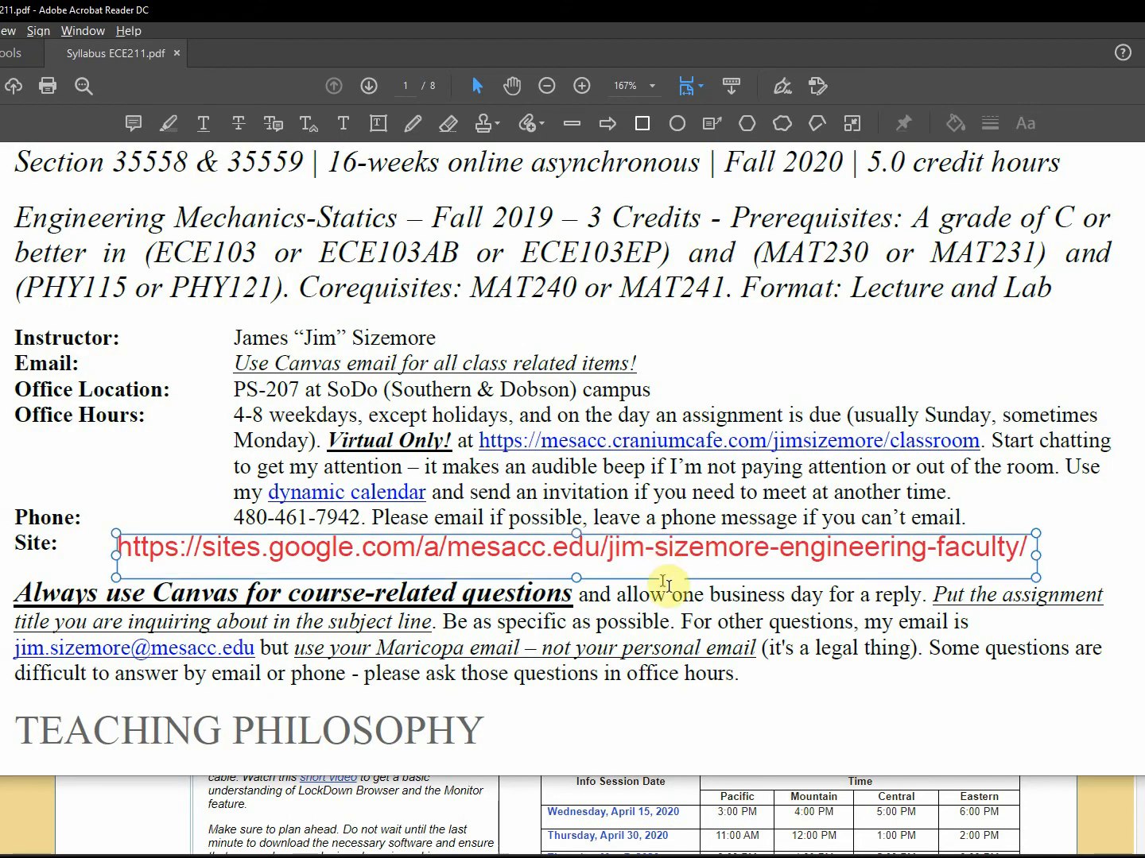
scroll("down", 3)
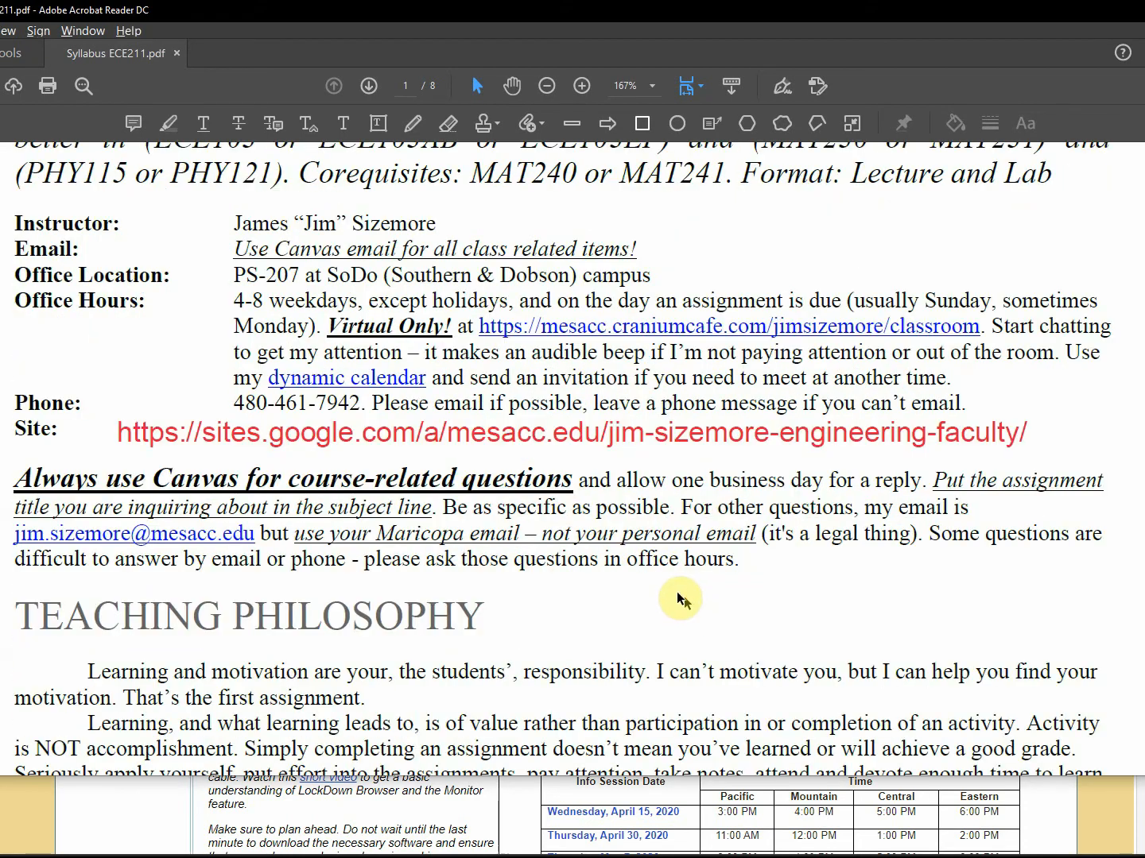
scroll("down", 3)
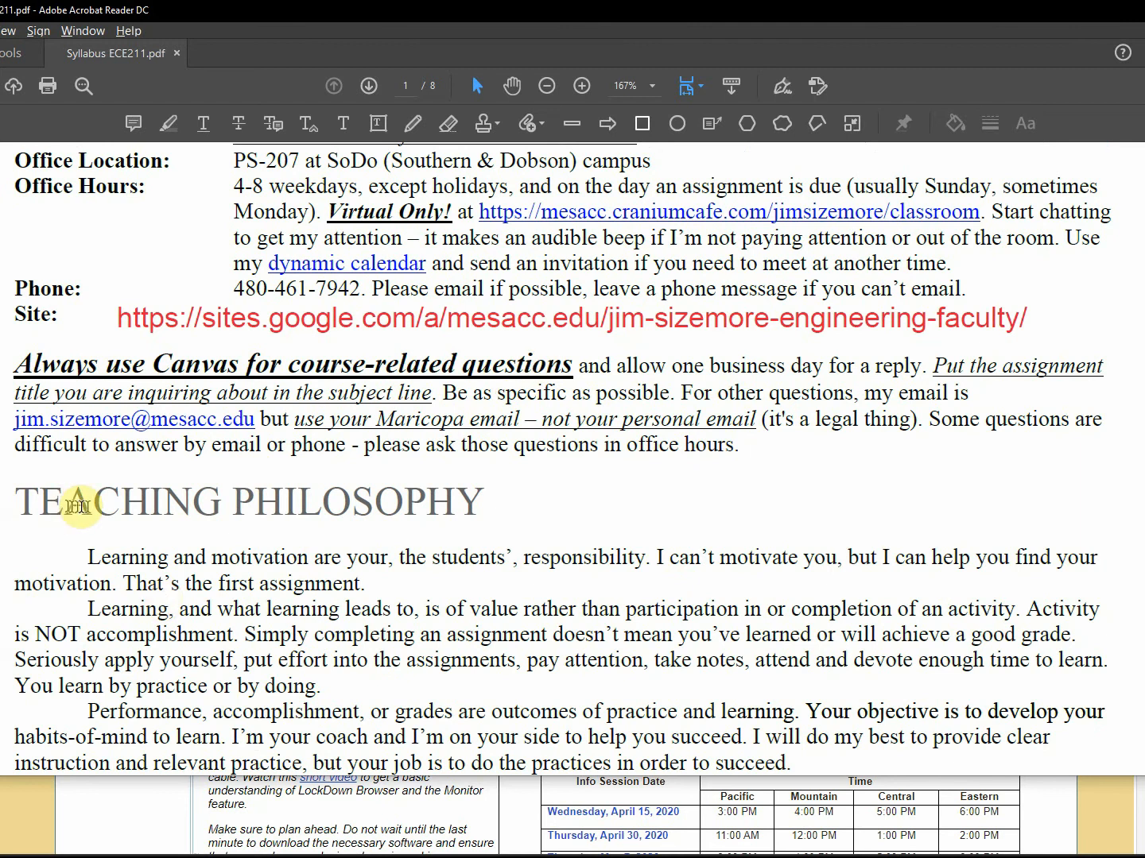
scroll("down", 3)
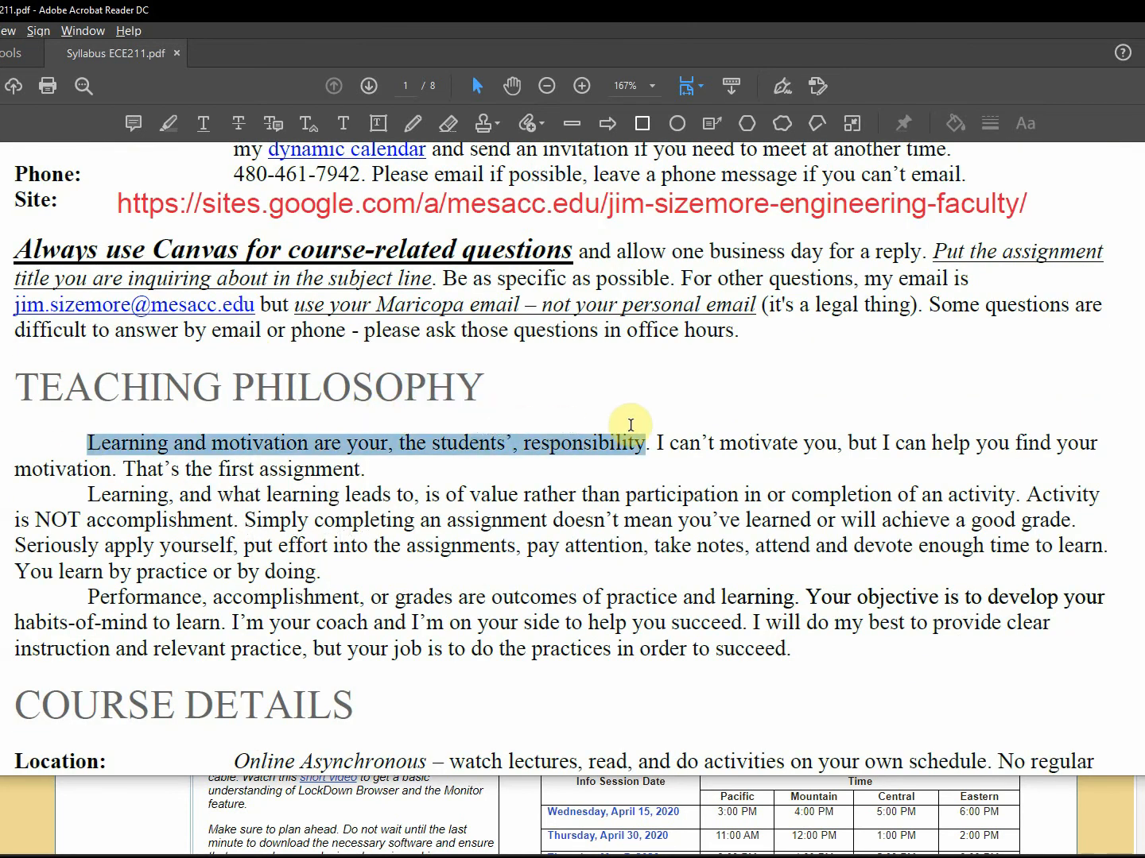
mouse_move(623, 424)
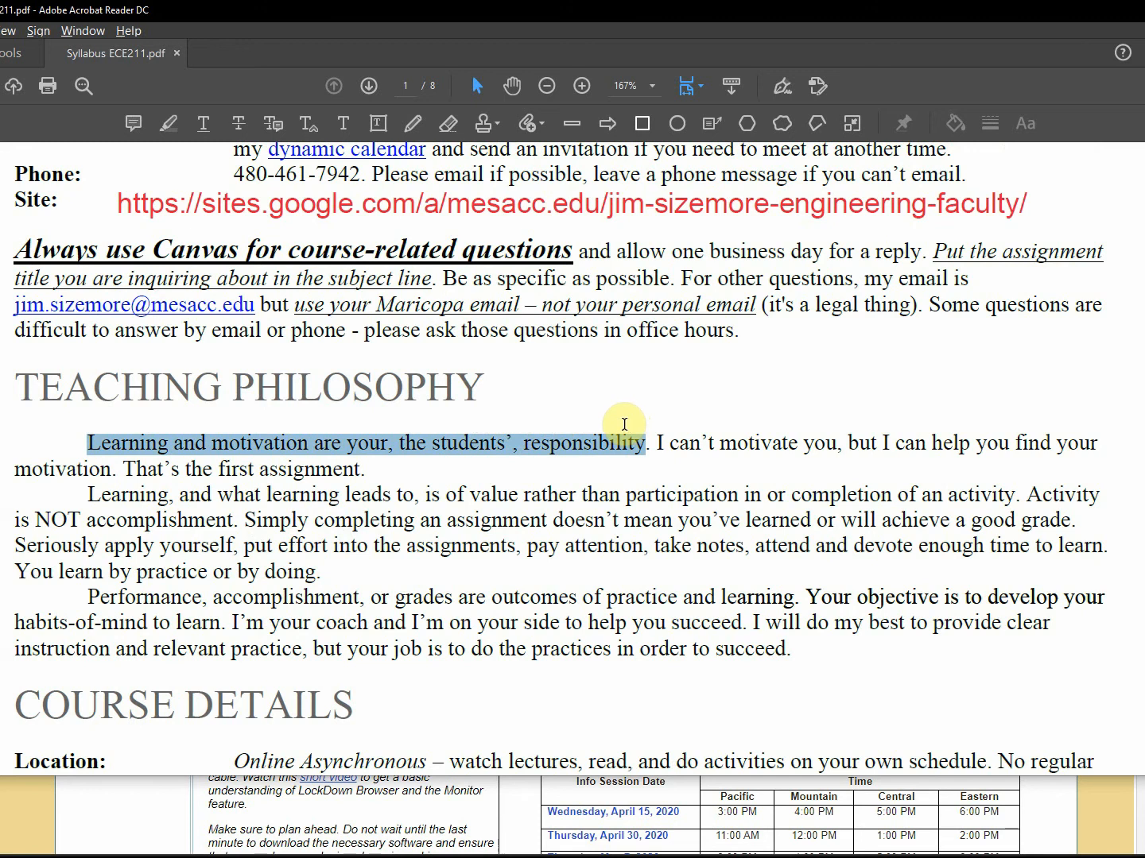
mouse_move(905, 442)
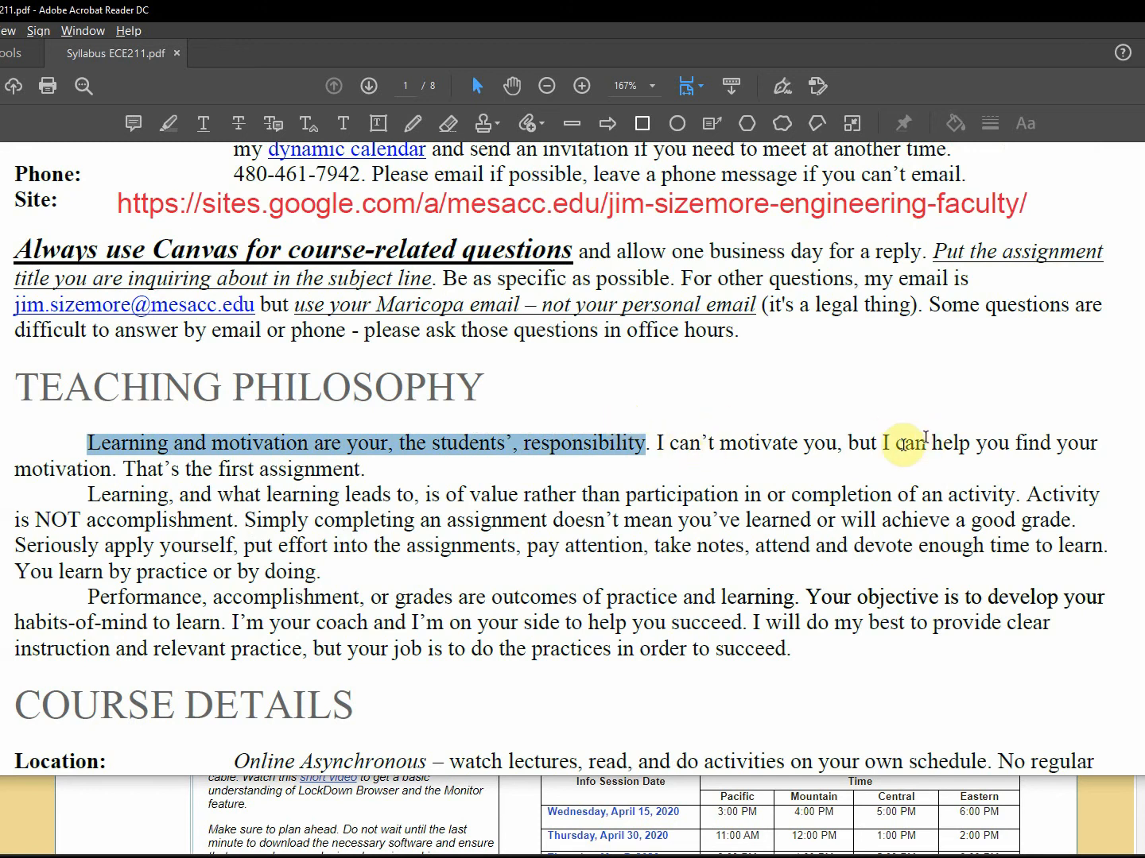
mouse_move(906, 467)
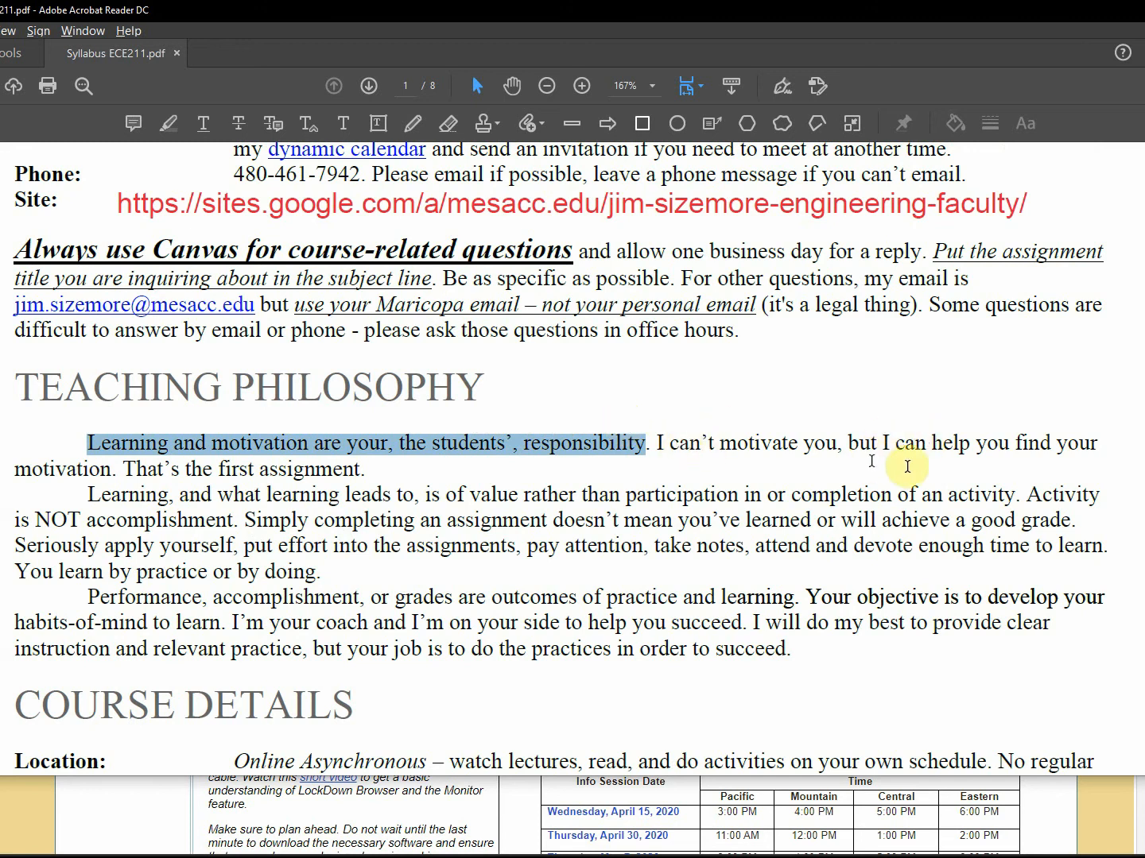
mouse_move(893, 468)
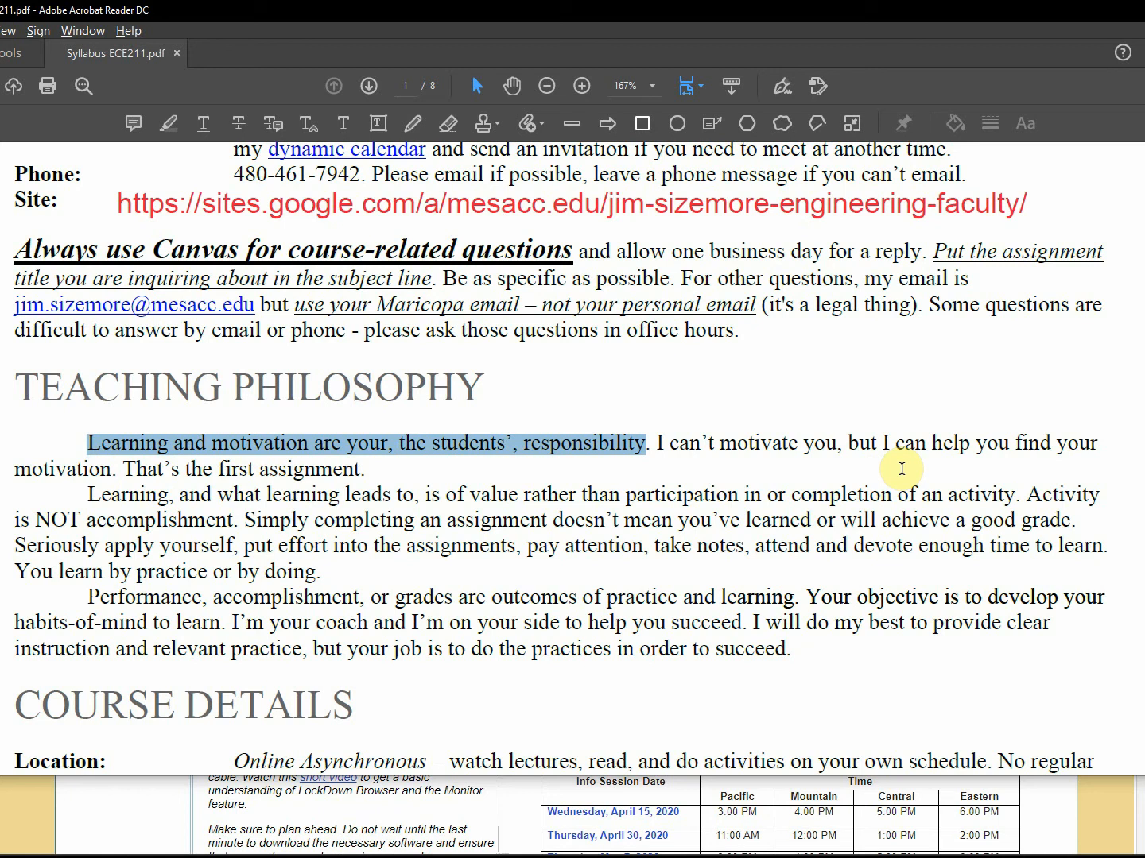
mouse_move(834, 575)
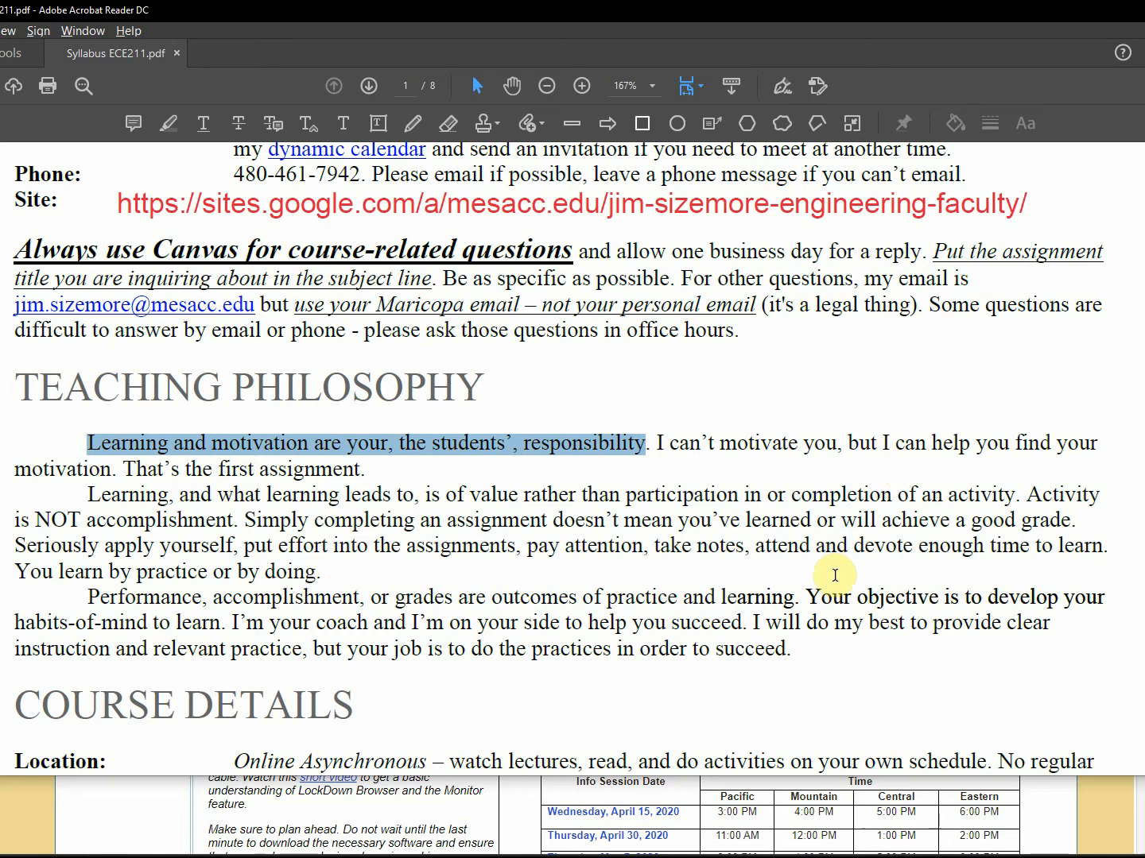
mouse_move(90, 491)
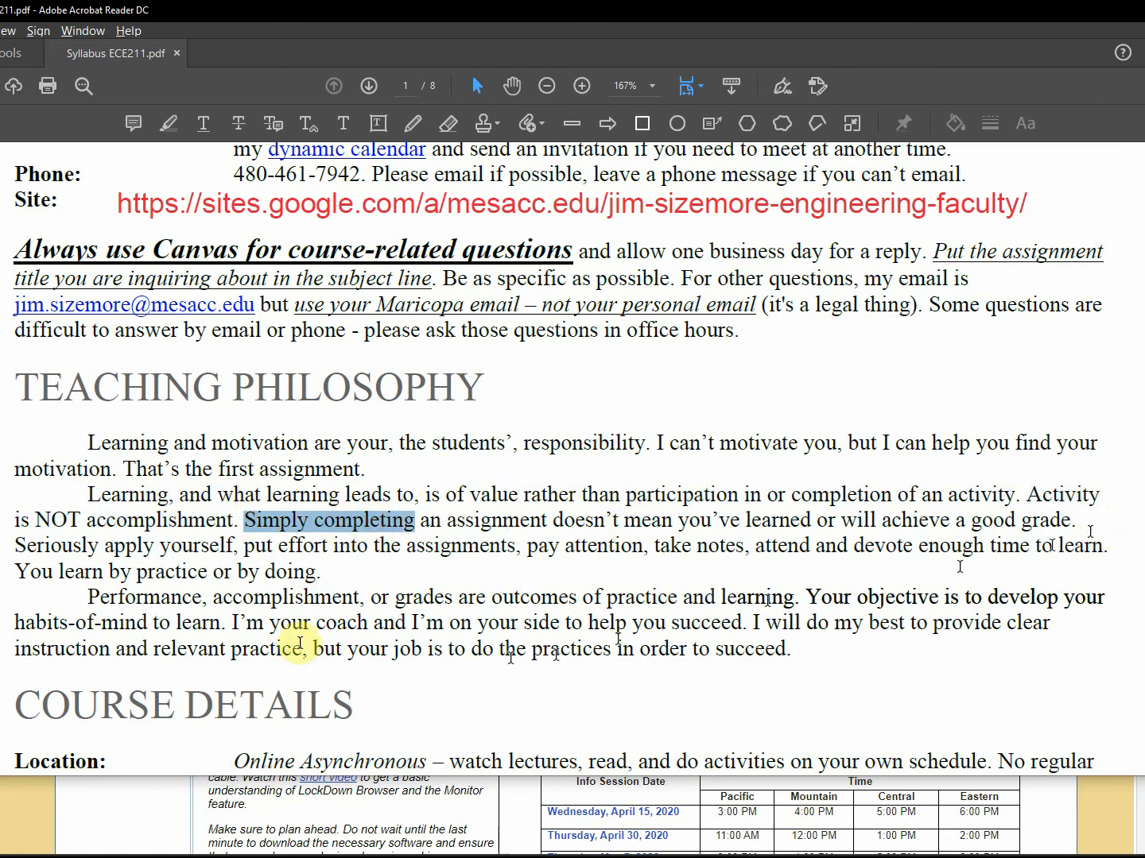
mouse_move(254, 588)
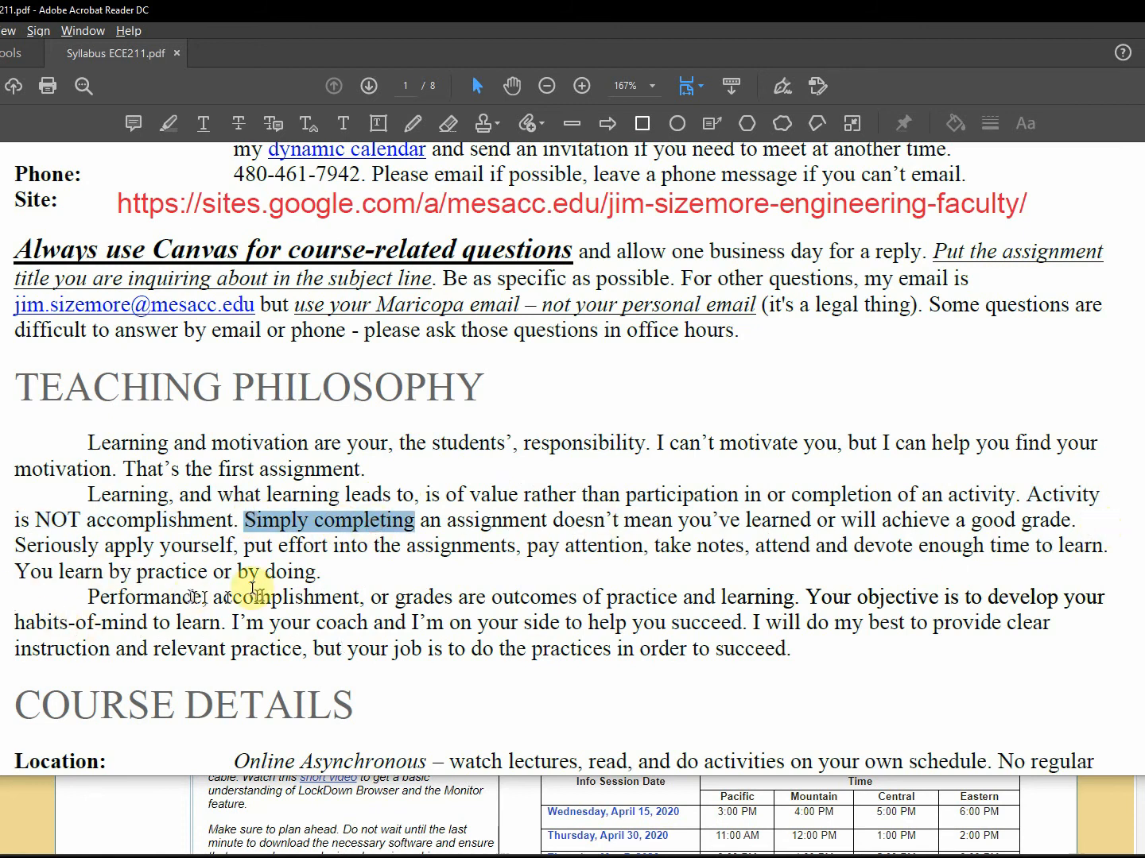
mouse_move(1105, 550)
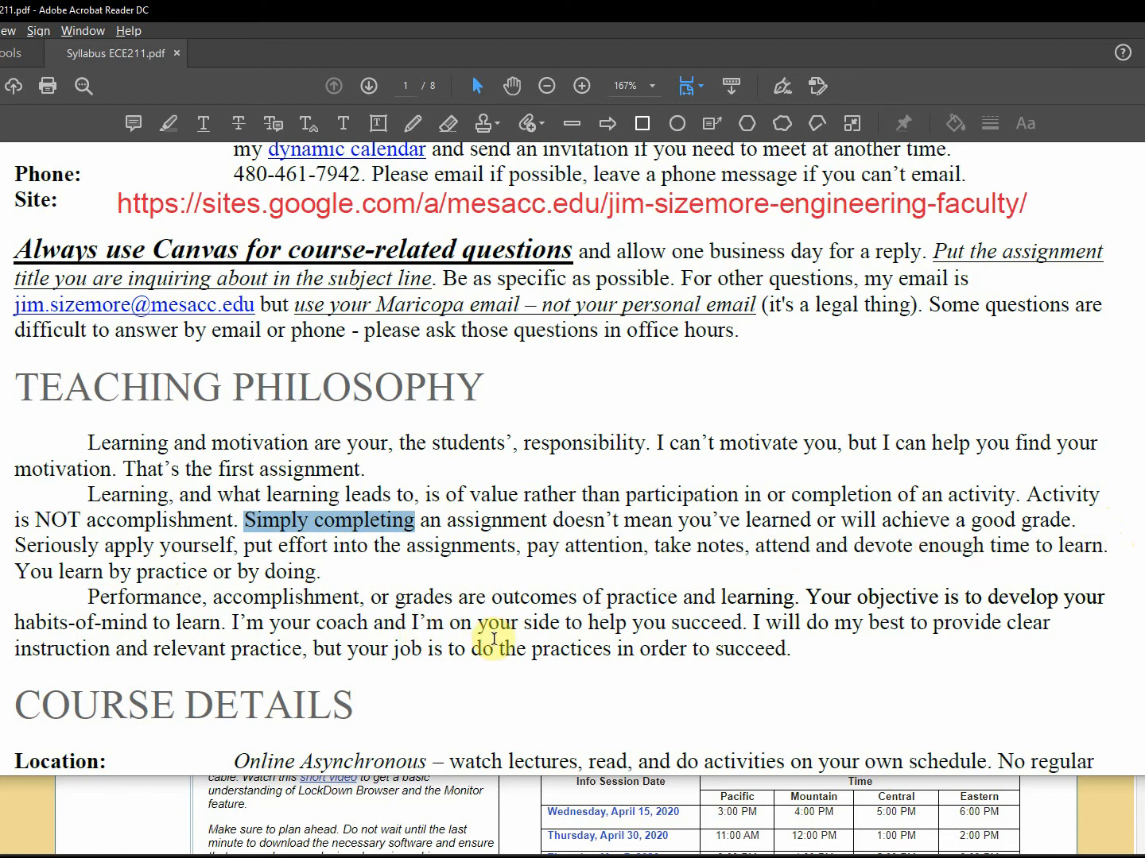
Scroll between the instructor contact details, Teaching Philosophy and the Course Details section.
scroll("down", 3)
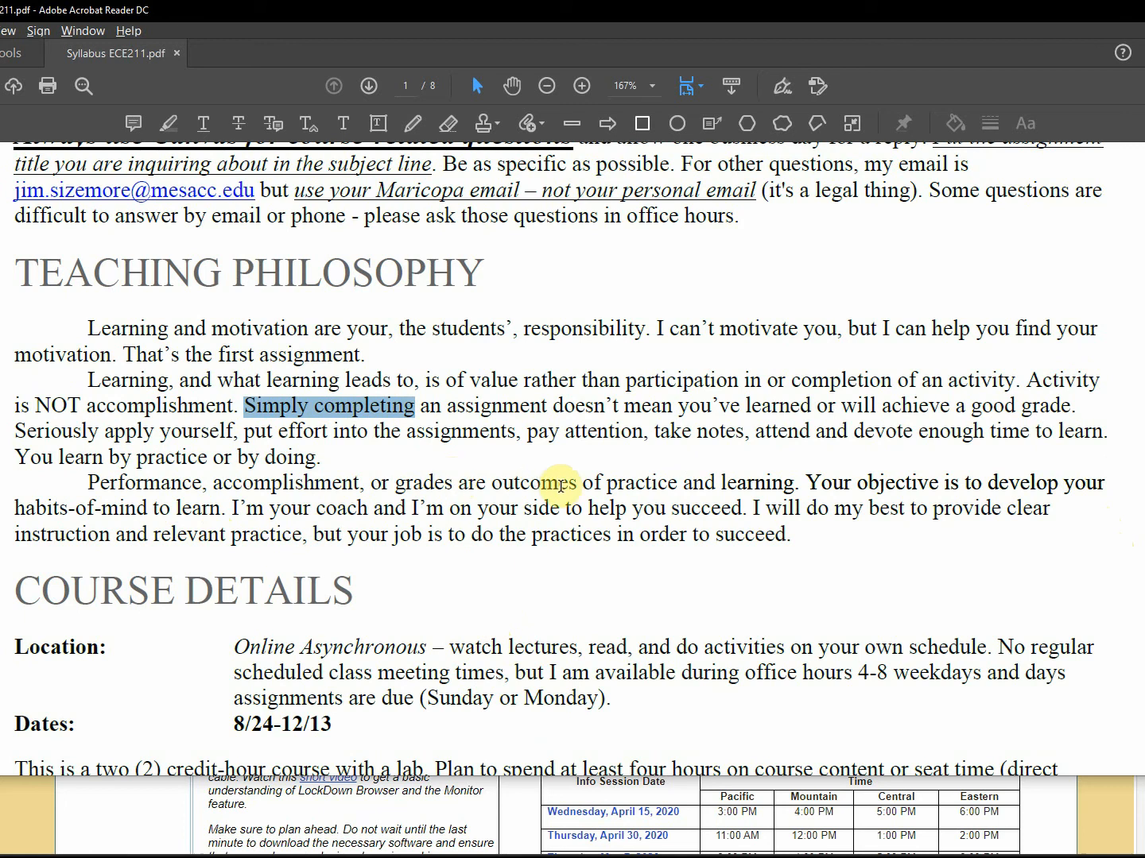
mouse_move(708, 471)
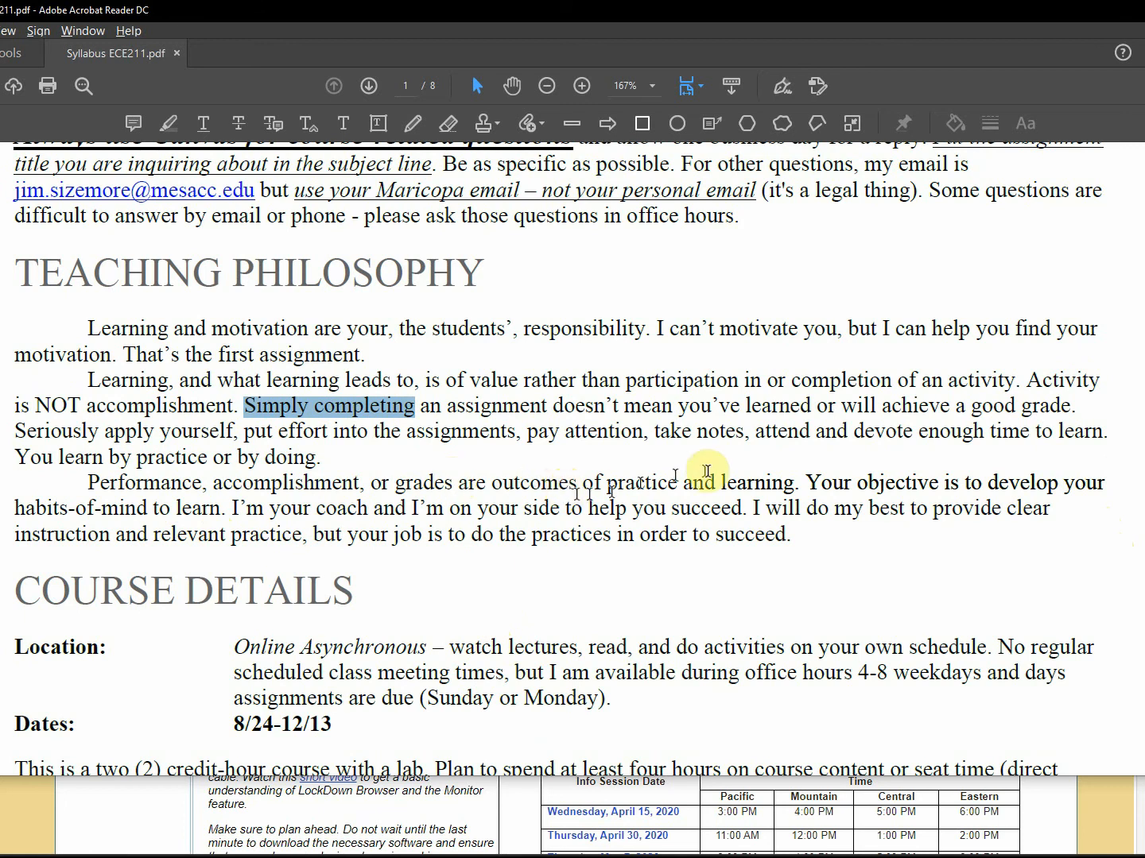
mouse_move(757, 483)
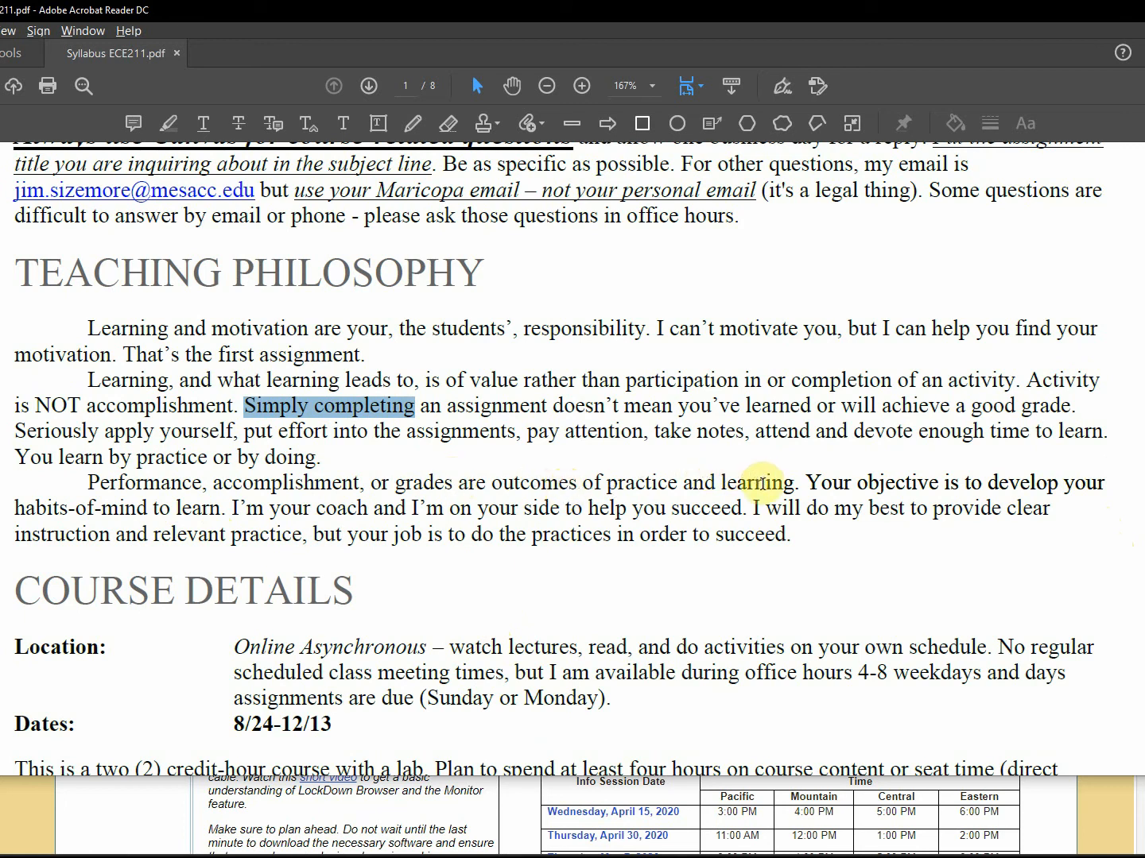
mouse_move(1100, 474)
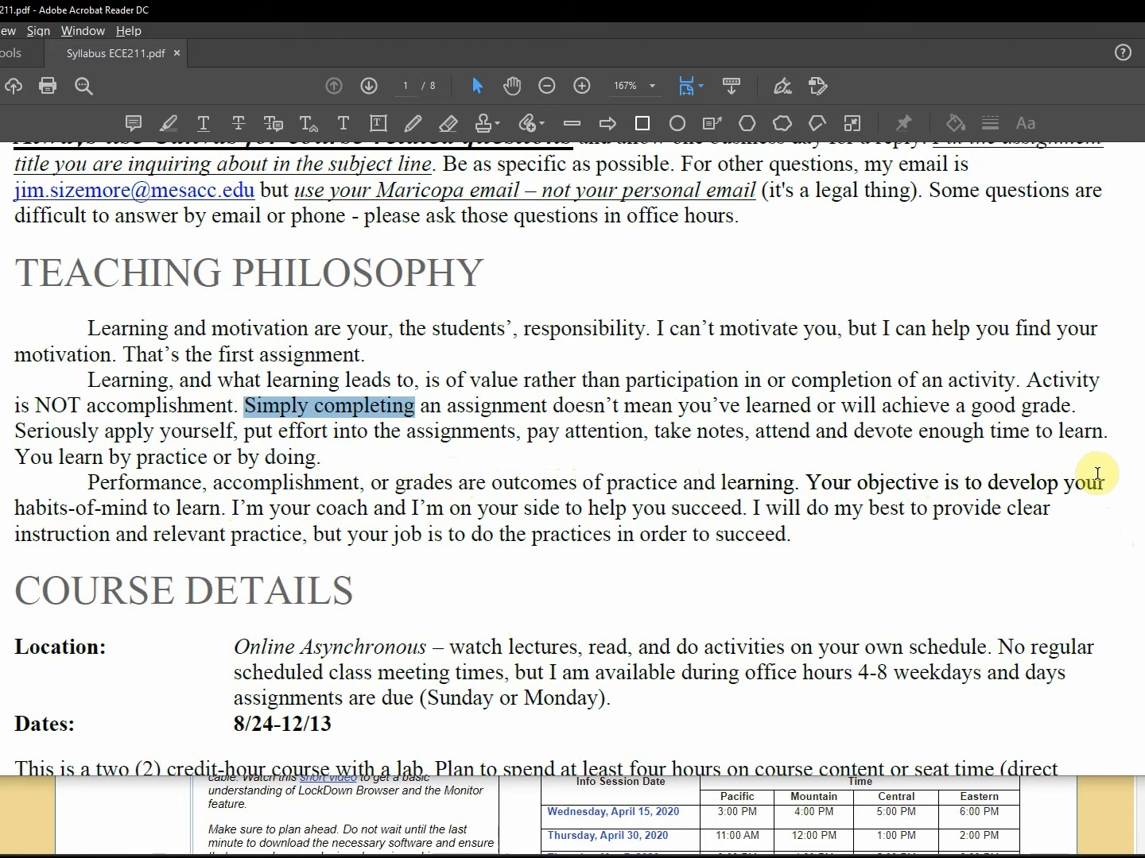
mouse_move(1095, 474)
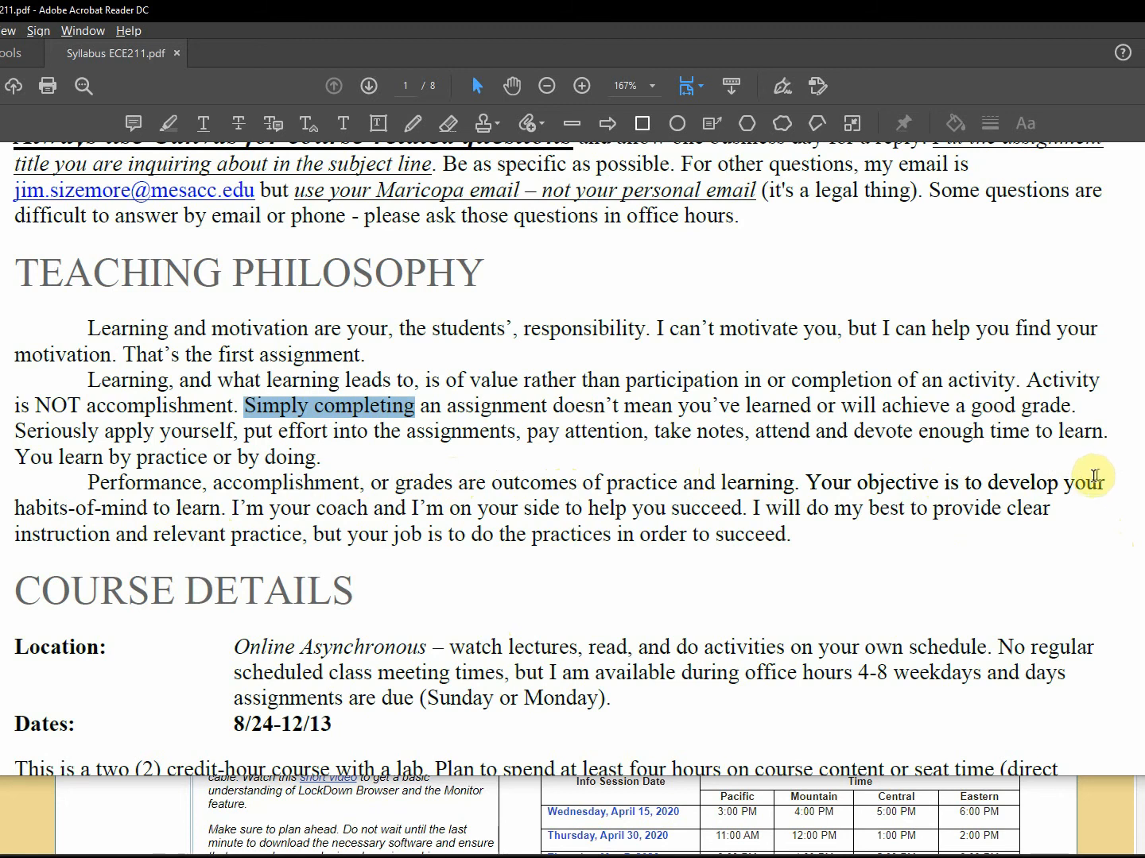
mouse_move(718, 509)
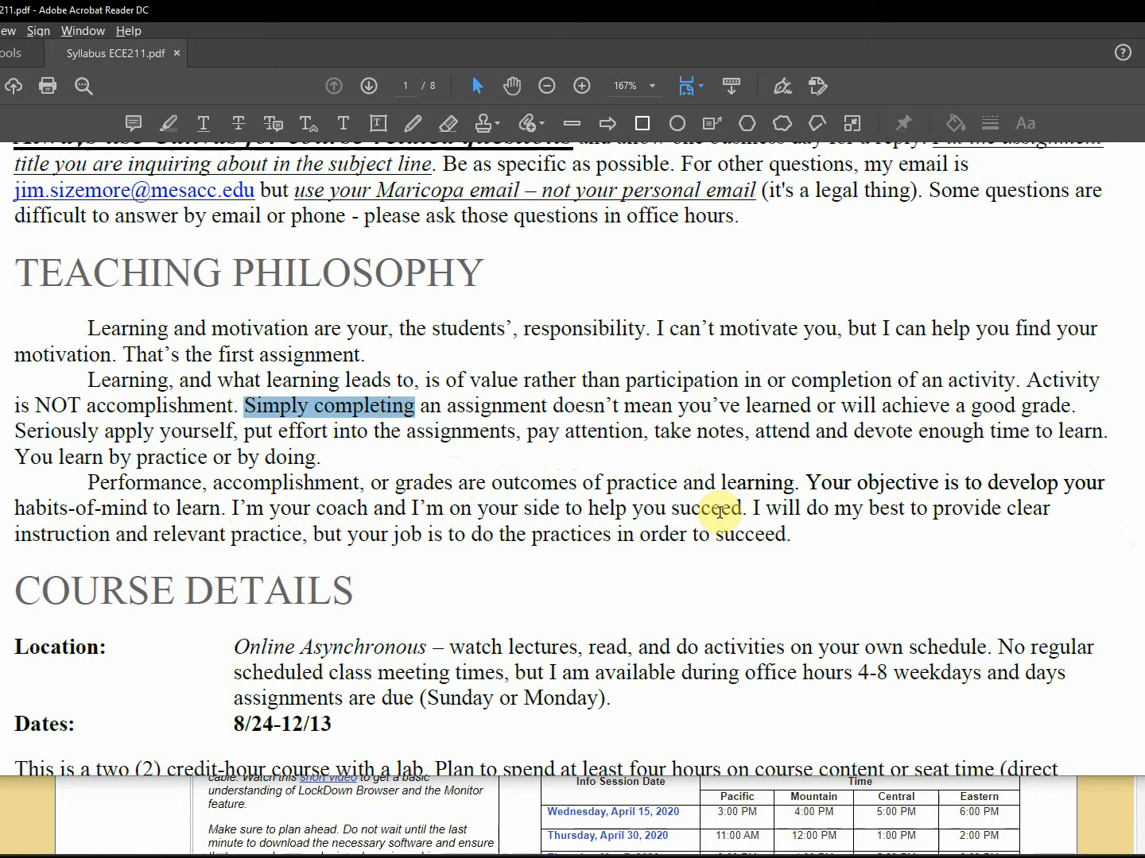
mouse_move(728, 582)
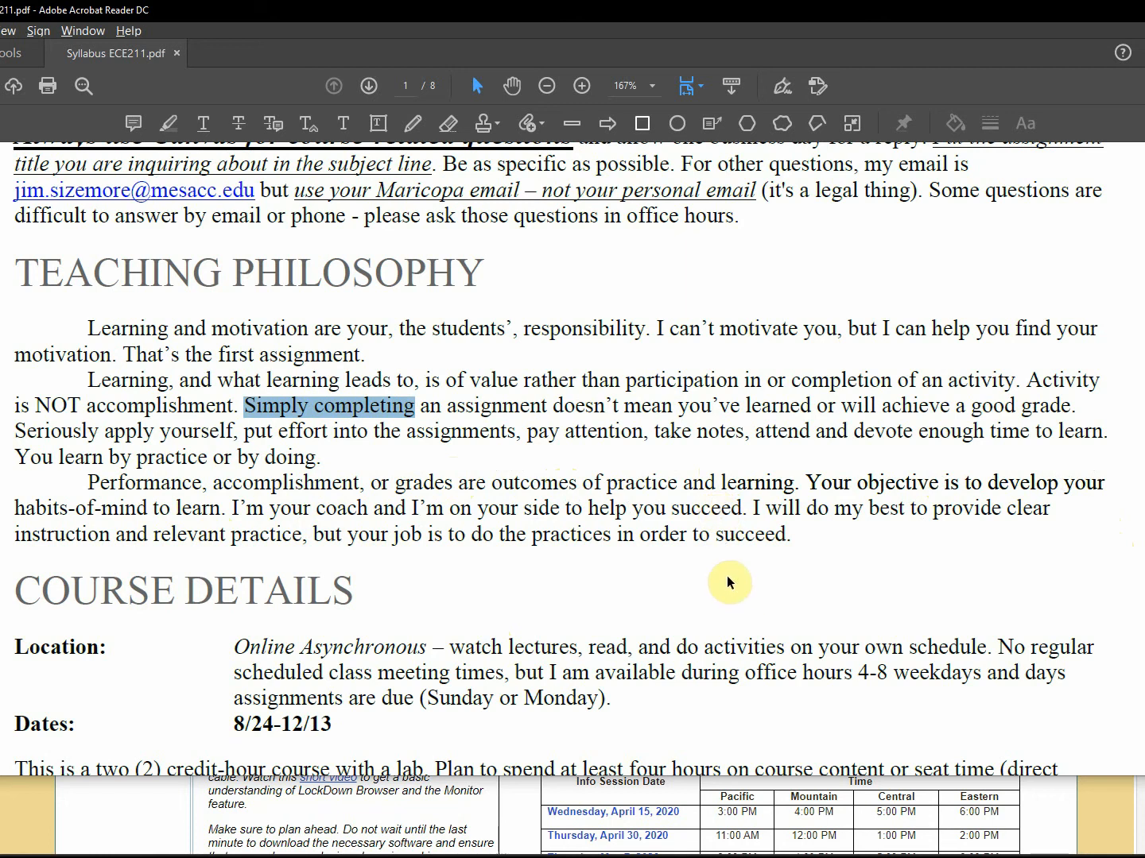
mouse_move(739, 582)
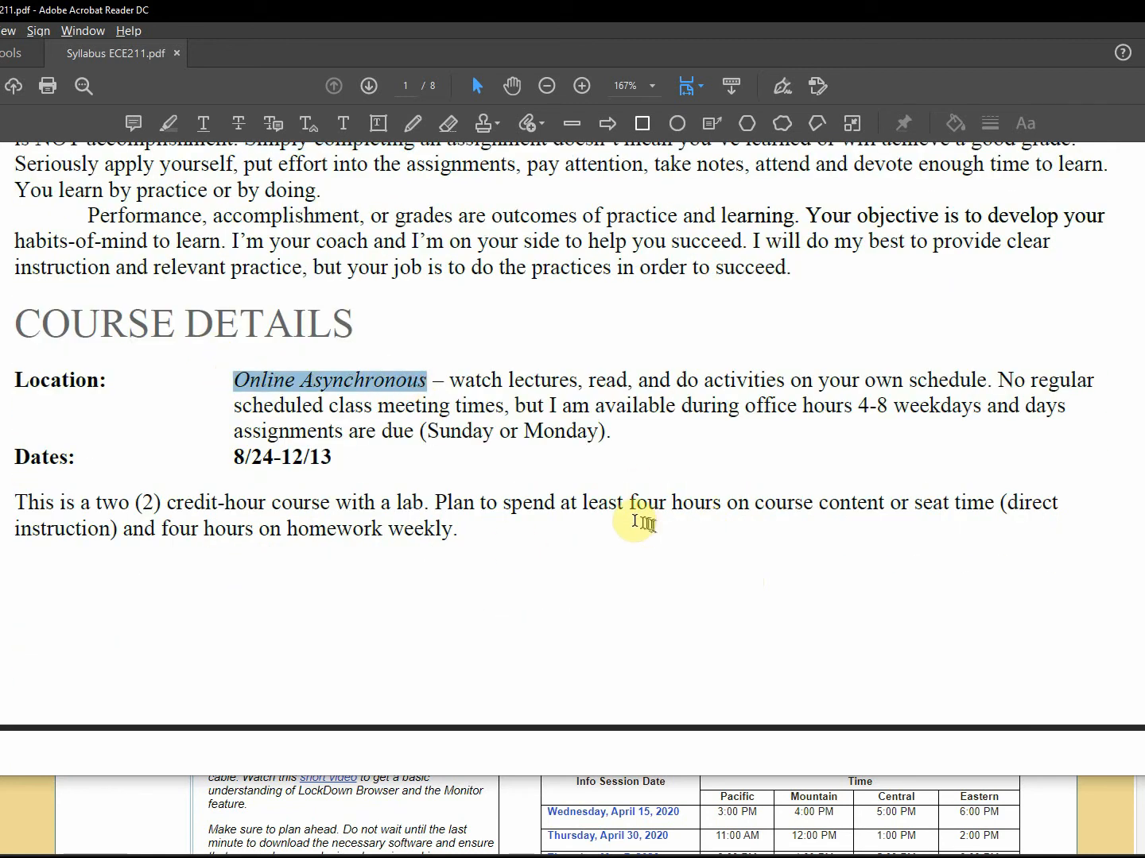
scroll("up", 3)
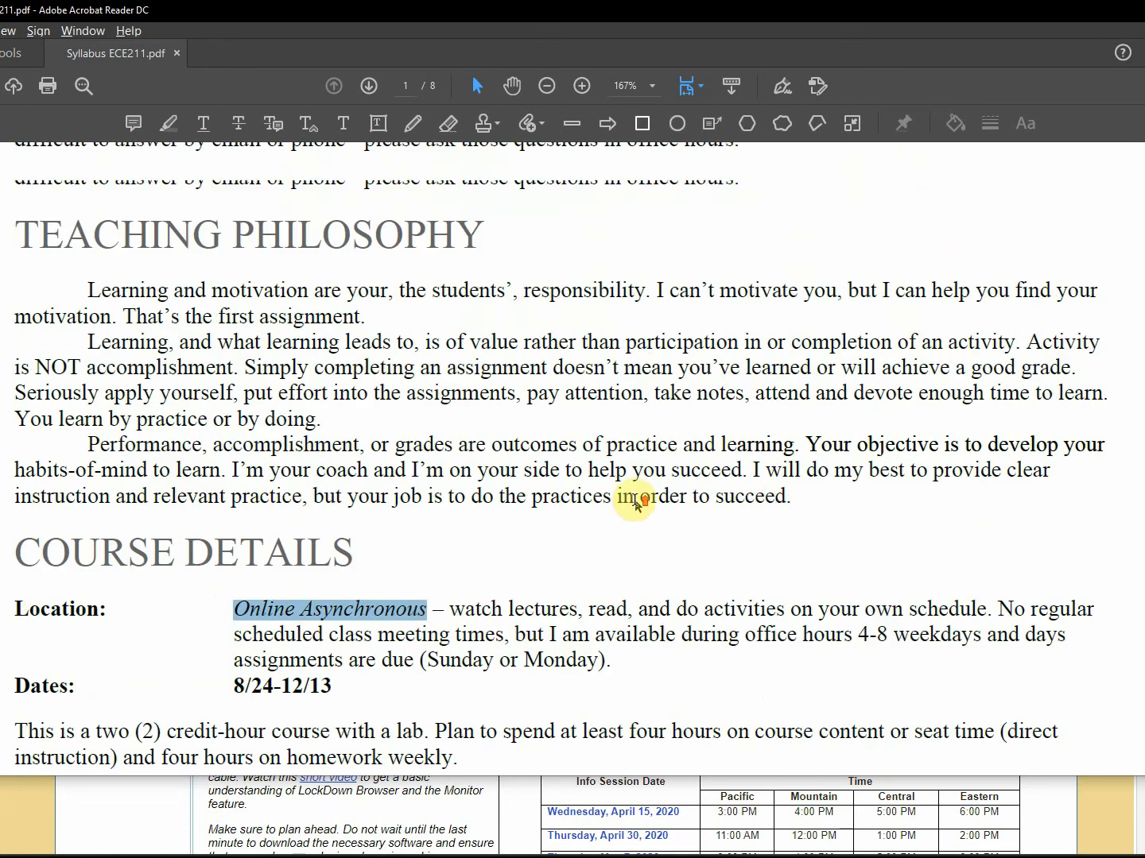
scroll("up", 3)
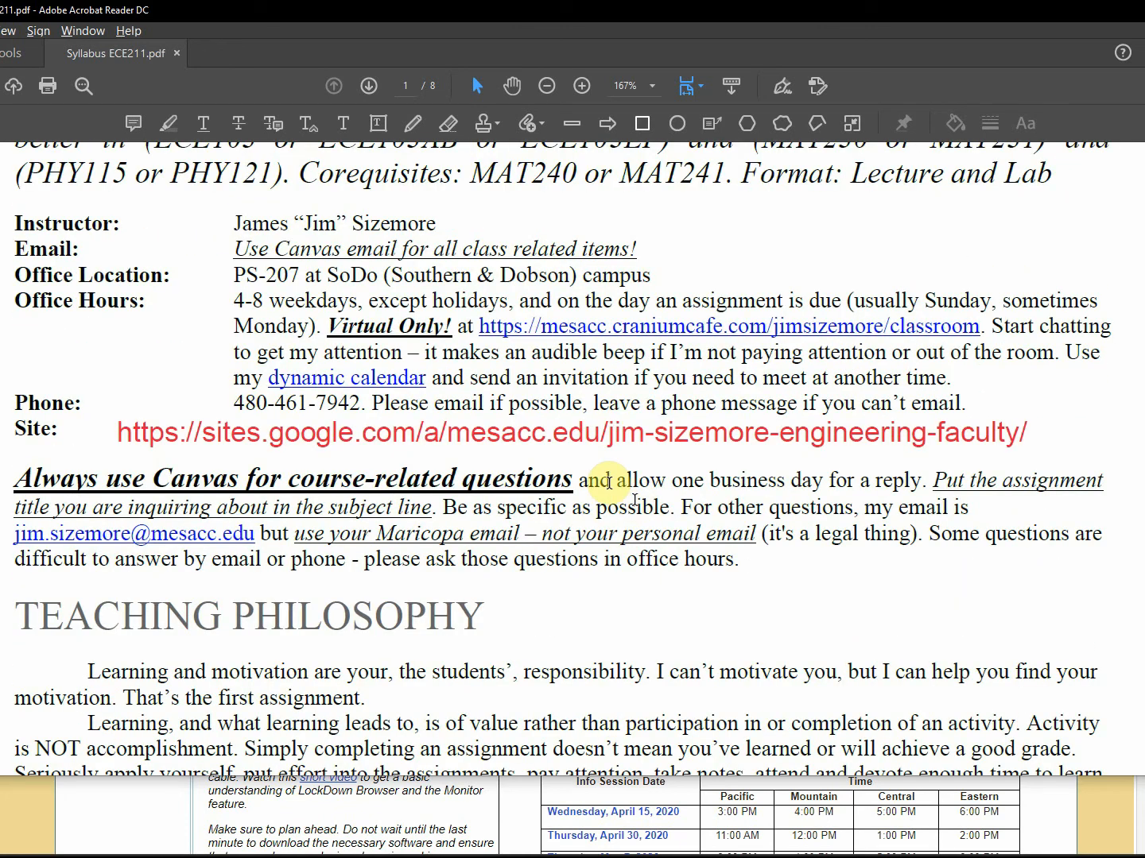
scroll("up", 3)
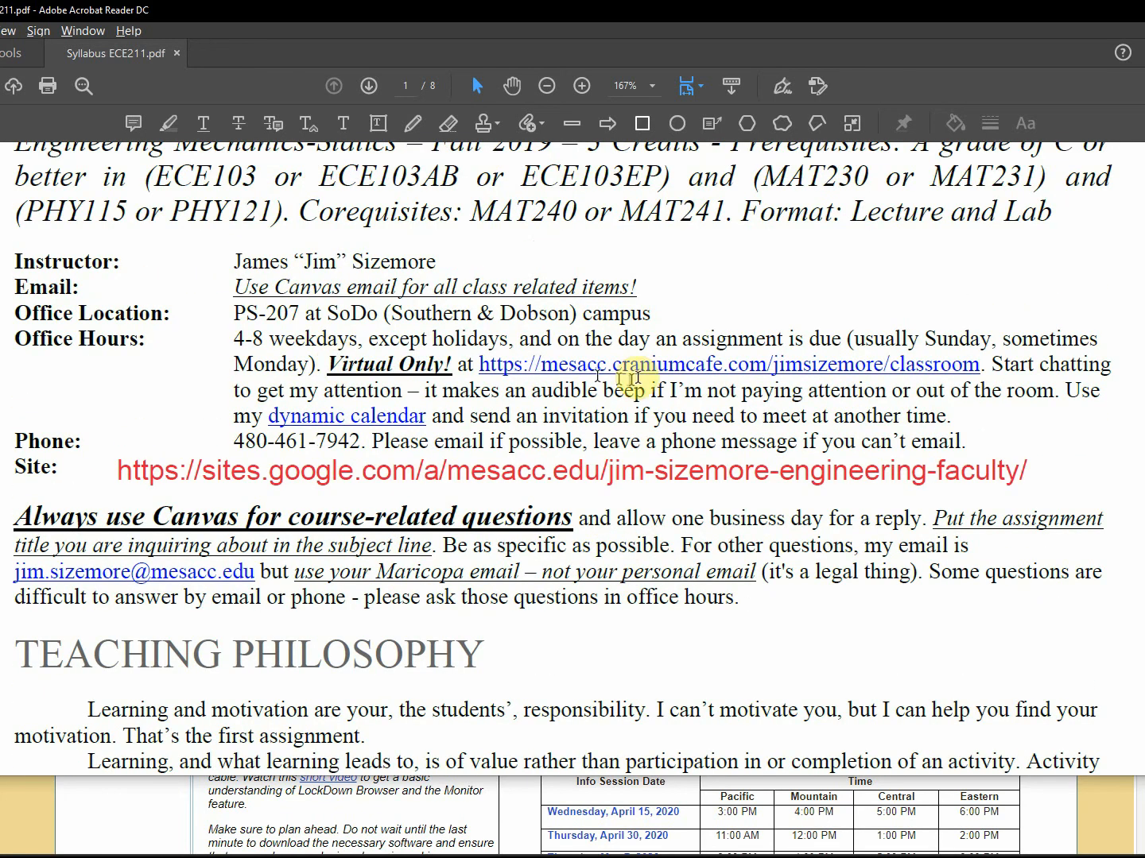
mouse_move(644, 374)
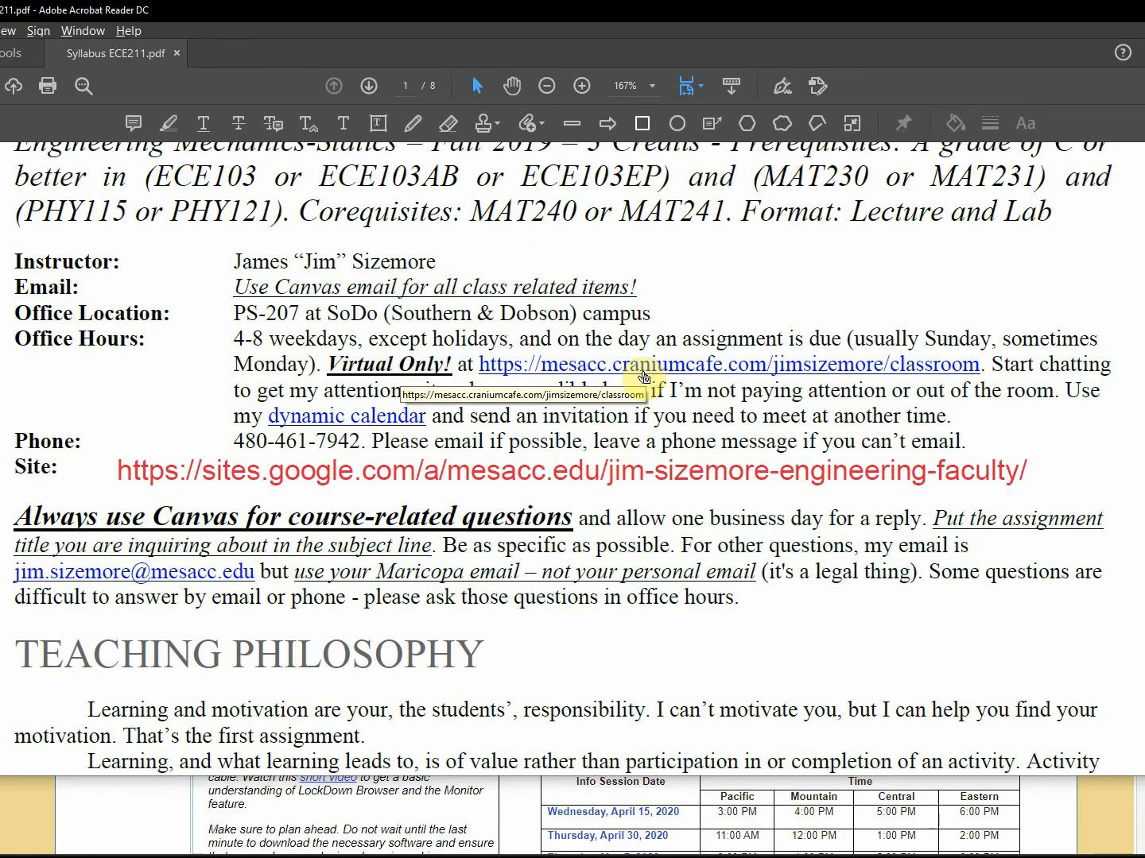
scroll("down", 3)
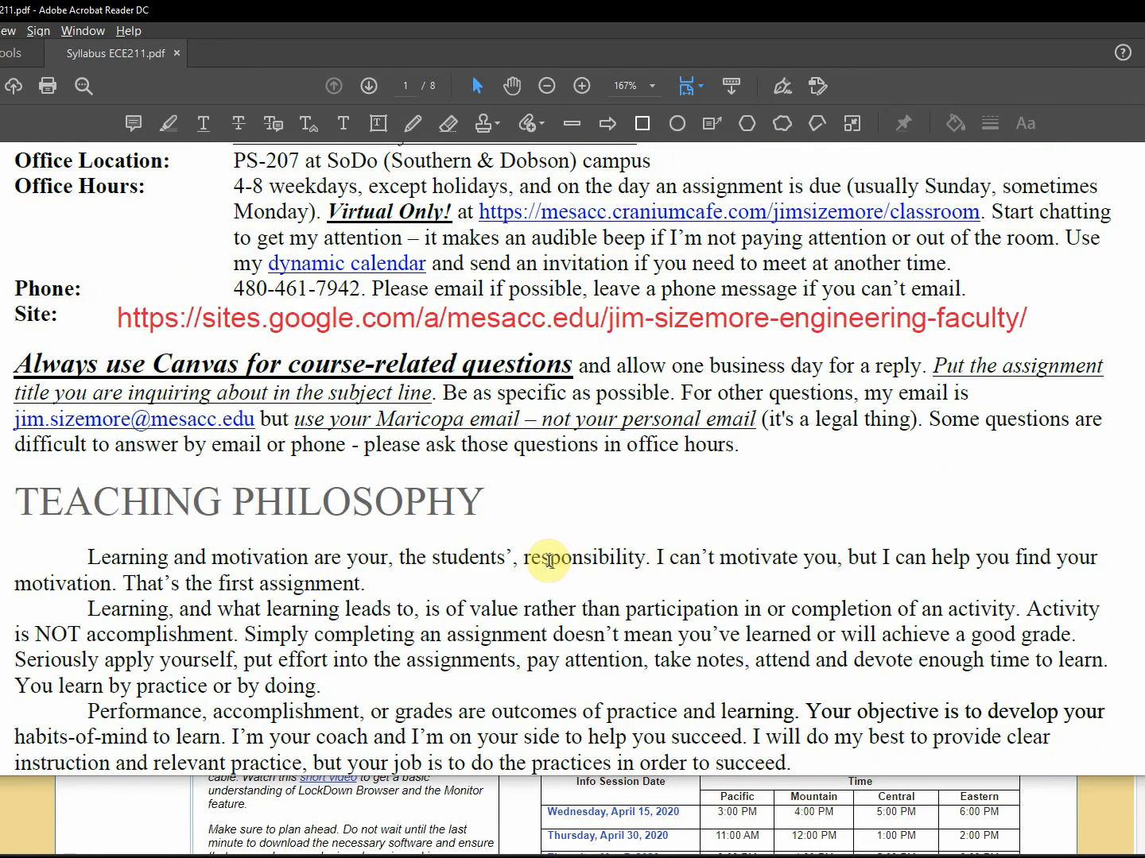
scroll("up", 3)
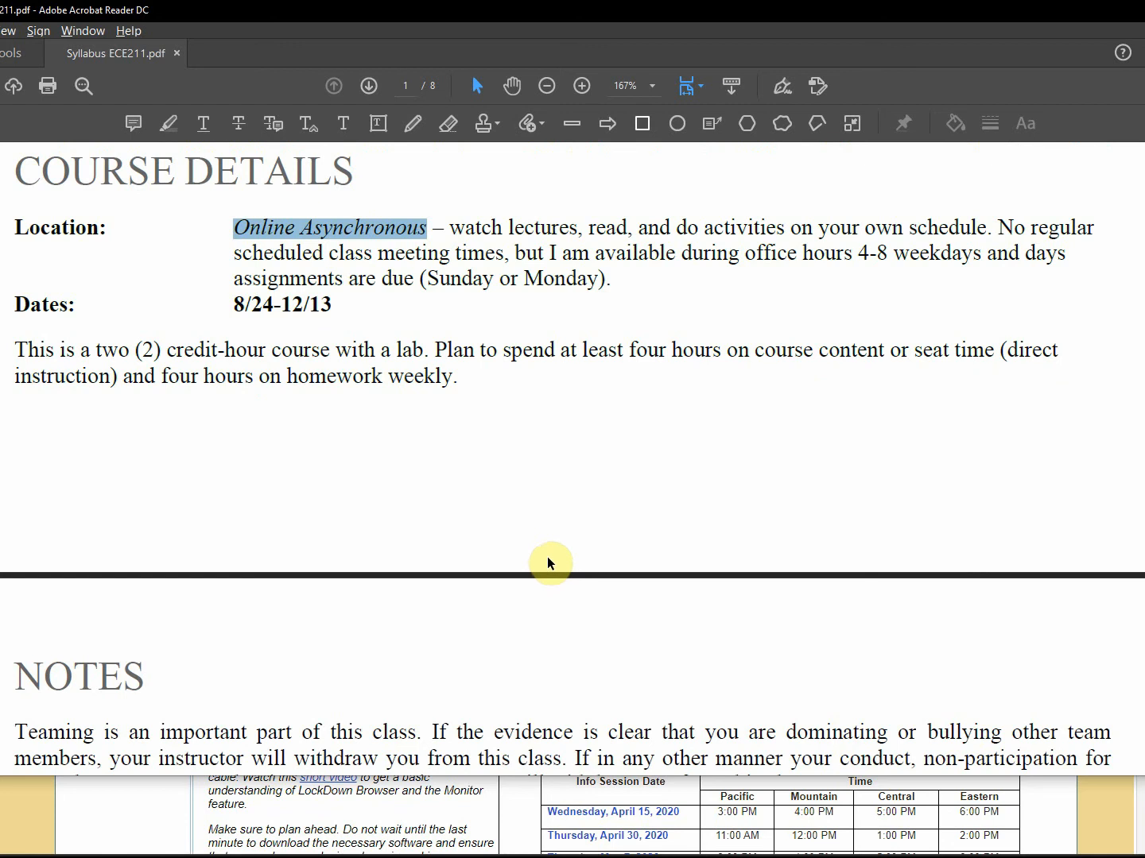
Scroll through the Notes and the Semester Schedule table down to week 16 and Finals Begin.
scroll("up", 3)
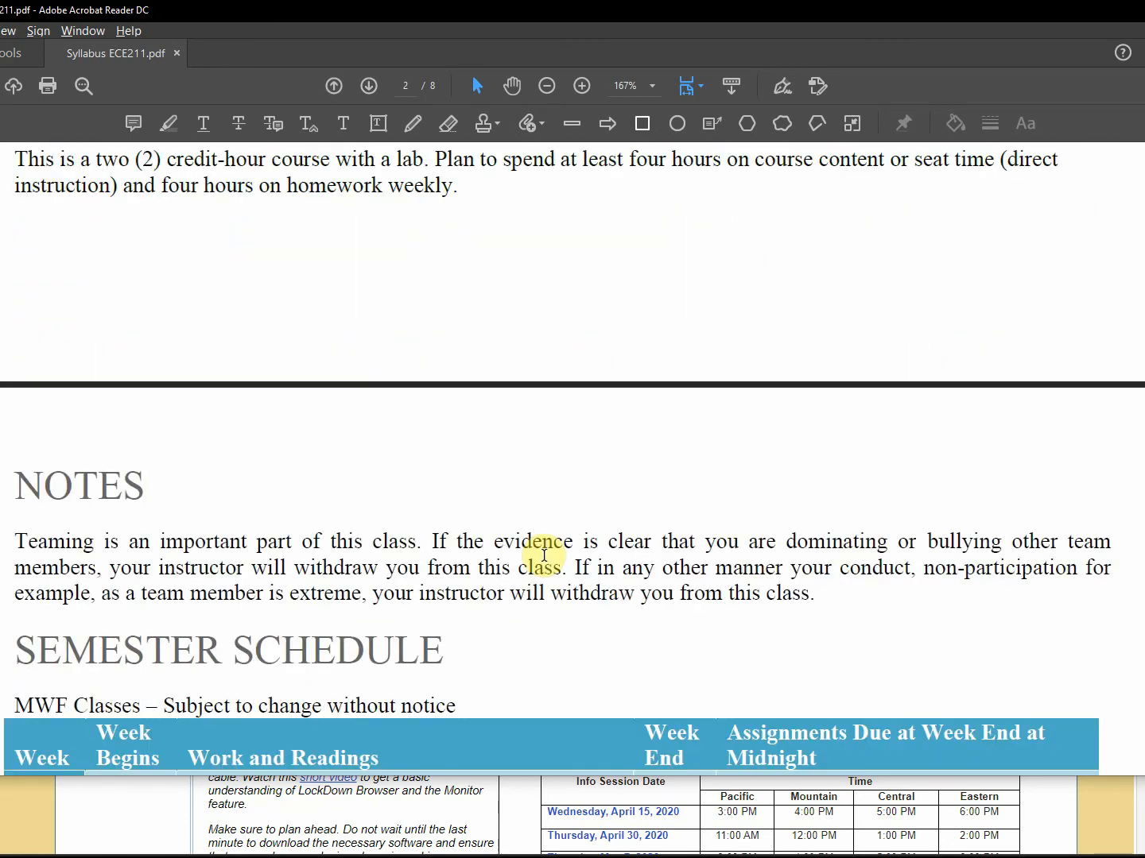
scroll("down", 3)
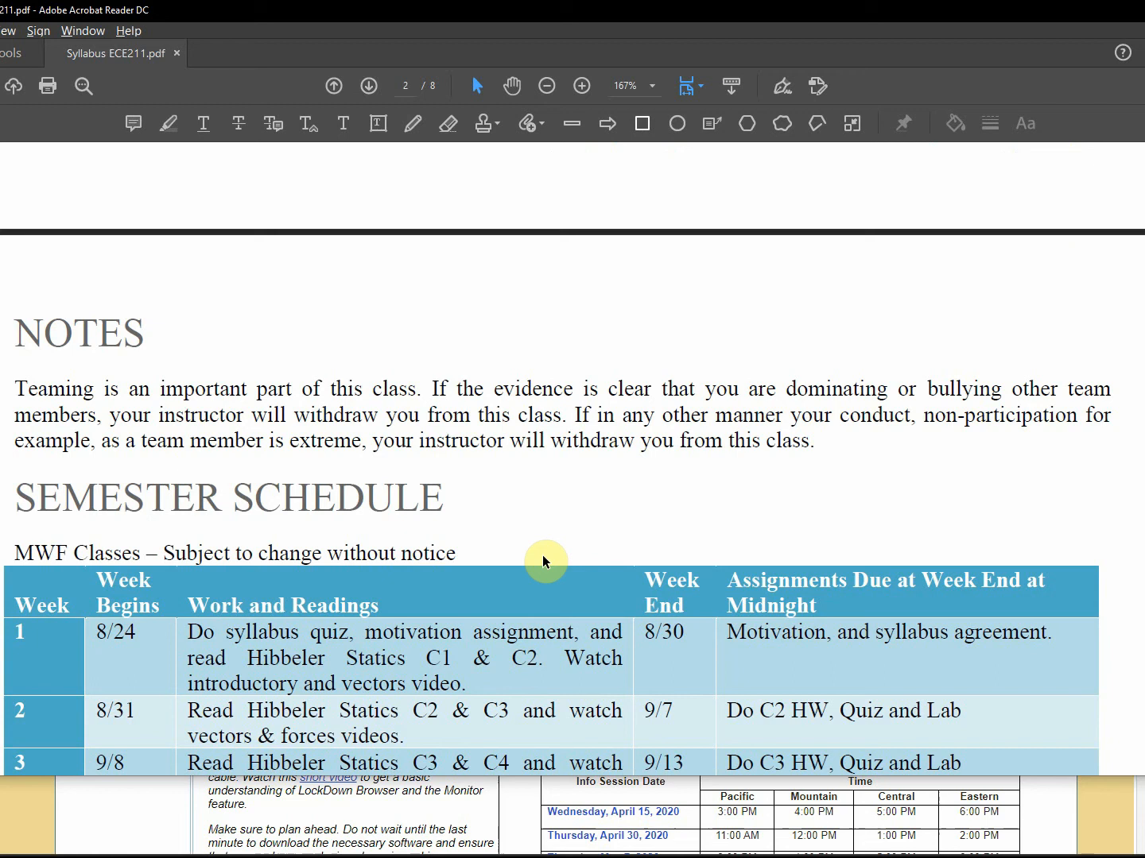
scroll("down", 3)
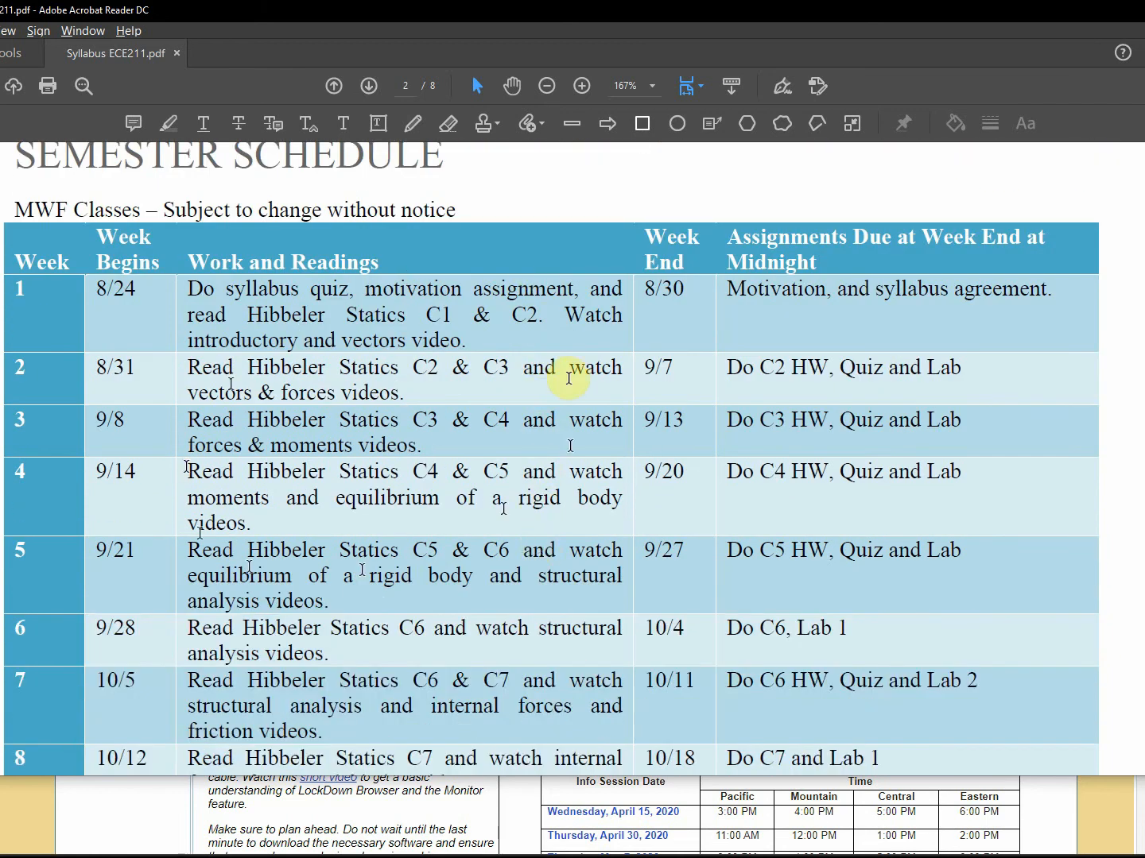
scroll("down", 3)
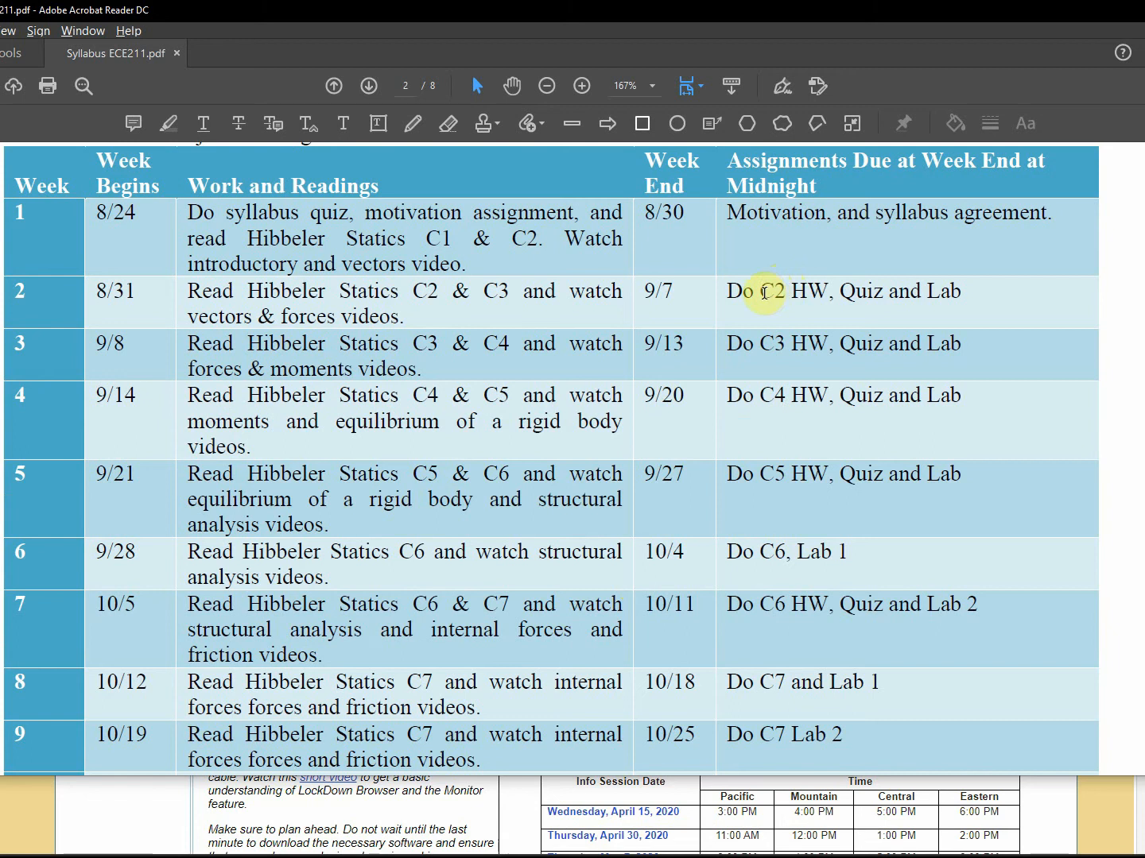
mouse_move(655, 292)
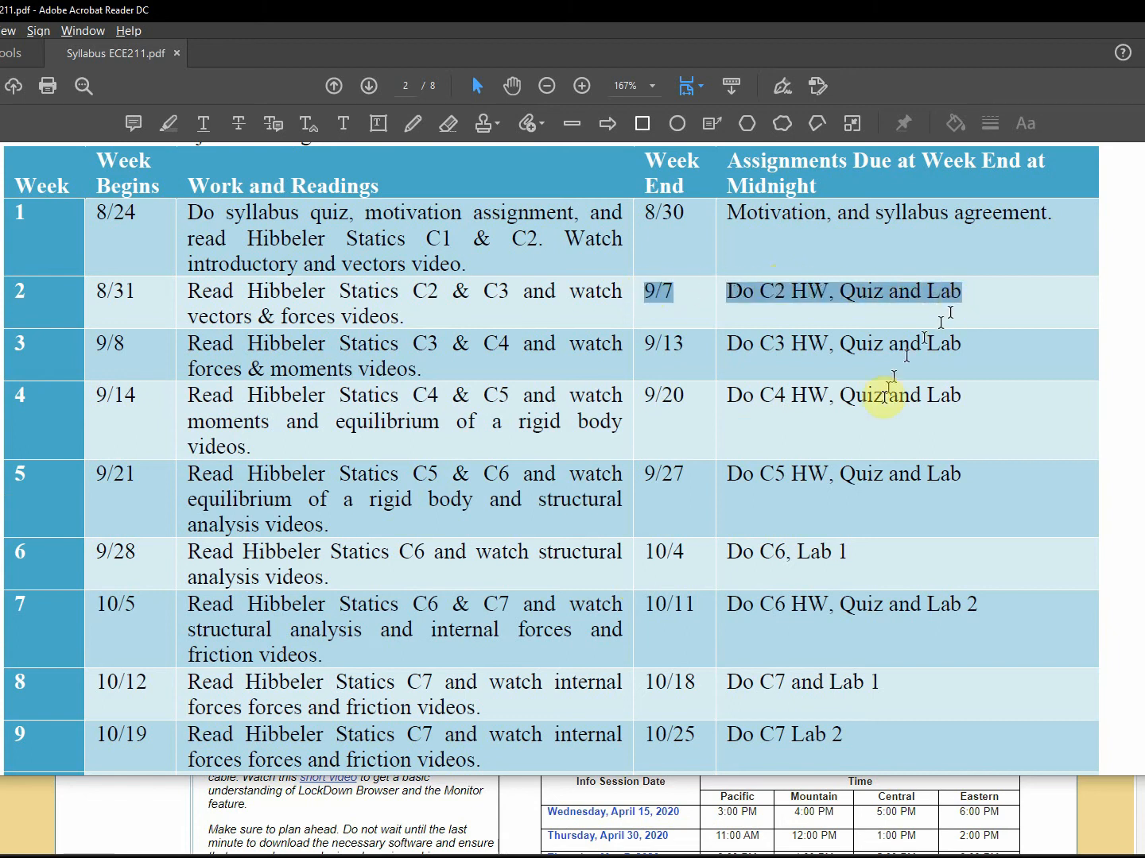
scroll("down", 3)
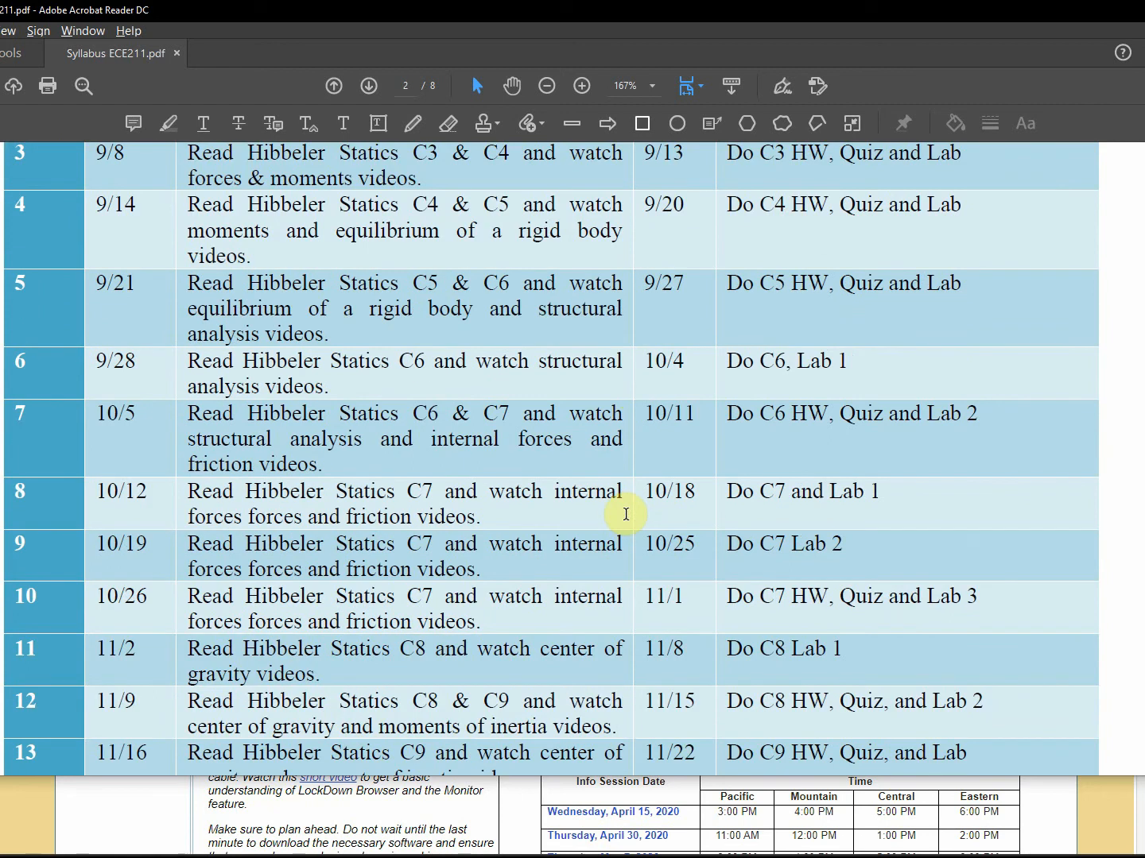
scroll("down", 3)
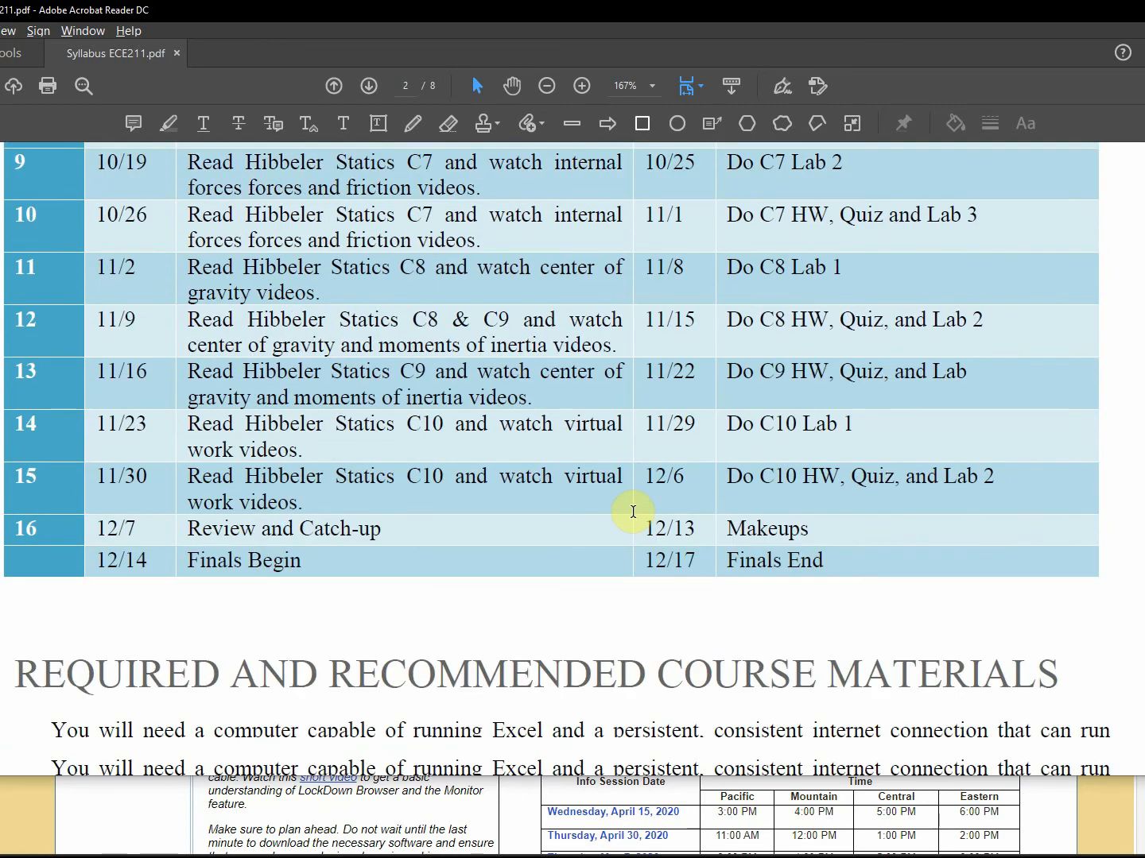
Scroll to Required Course Materials, show the open-windows overview and return to the syllabus.
scroll("down", 3)
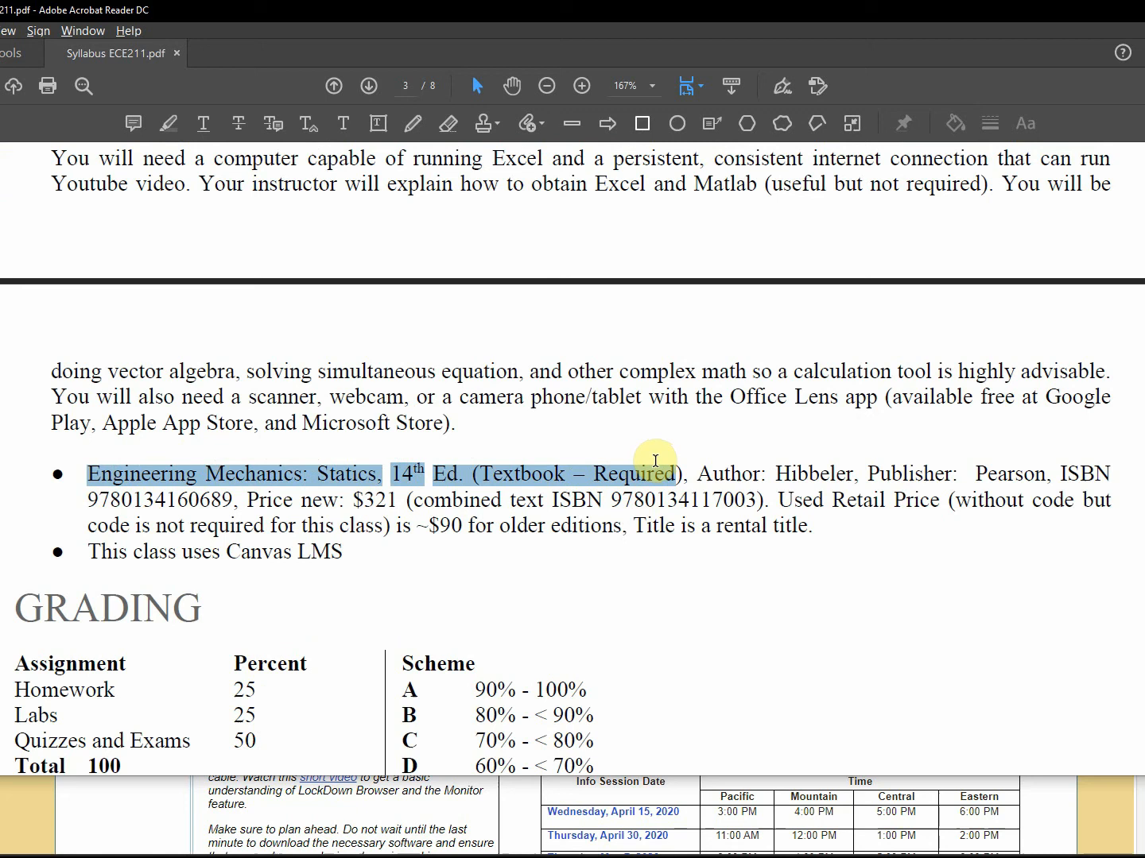
key("alt+tab")
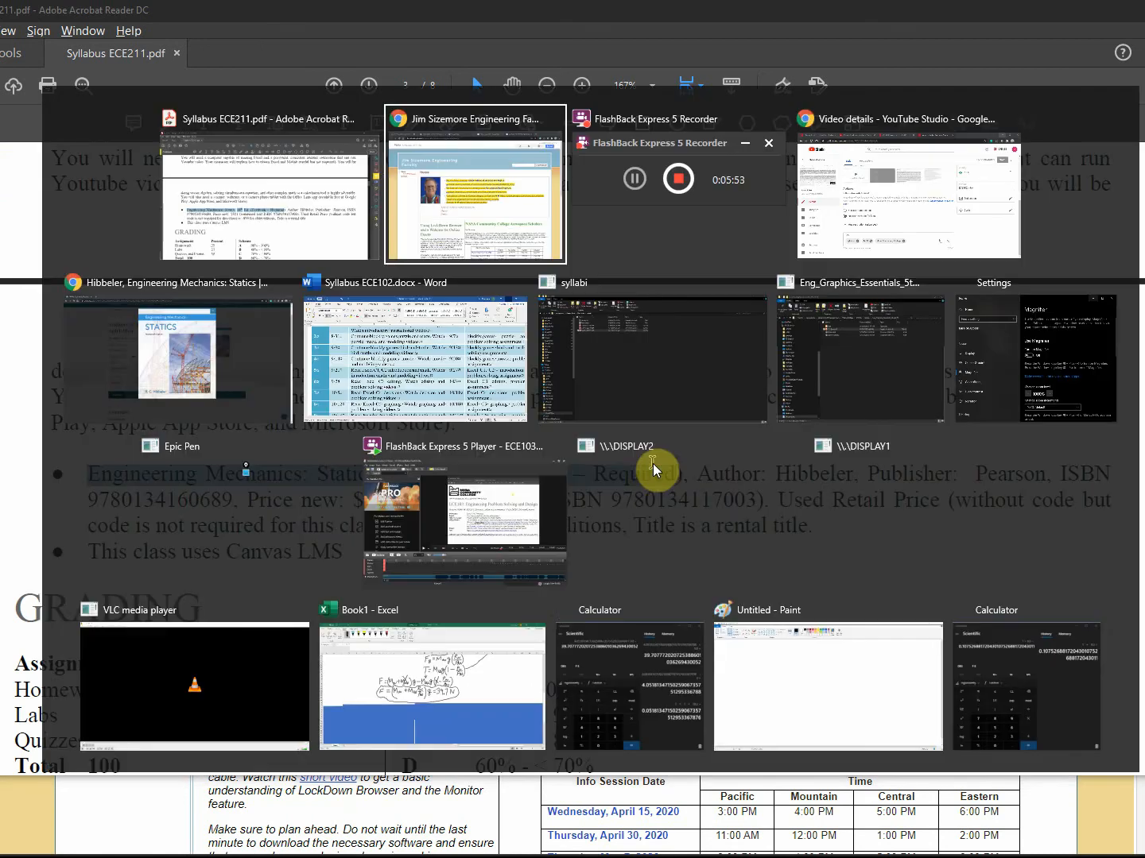
mouse_move(654, 470)
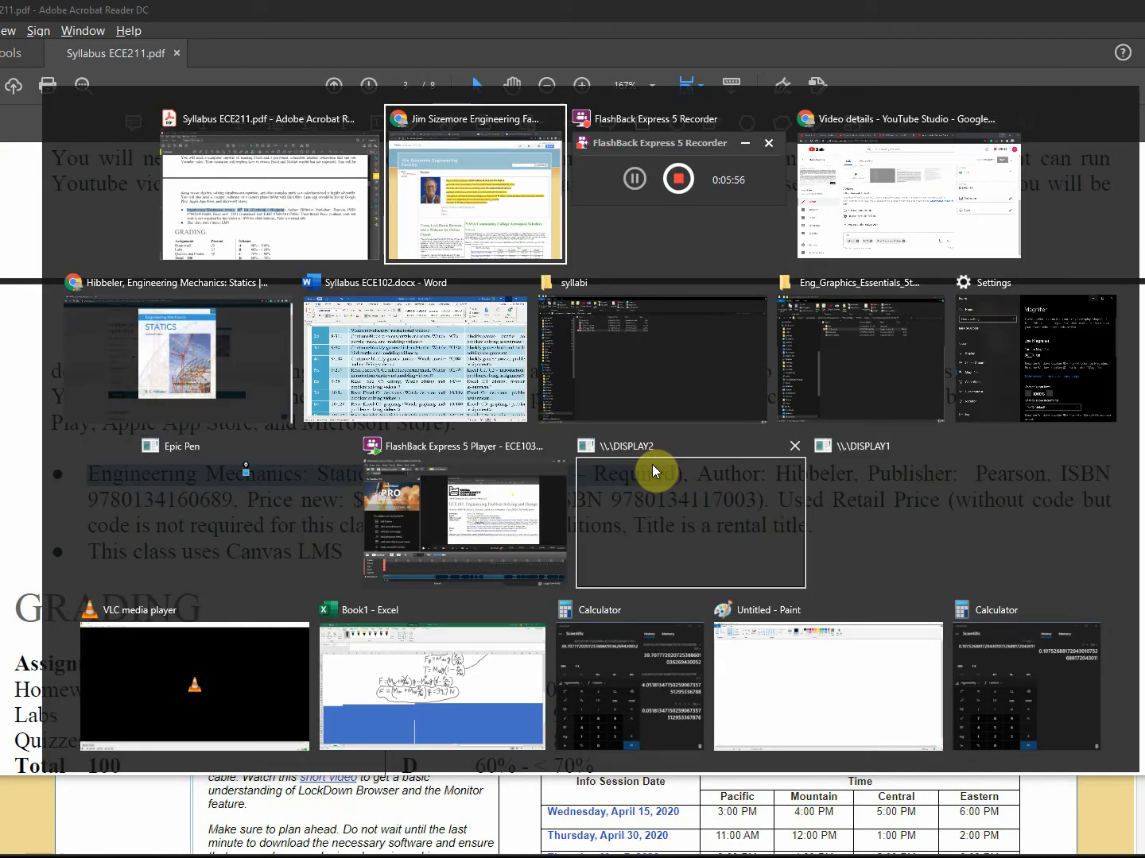
mouse_move(906, 194)
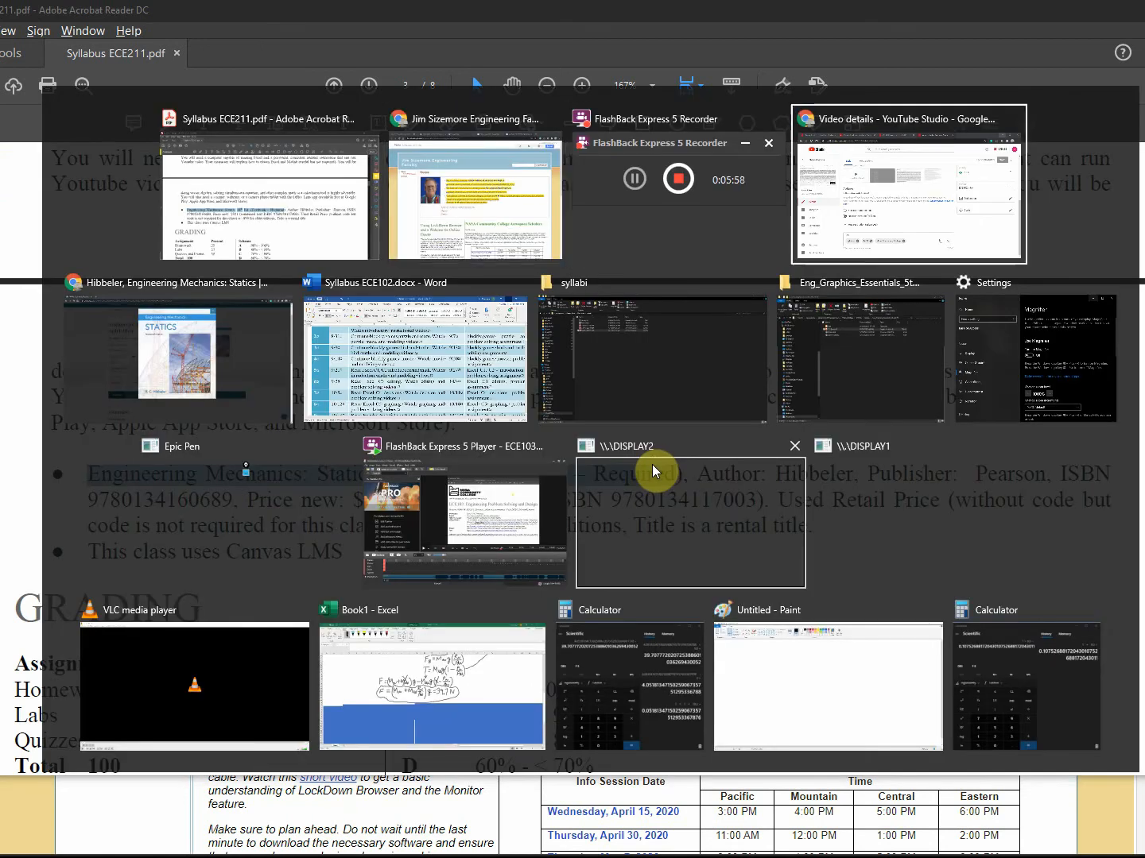
left_click(175, 358)
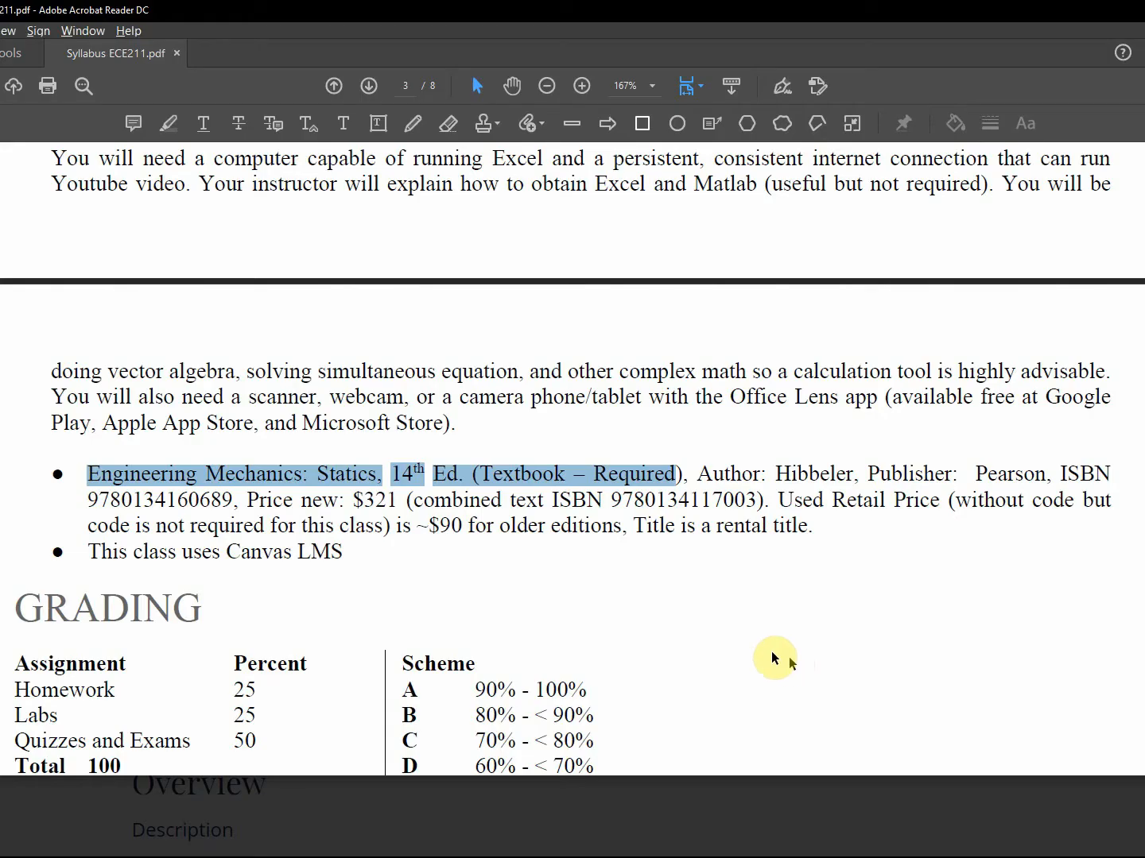
Scroll around page 3 to review the tutoring and writing center resources and their links.
scroll("down", 3)
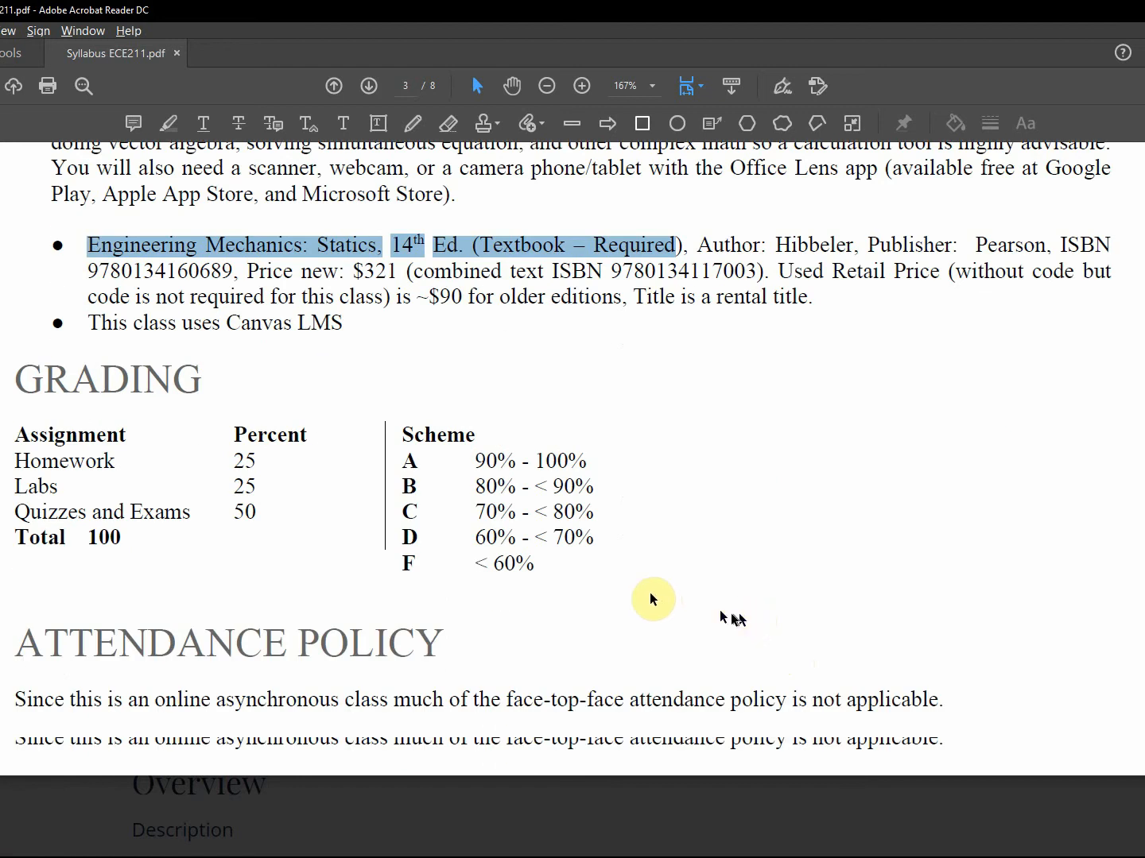
scroll("down", 3)
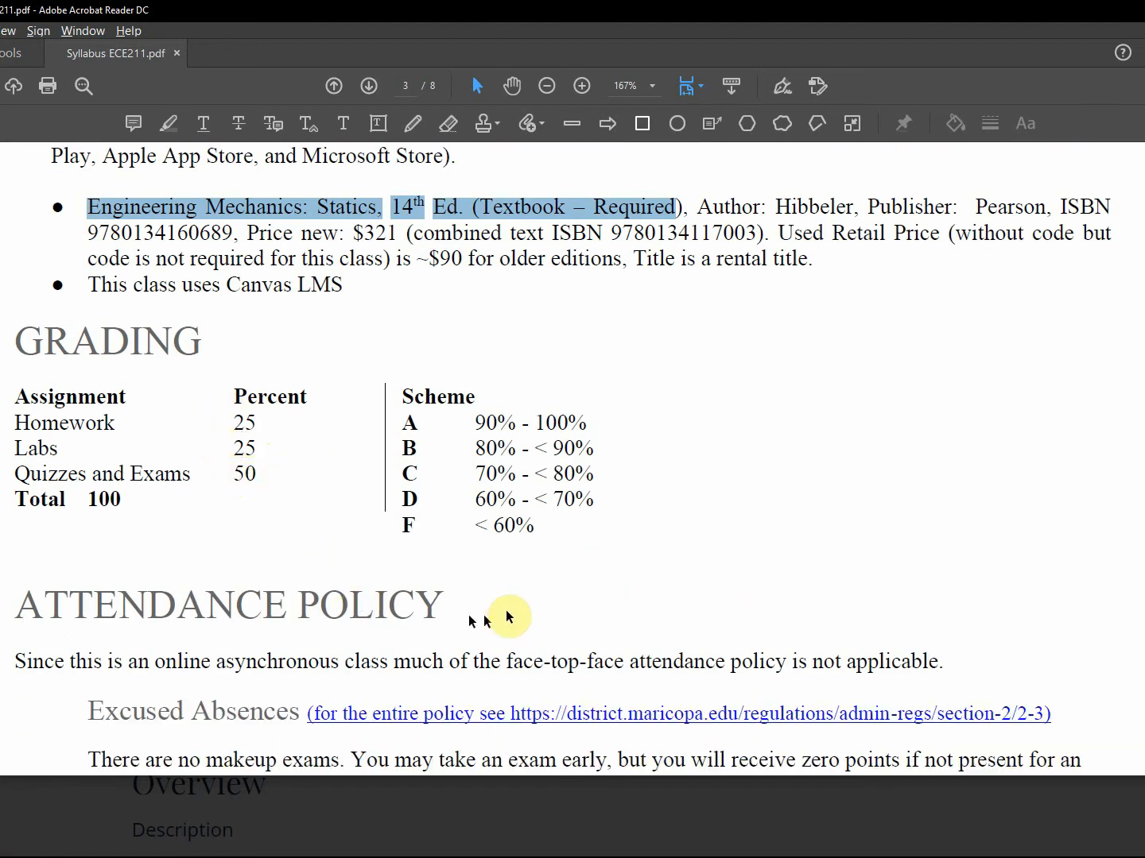
mouse_move(617, 522)
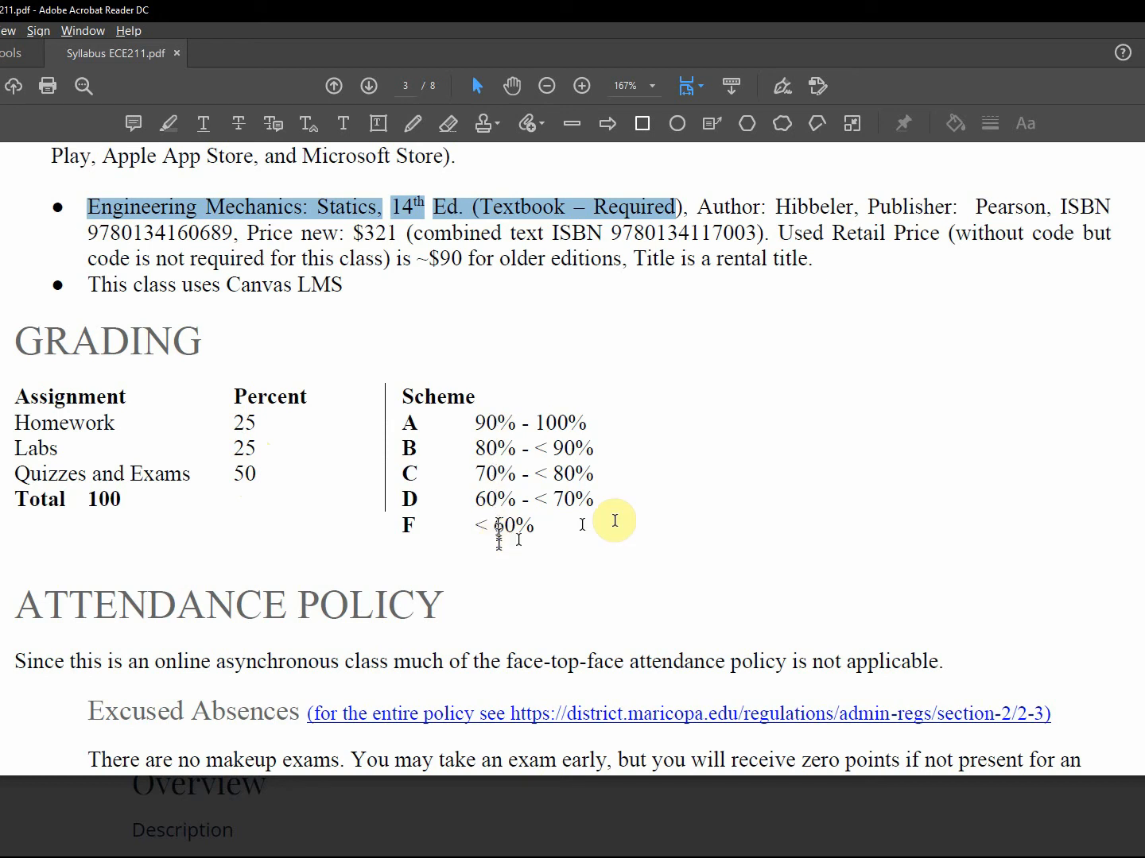
scroll("up", 3)
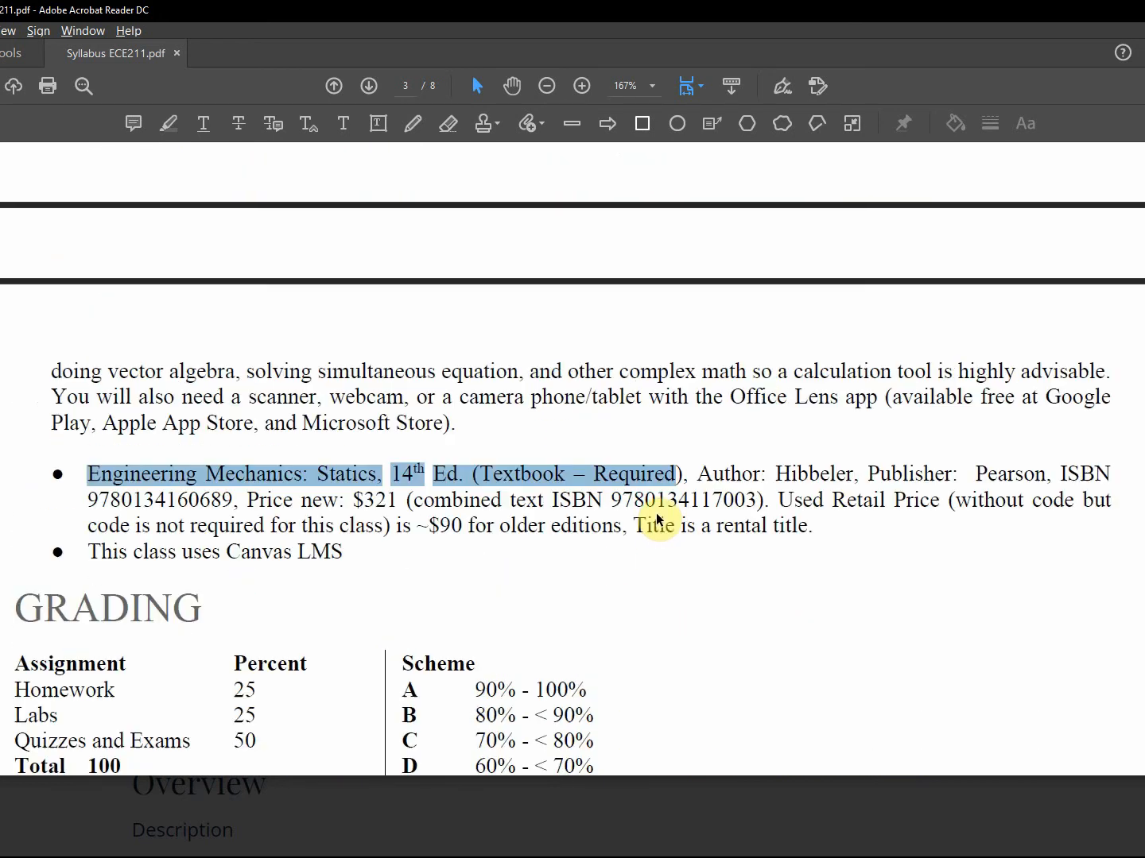
scroll("up", 3)
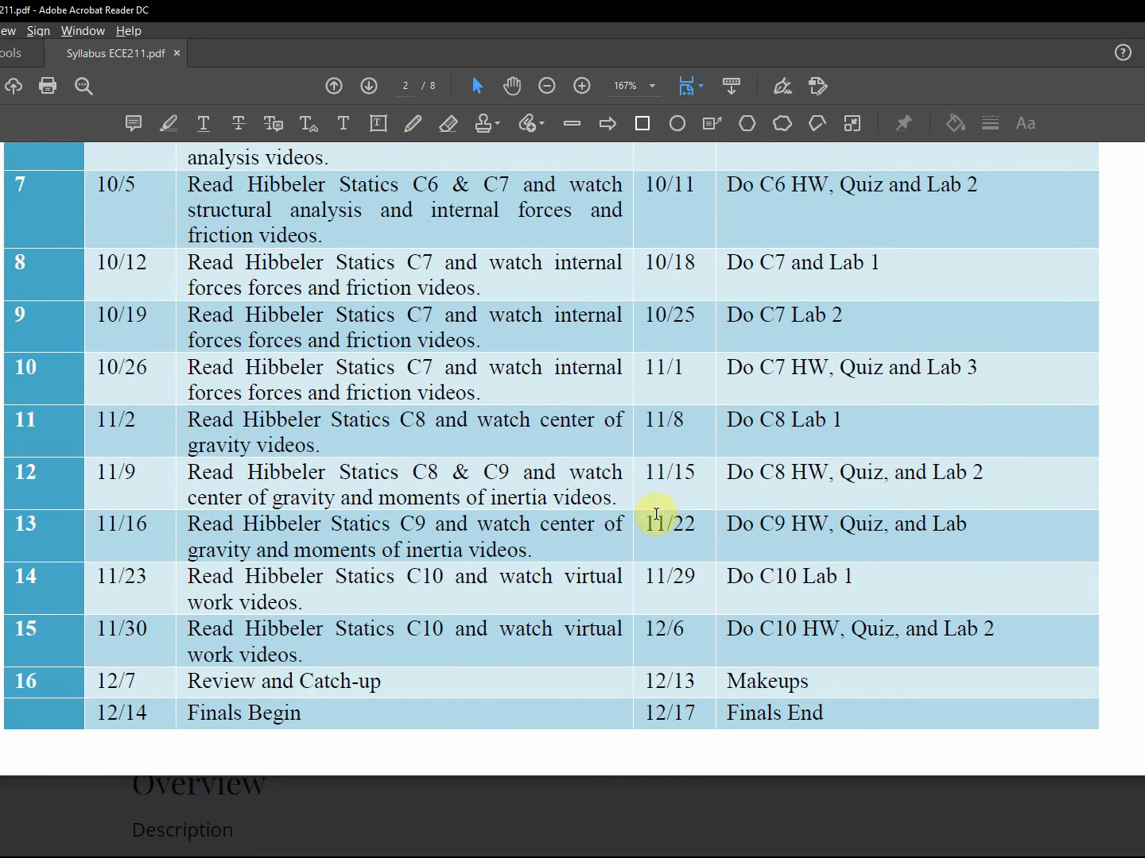
scroll("up", 3)
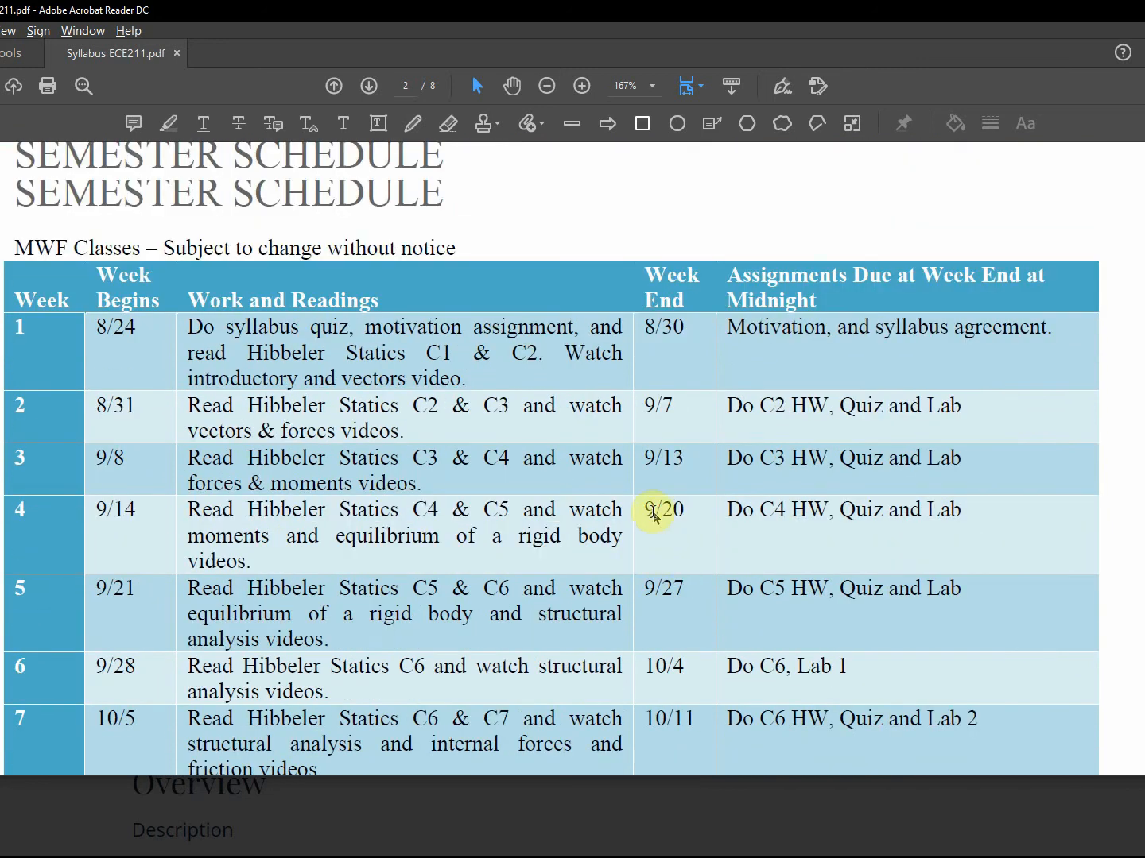
scroll("up", 3)
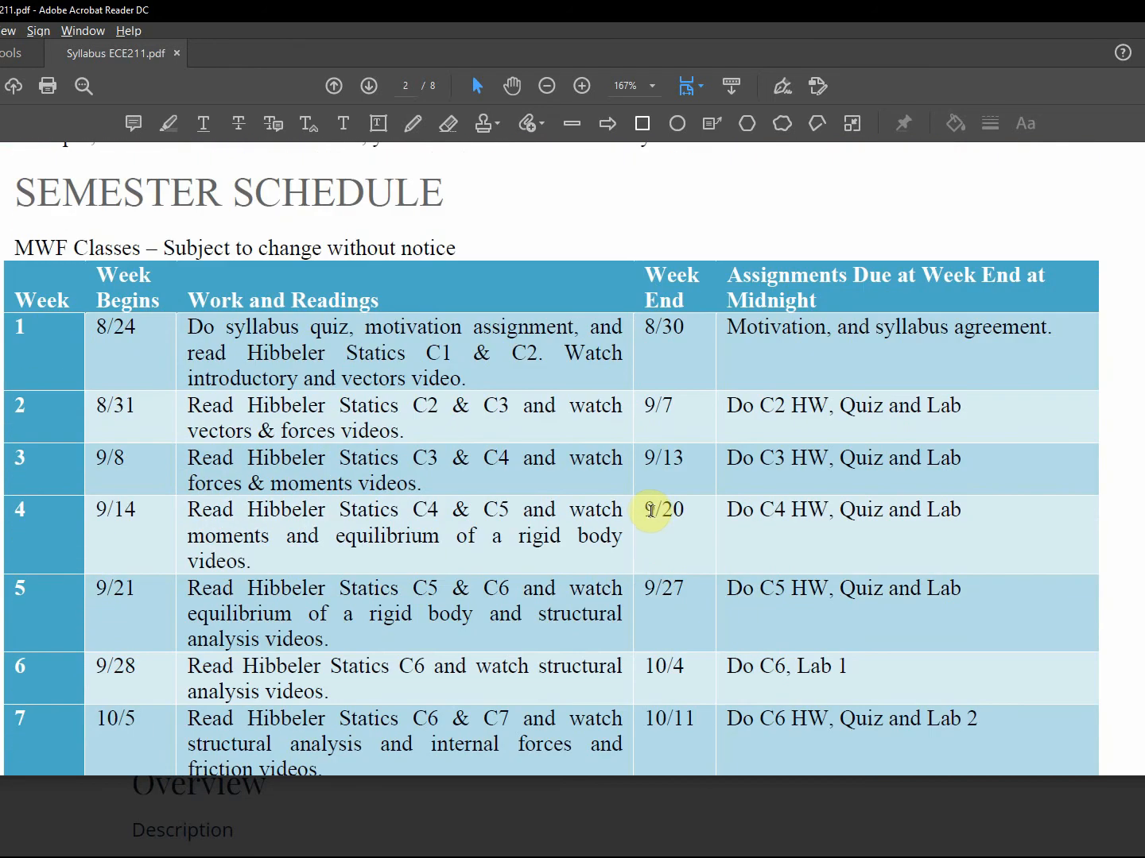
scroll("down", 3)
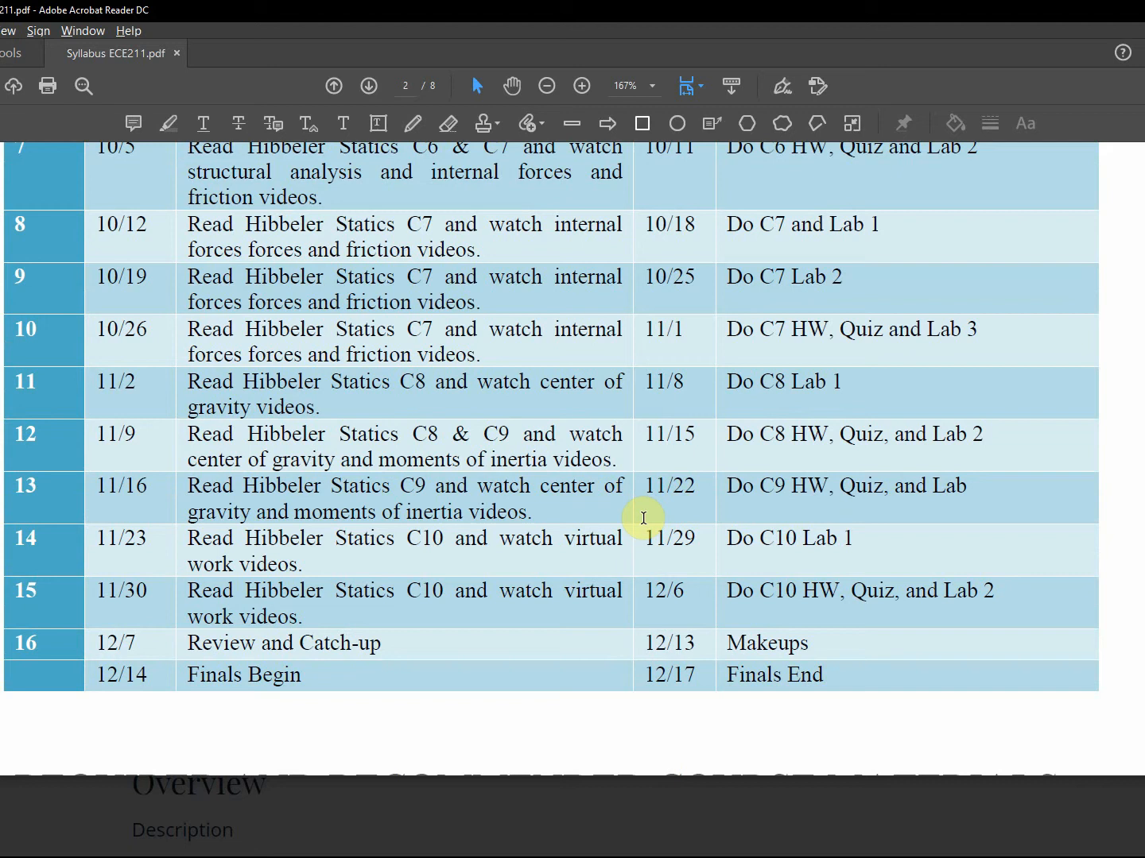
scroll("down", 3)
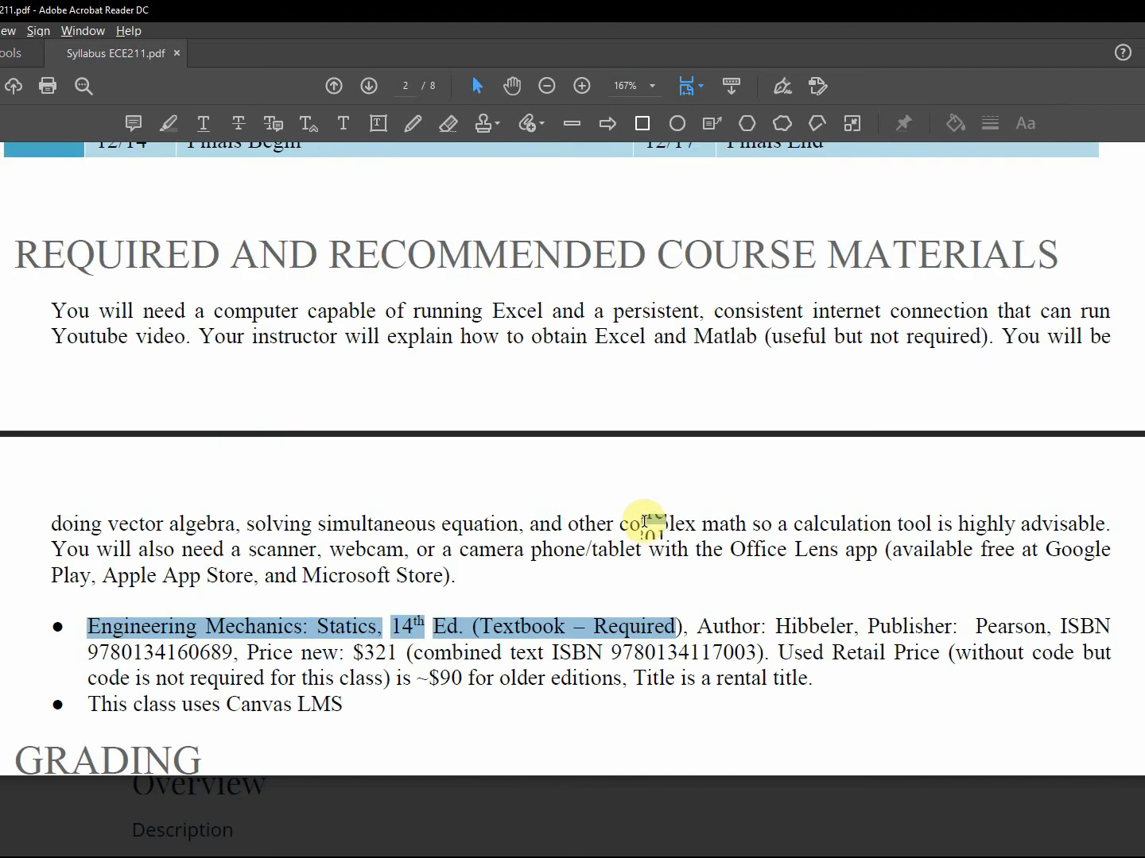
scroll("down", 3)
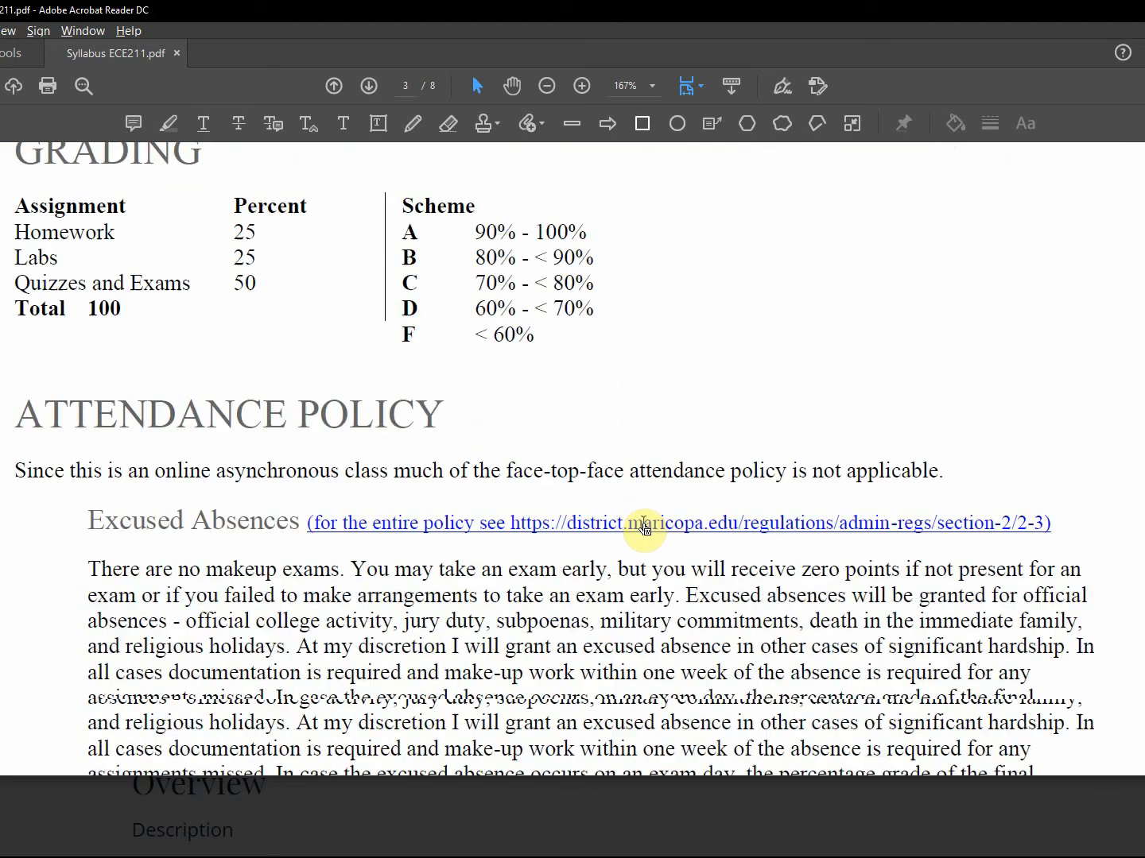
scroll("down", 3)
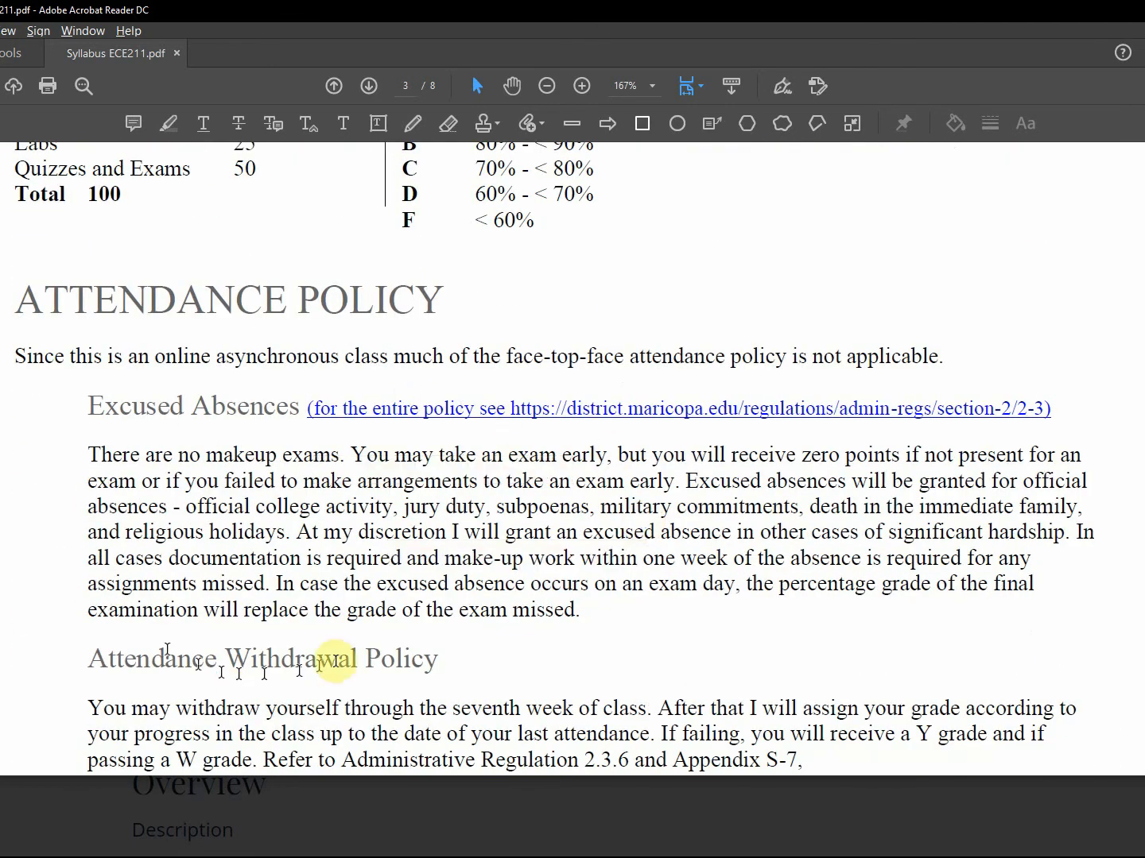
mouse_move(443, 633)
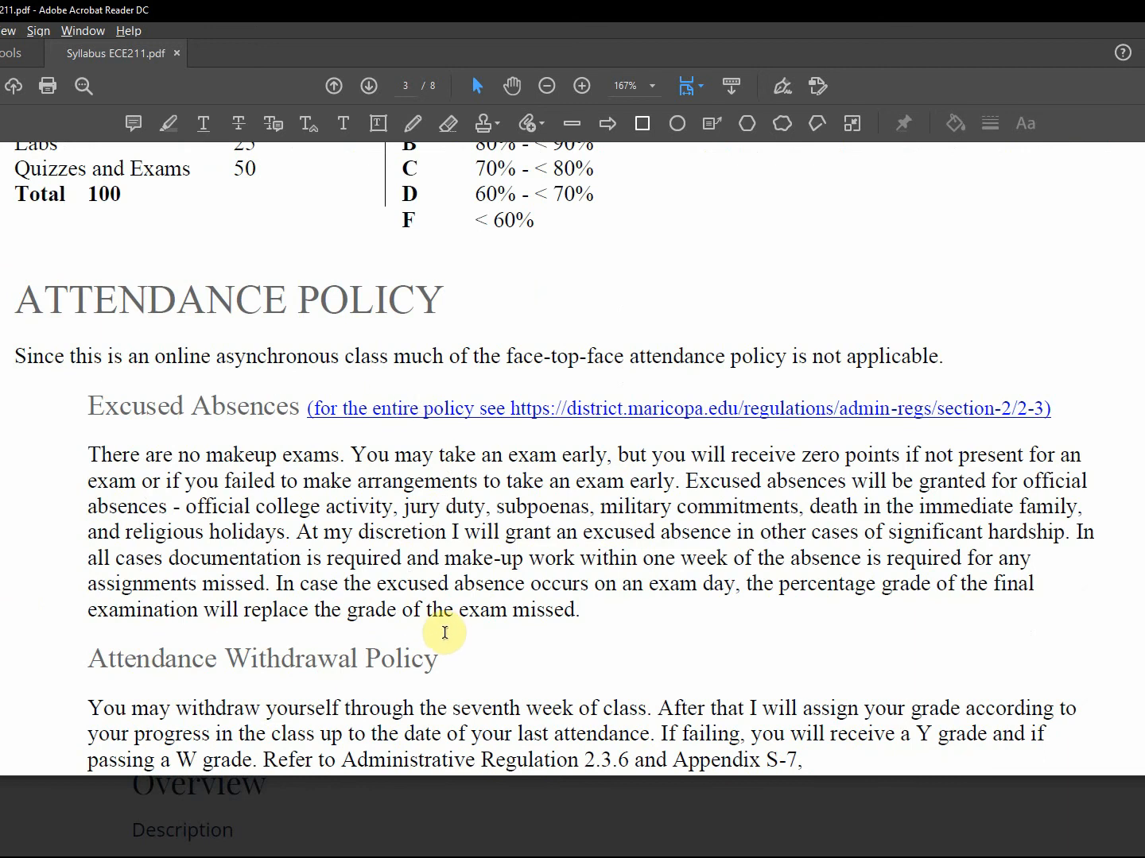
Scroll on to page 4 through Disability Services, Early Alert and the Title IX statement.
scroll("down", 3)
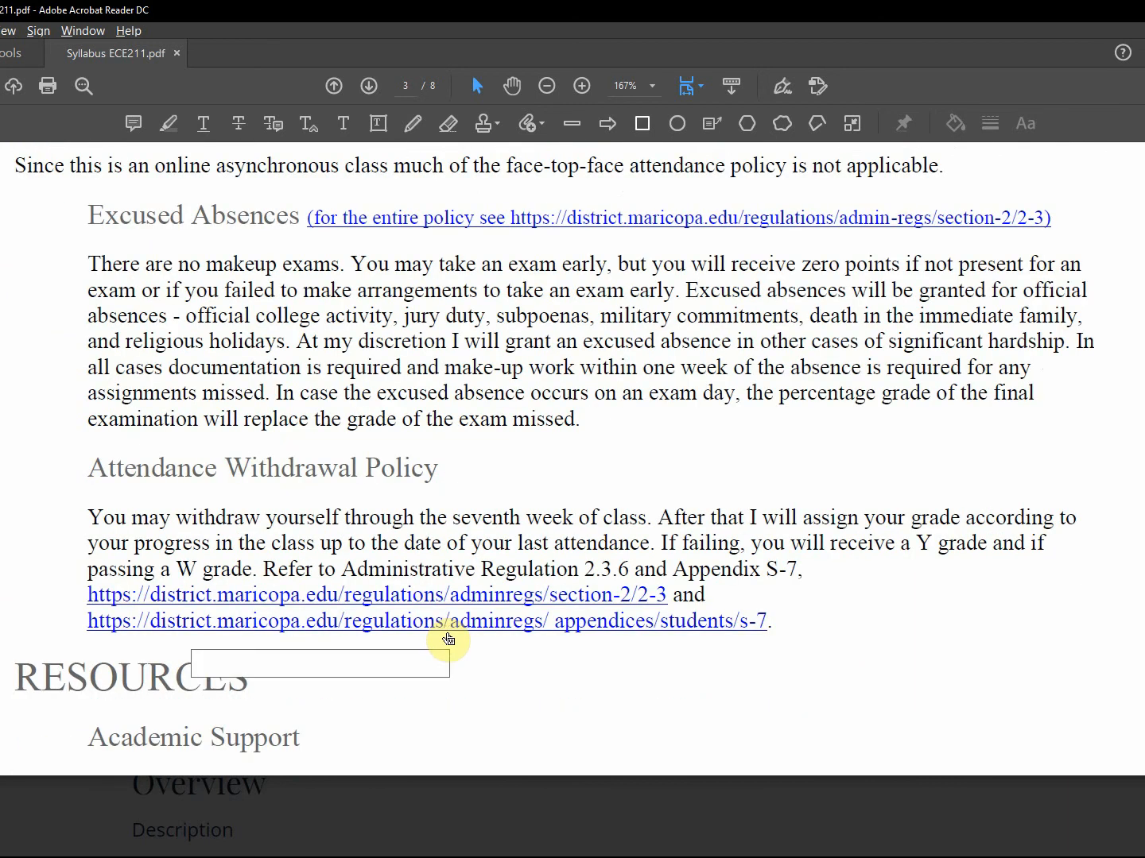
scroll("down", 3)
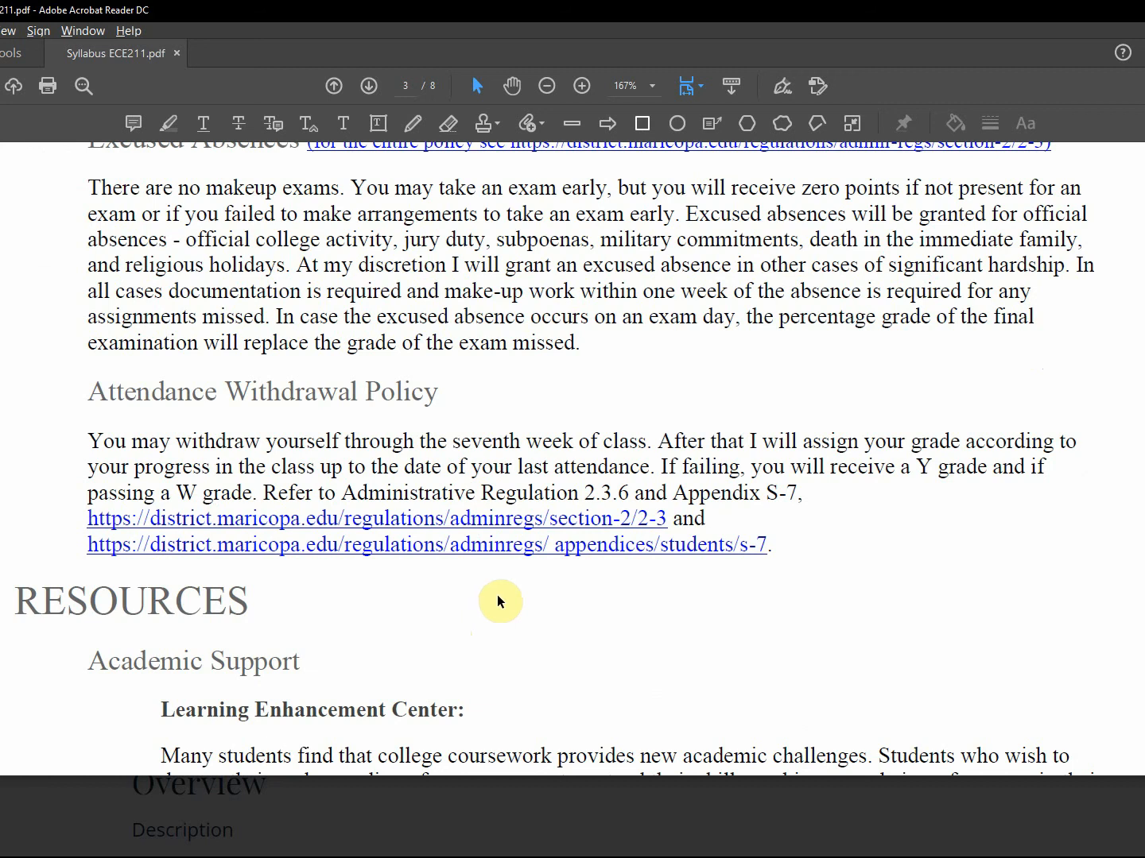
mouse_move(666, 468)
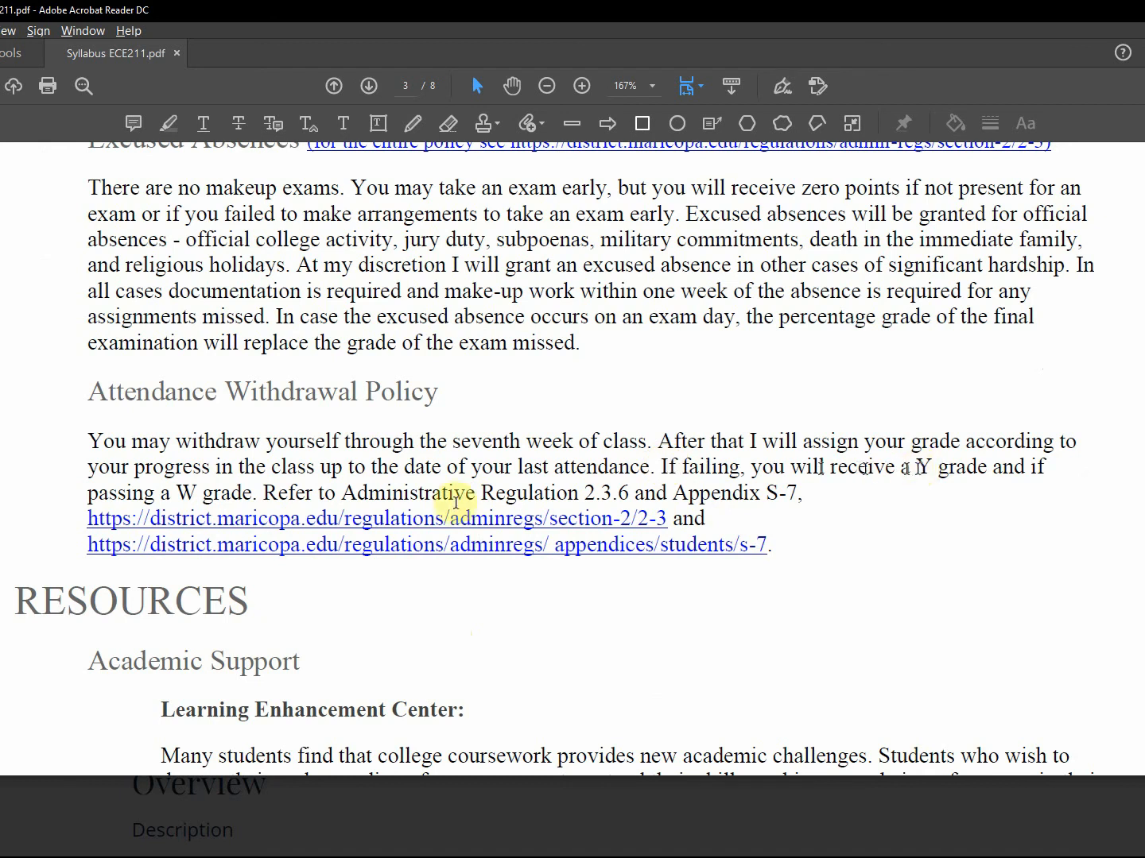
scroll("down", 3)
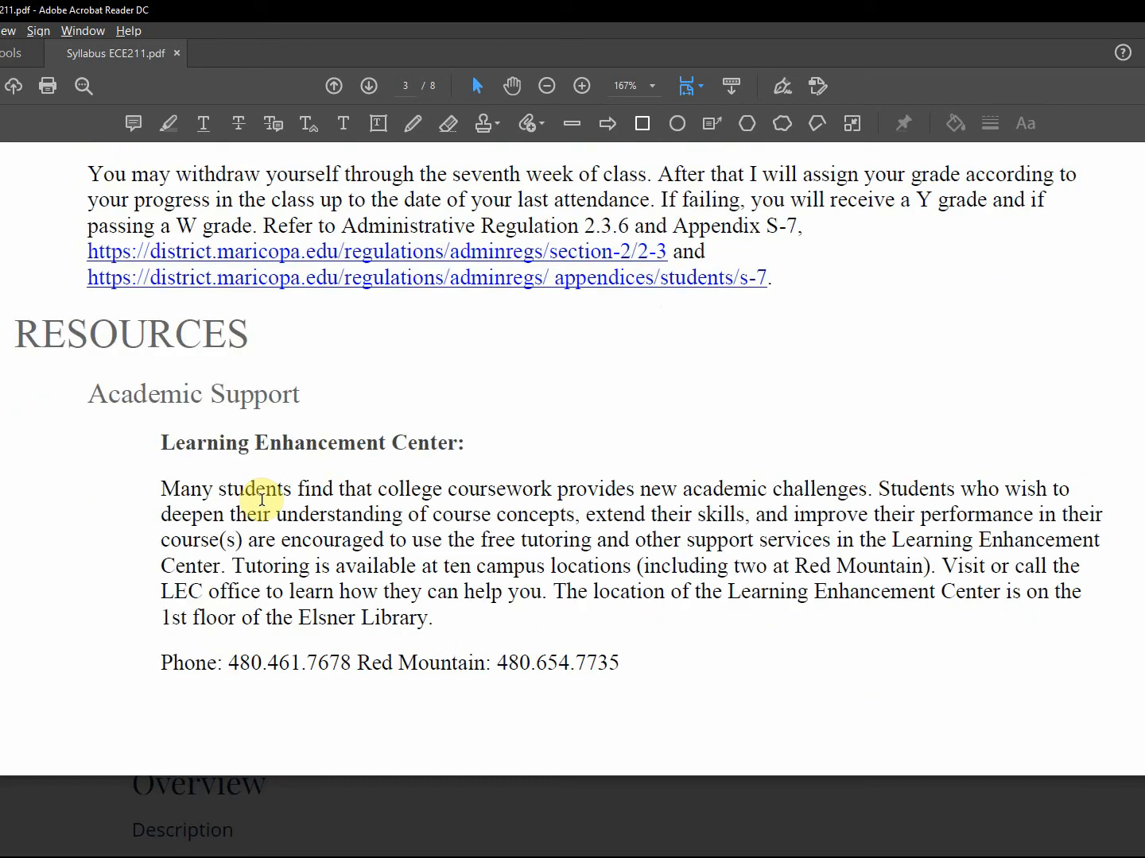
scroll("down", 3)
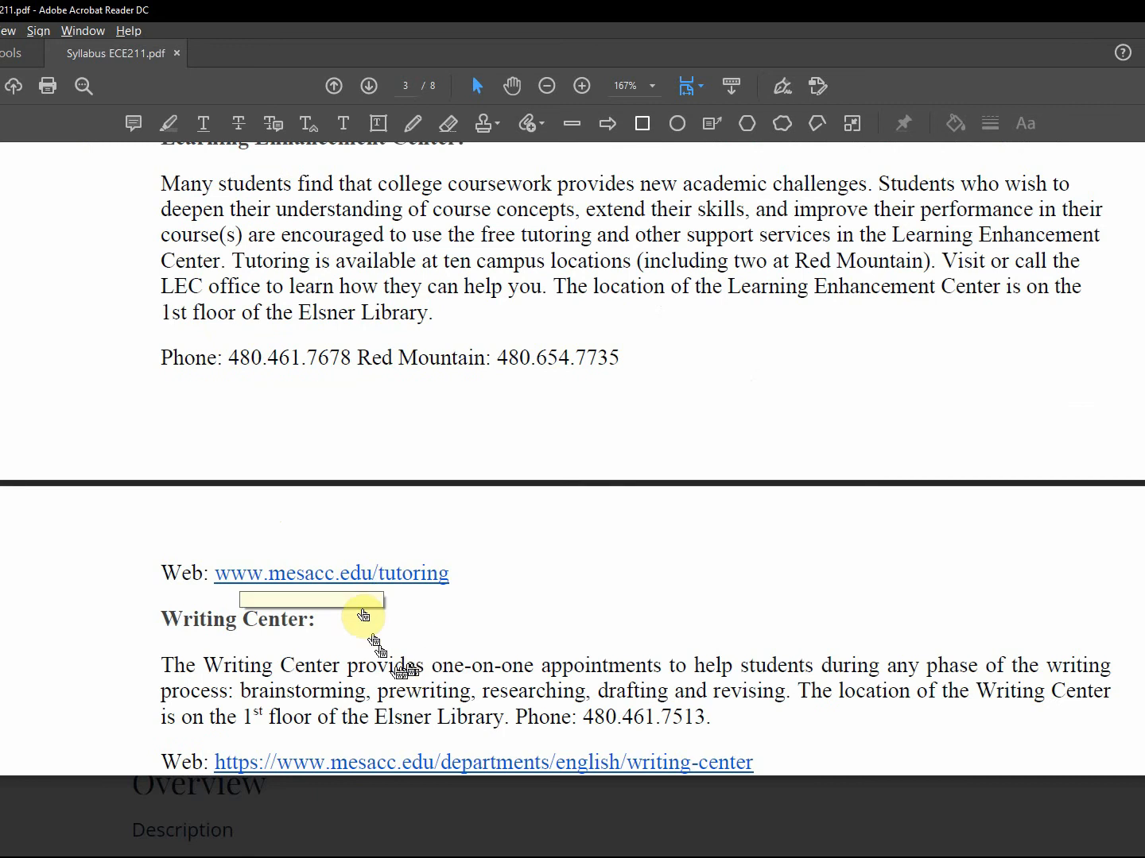
mouse_move(363, 579)
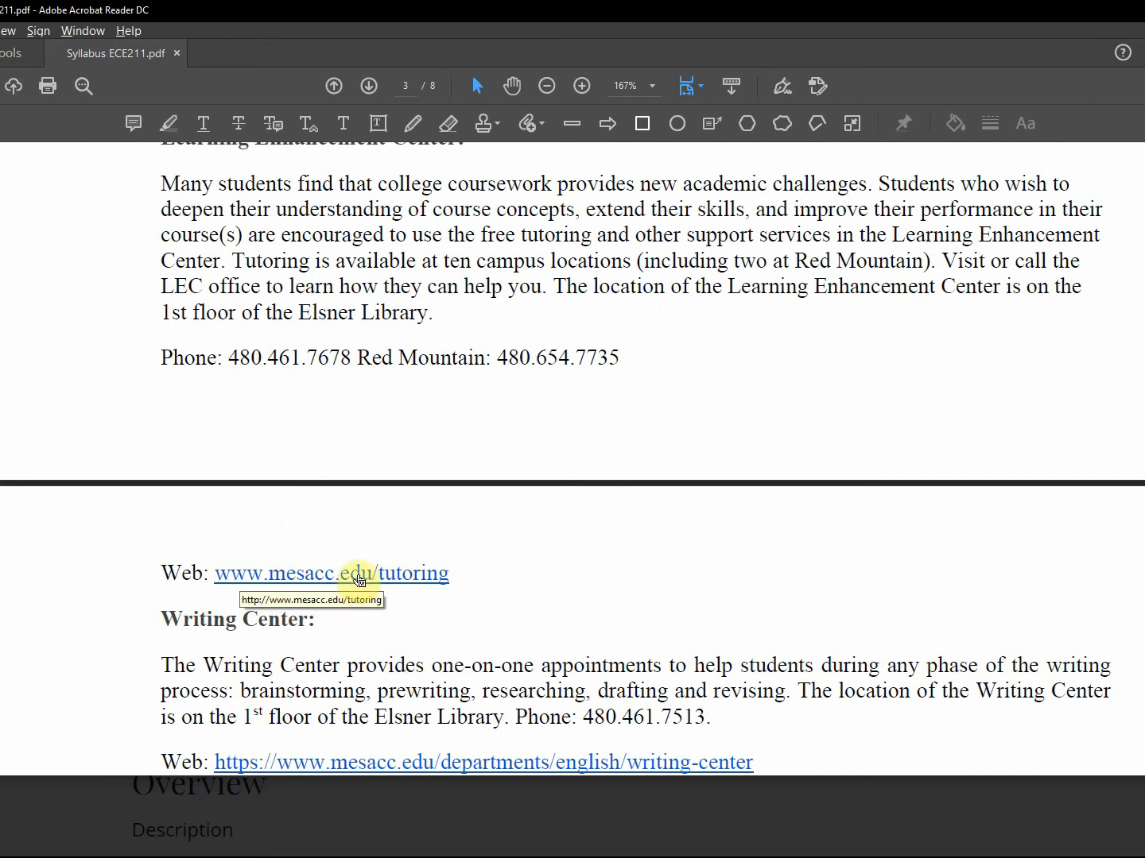
scroll("down", 3)
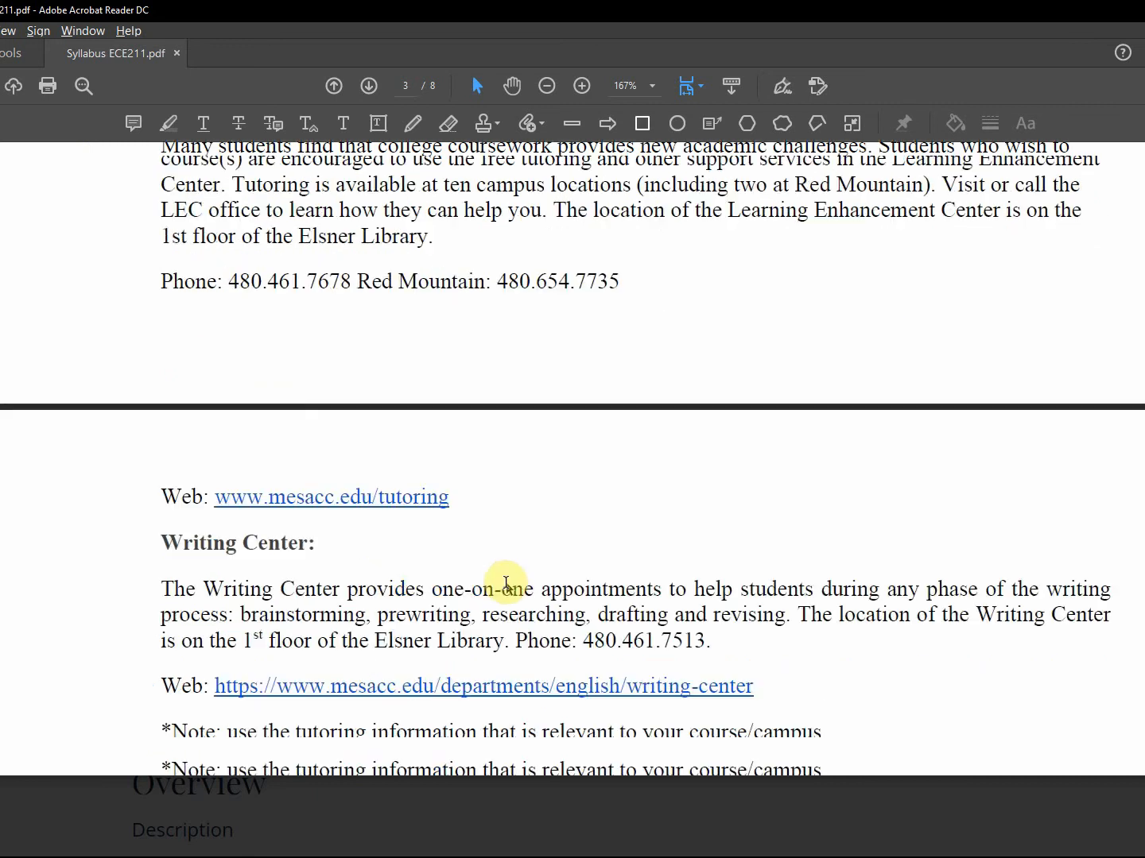
scroll("down", 3)
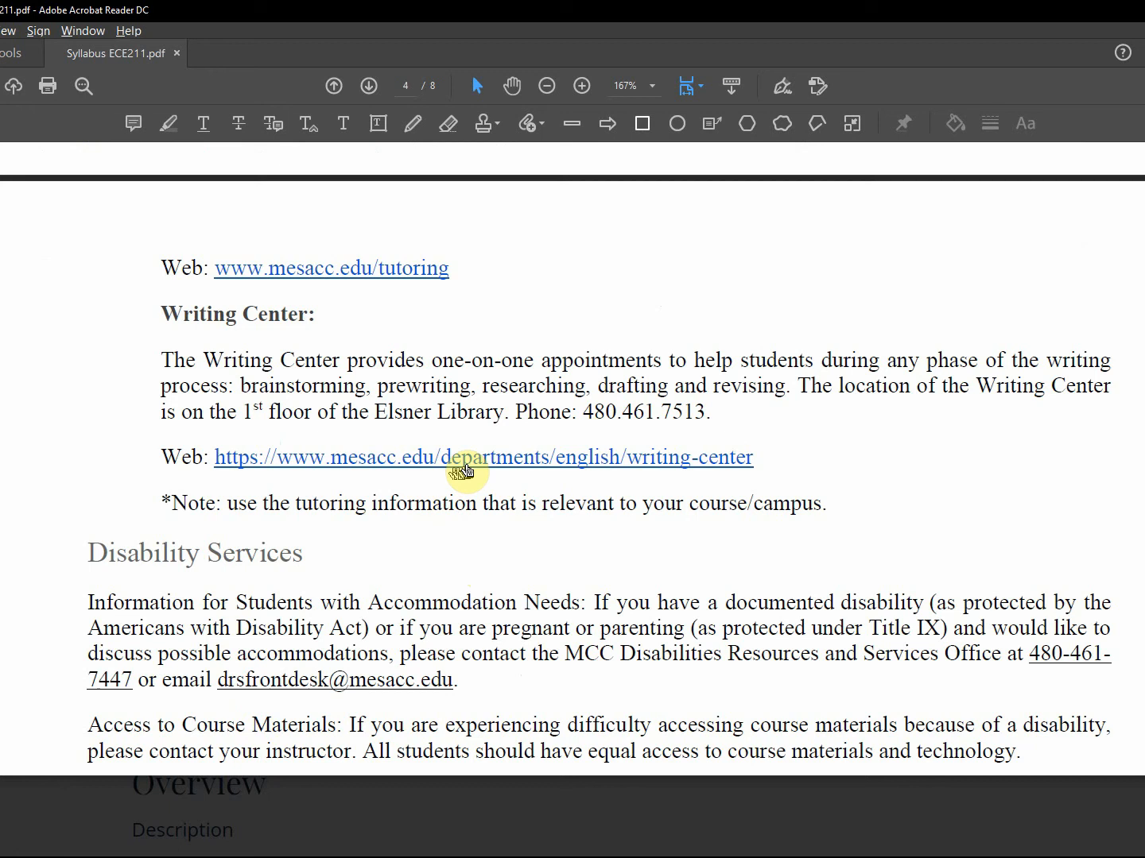
mouse_move(465, 458)
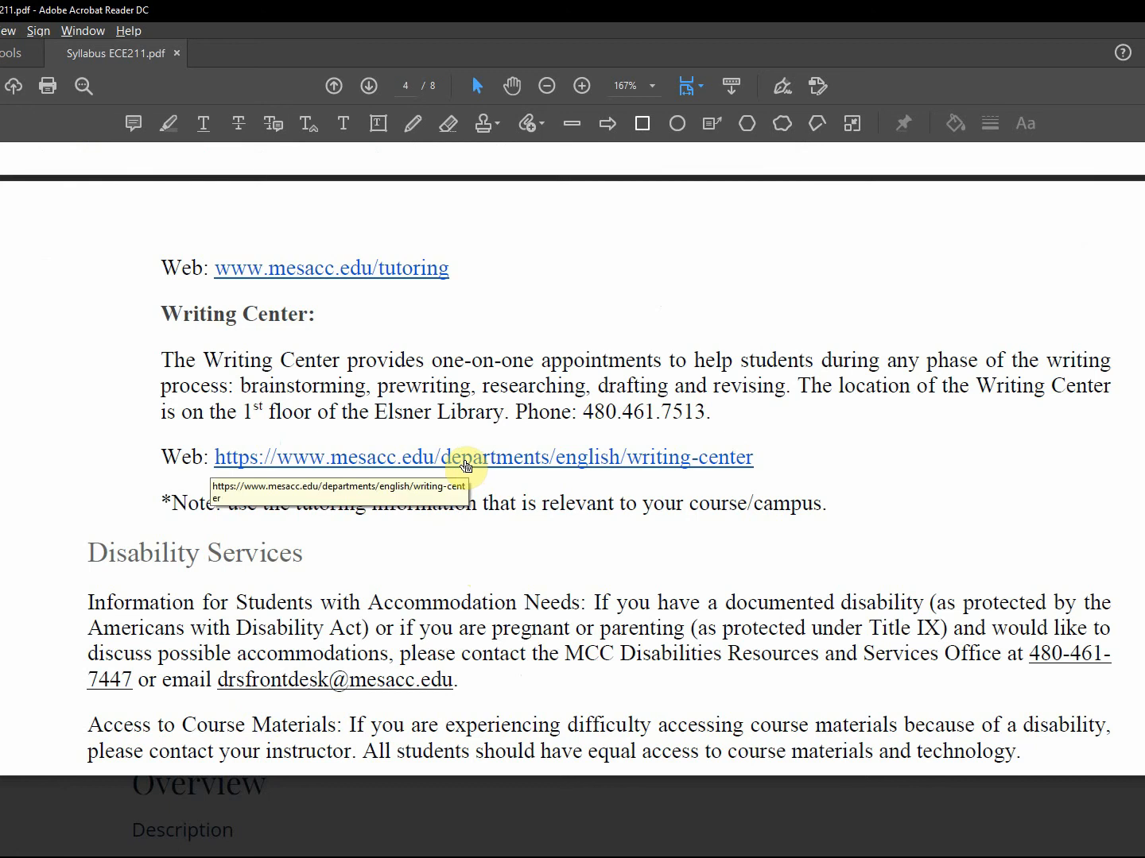
scroll("down", 3)
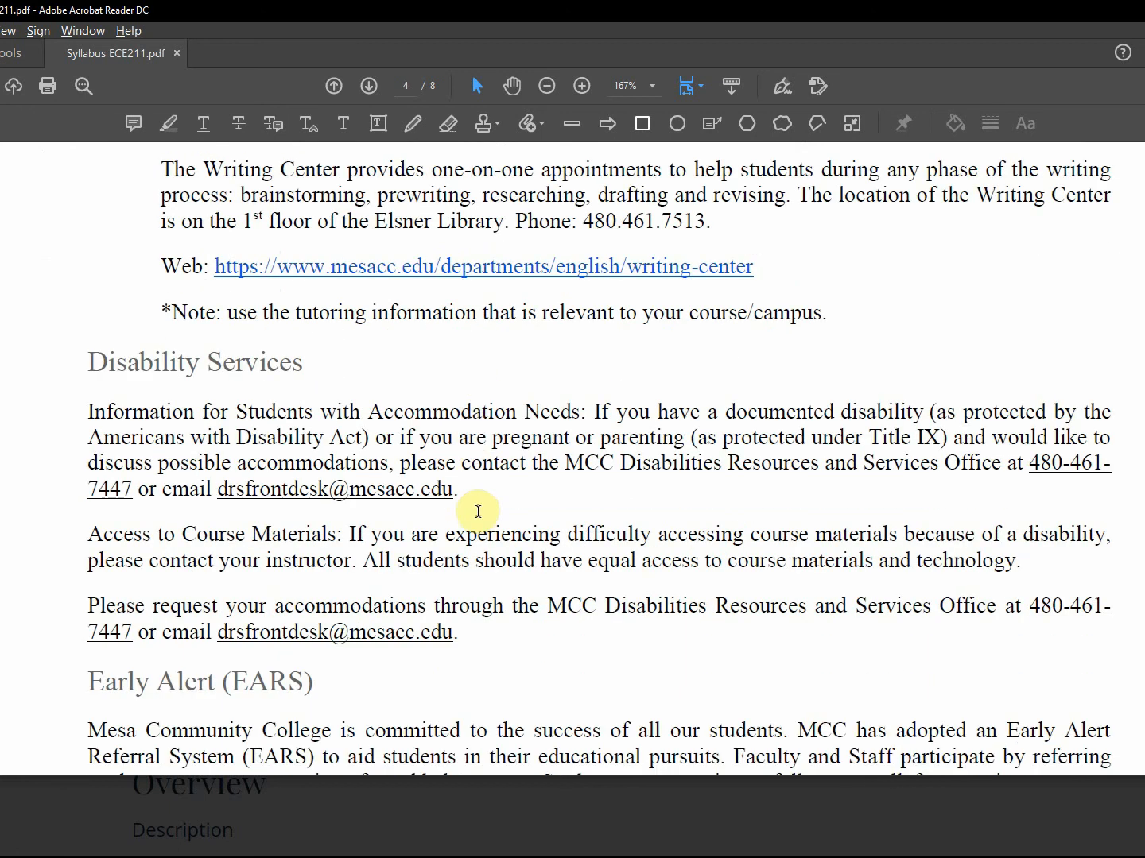
scroll("down", 3)
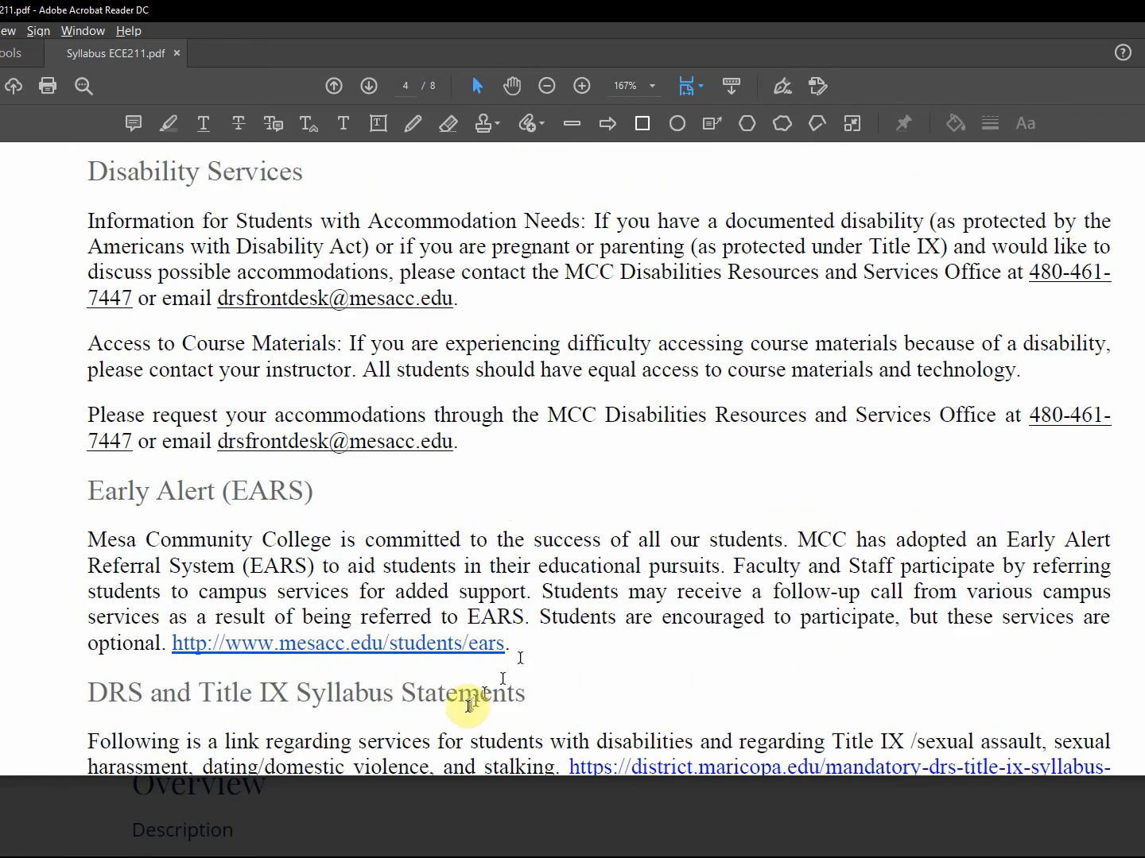
mouse_move(290, 305)
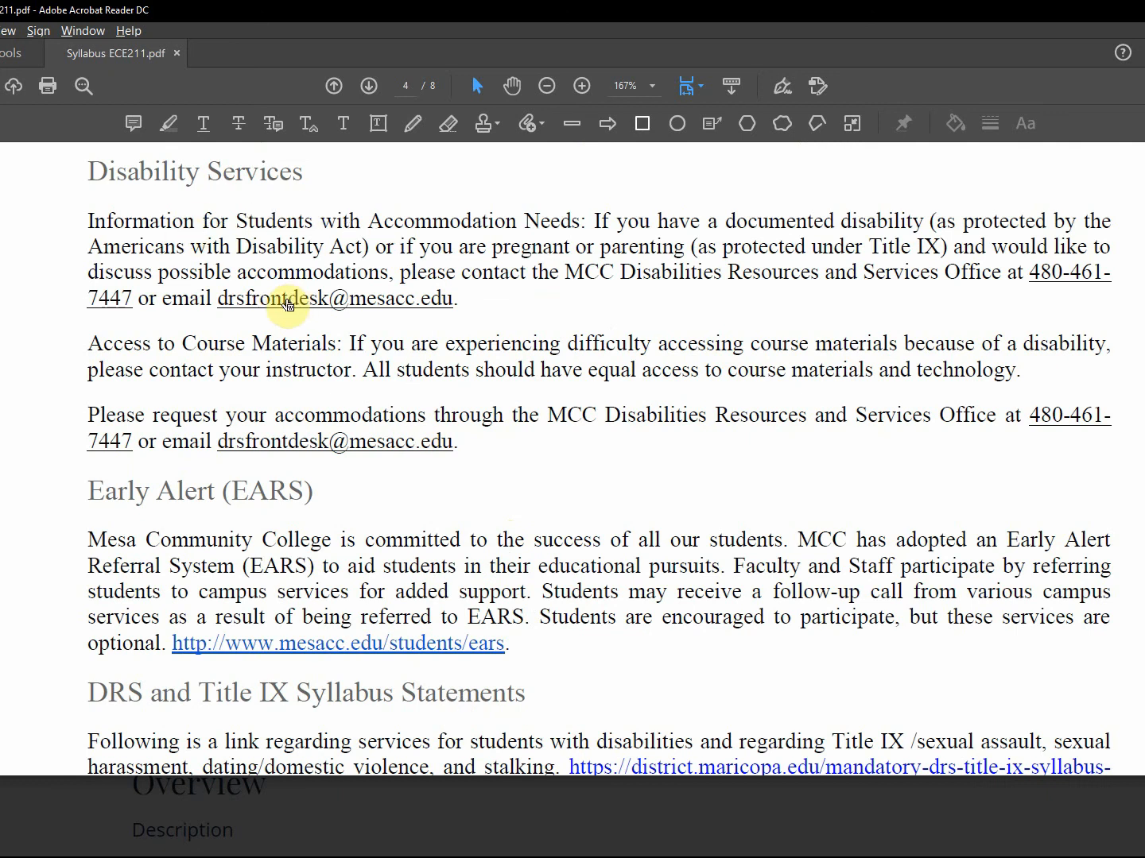
mouse_move(531, 397)
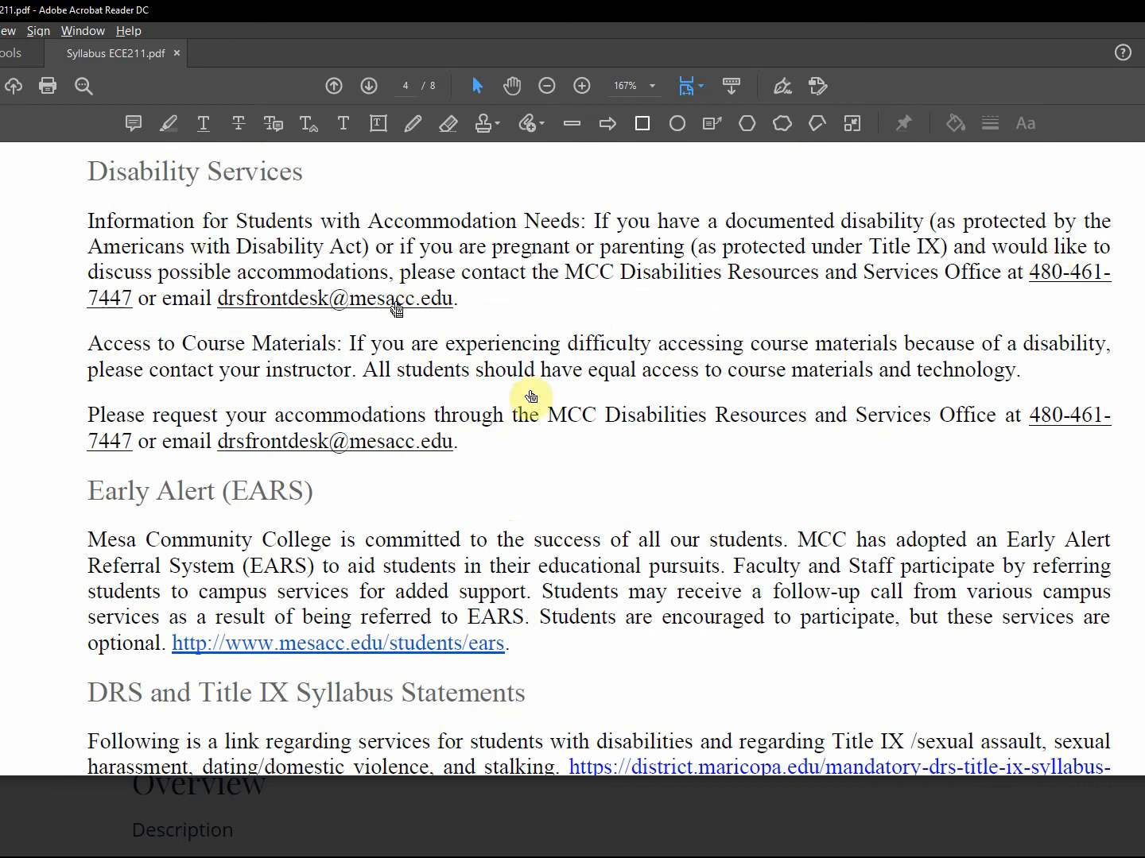
scroll("down", 3)
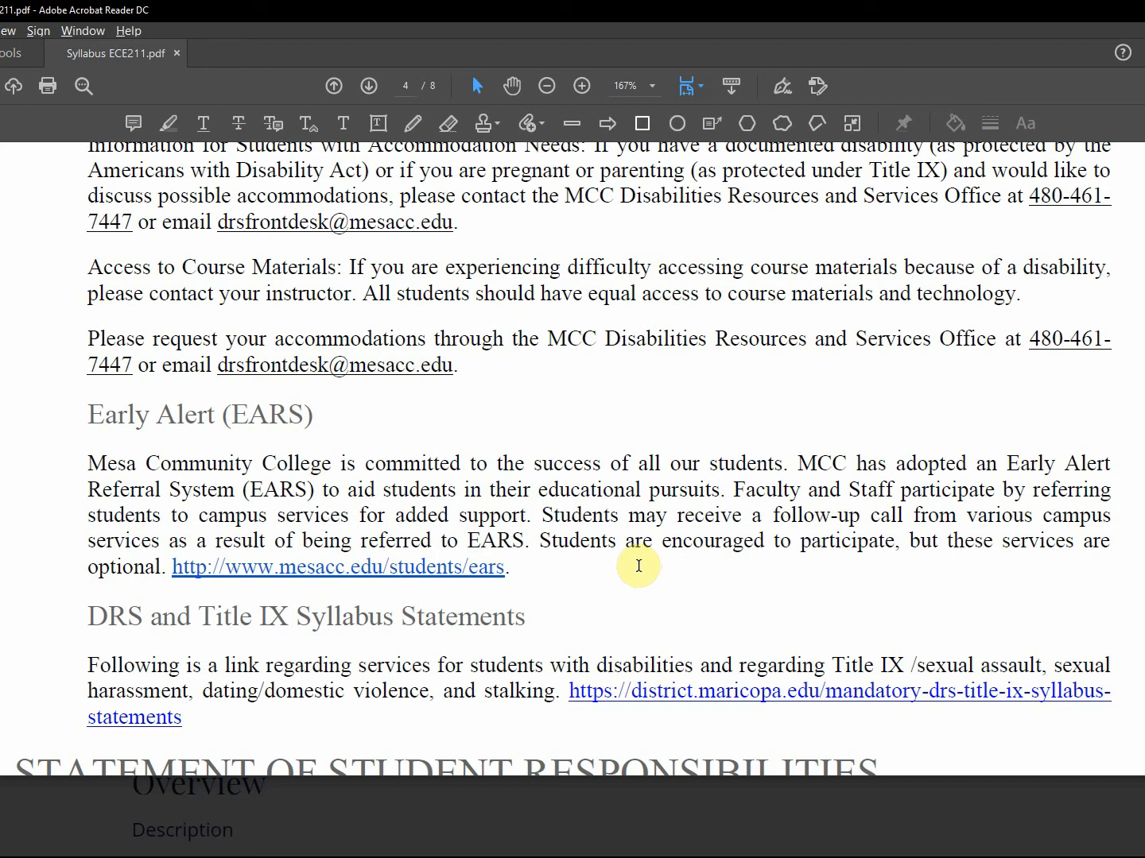
mouse_move(579, 604)
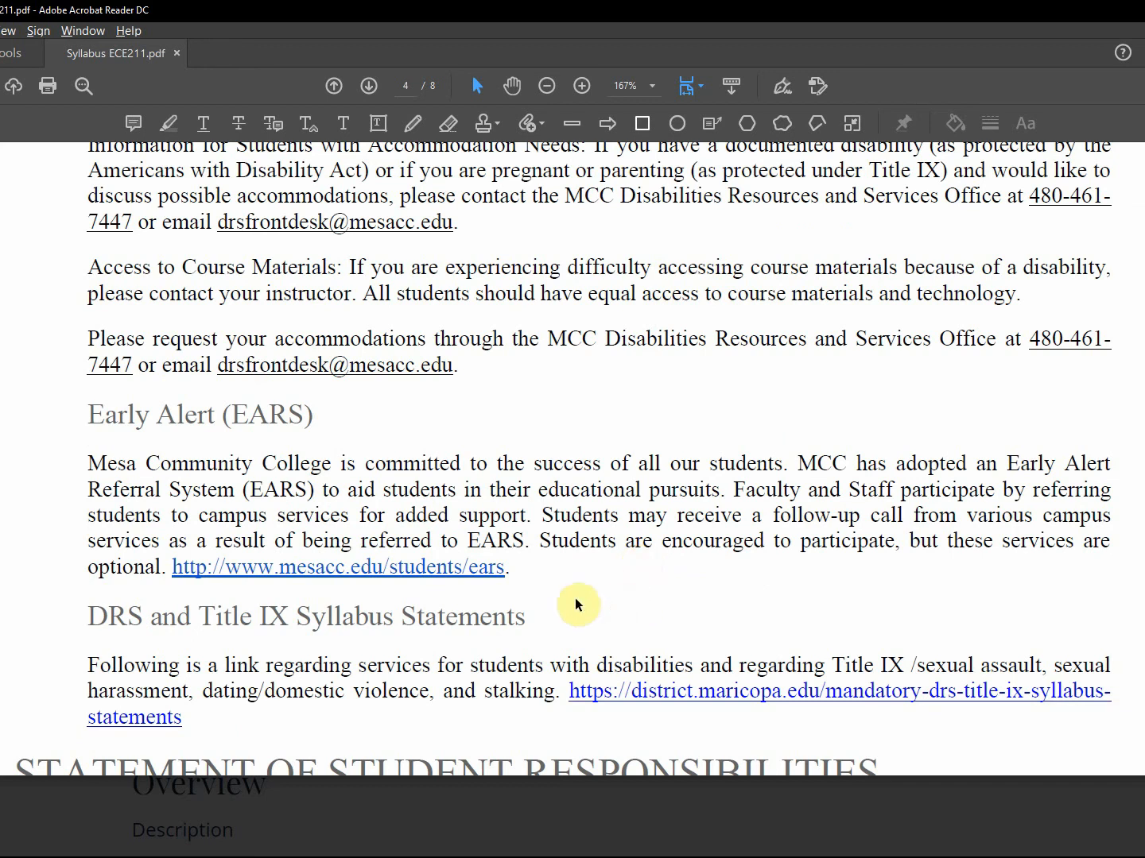
mouse_move(437, 571)
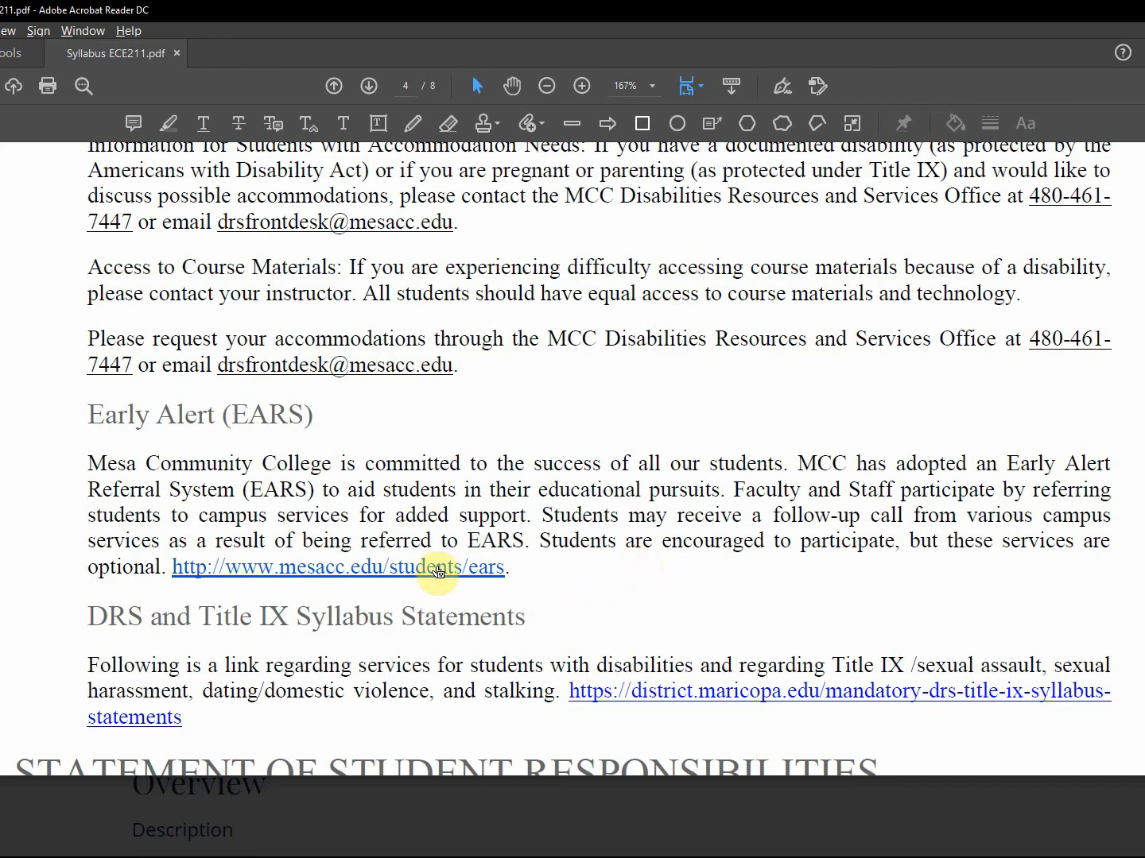
scroll("down", 3)
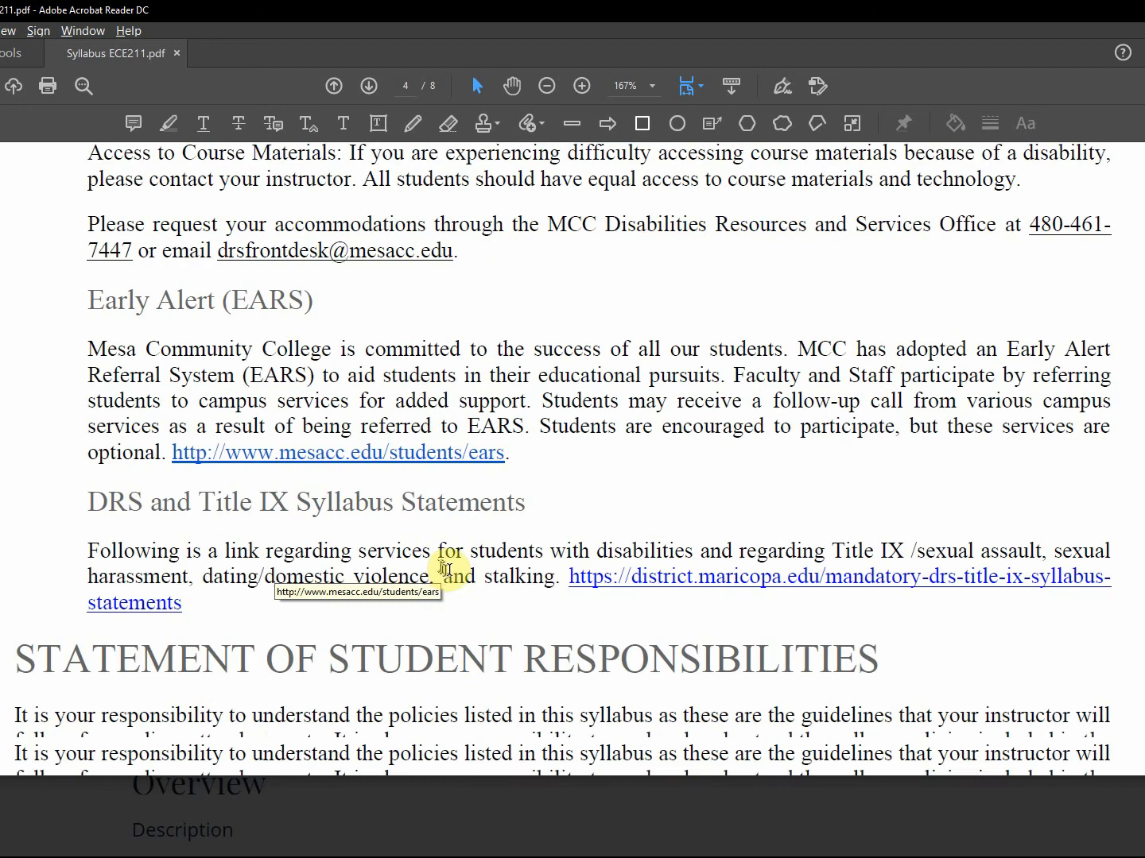
Scroll through Student Responsibilities and the tuition refund deadline table onto page 5.
scroll("down", 3)
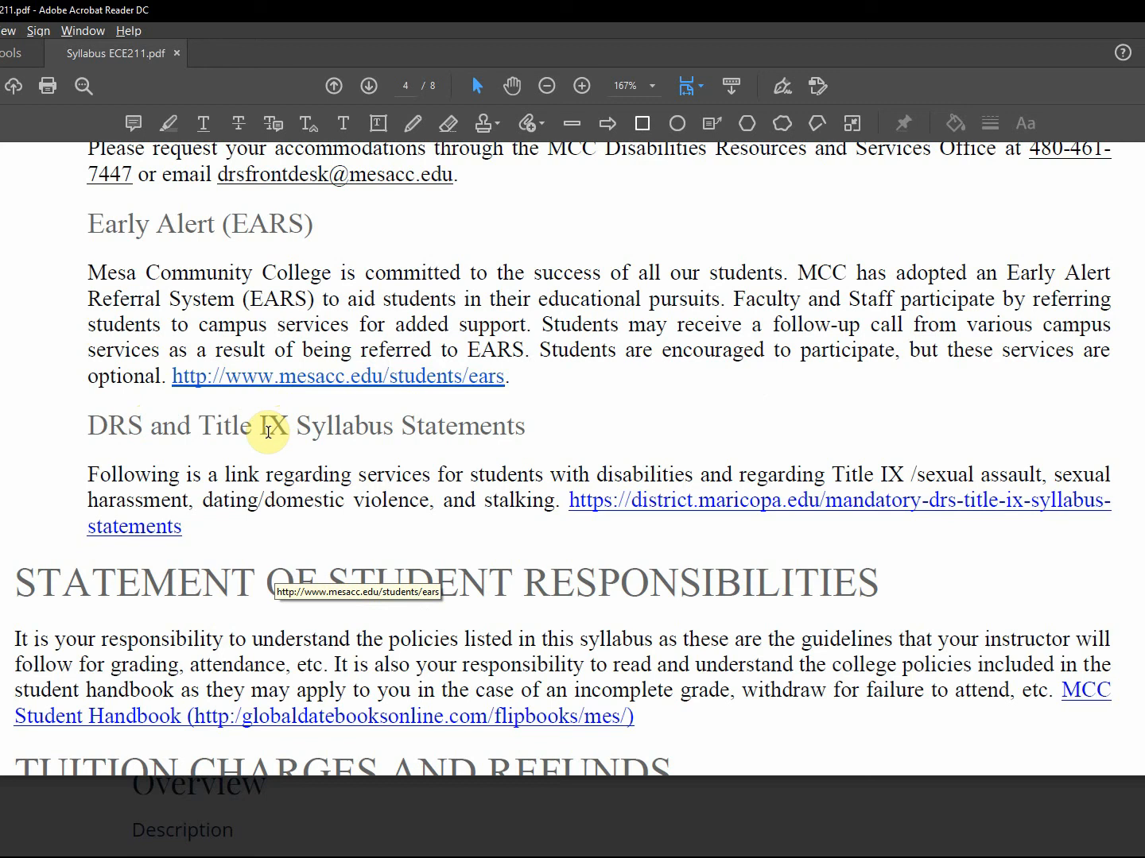
mouse_move(310, 490)
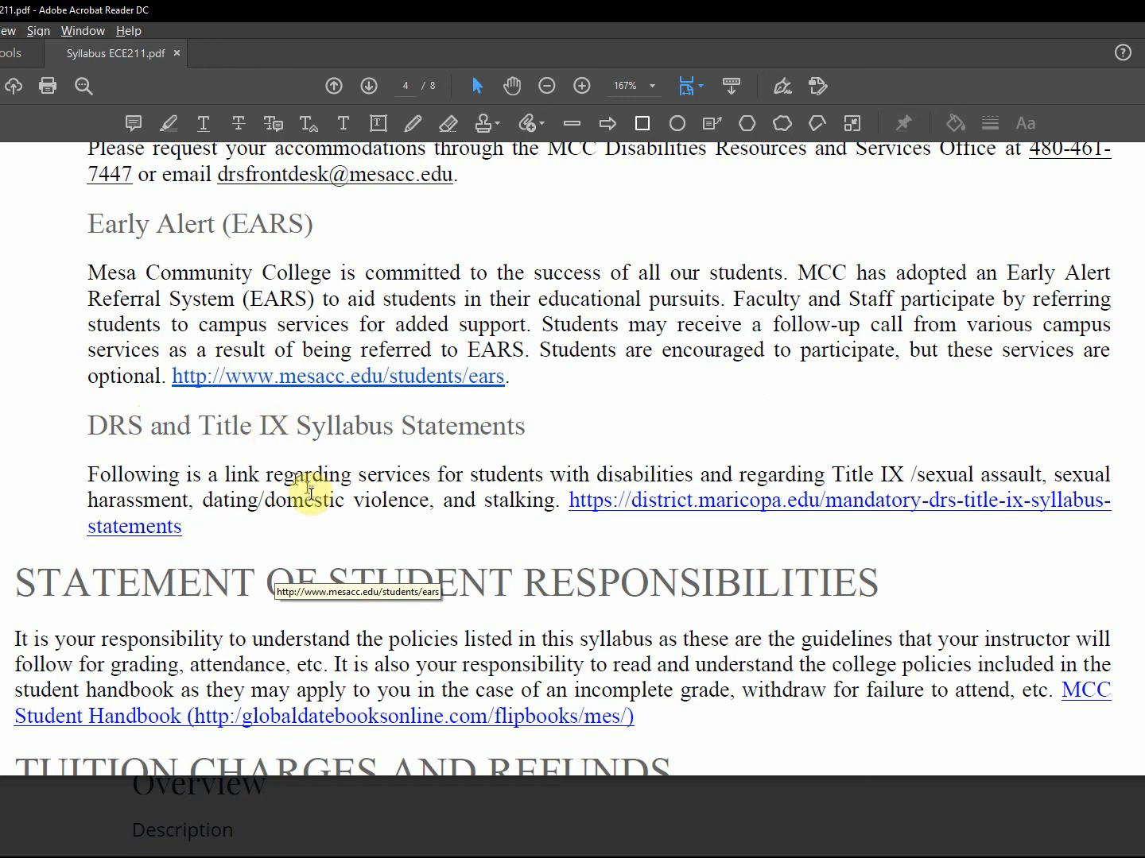
mouse_move(744, 505)
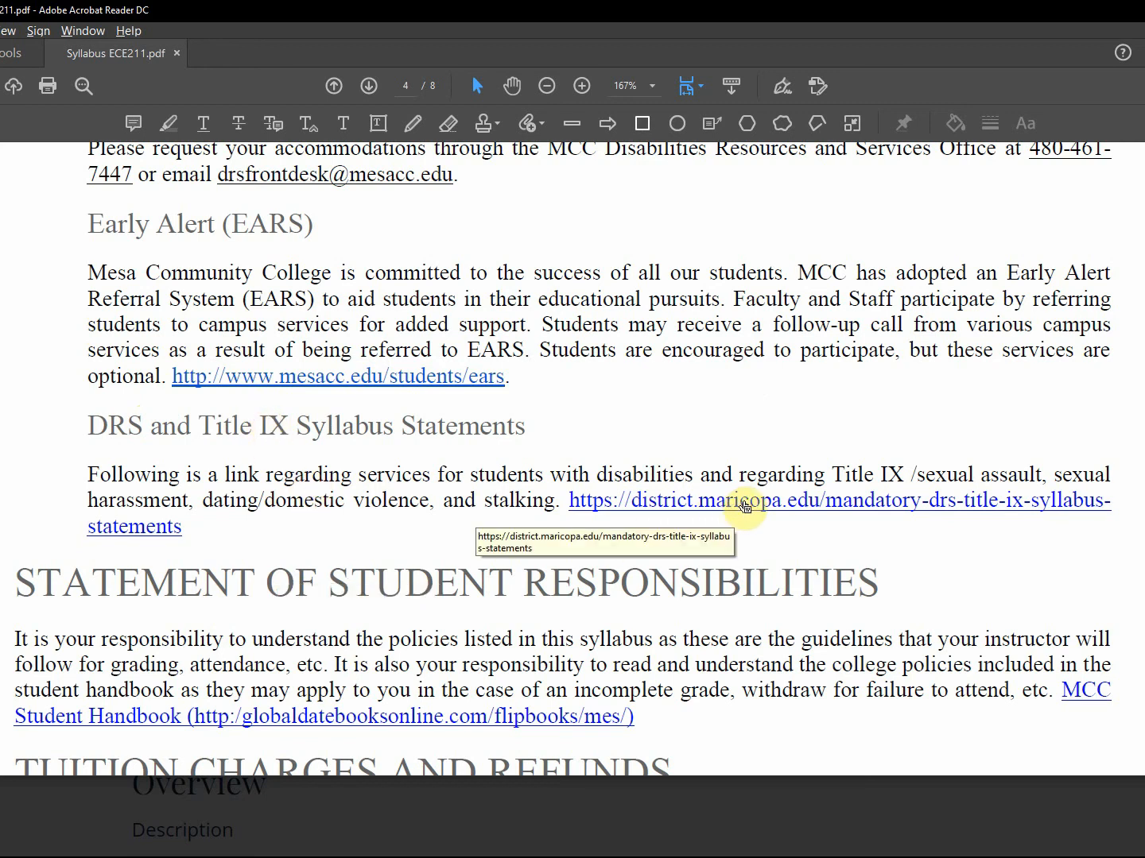
mouse_move(976, 542)
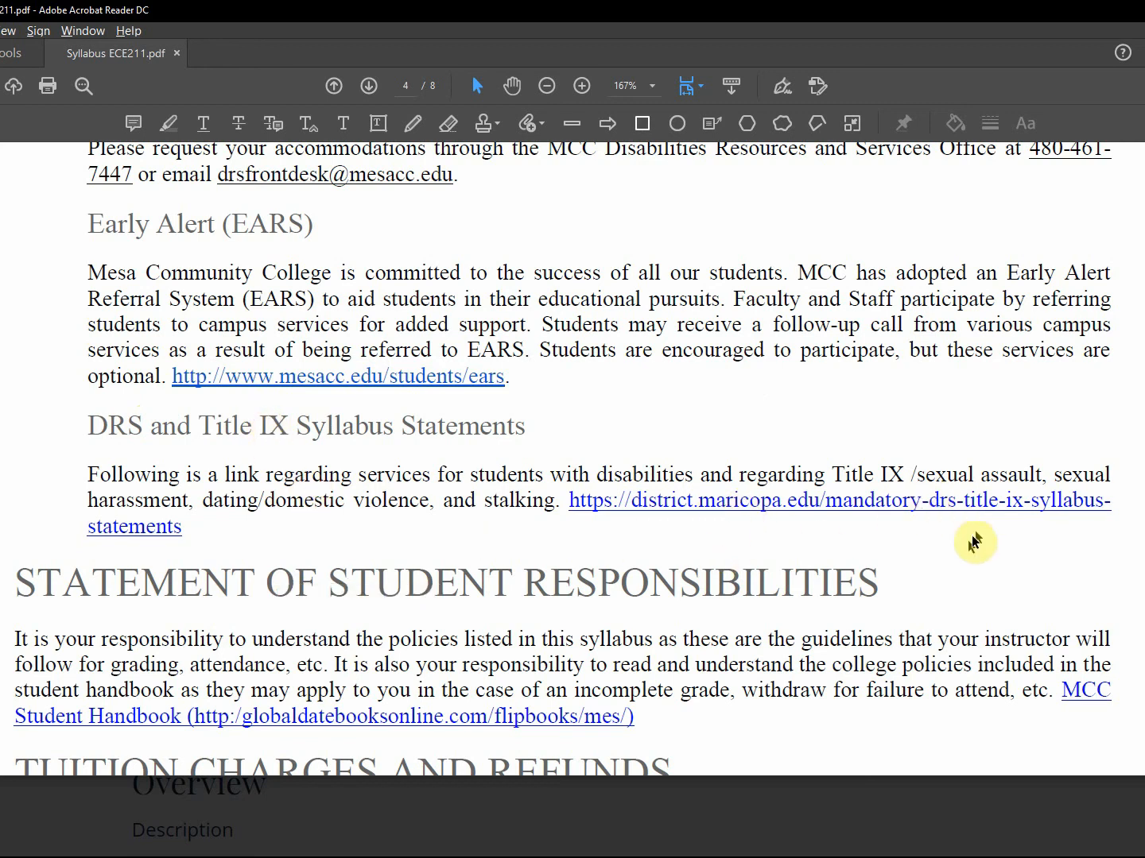
mouse_move(1071, 469)
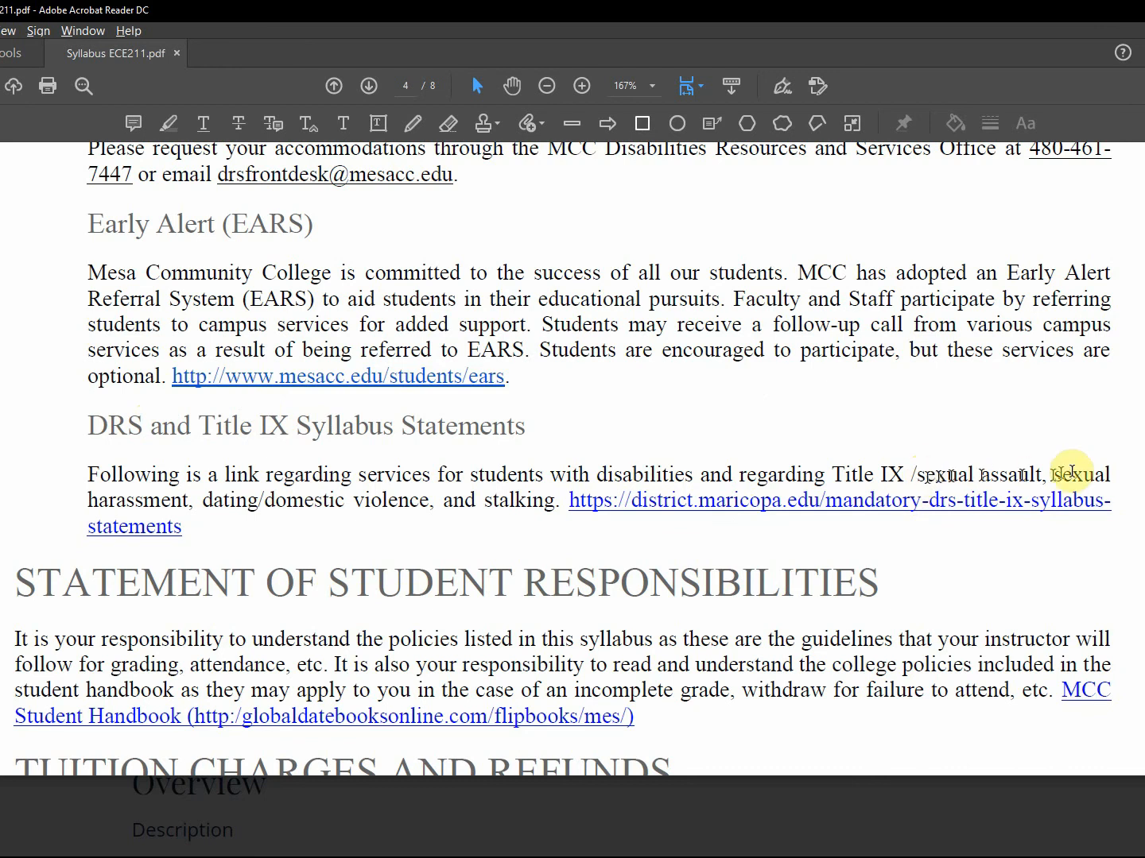
scroll("down", 3)
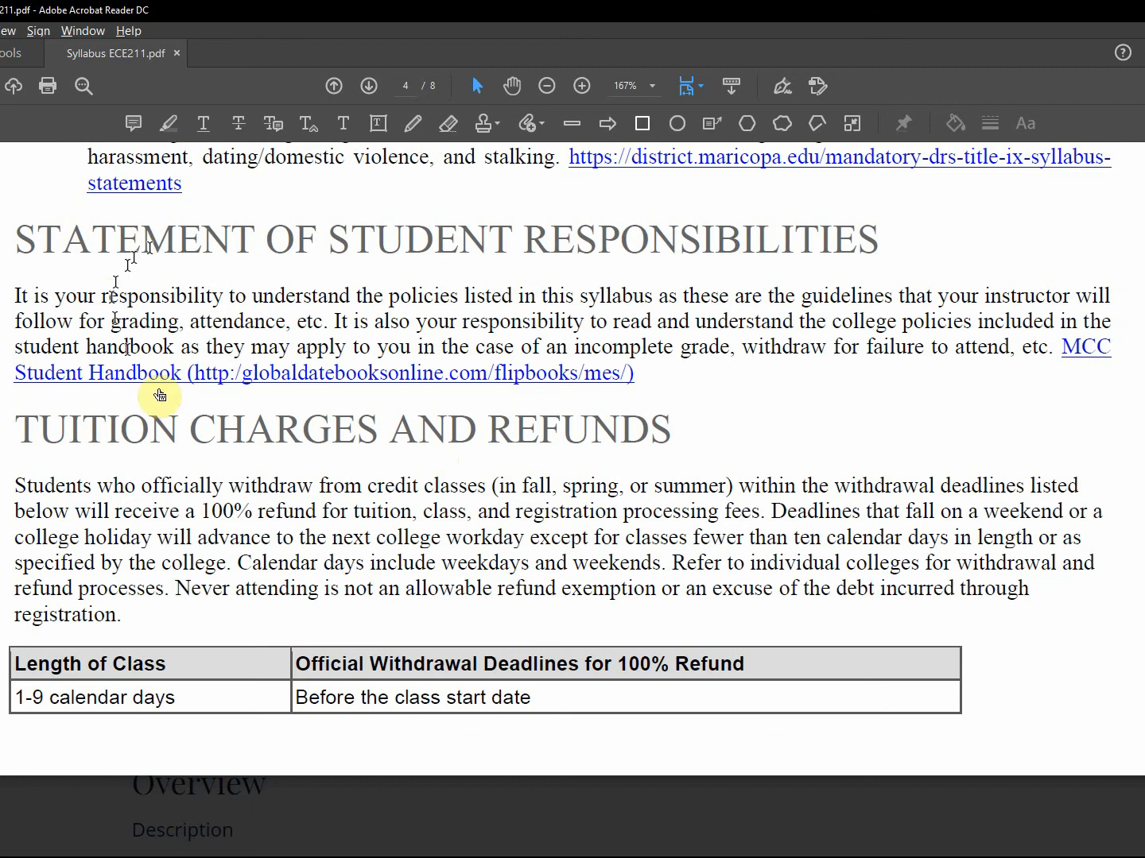
mouse_move(310, 374)
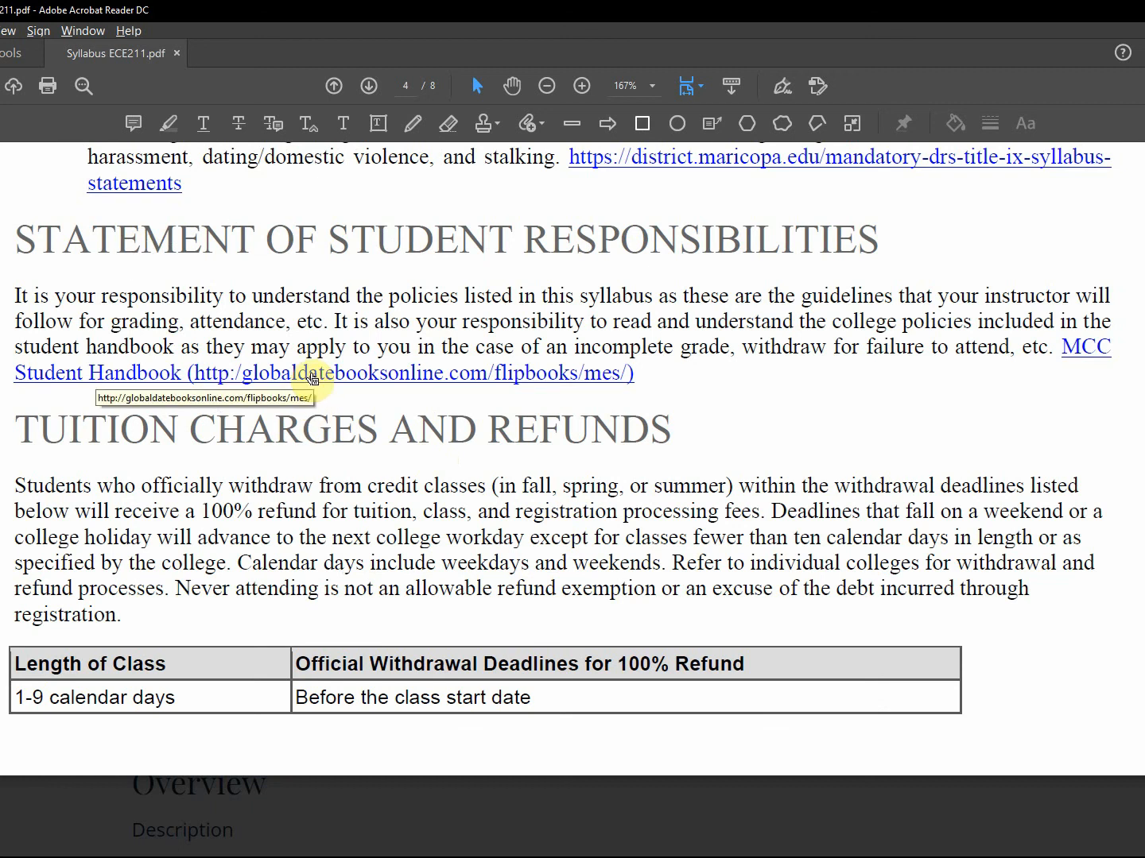
scroll("down", 3)
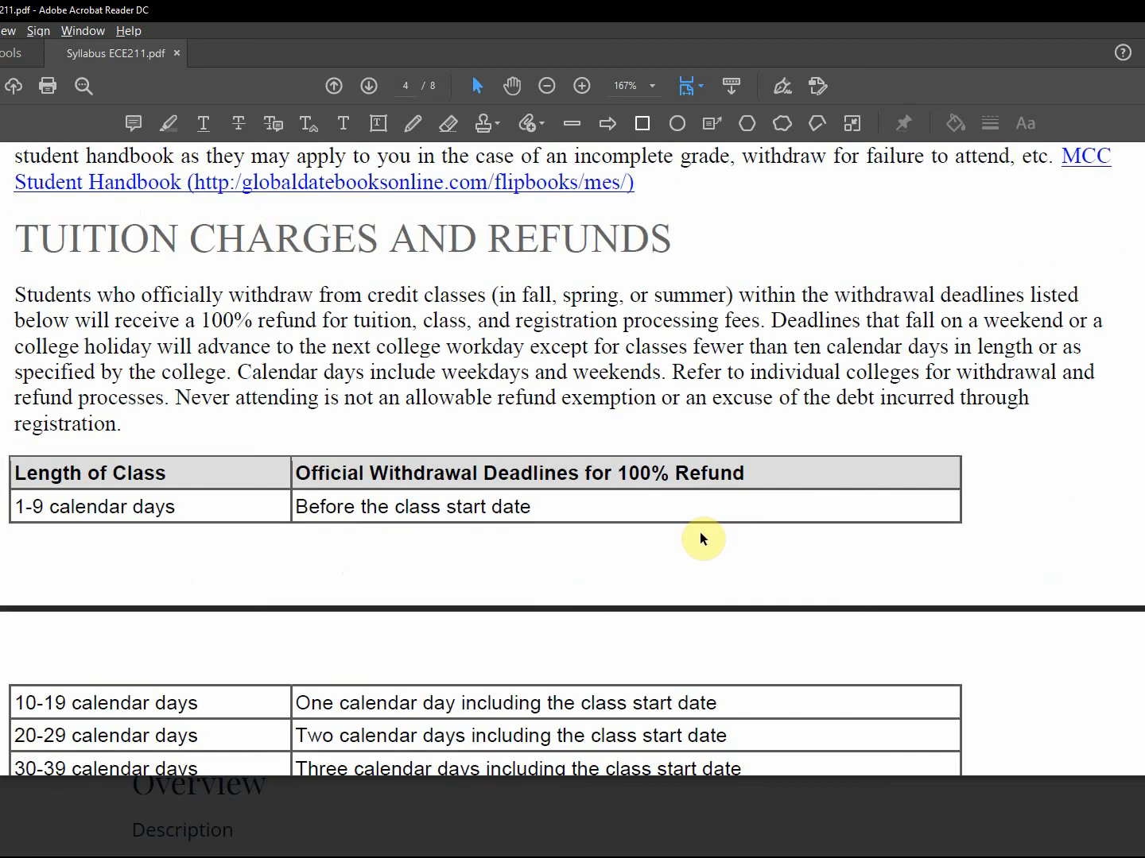
scroll("down", 3)
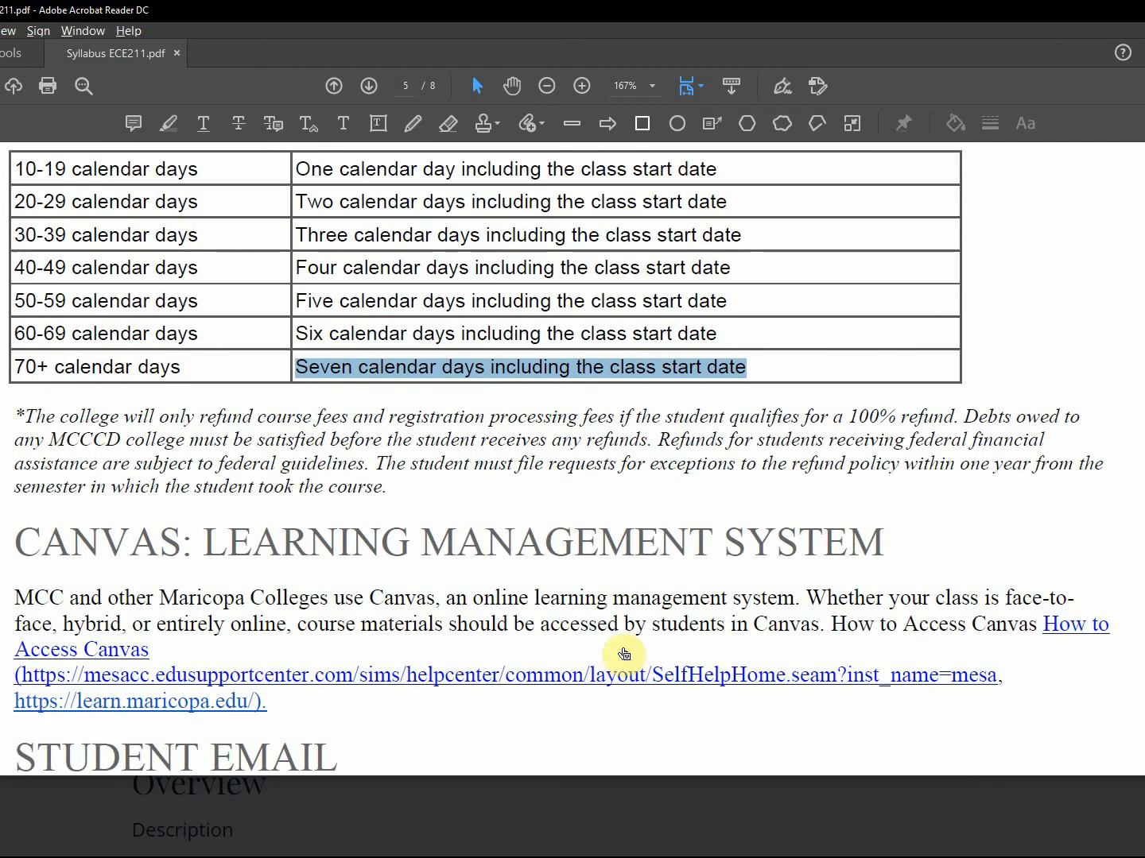
Scroll page 5 past Student Email, Testing Policy, Homework and Extra Credit to Make-Up Tests & Late Work.
scroll("down", 3)
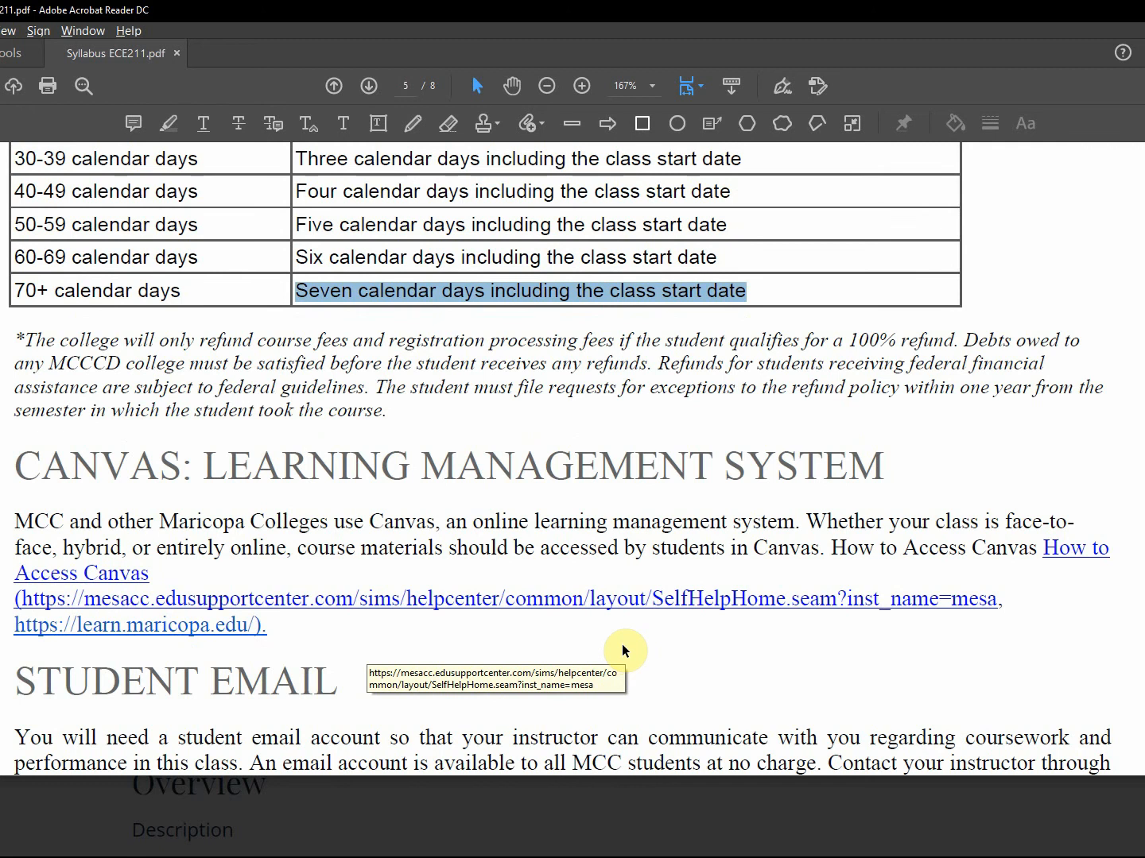
scroll("down", 3)
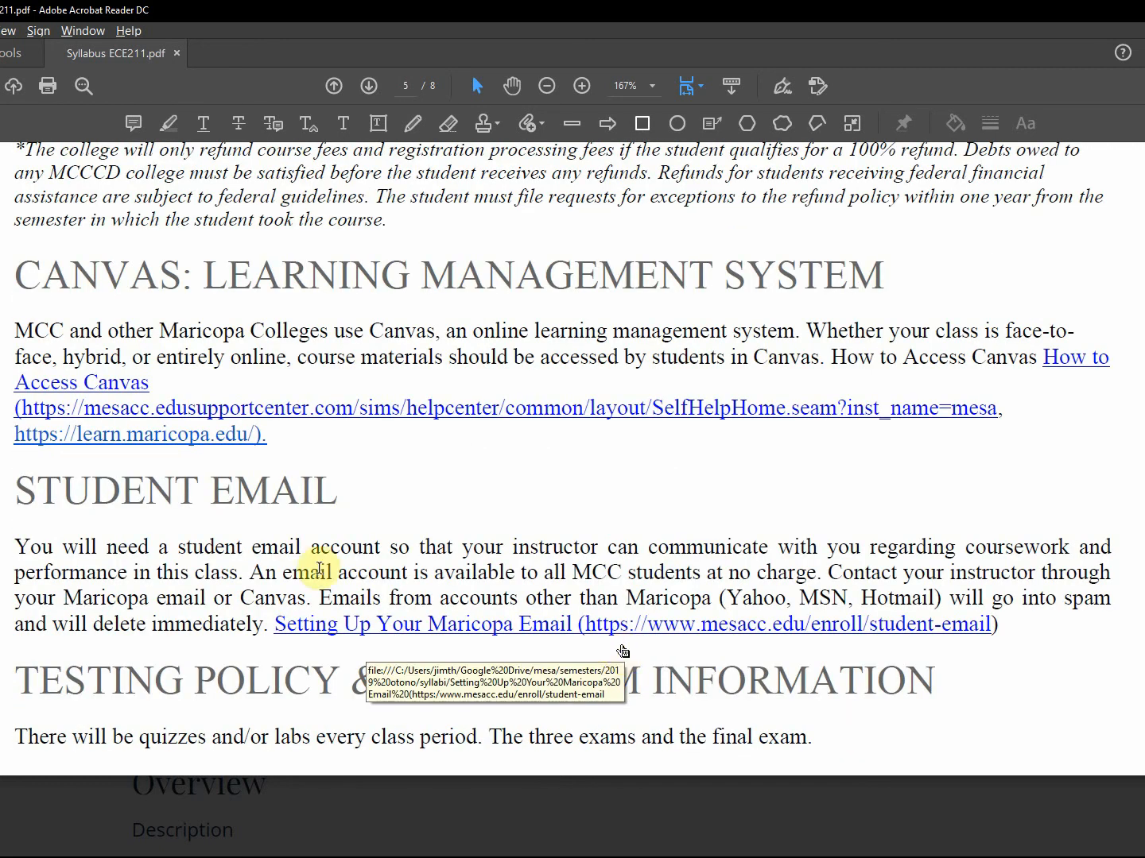
mouse_move(162, 438)
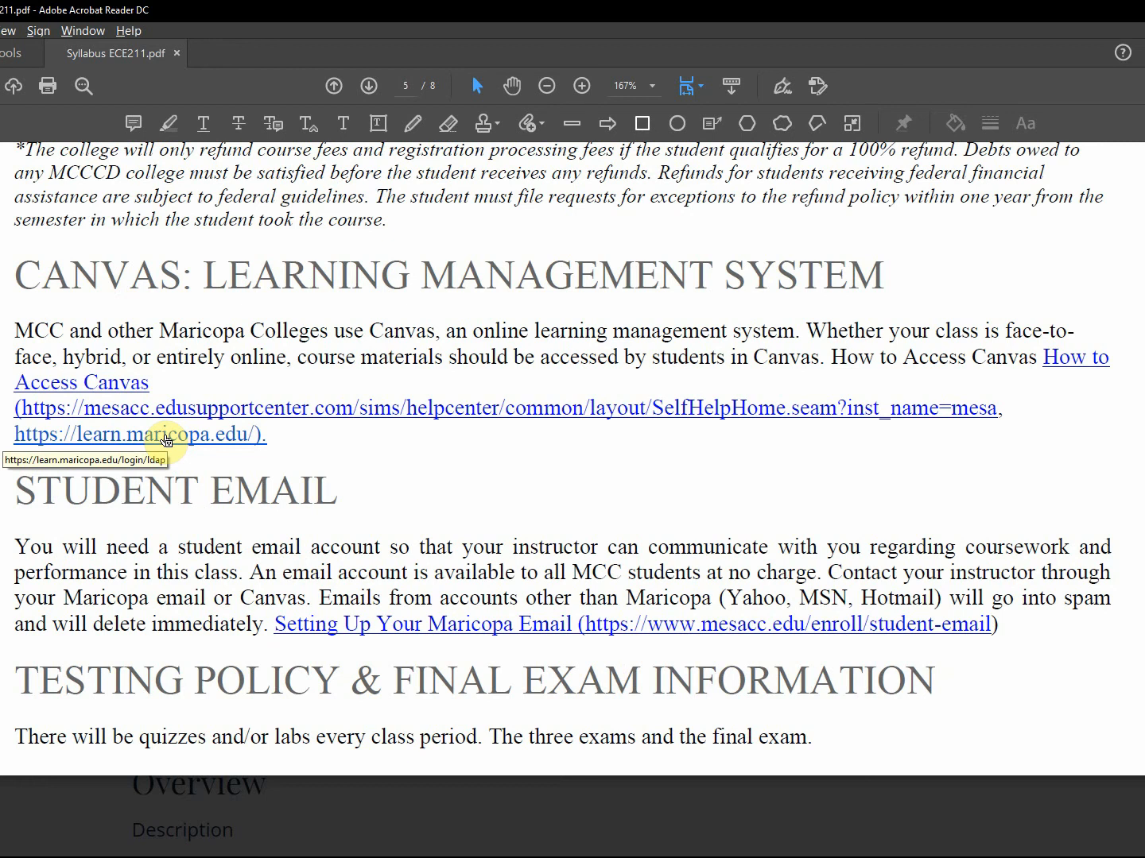
mouse_move(288, 419)
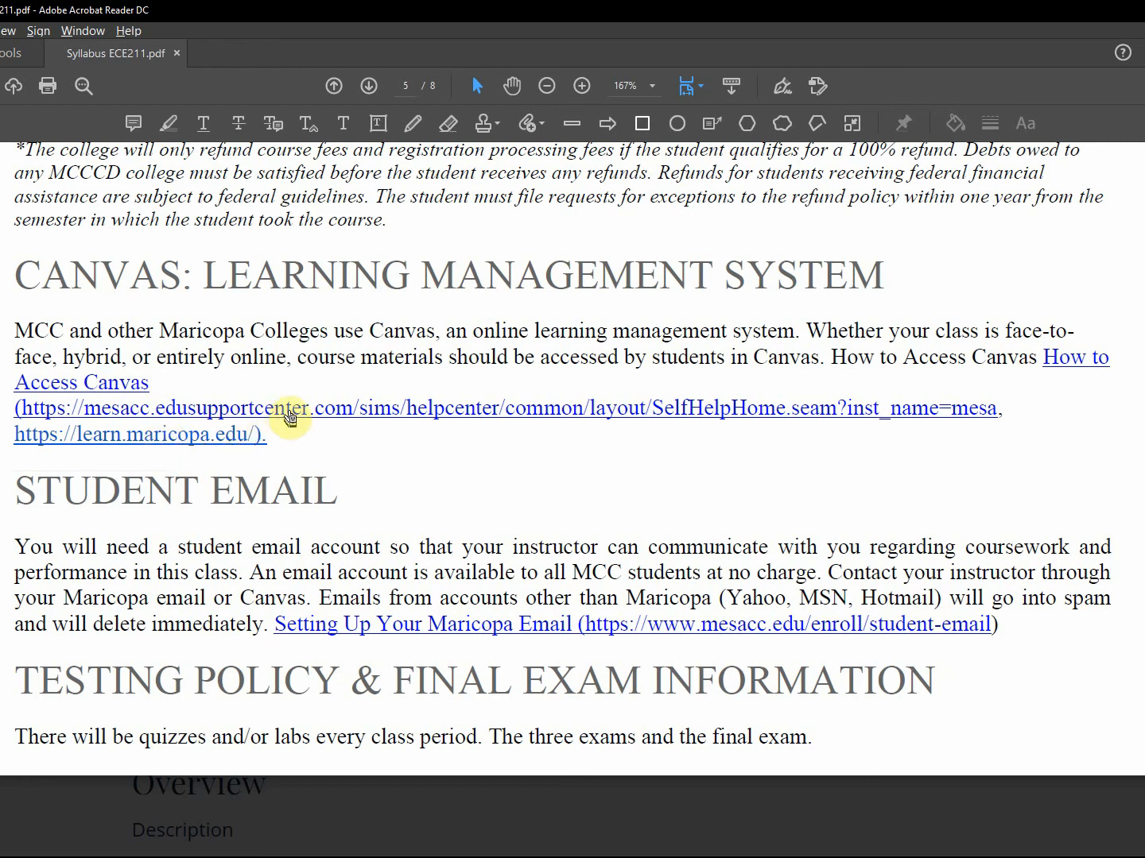
mouse_move(290, 416)
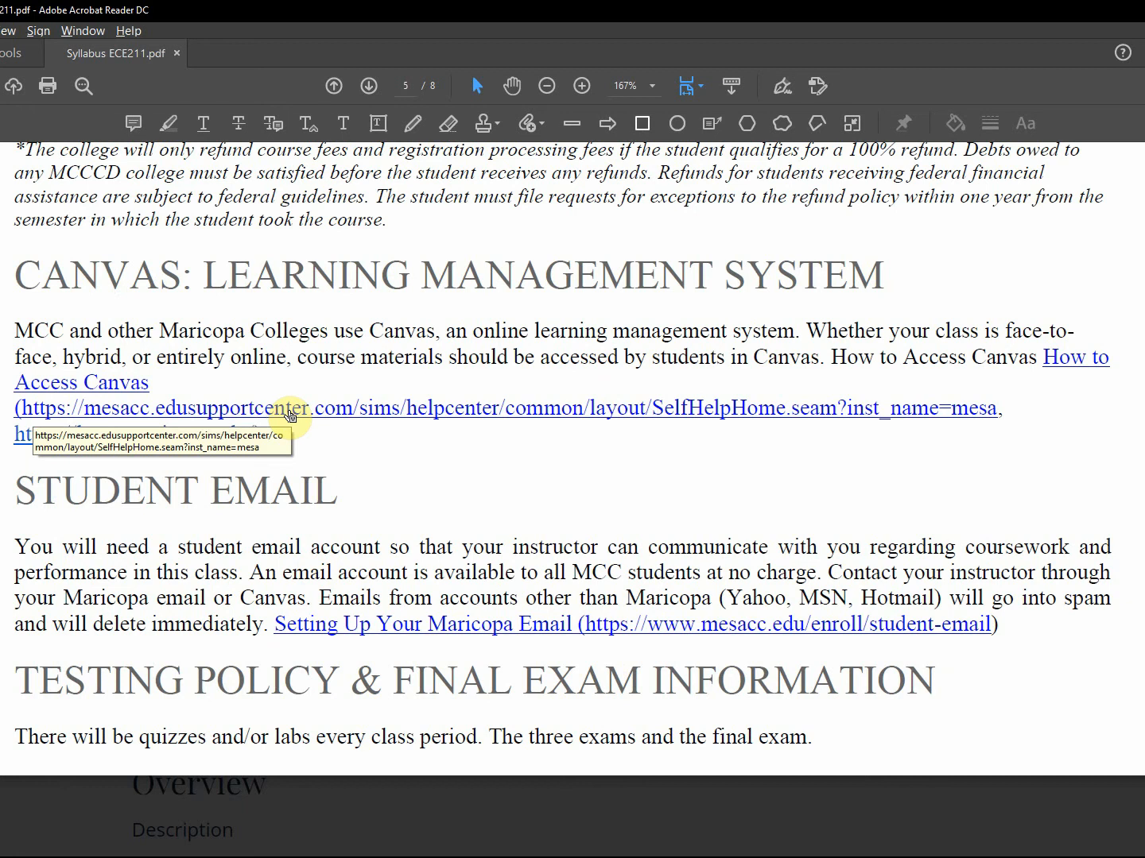
mouse_move(550, 632)
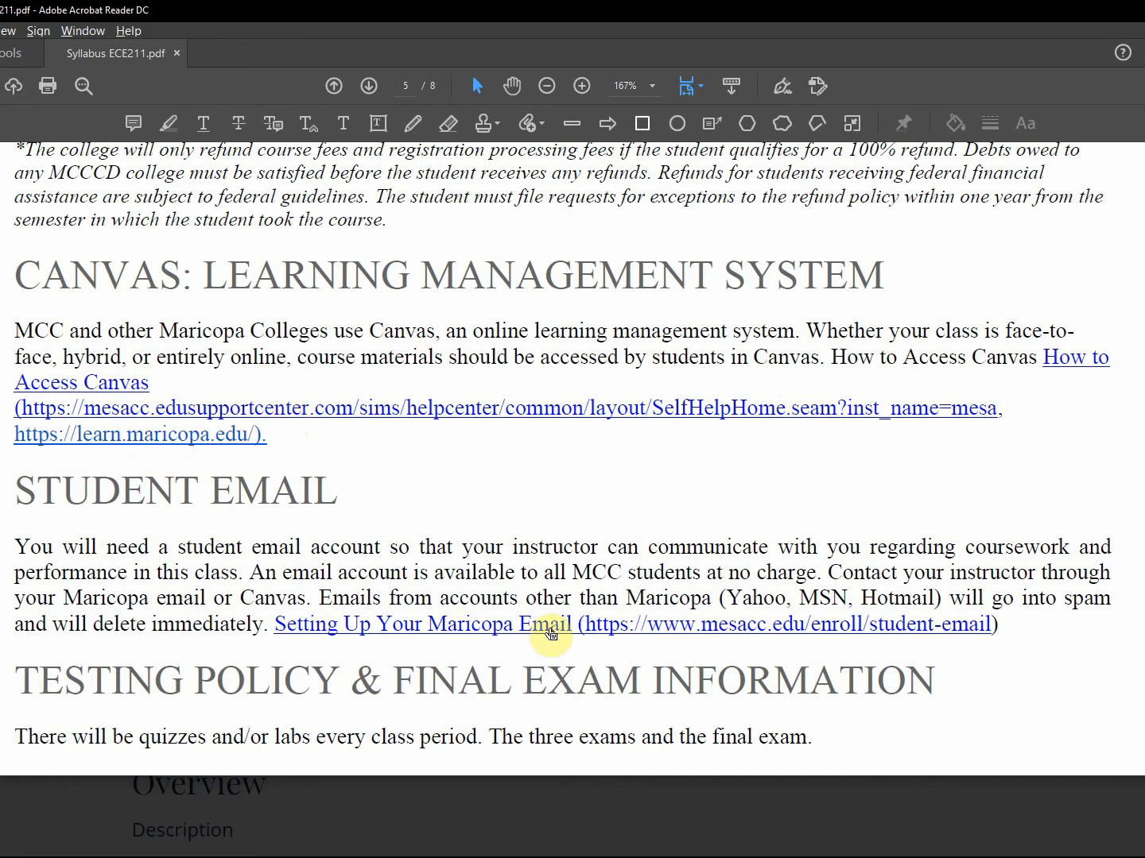
scroll("down", 3)
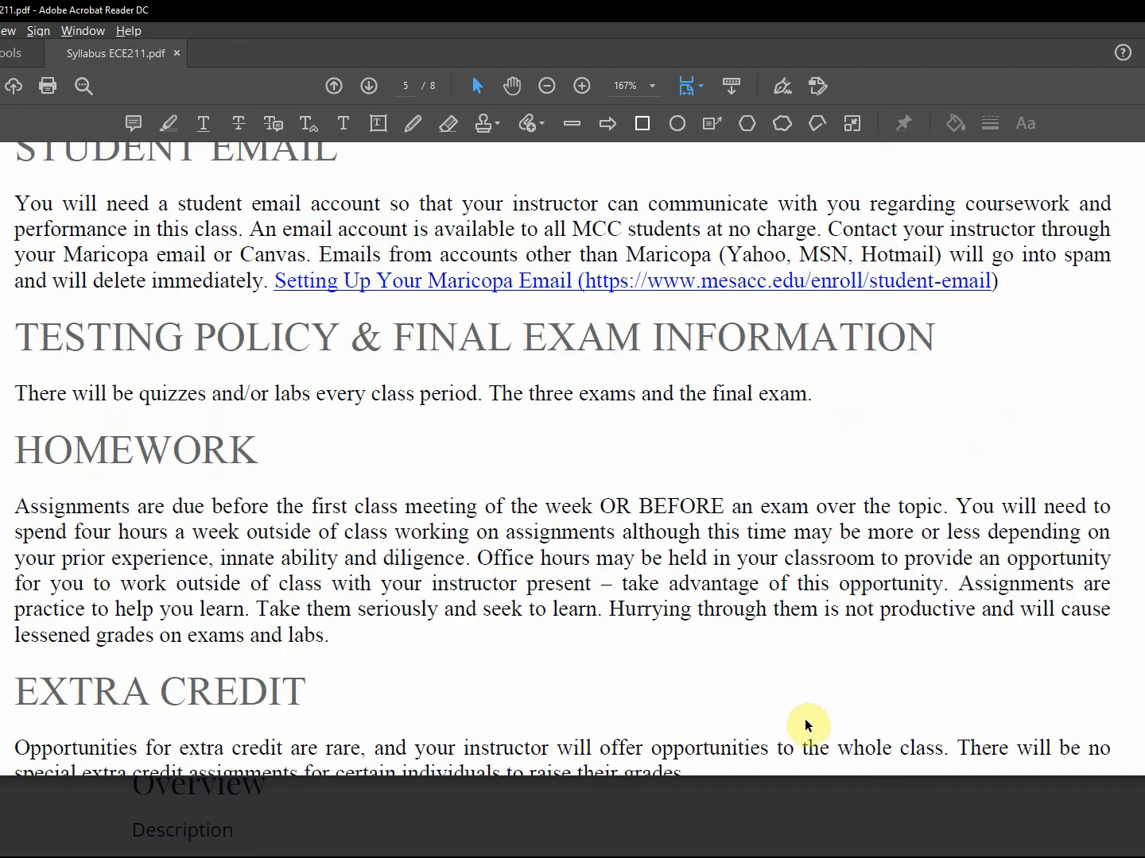
scroll("down", 3)
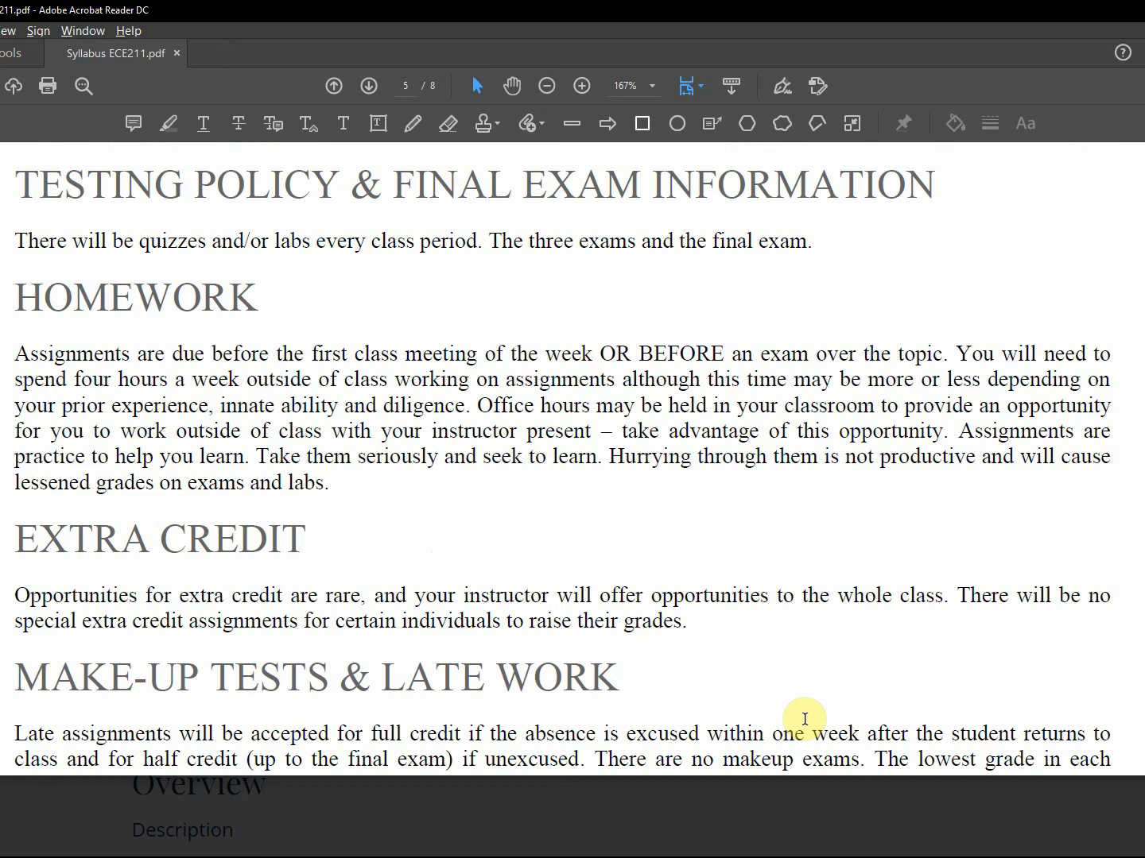
mouse_move(28, 251)
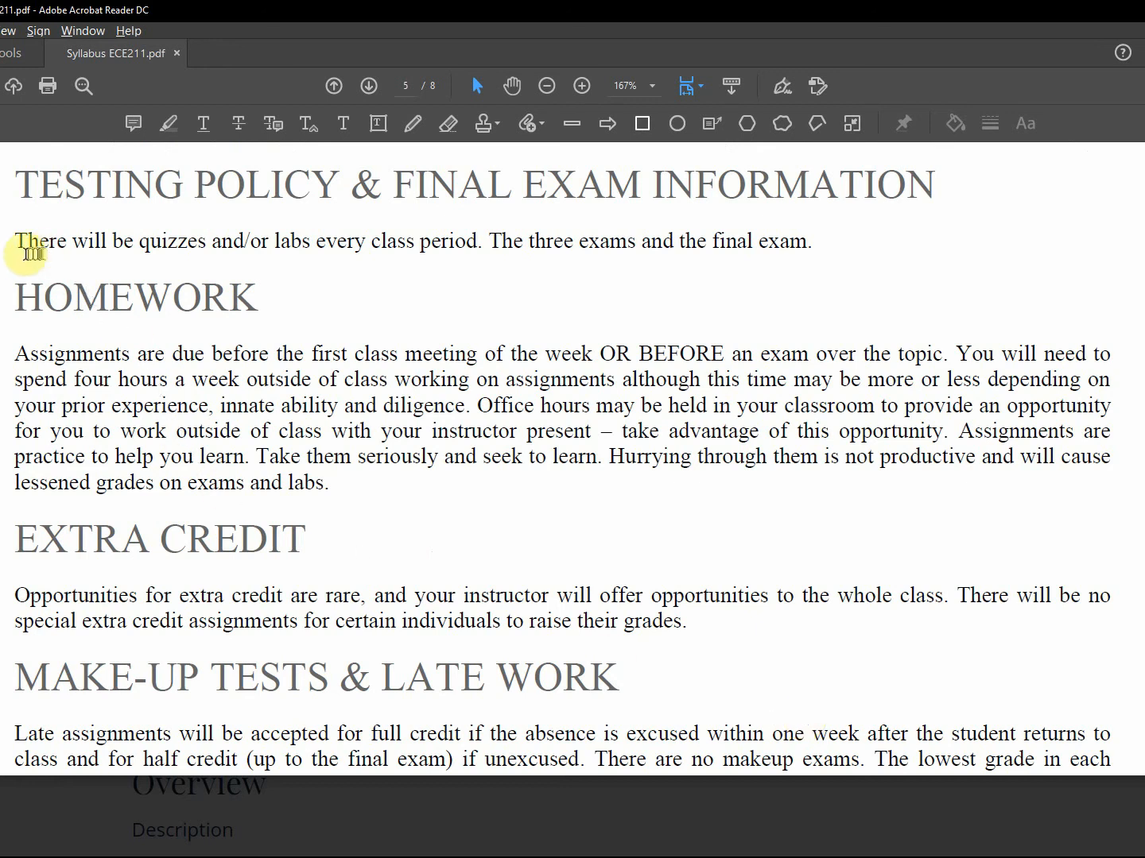
mouse_move(216, 366)
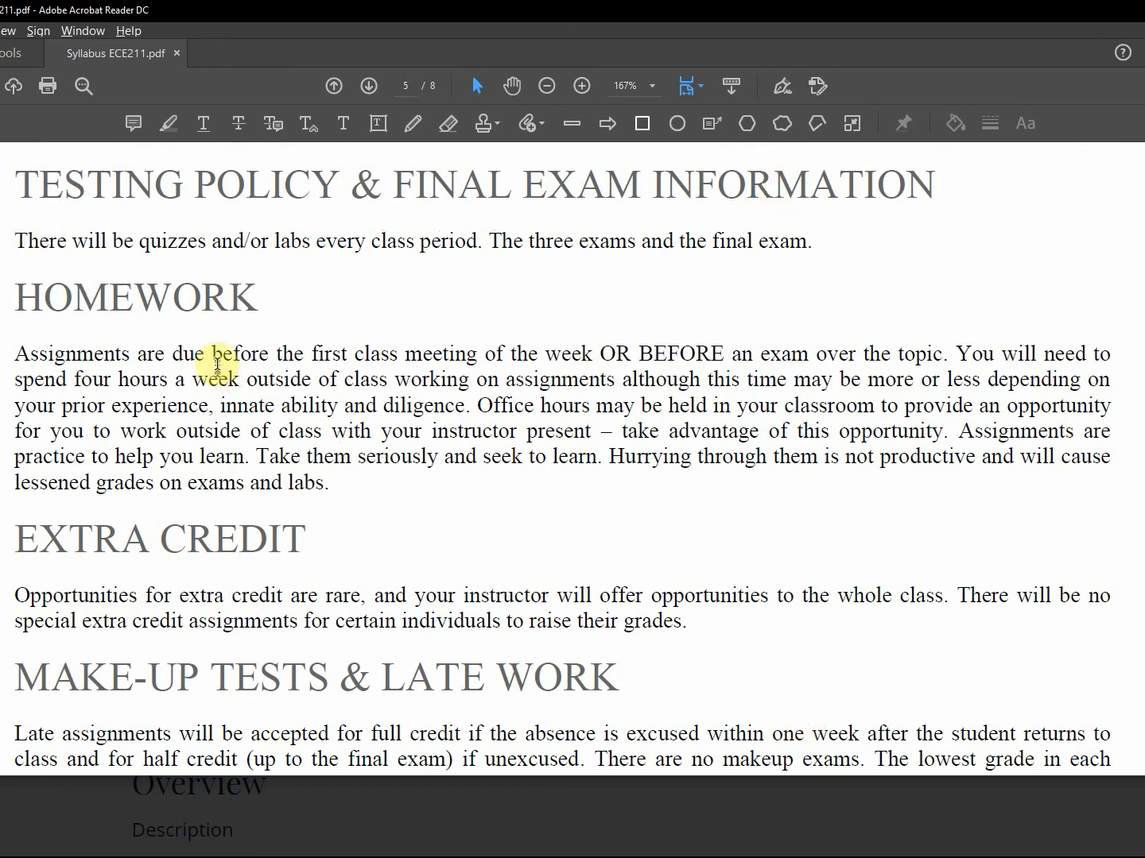
mouse_move(501, 366)
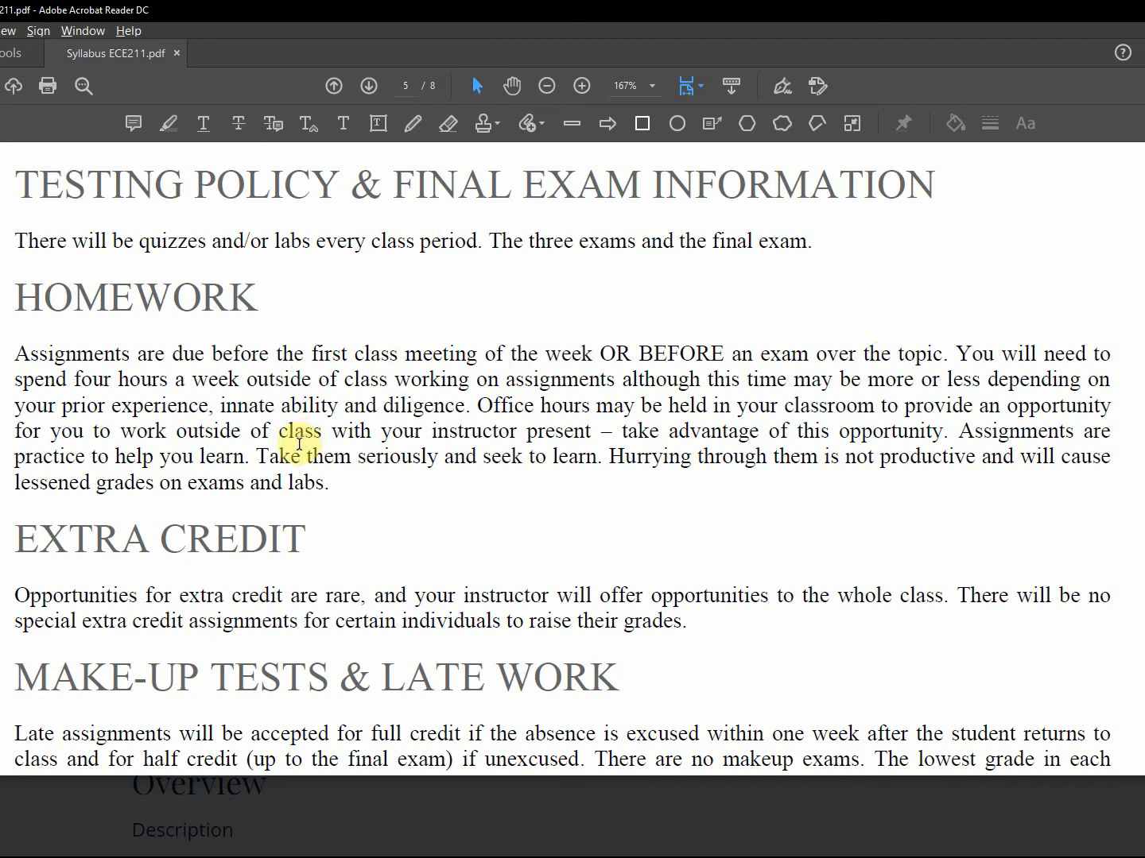
scroll("down", 3)
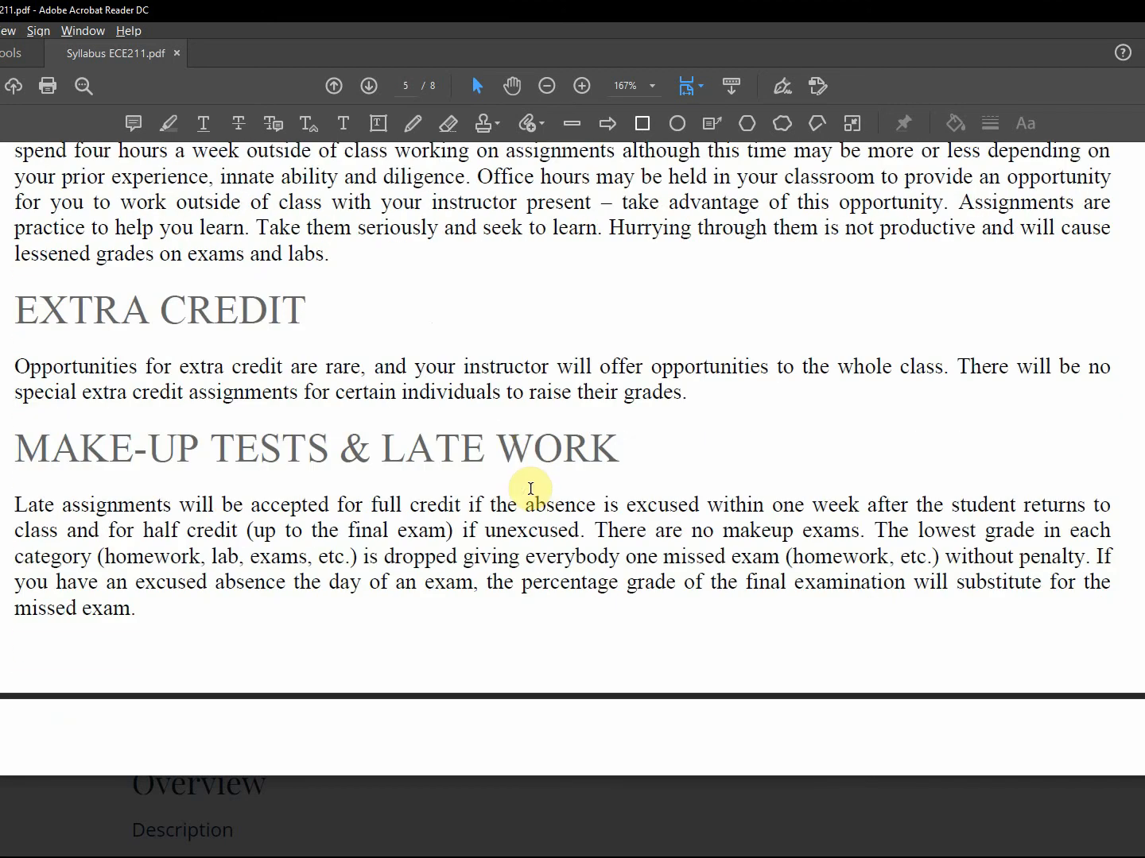
Scroll onto page 6 to the Policy on Cell Phones and Other Devices and start of Academic Integrity.
scroll("down", 3)
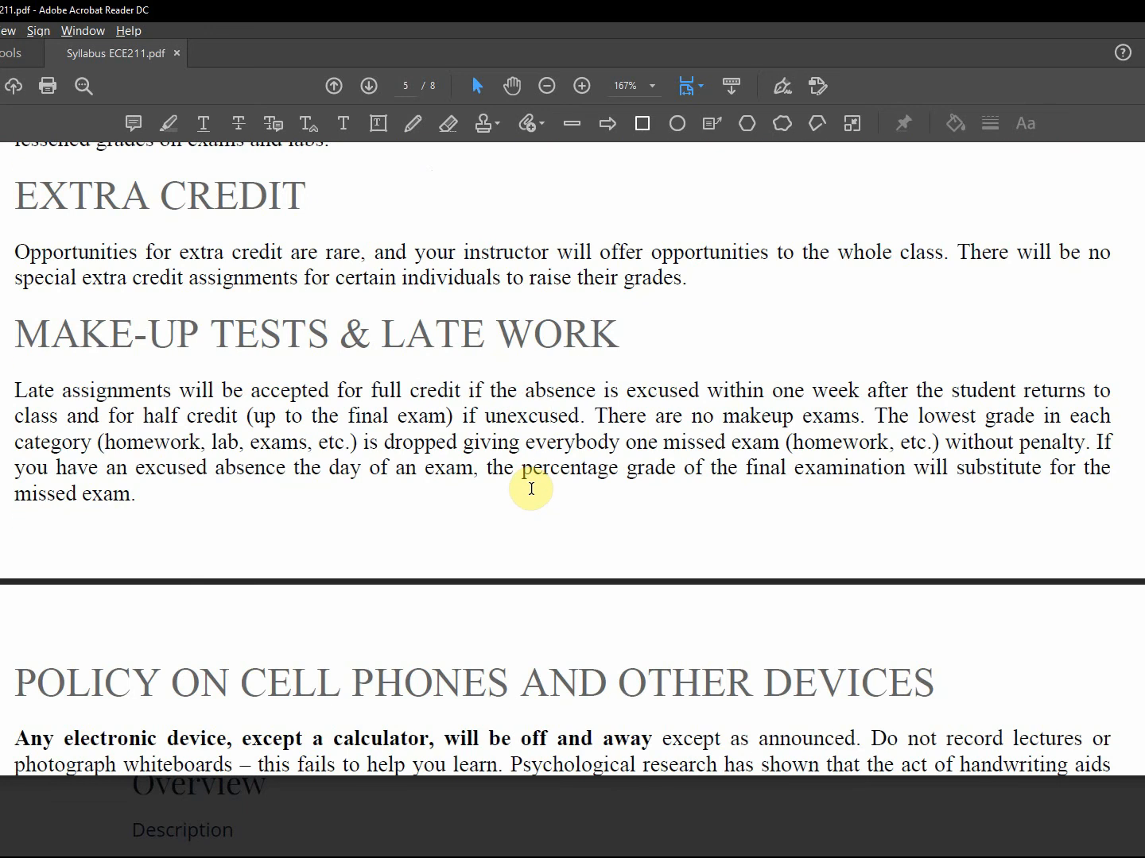
scroll("down", 3)
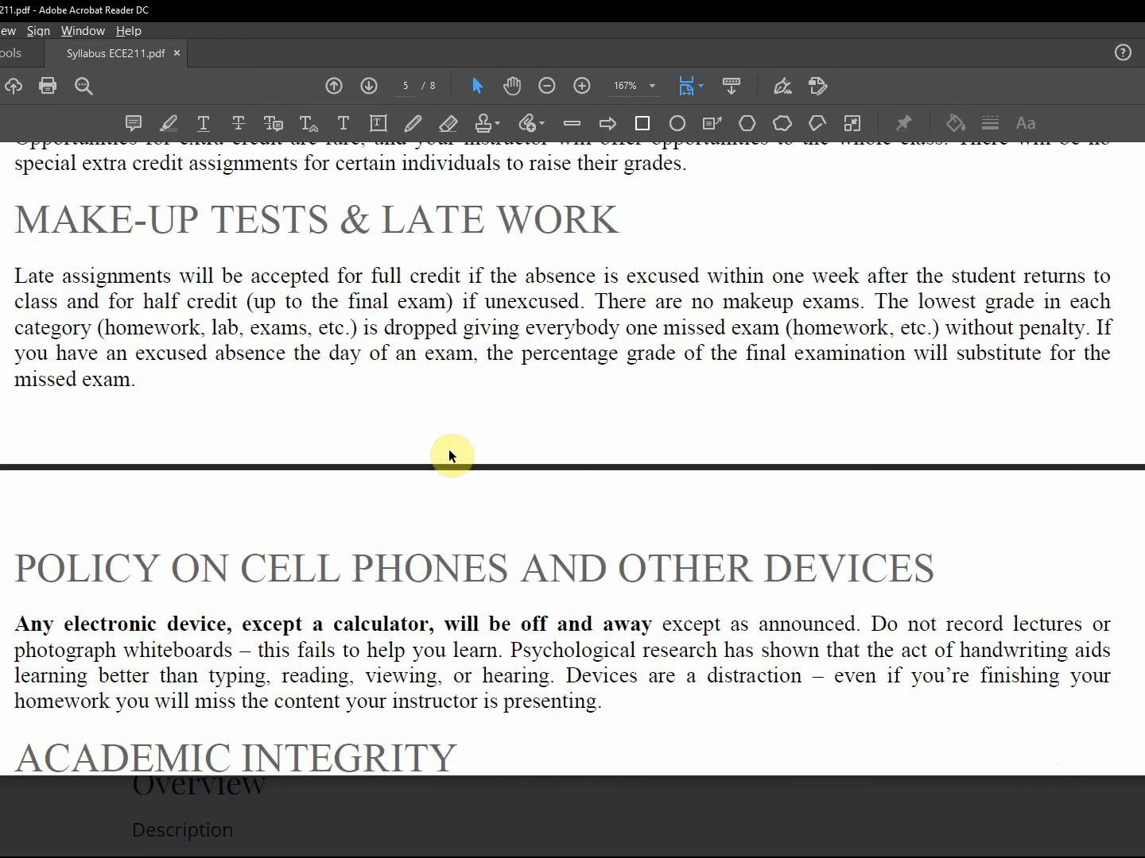
scroll("down", 3)
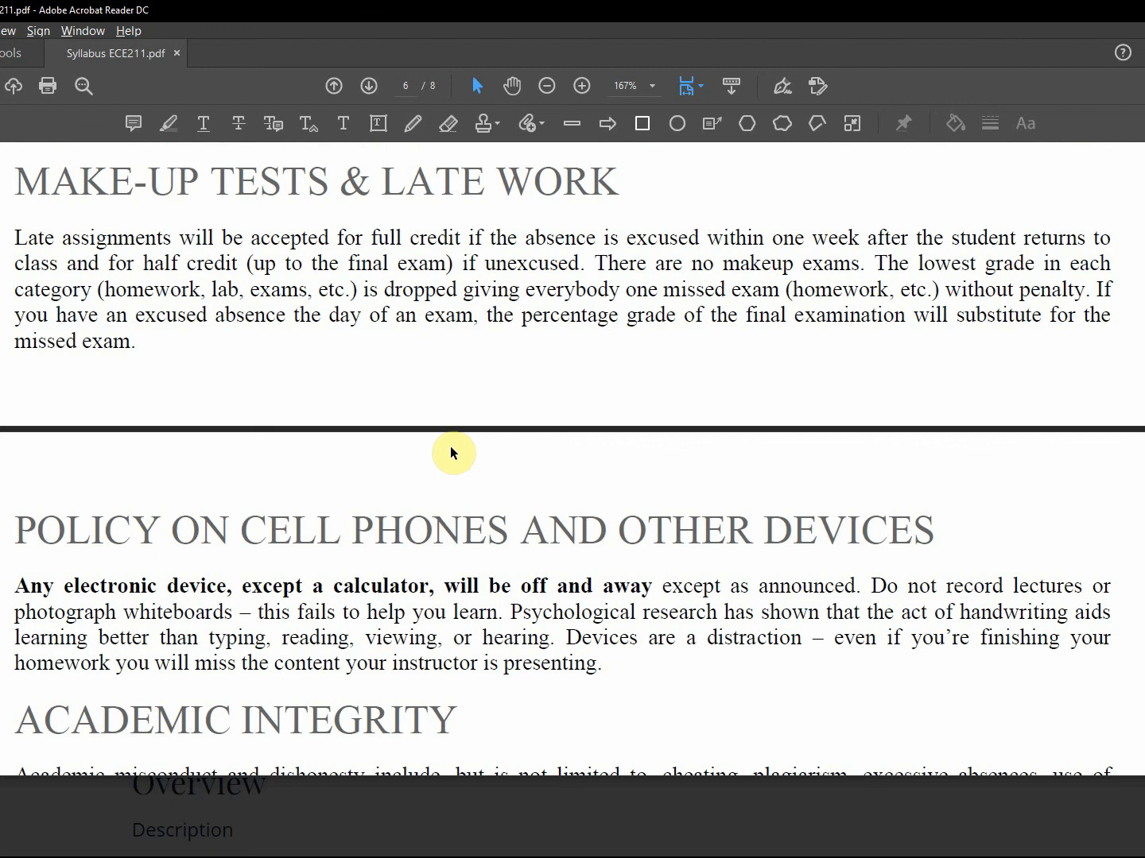
scroll("down", 3)
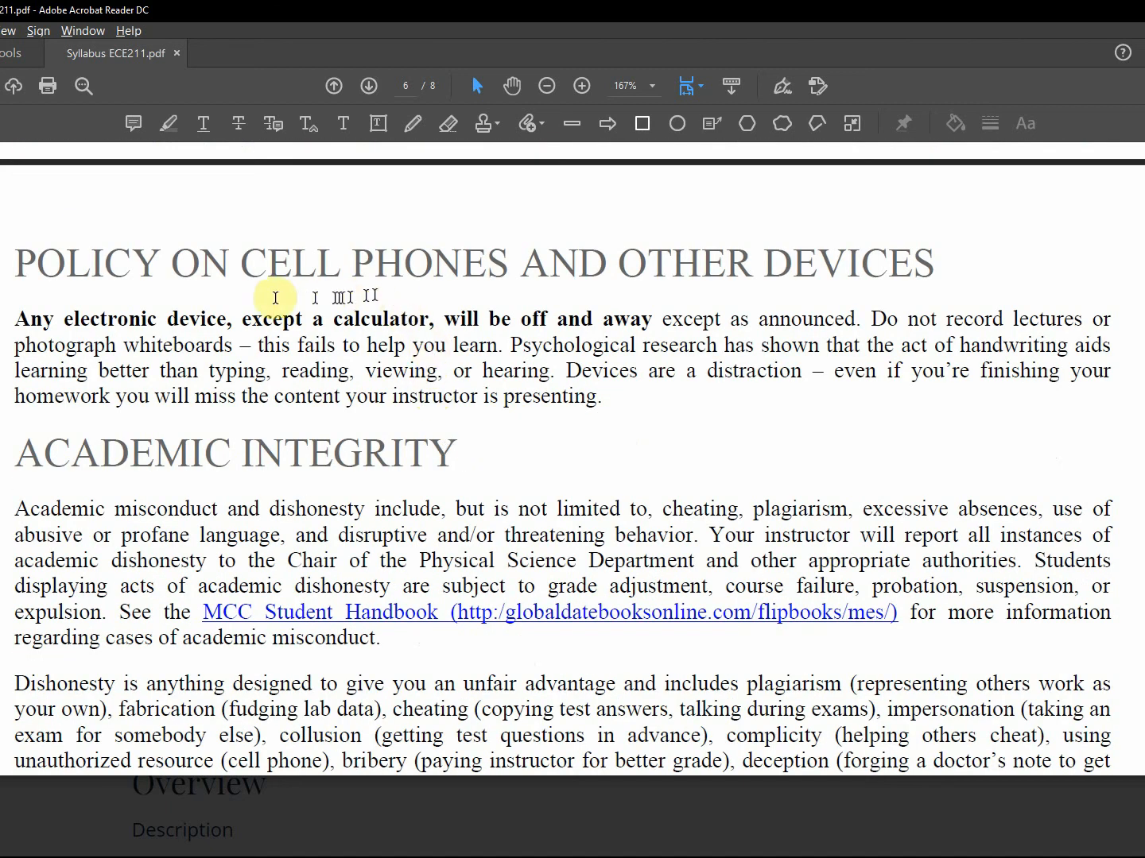
mouse_move(709, 412)
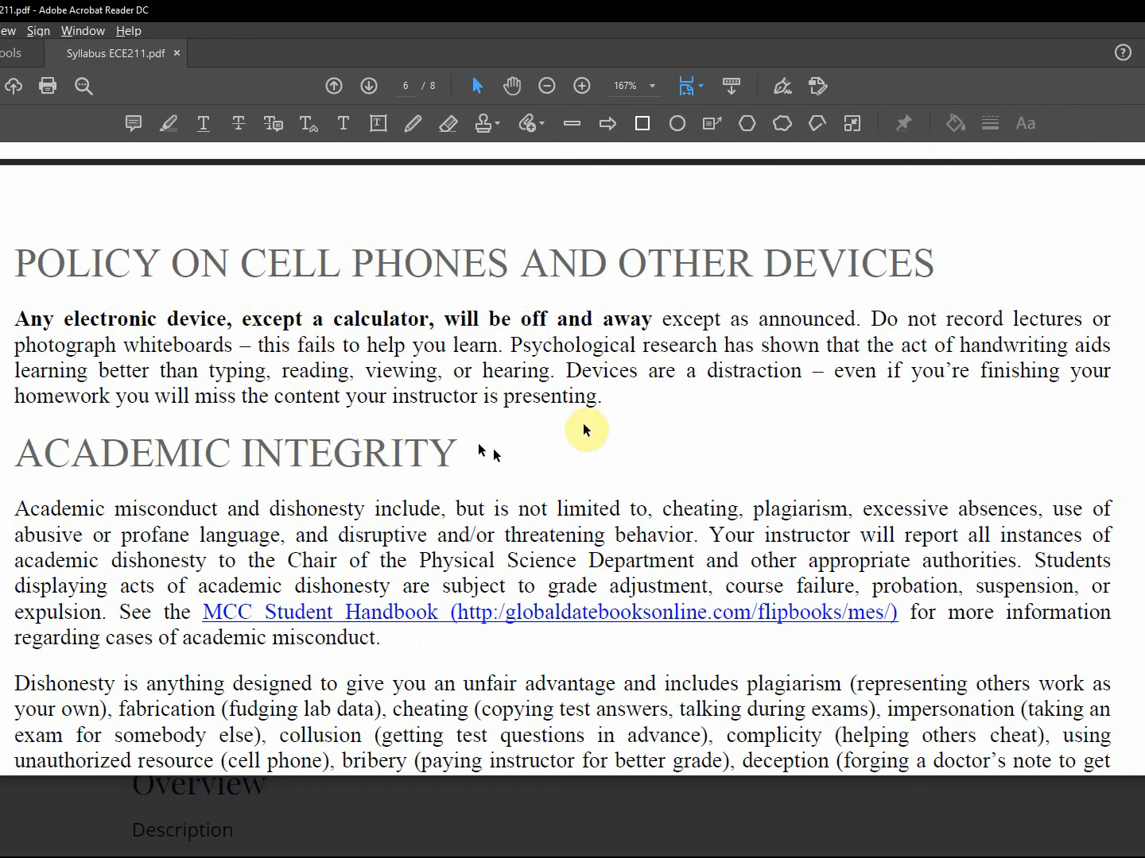
Scroll through the academic dishonesty definitions and MCC Student Handbook link into Behaving Responsibly and Cooperatively.
scroll("down", 3)
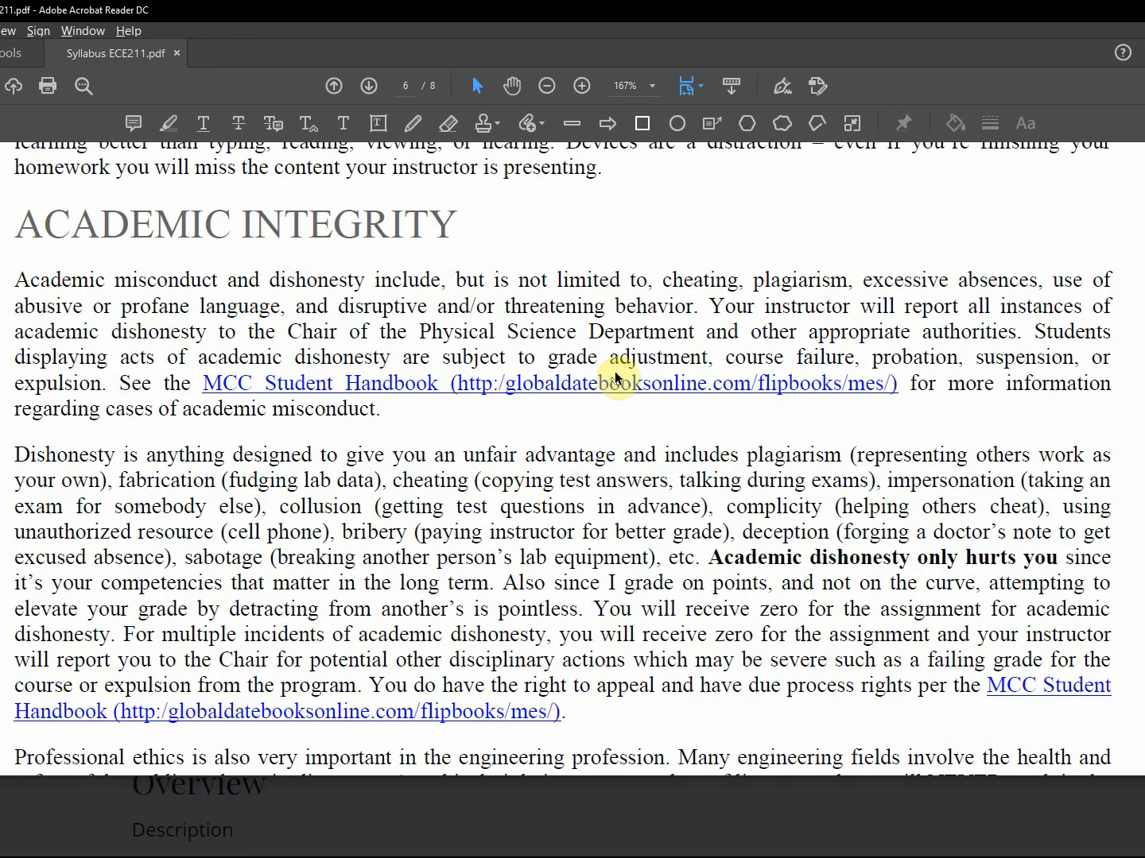
scroll("up", 3)
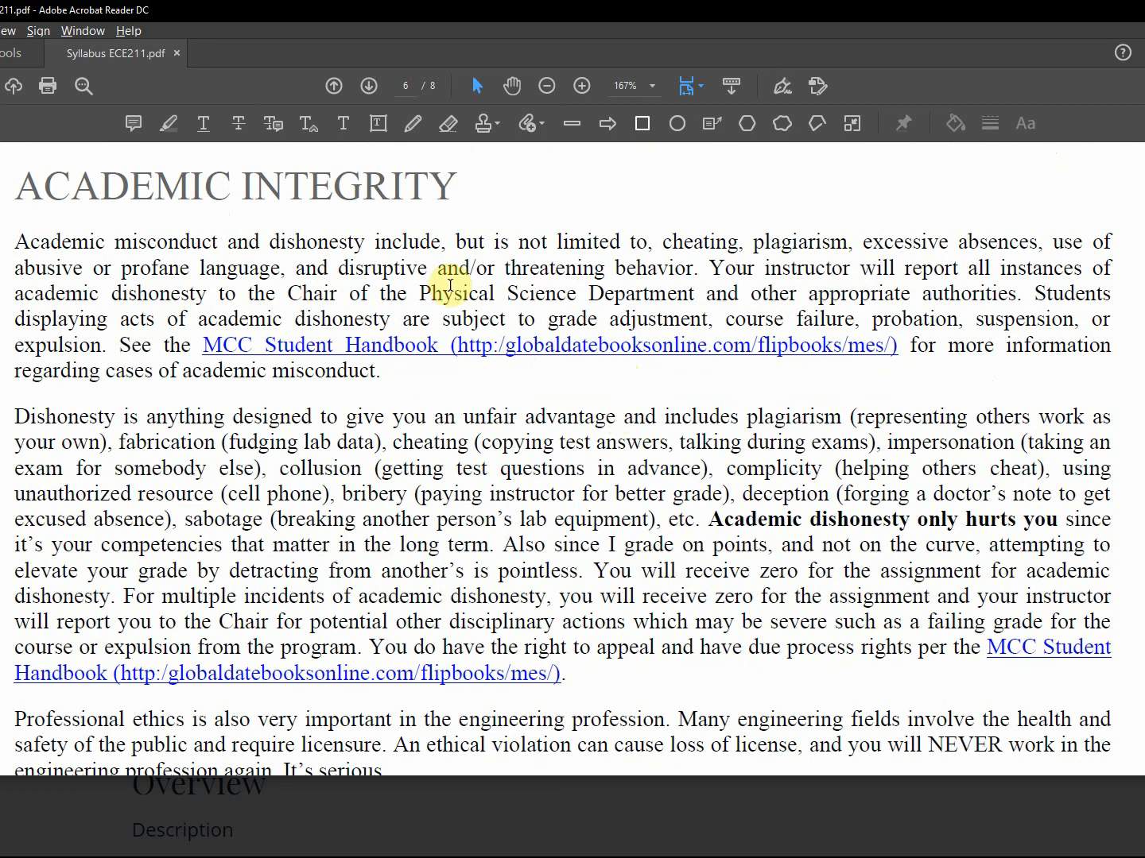
mouse_move(115, 242)
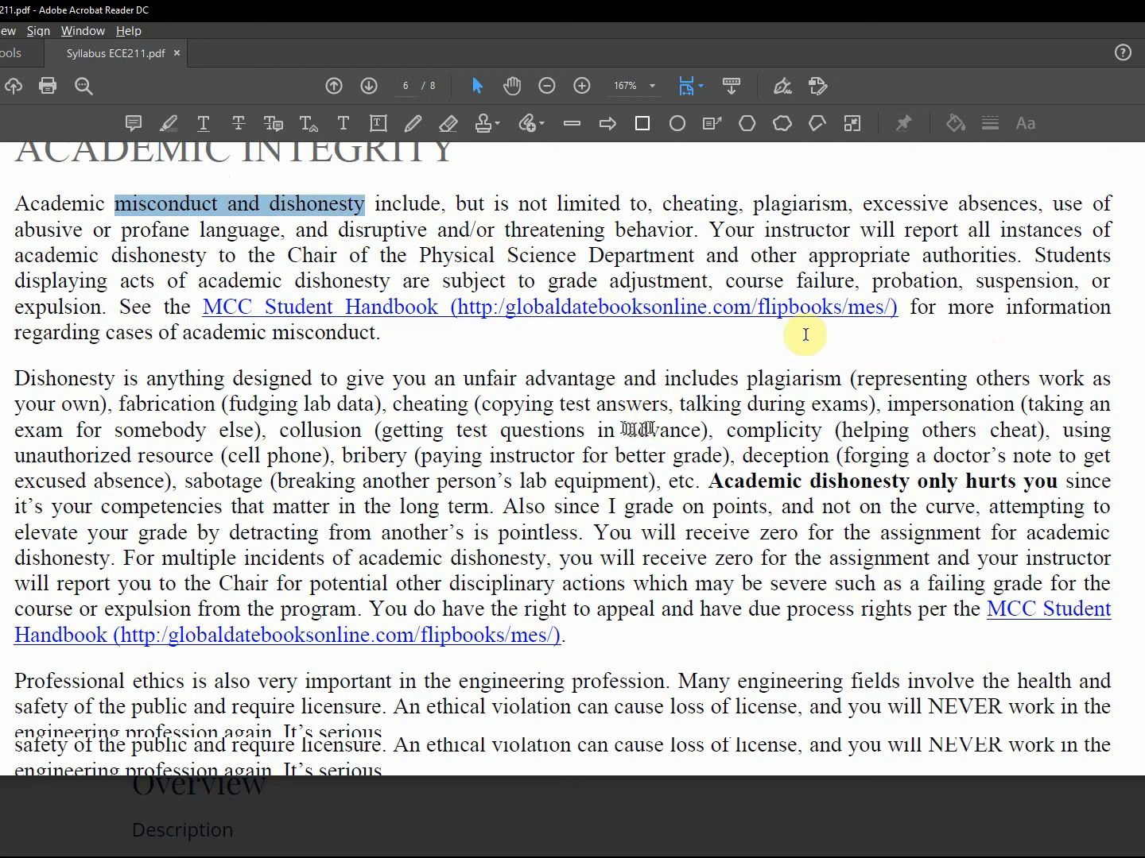
scroll("down", 3)
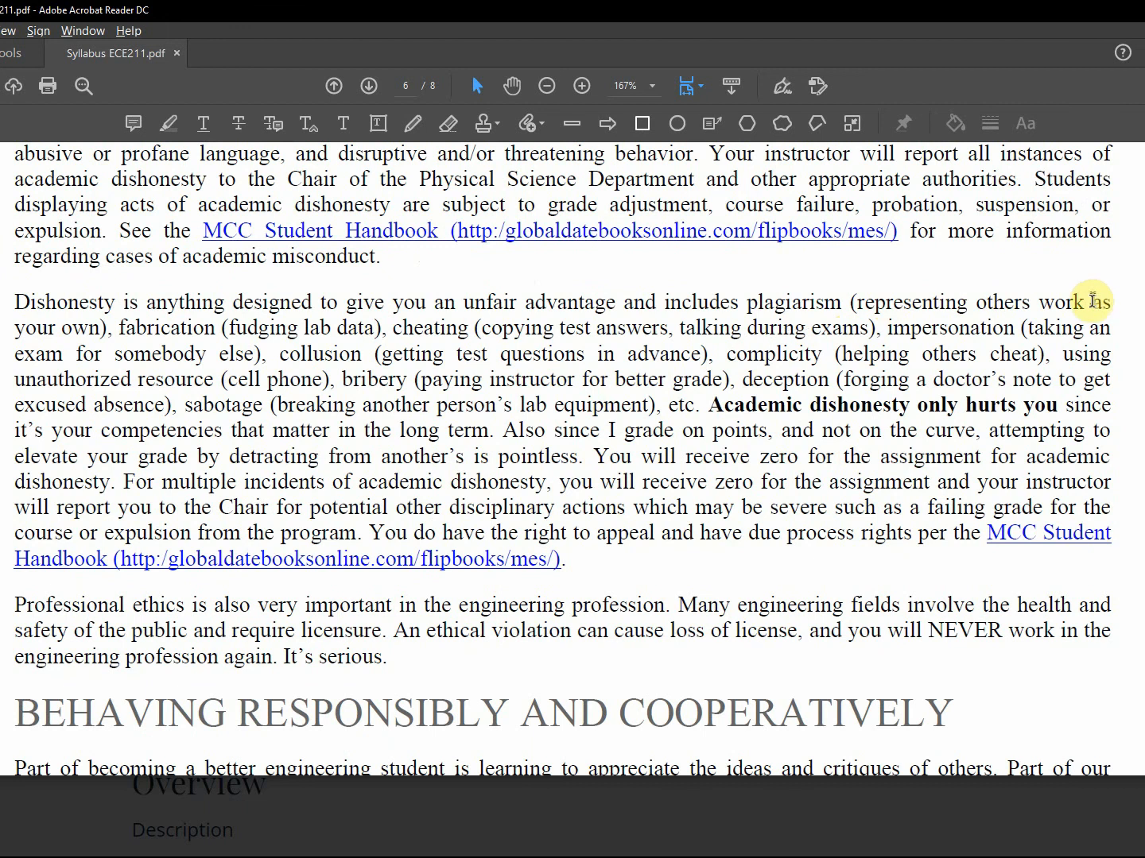
mouse_move(298, 328)
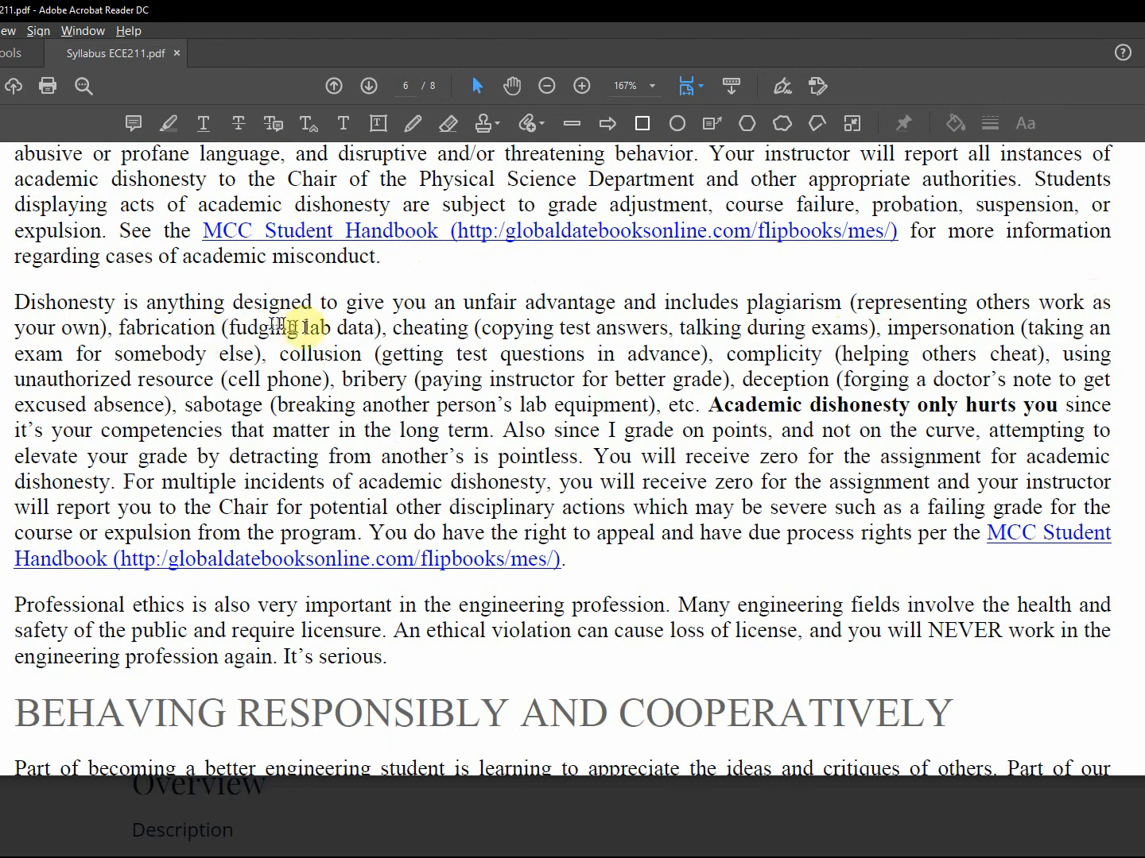
mouse_move(422, 327)
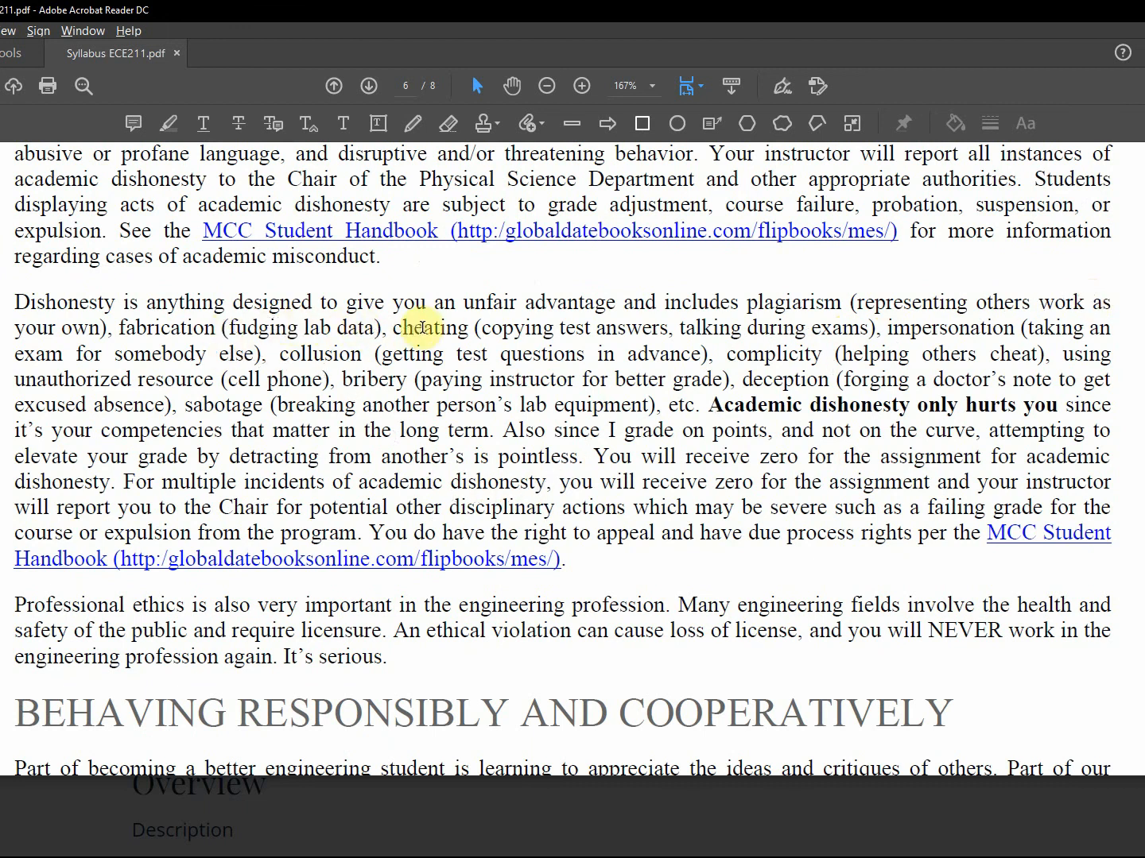
mouse_move(890, 327)
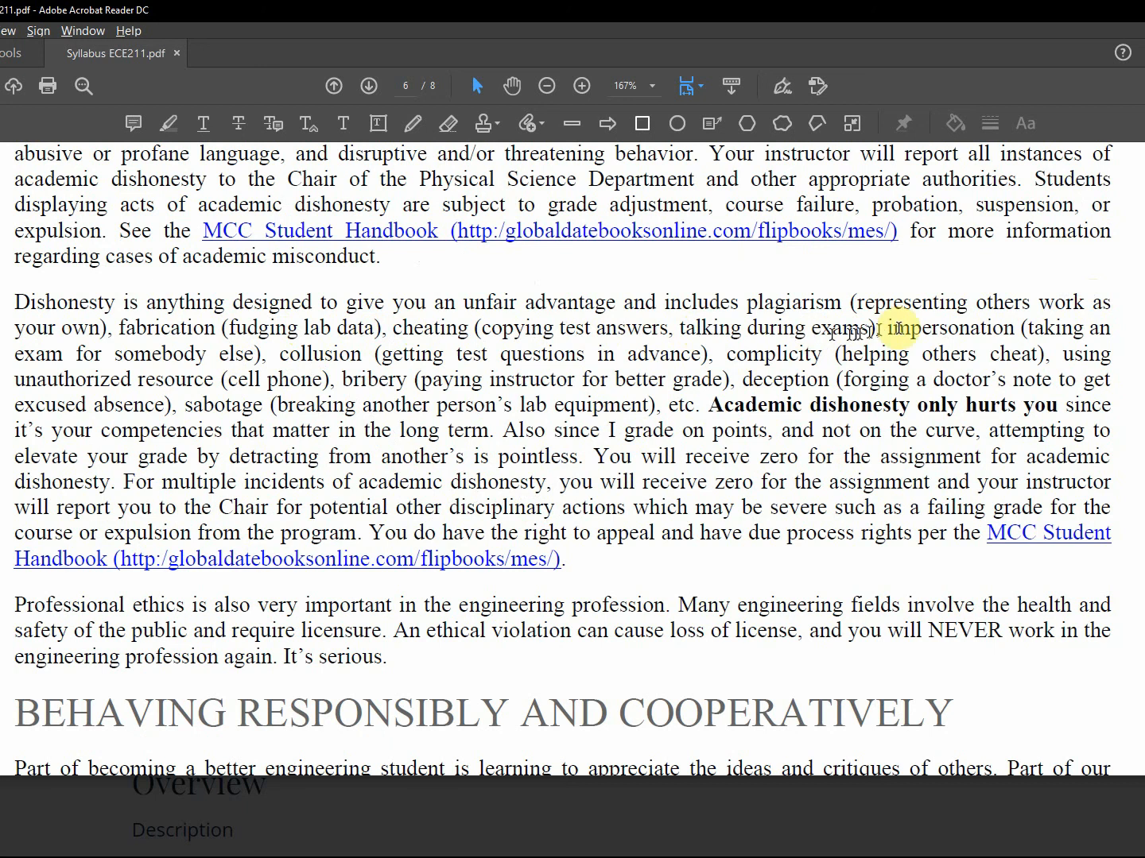
mouse_move(267, 447)
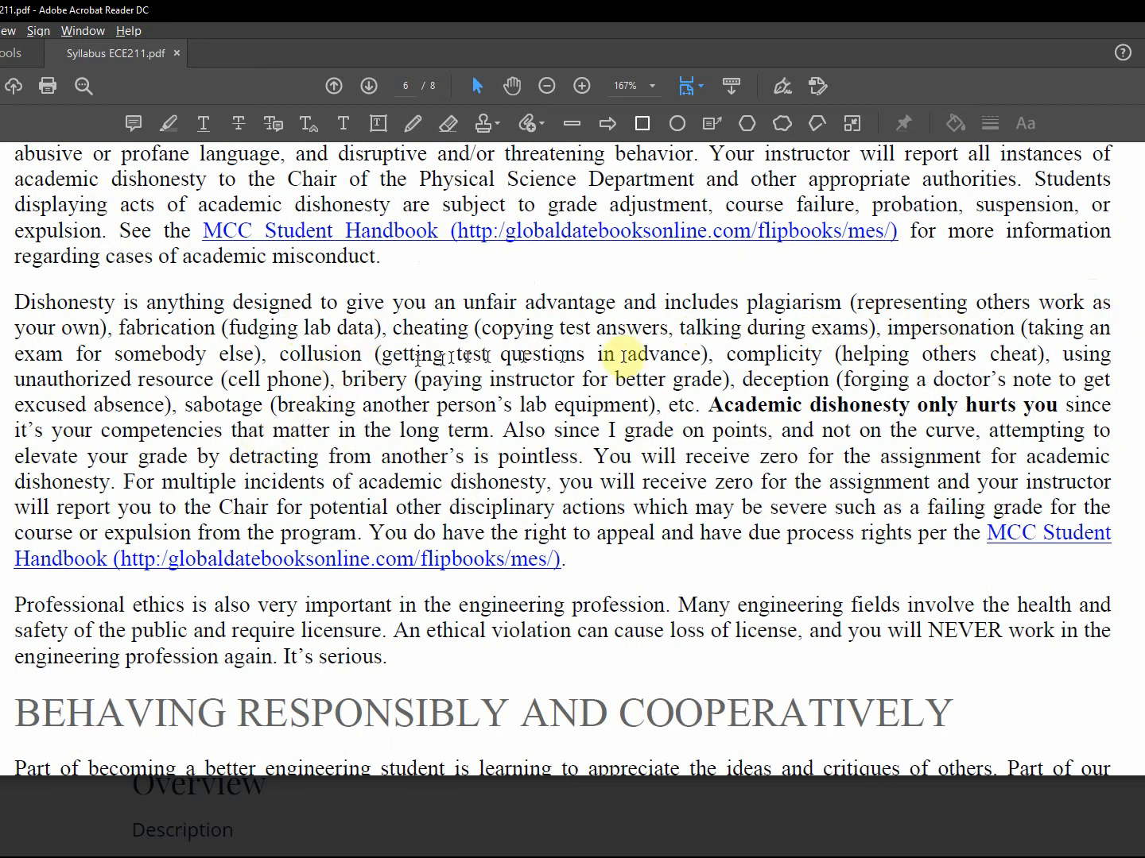
mouse_move(747, 388)
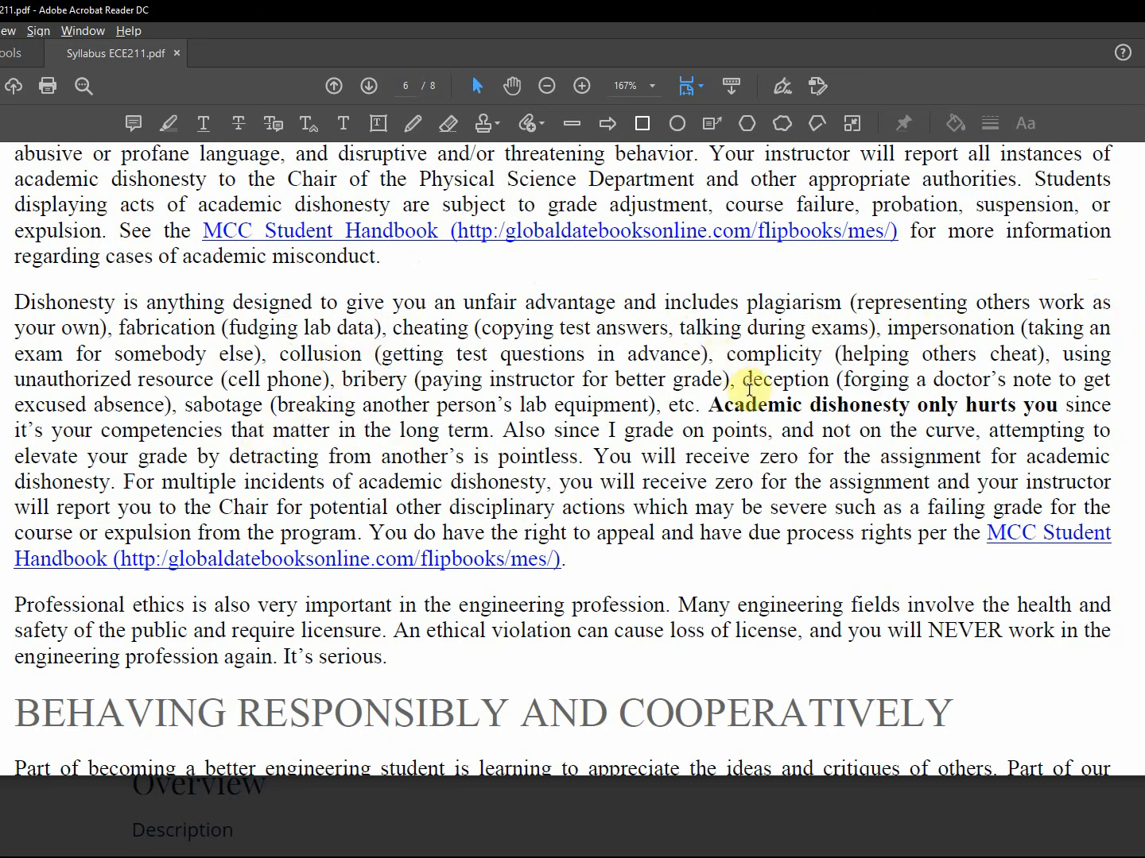
mouse_move(1063, 336)
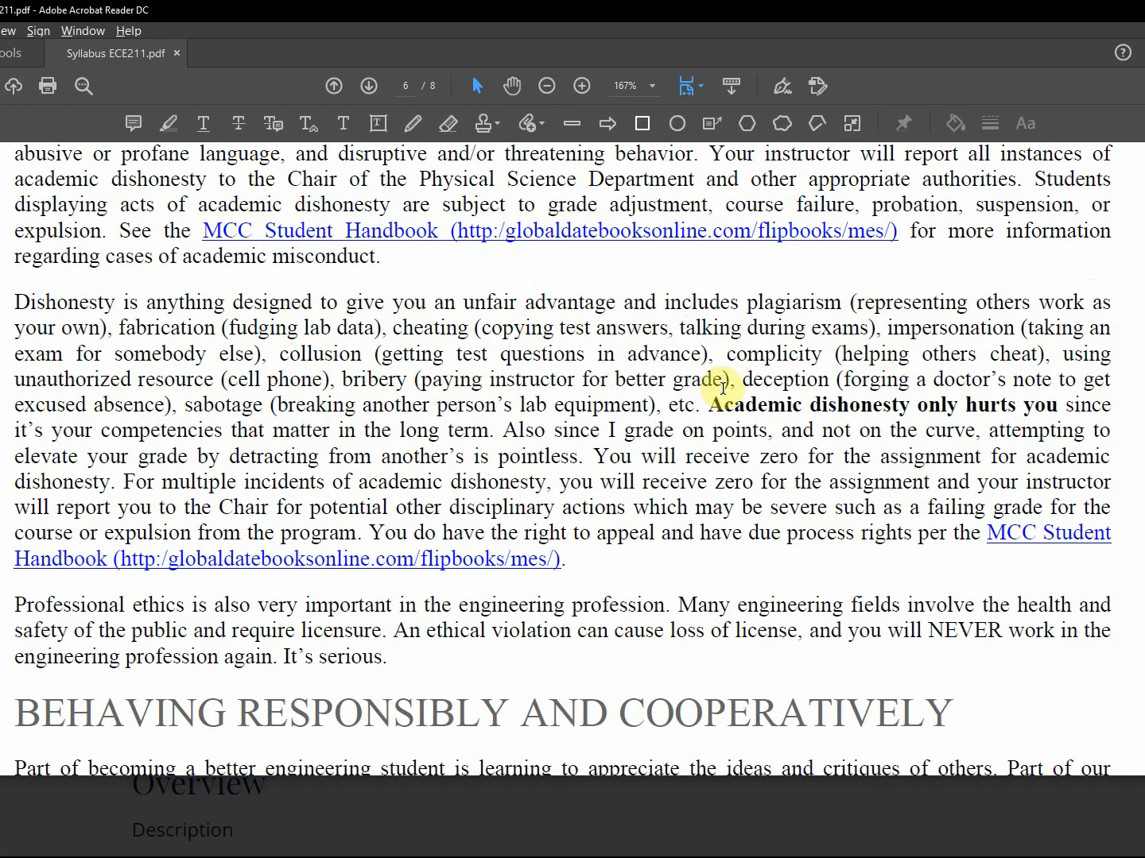
mouse_move(1120, 391)
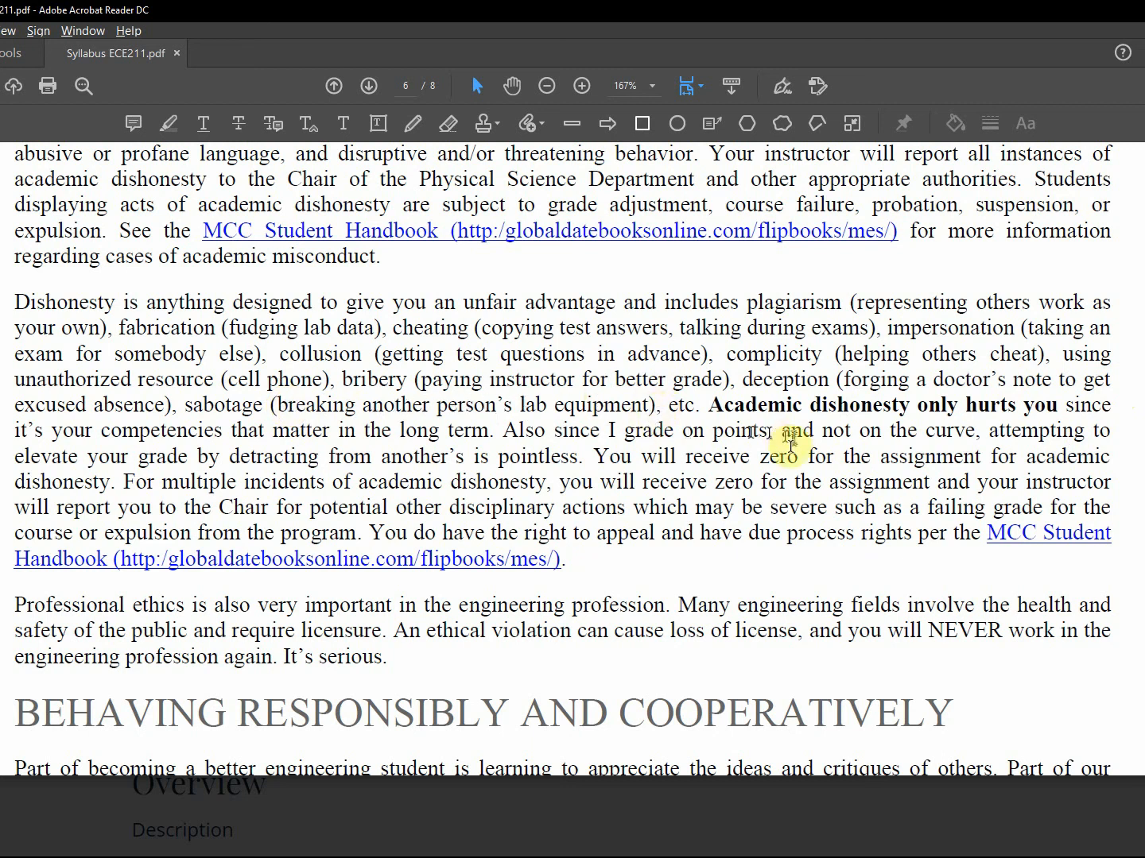
scroll("down", 3)
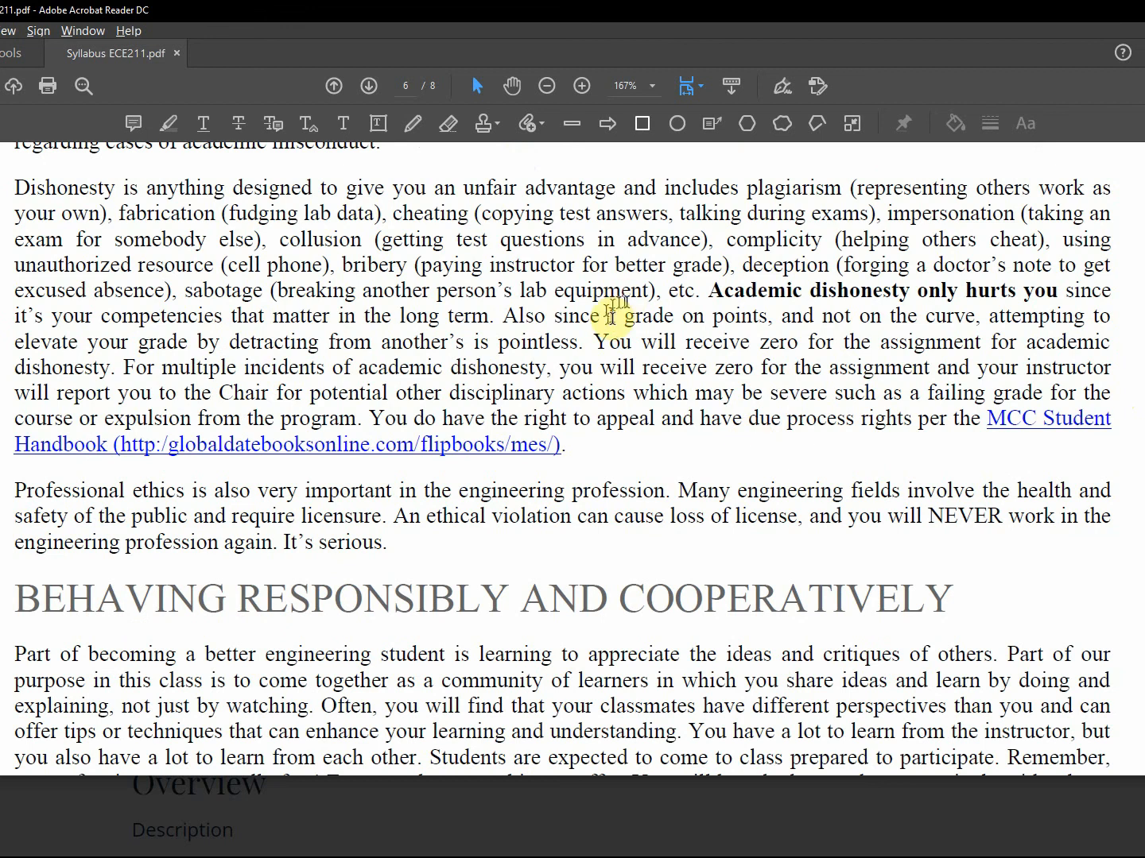
mouse_move(623, 343)
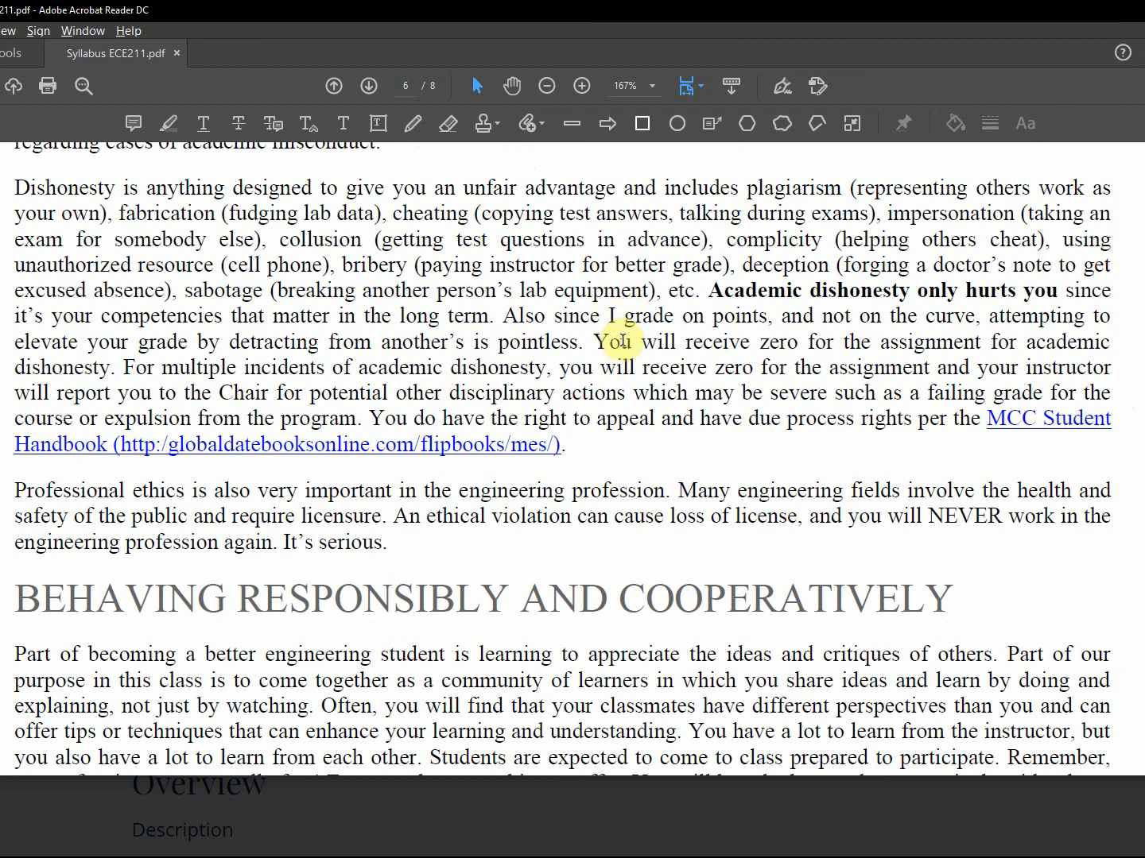
mouse_move(342, 455)
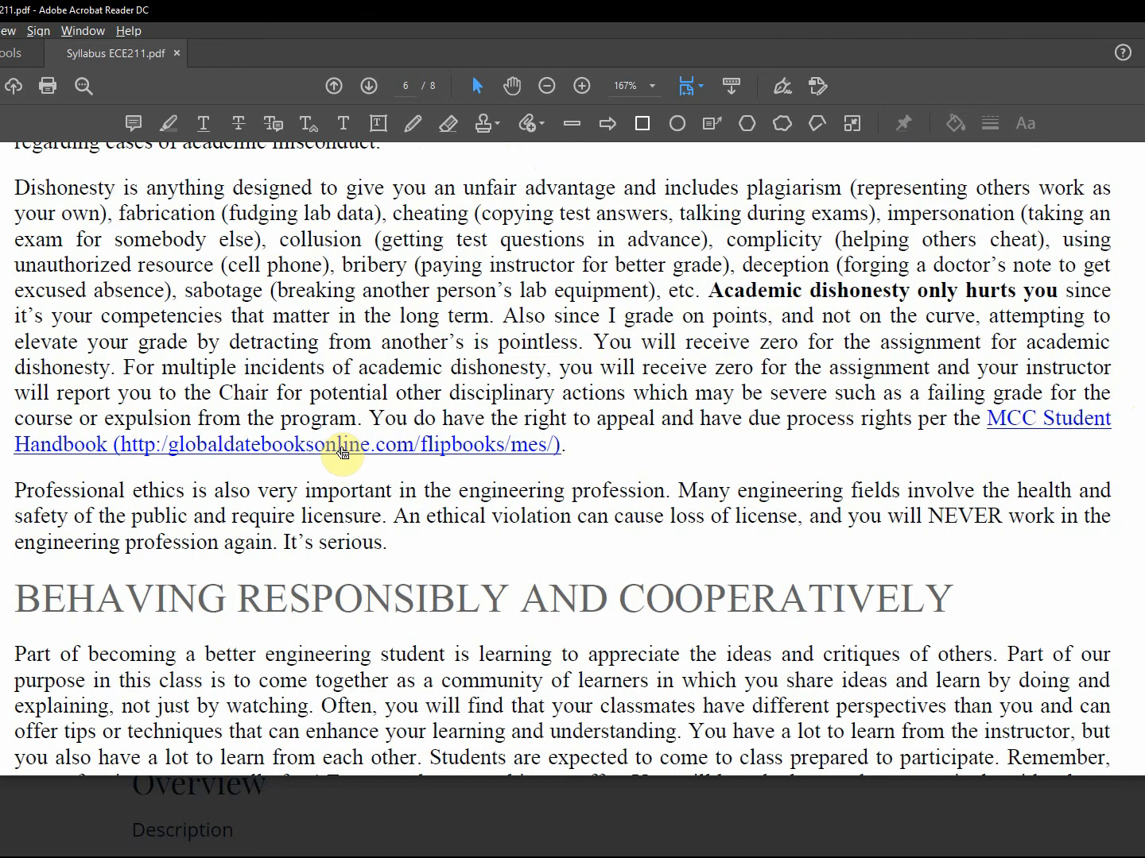
Scroll to the professional ethics paragraph with 'health and safety of the public', revealing Recommendations for Academic Success.
scroll("down", 3)
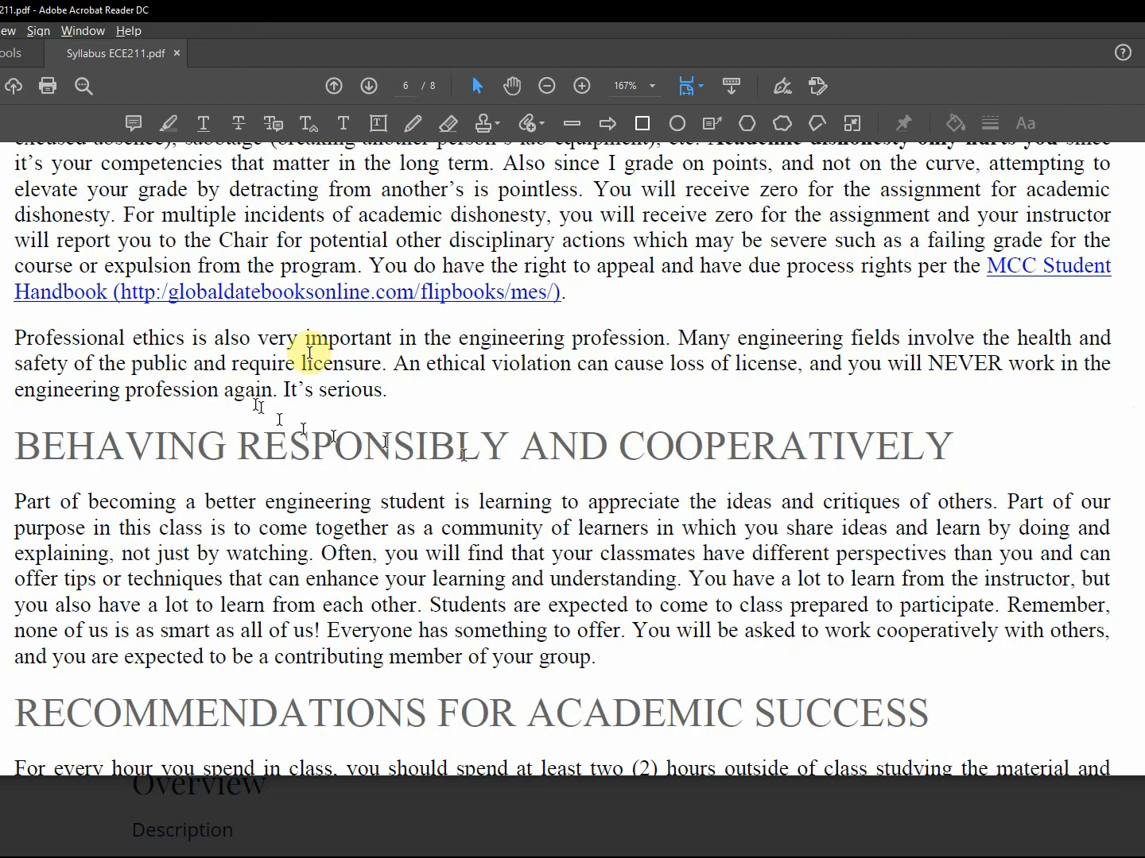
mouse_move(628, 372)
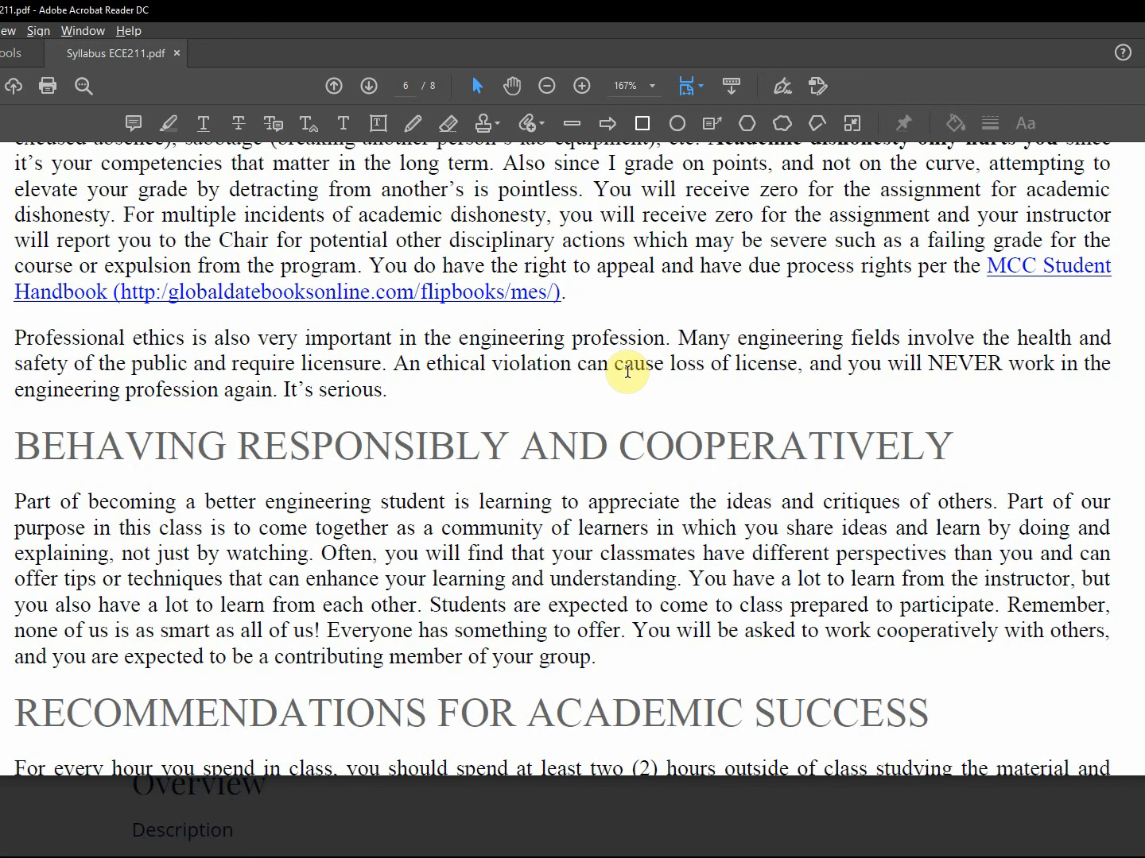
mouse_move(751, 346)
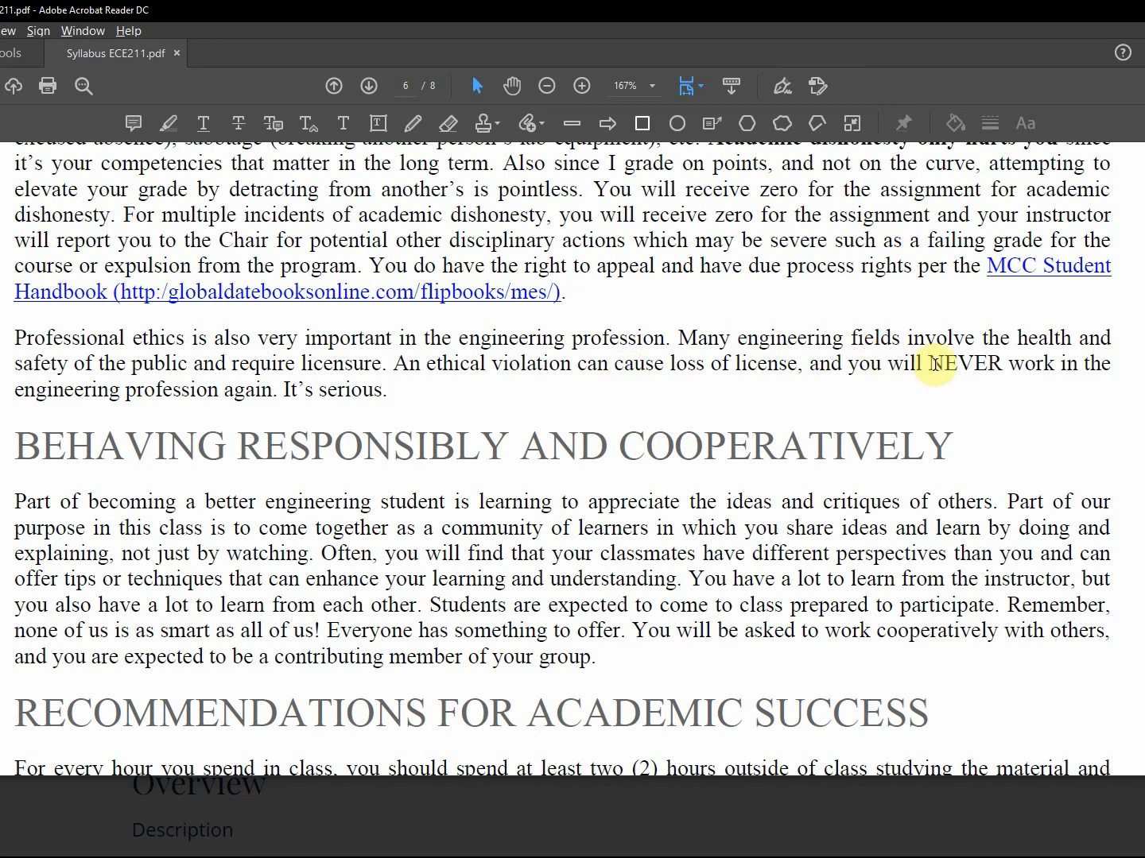
scroll("down", 3)
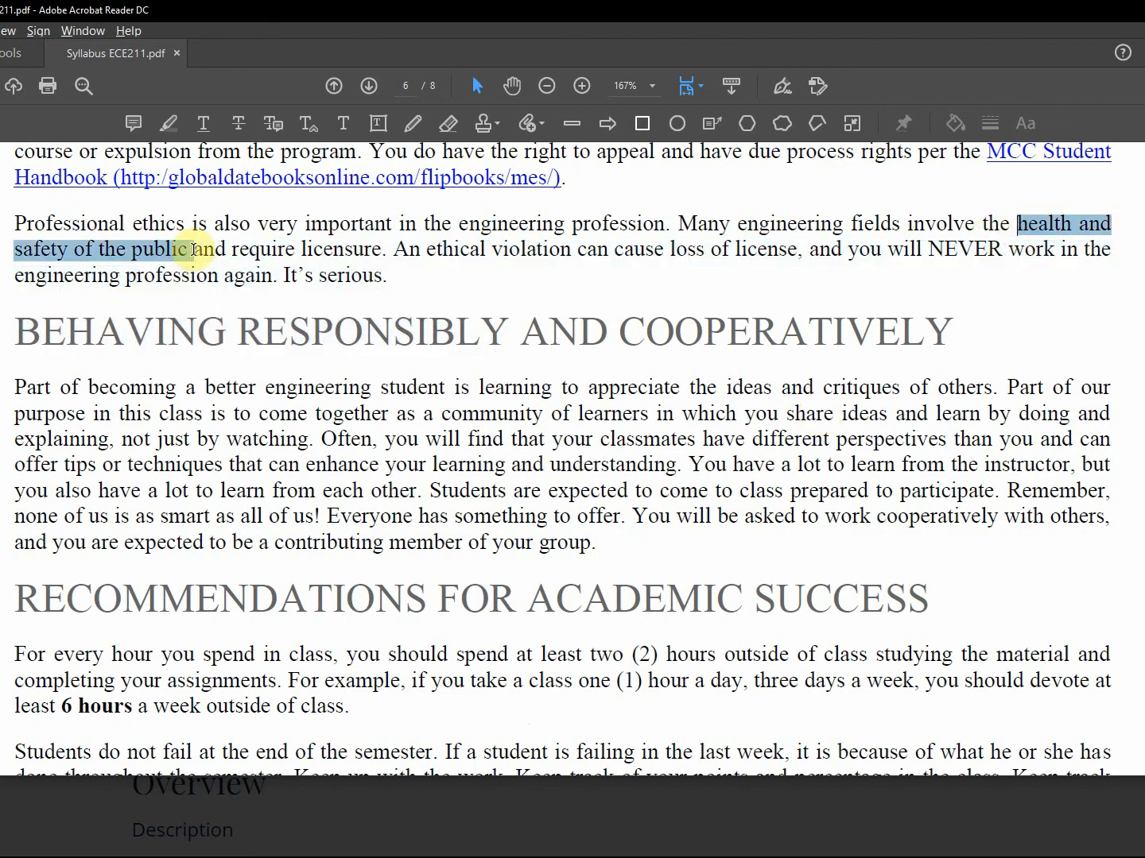
Scroll back and forth past Behaving Responsibly to the end of page 6's Recommendations for Academic Success.
scroll("down", 3)
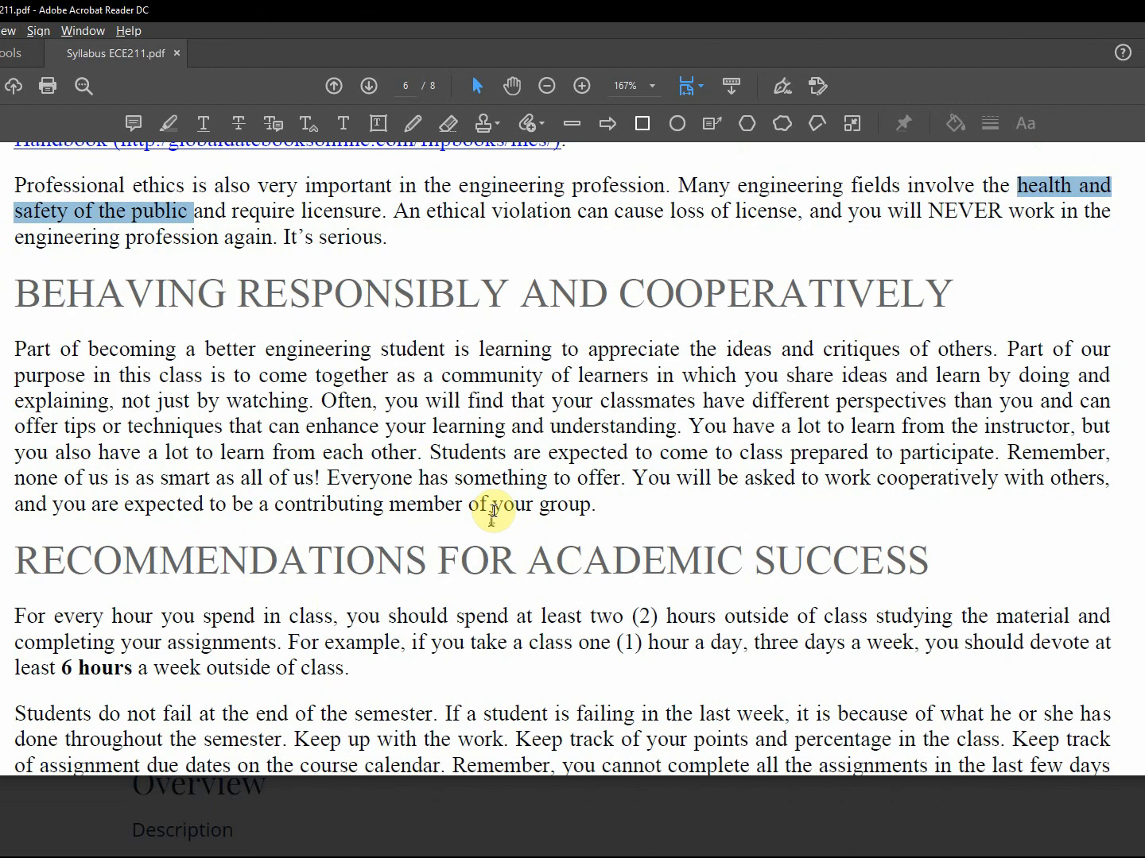
scroll("up", 3)
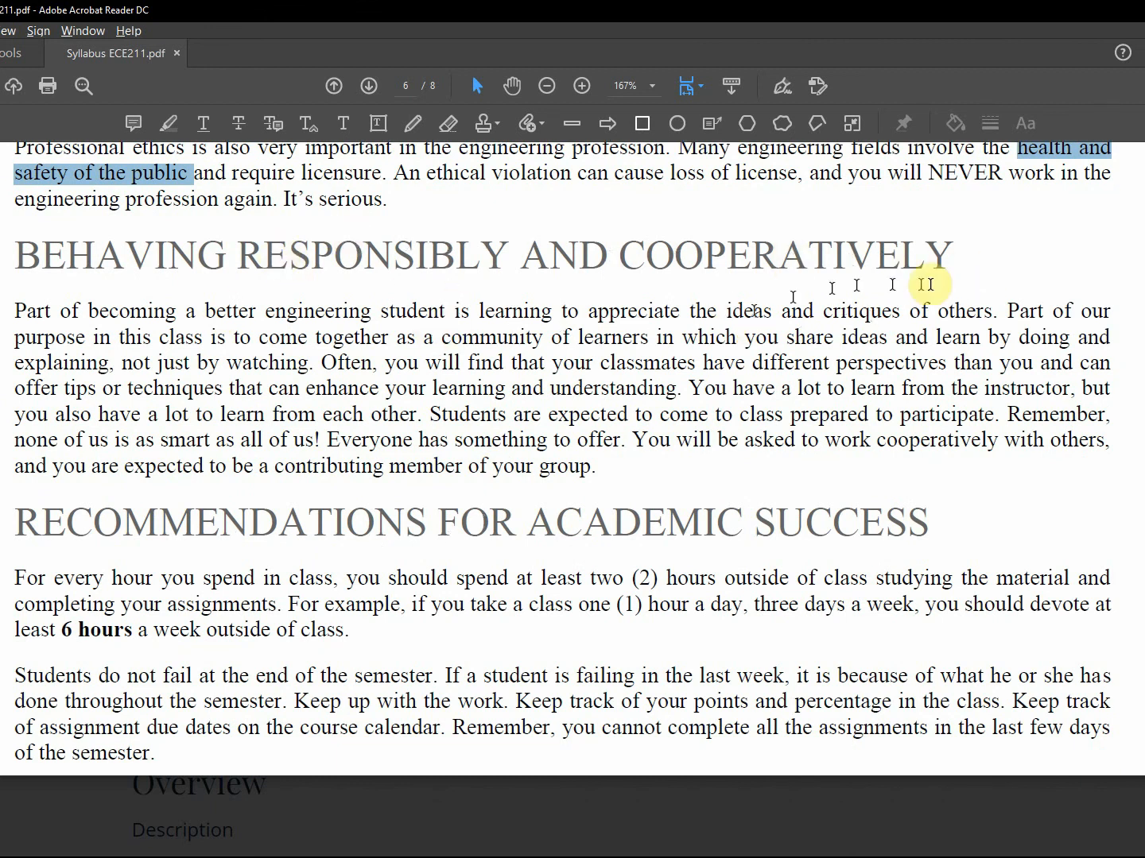
mouse_move(343, 294)
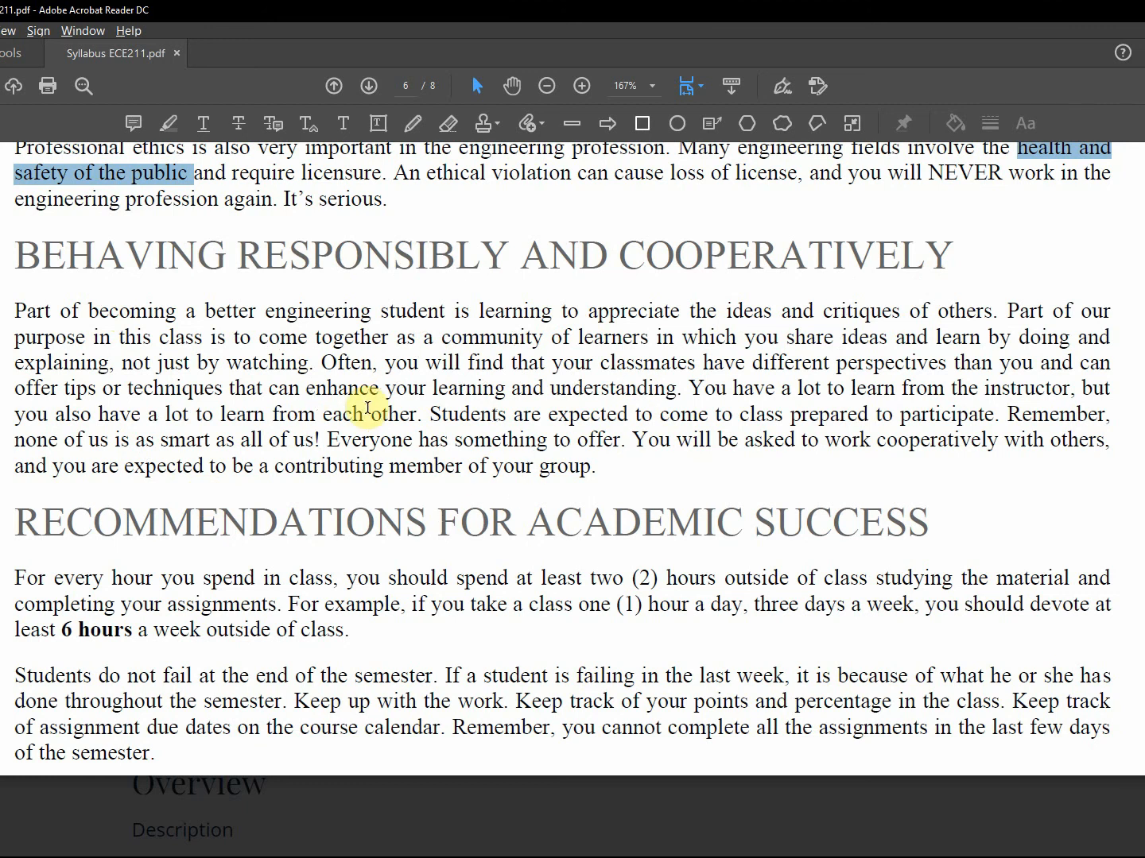
mouse_move(373, 445)
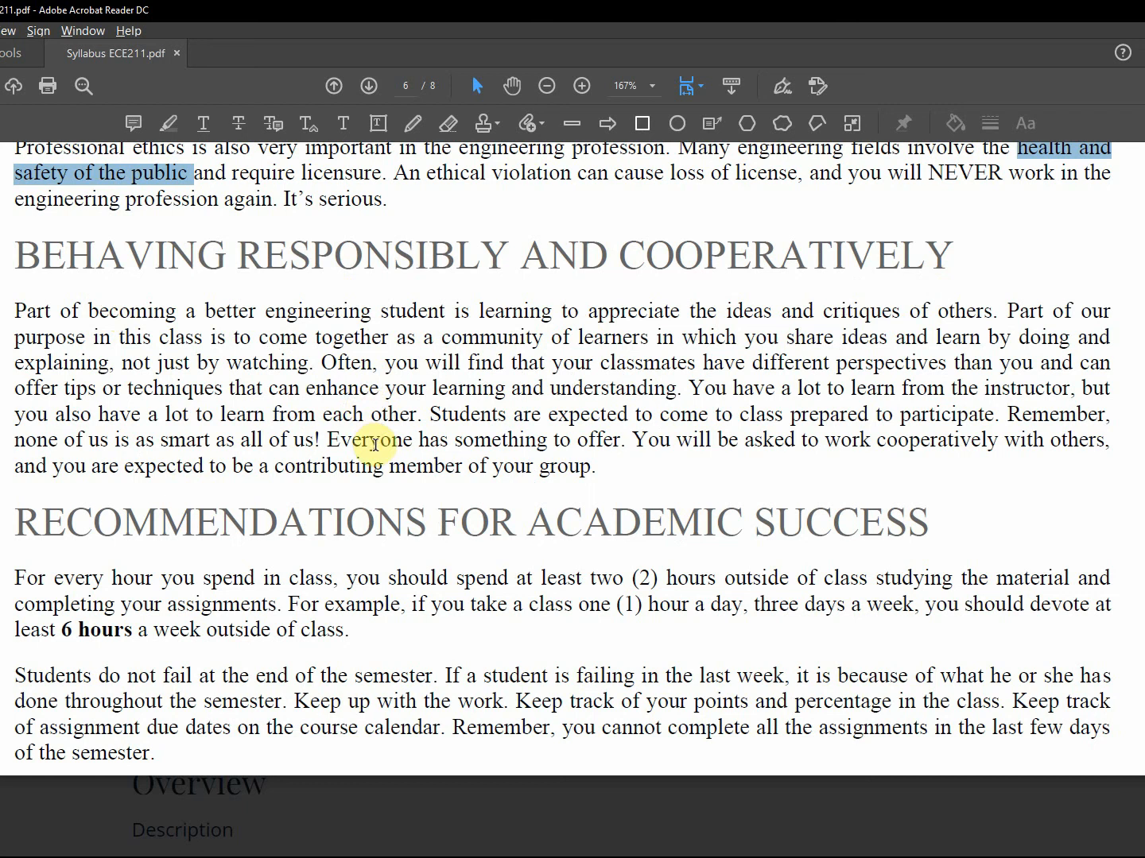
scroll("up", 3)
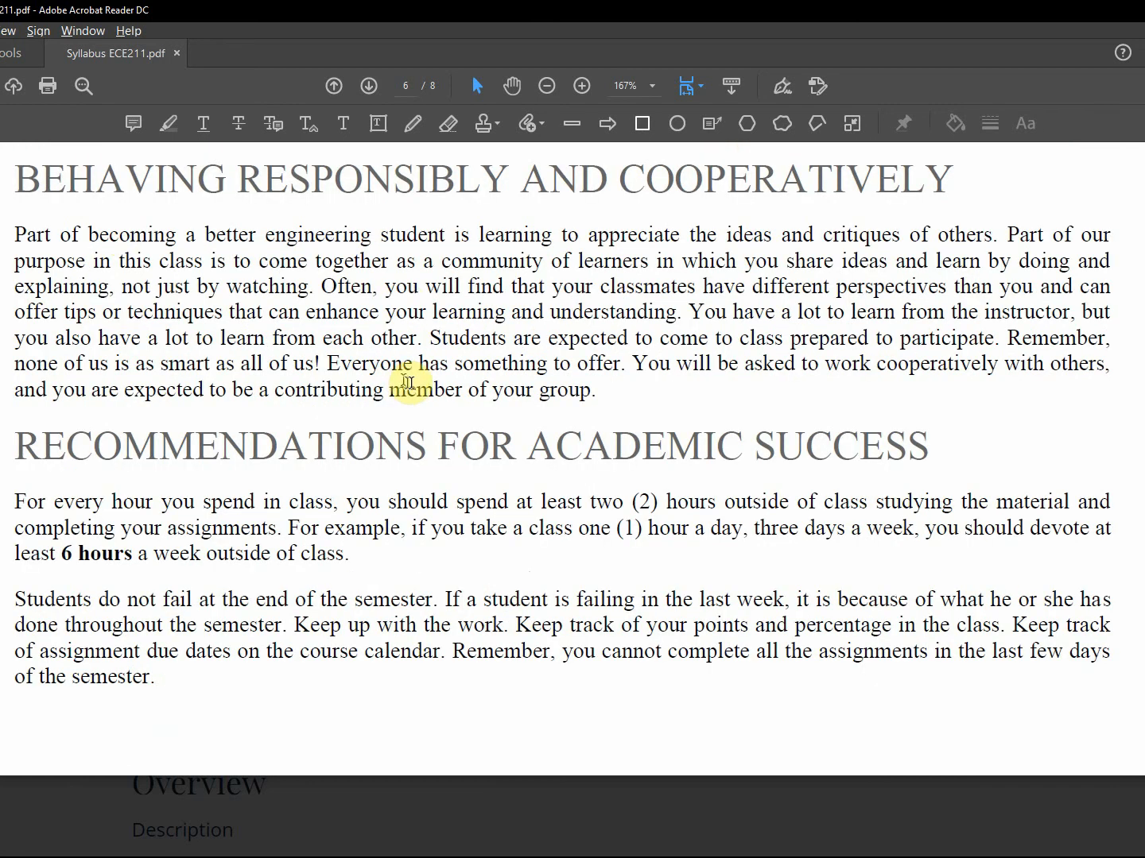
scroll("down", 3)
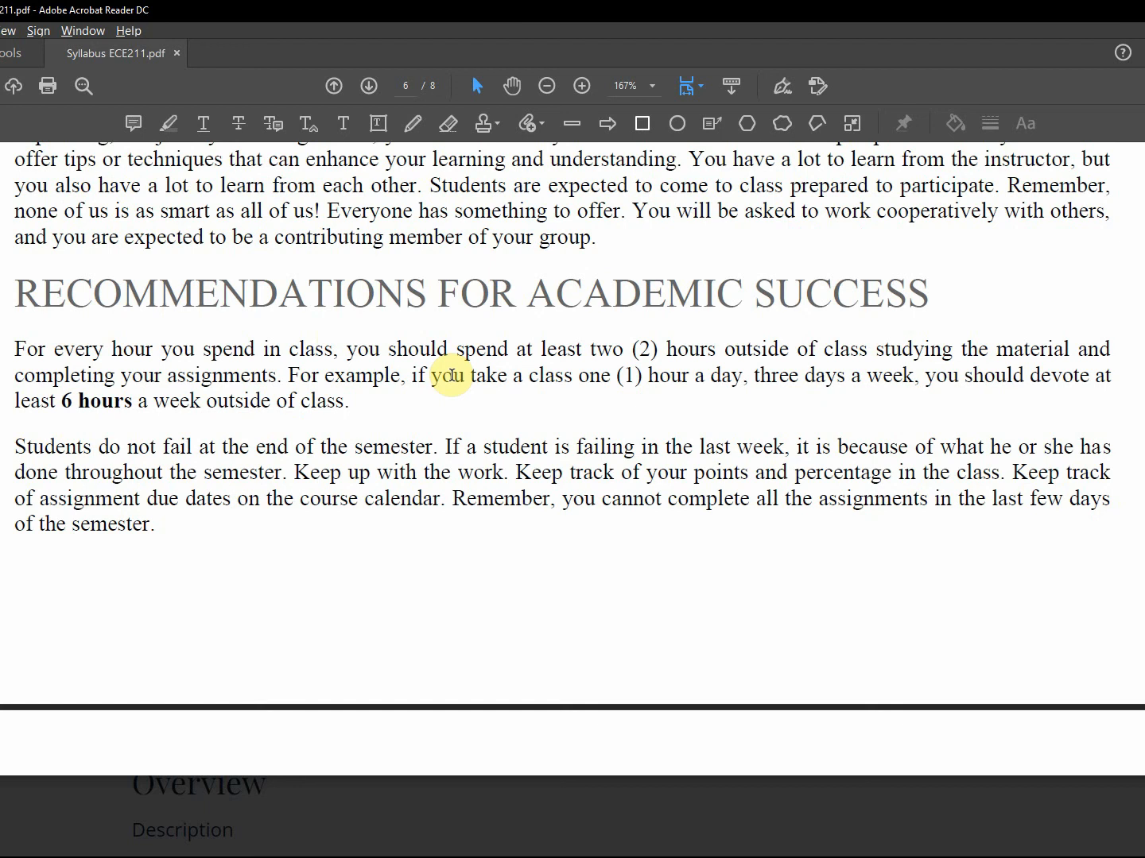
mouse_move(617, 319)
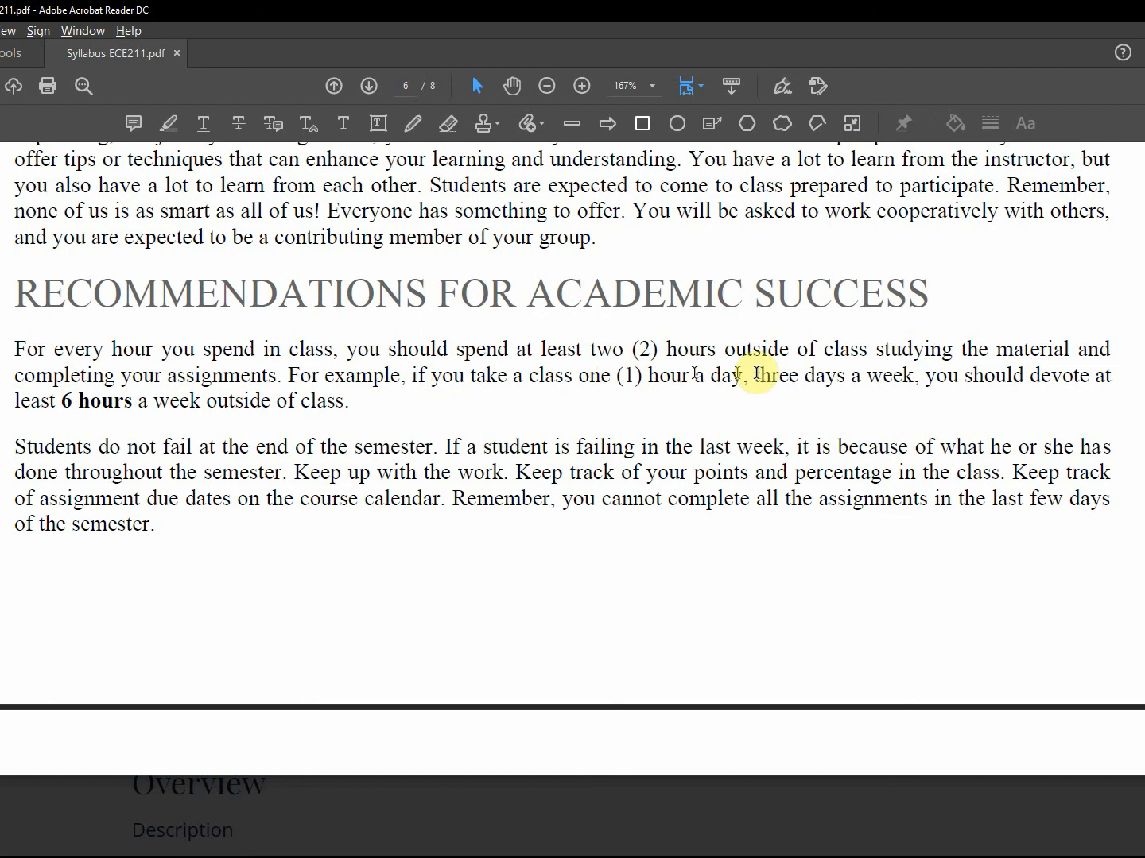
mouse_move(559, 472)
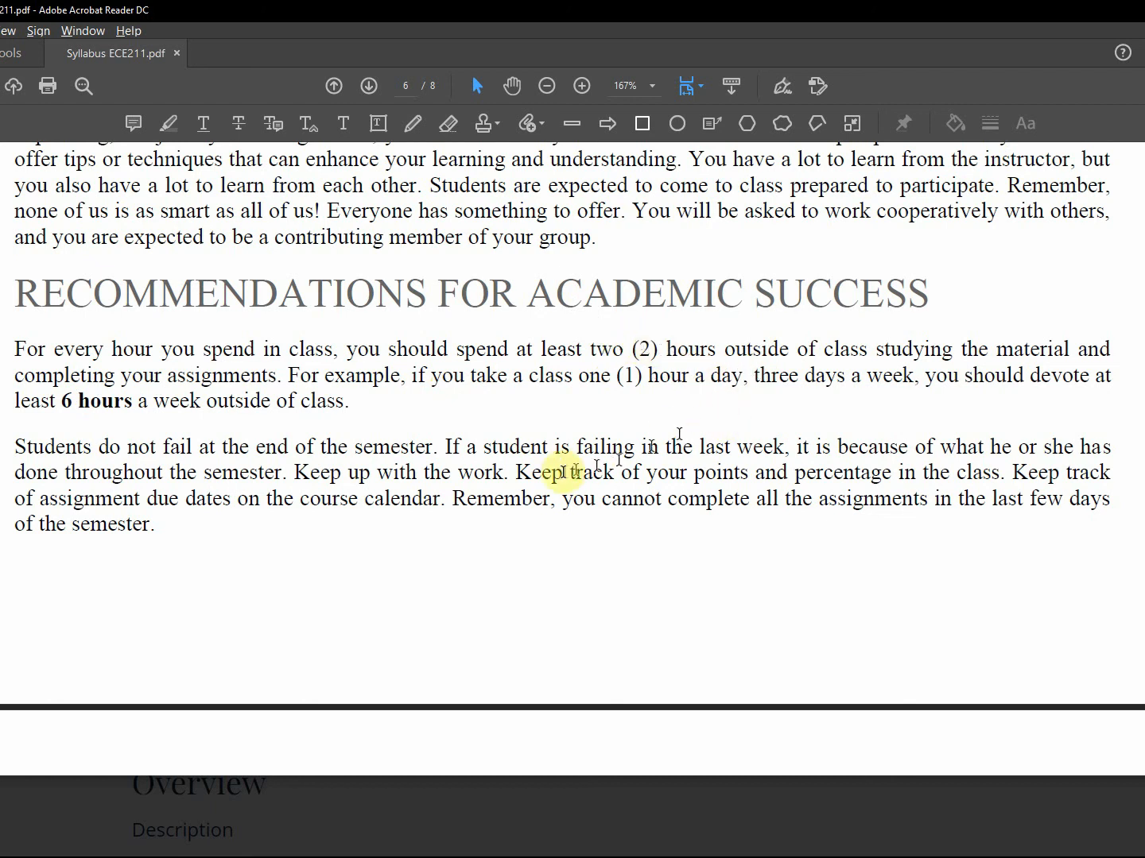
mouse_move(633, 442)
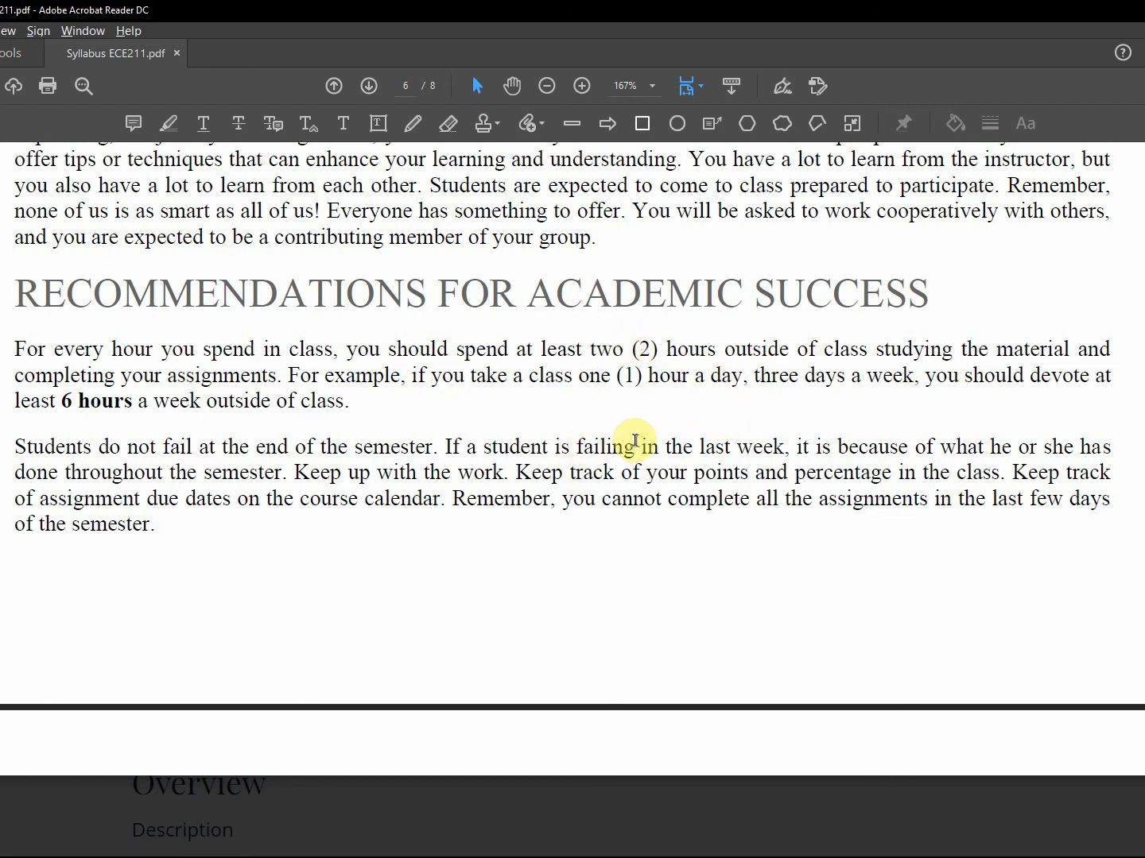
Scroll into page 7 until F-1 Students and the College-Wide Online Students Course Survey are visible.
scroll("down", 3)
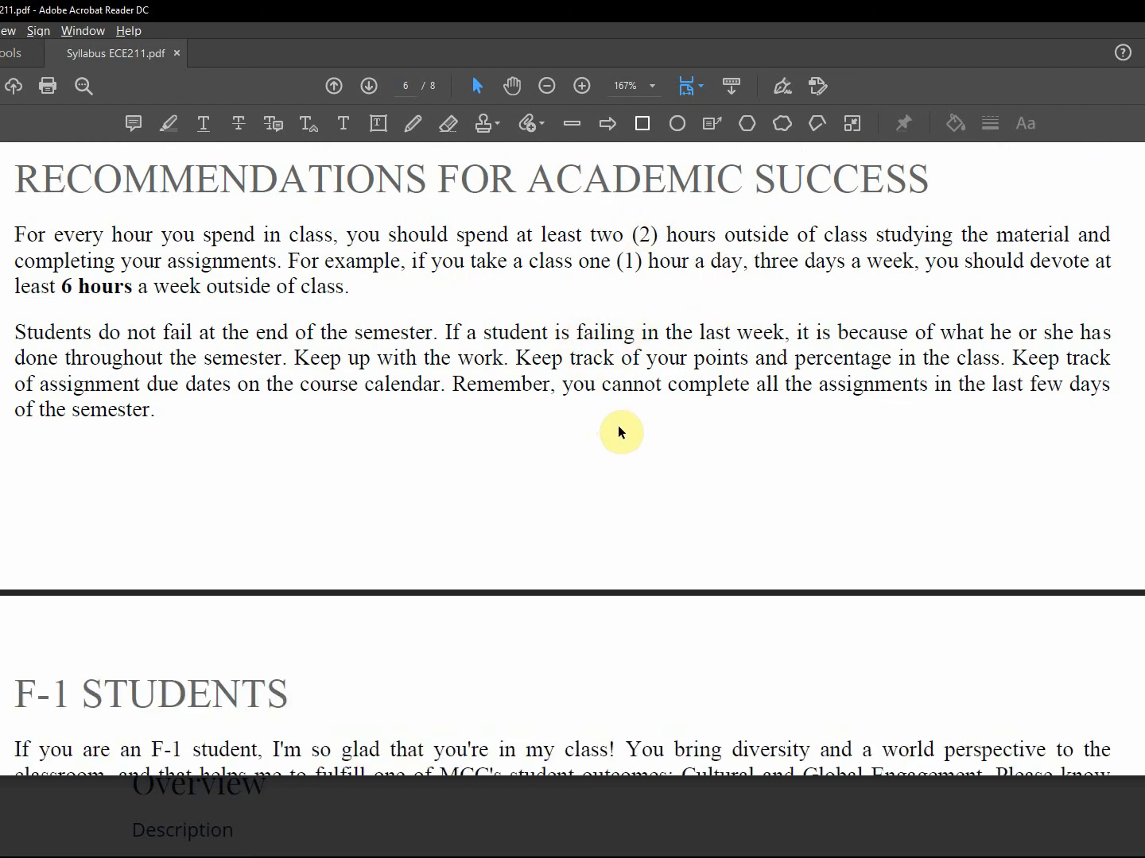
scroll("down", 3)
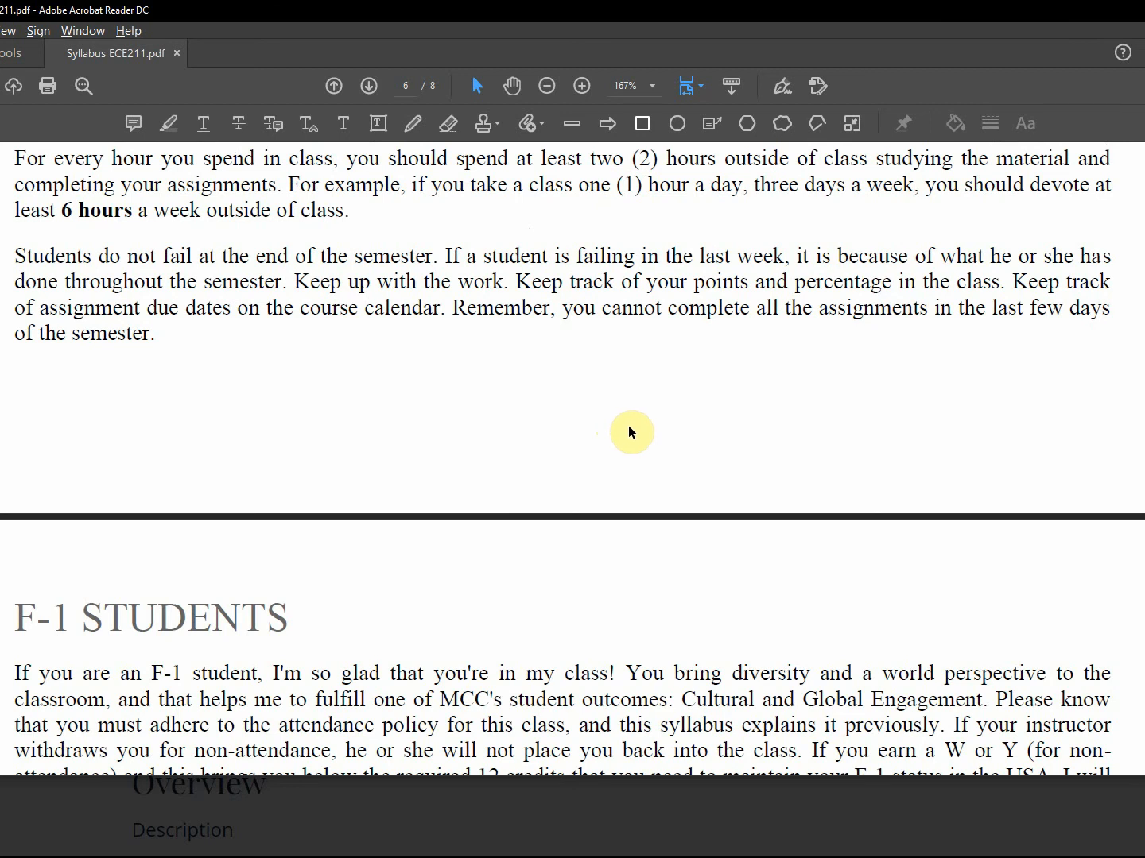
mouse_move(347, 367)
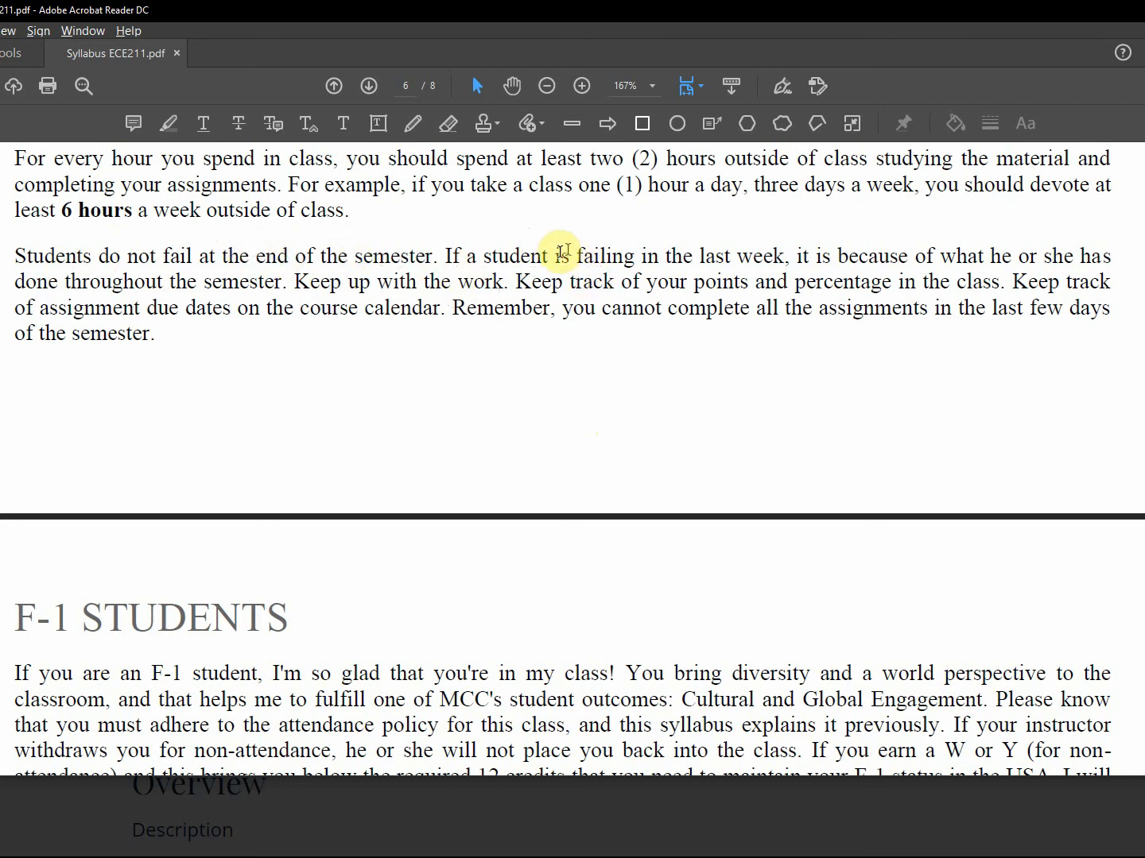
mouse_move(477, 373)
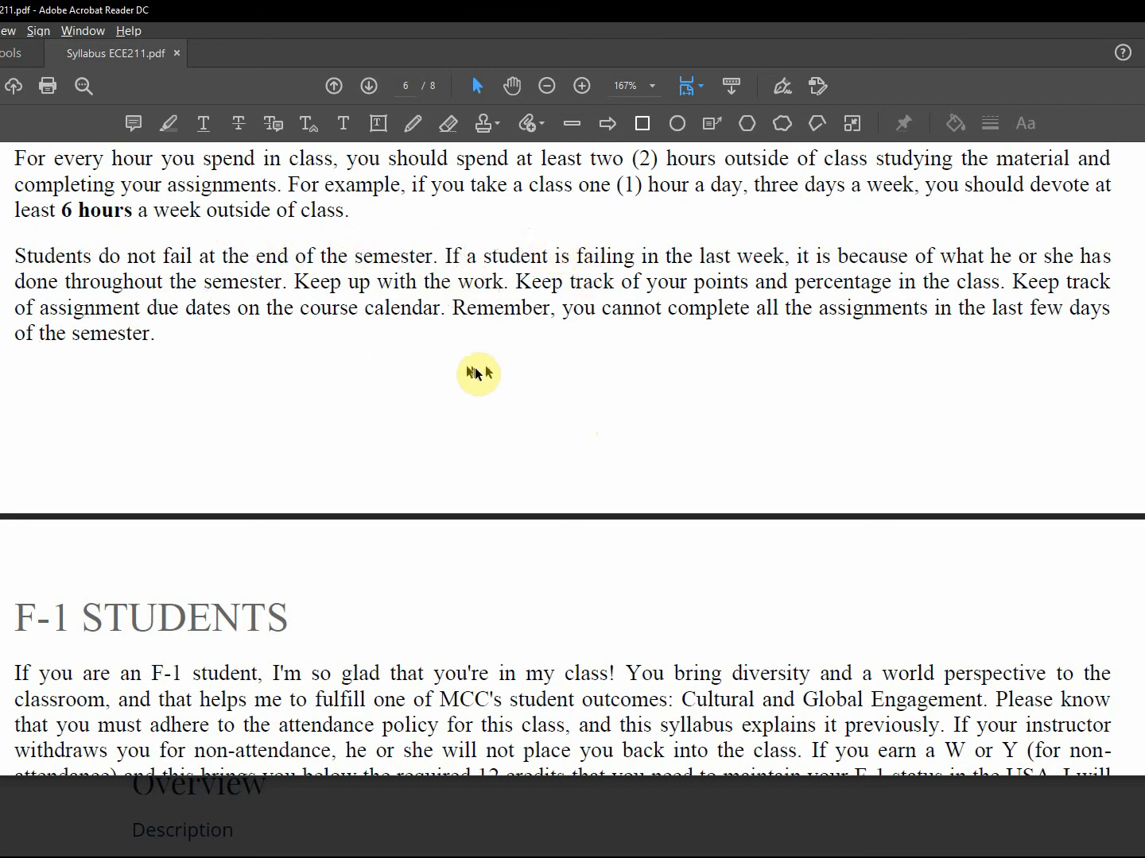
scroll("down", 3)
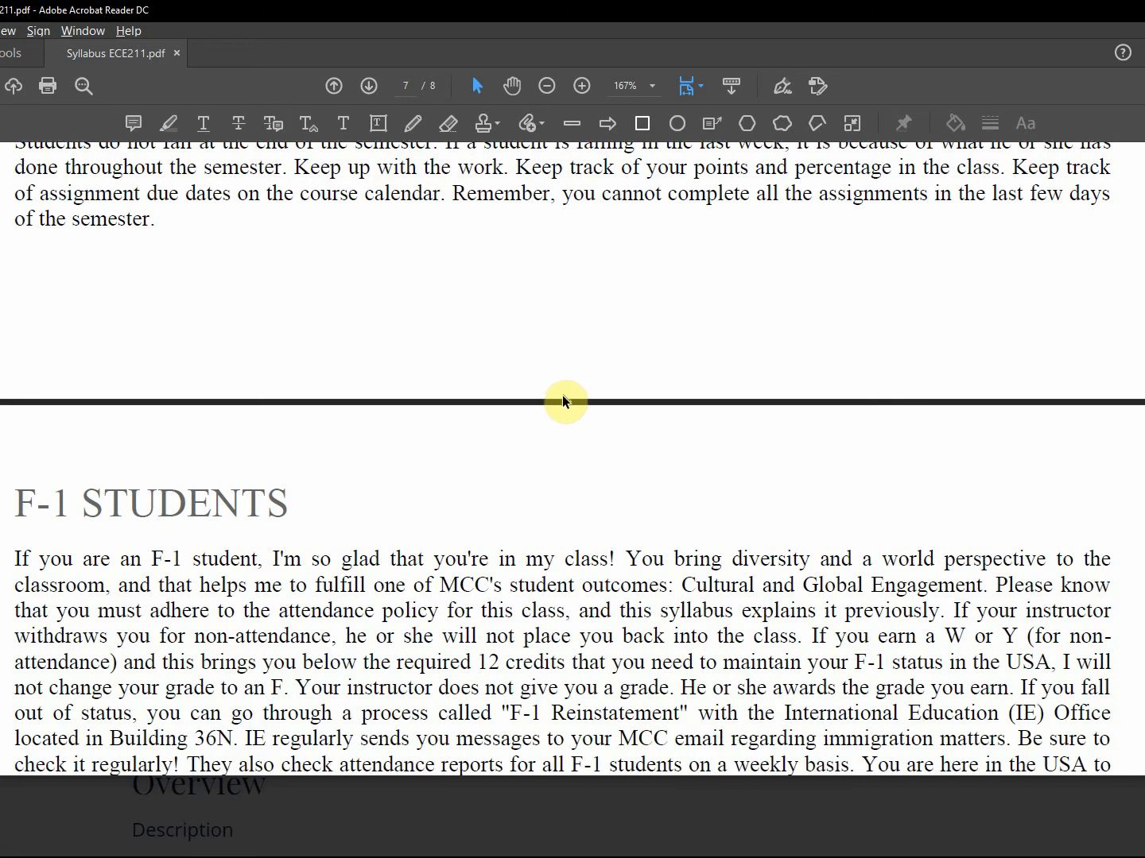
scroll("down", 3)
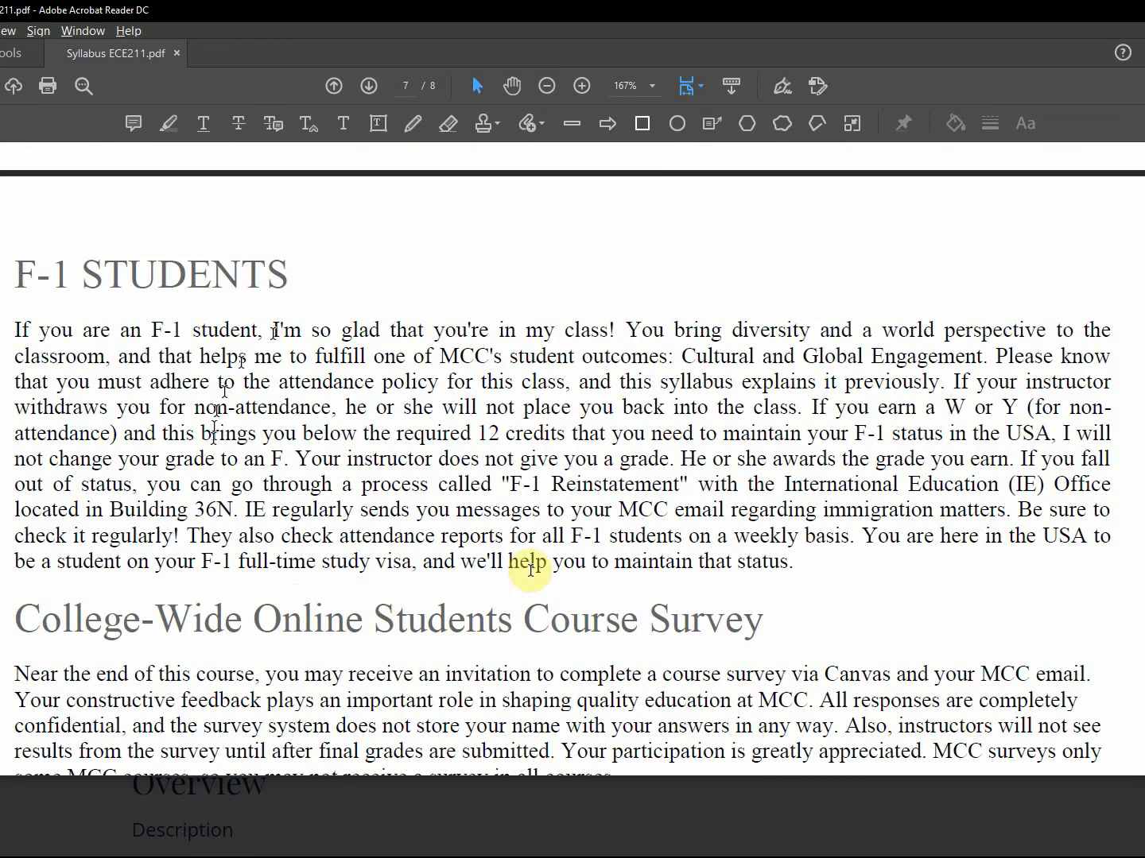
mouse_move(647, 397)
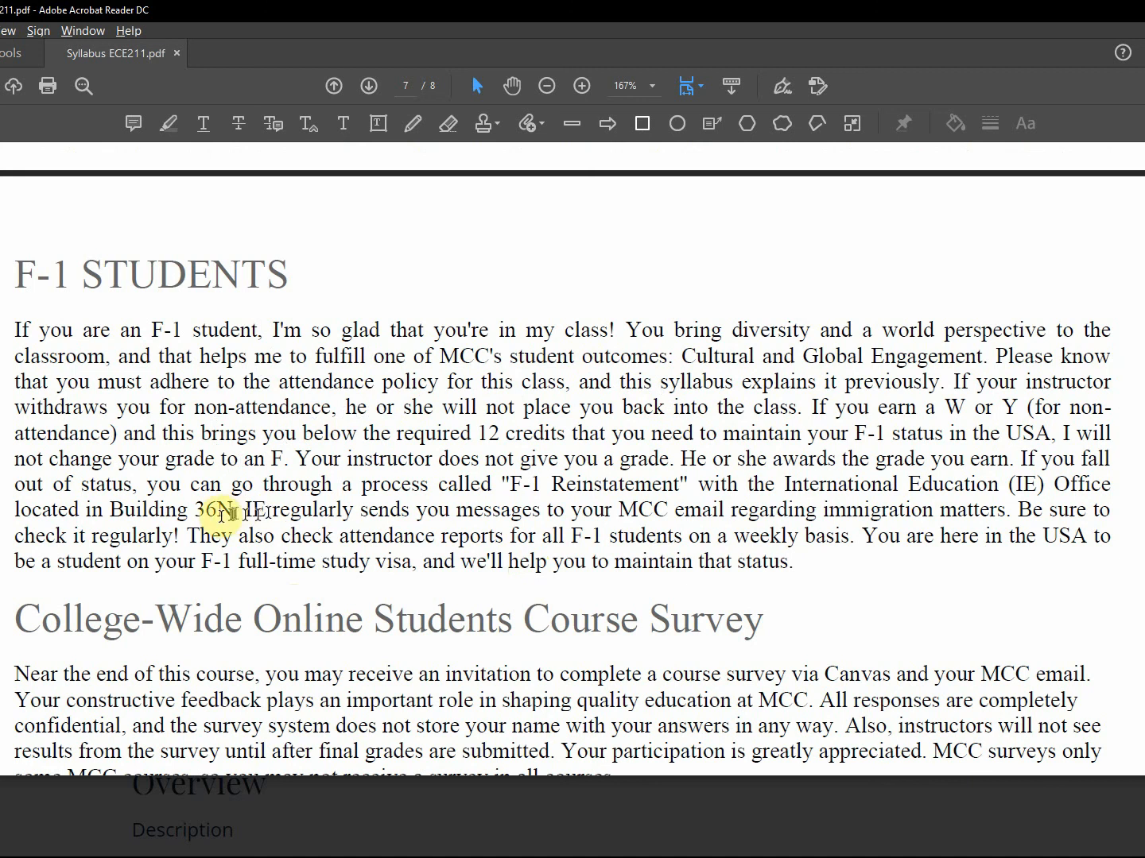
mouse_move(686, 380)
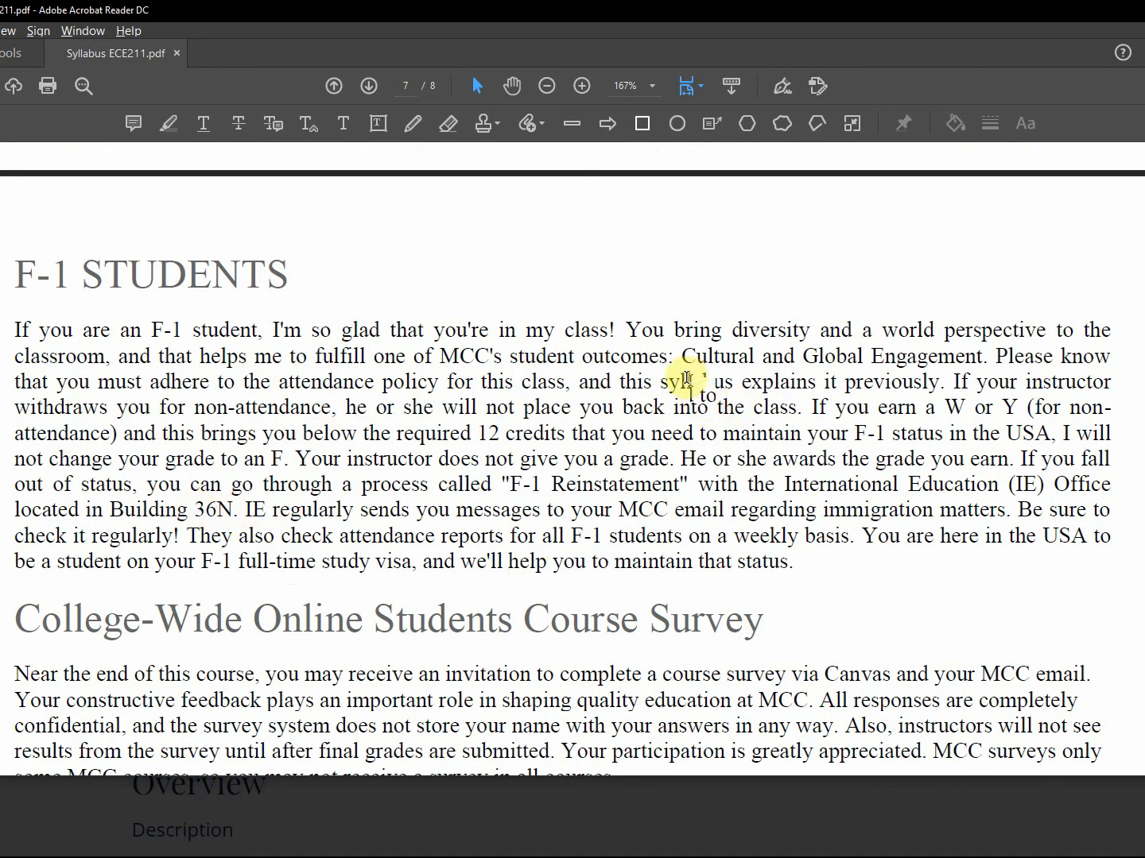
Scroll past the Course Survey, Institutional Learning Outcomes and Learn and Earn links to the official course competencies list.
scroll("down", 3)
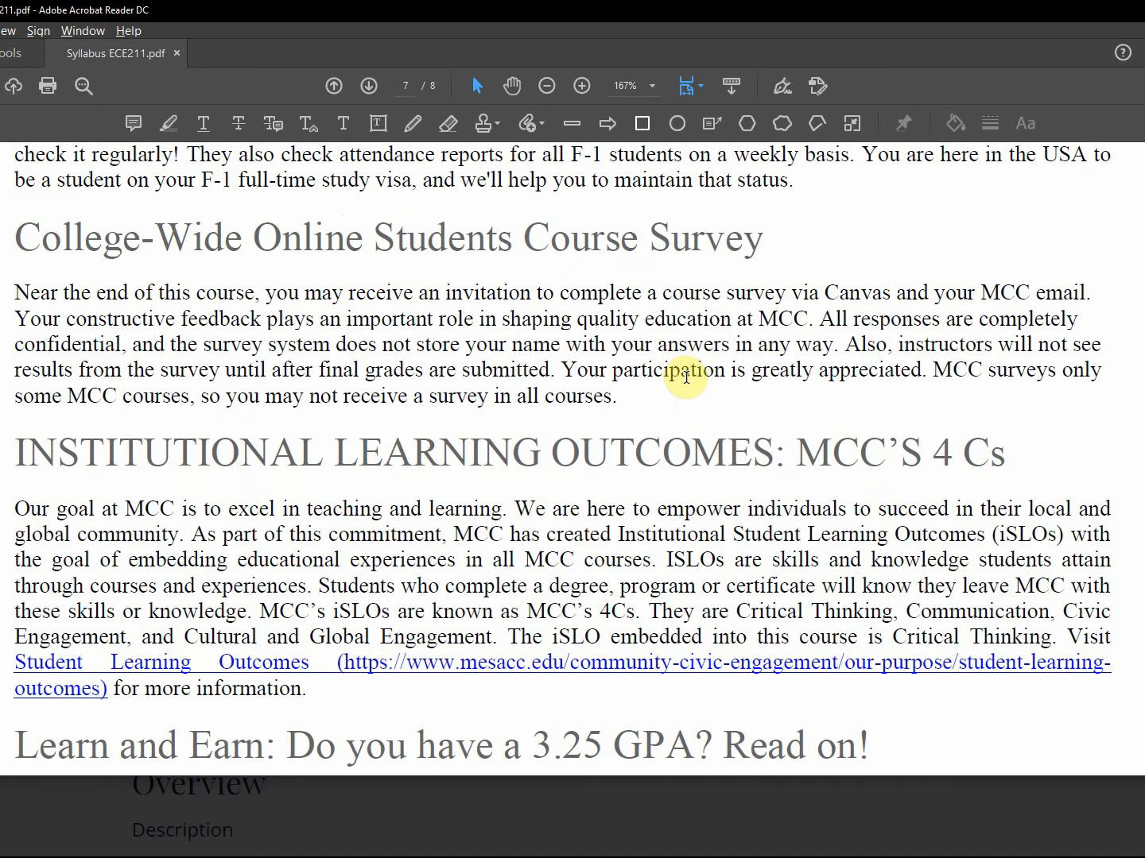
mouse_move(876, 438)
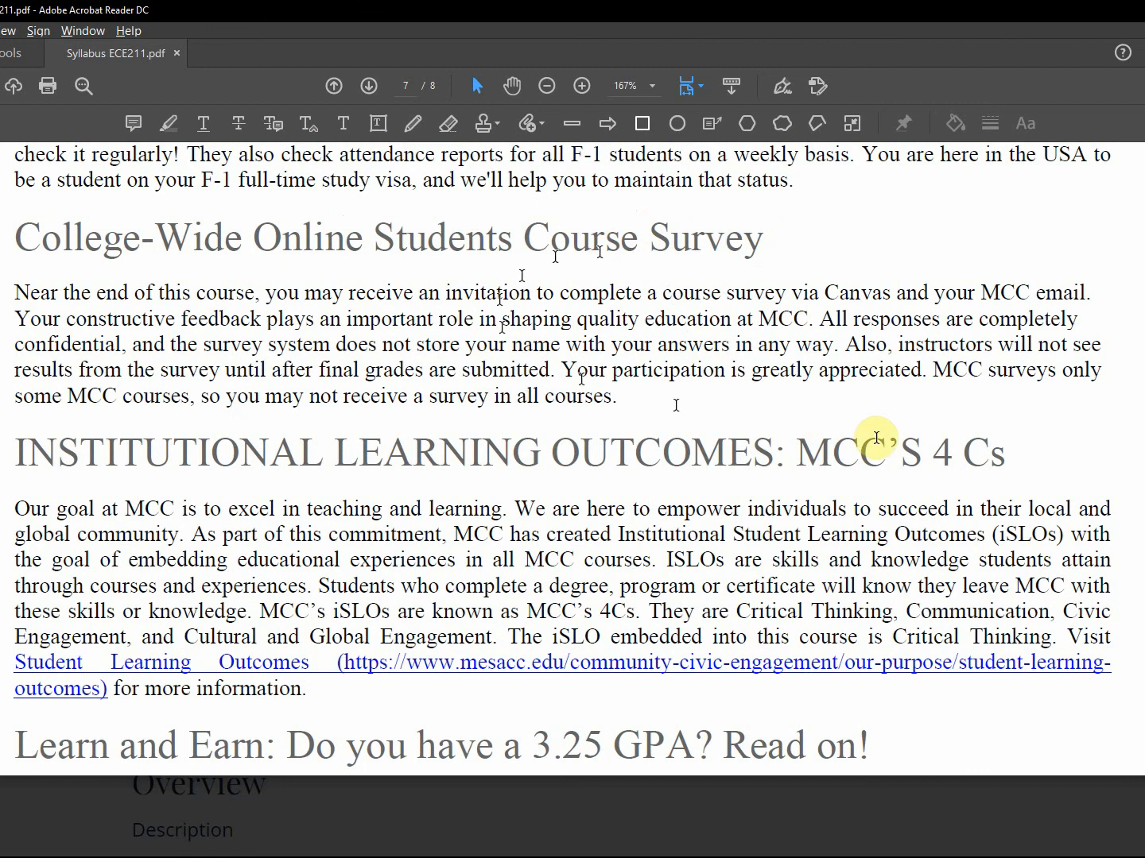
scroll("down", 3)
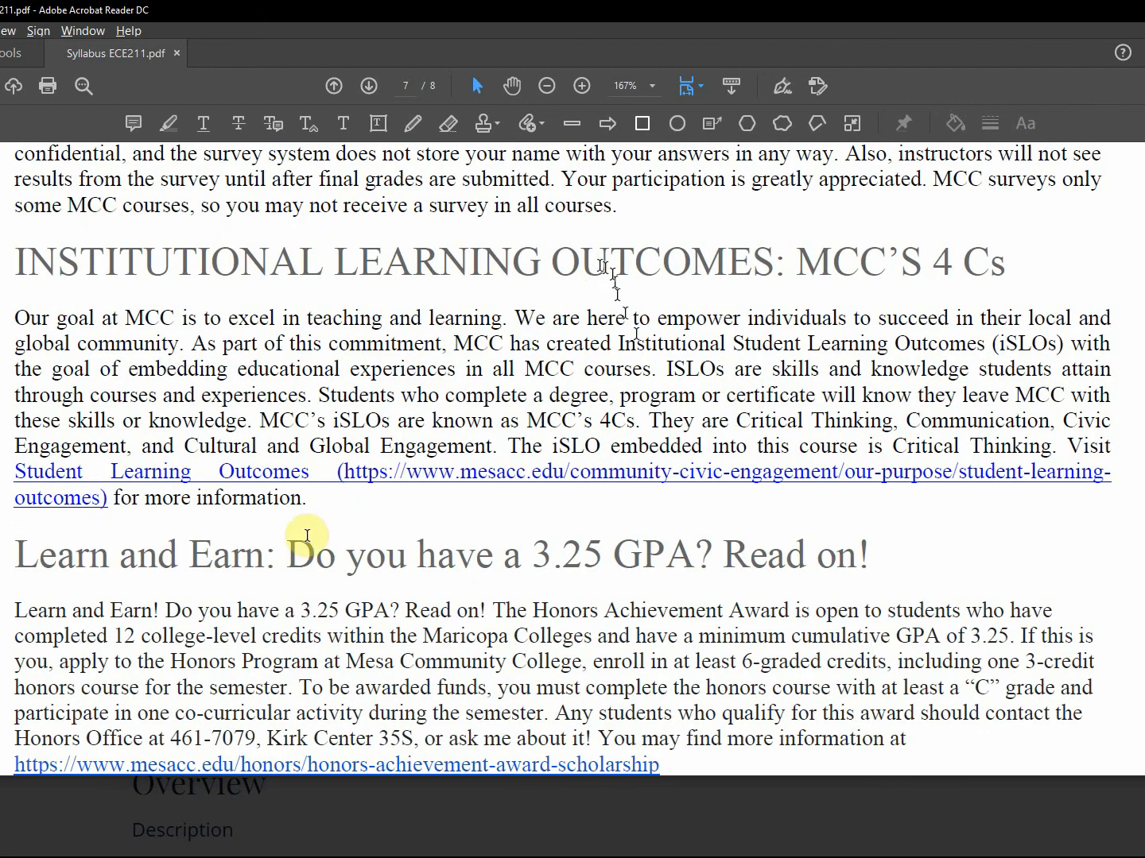
mouse_move(827, 421)
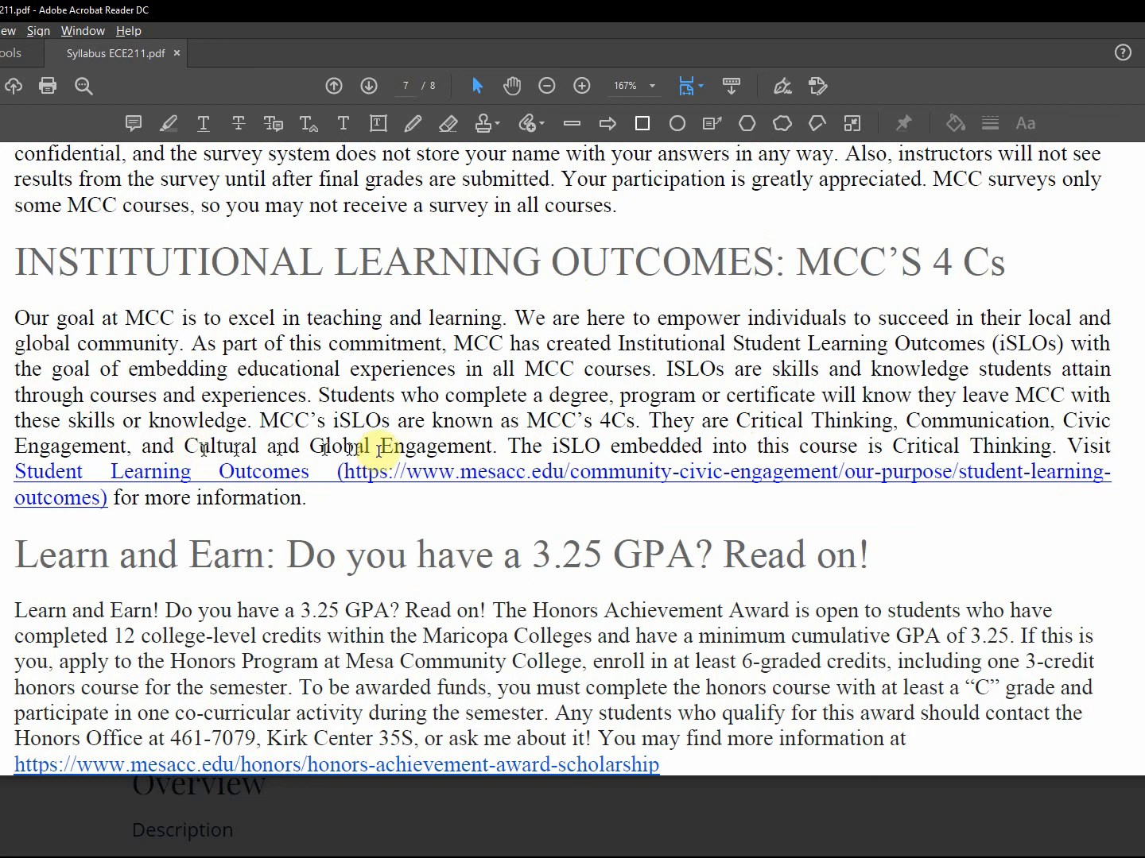
scroll("down", 3)
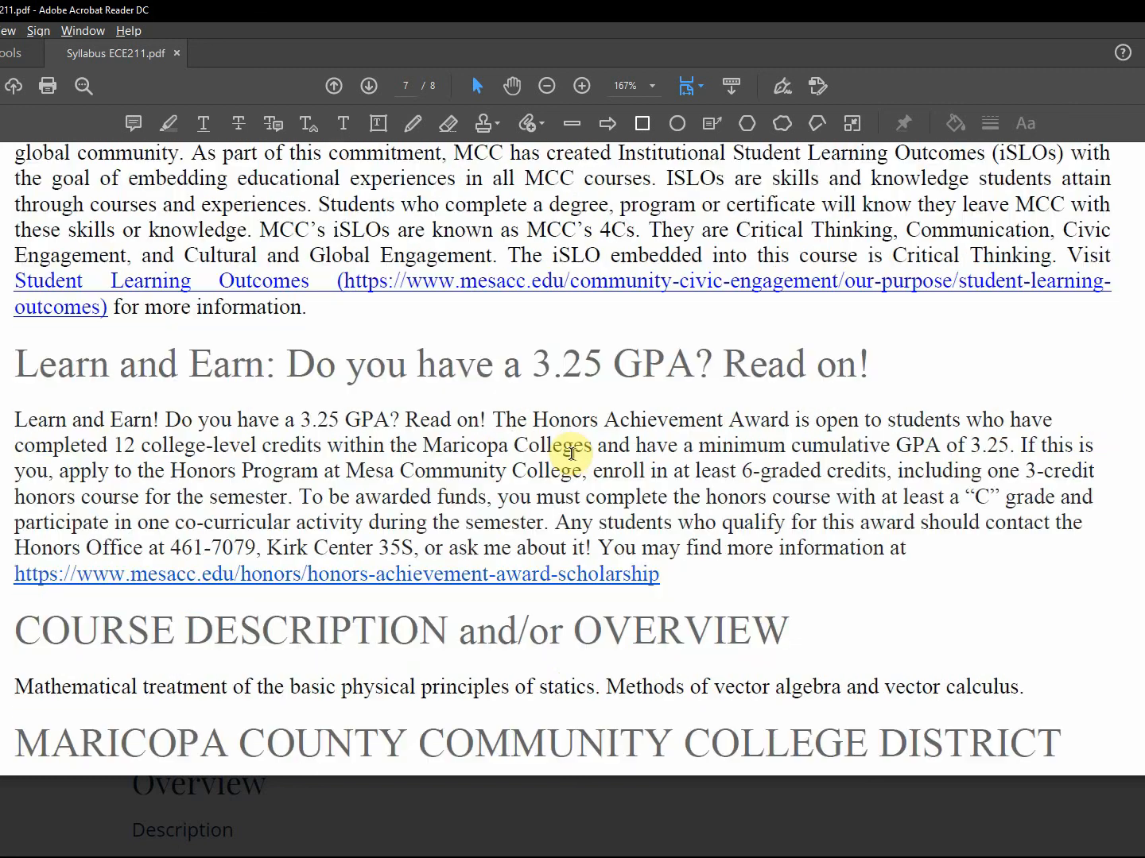
scroll("down", 3)
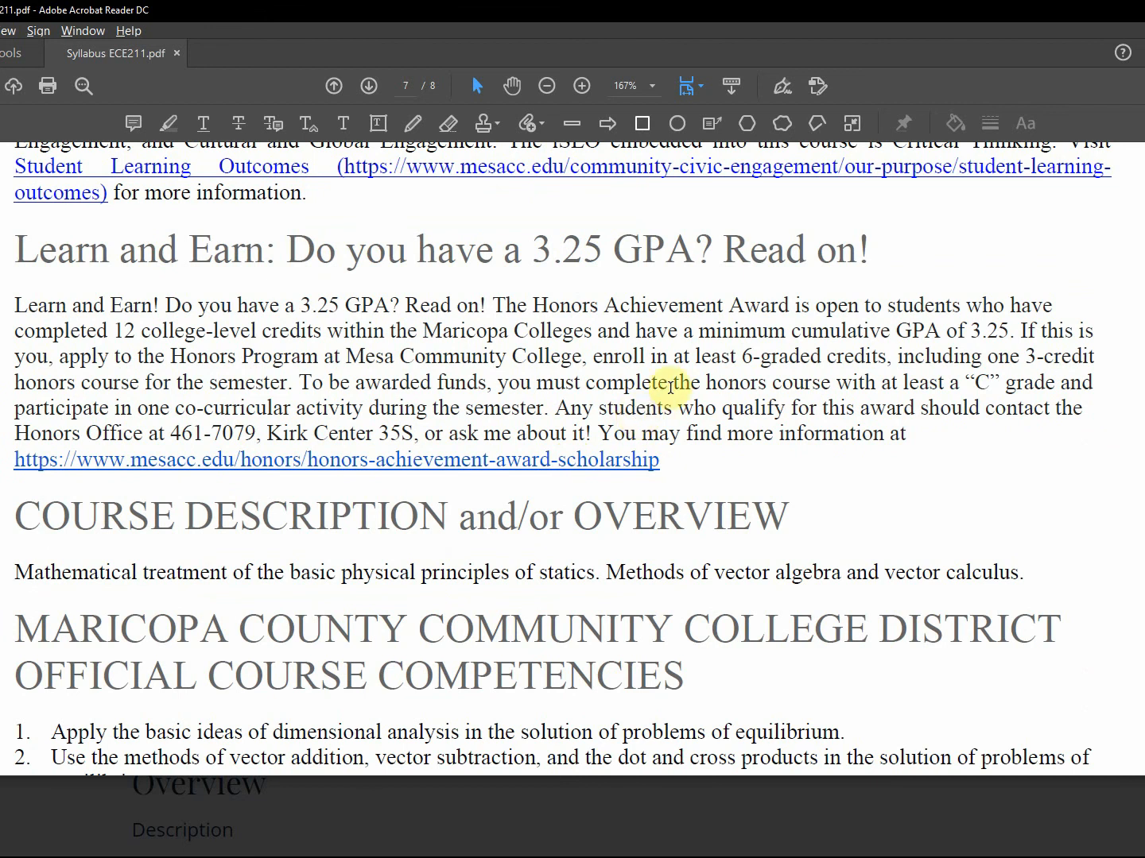
mouse_move(614, 354)
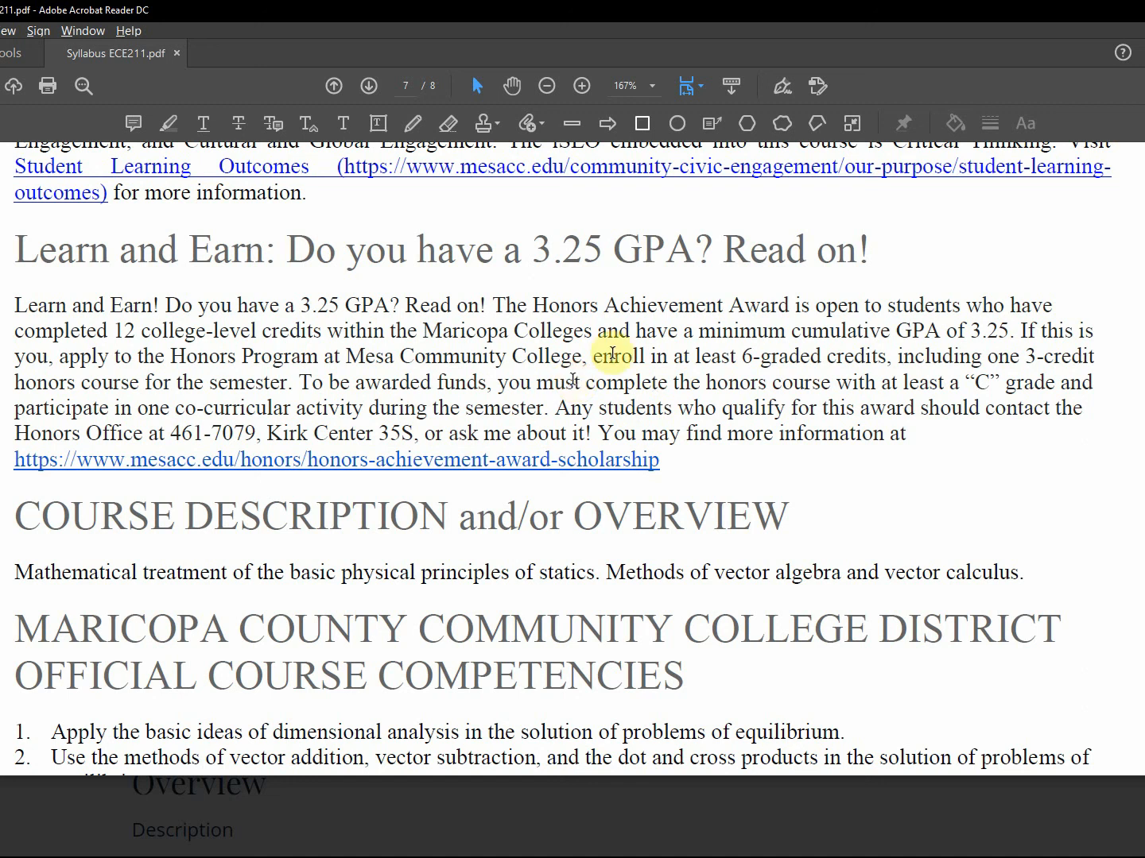
mouse_move(604, 248)
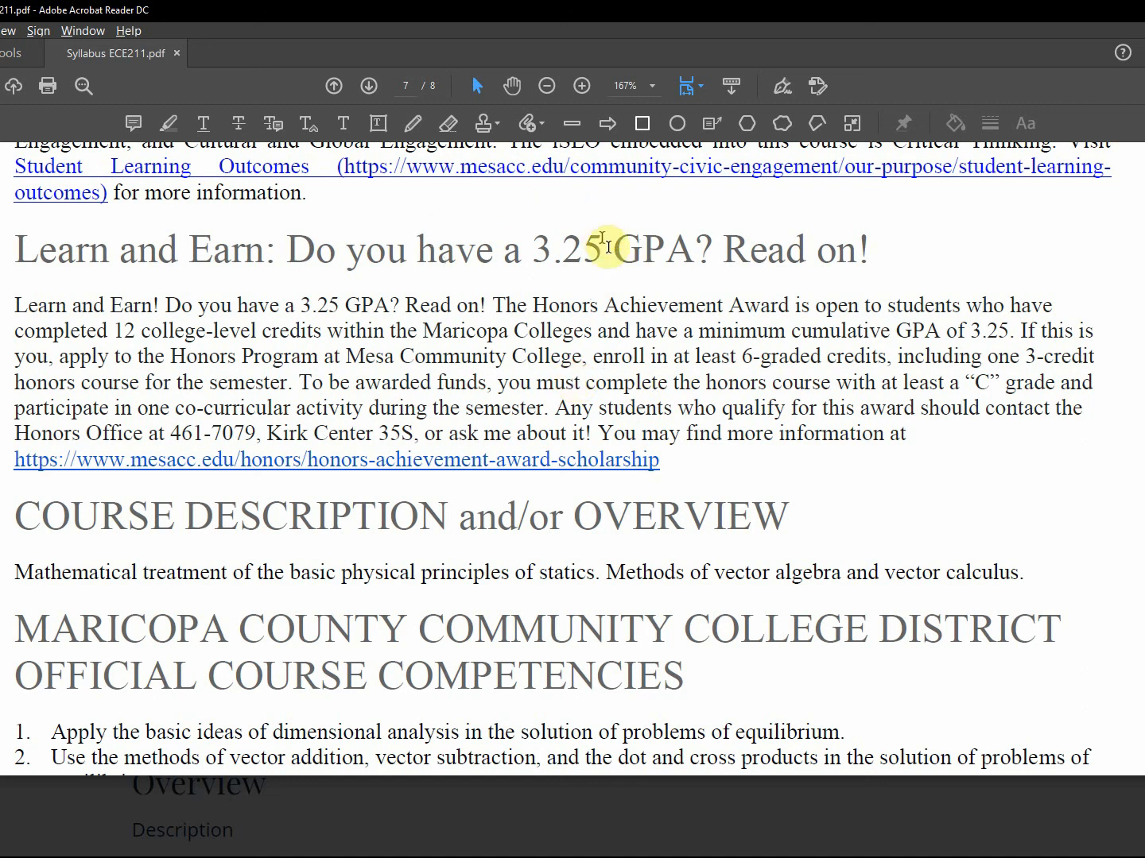
Select 'Honors Achievement' and the course description sentence, then scroll to page 8's competencies 4 through 10.
double_click(626, 305)
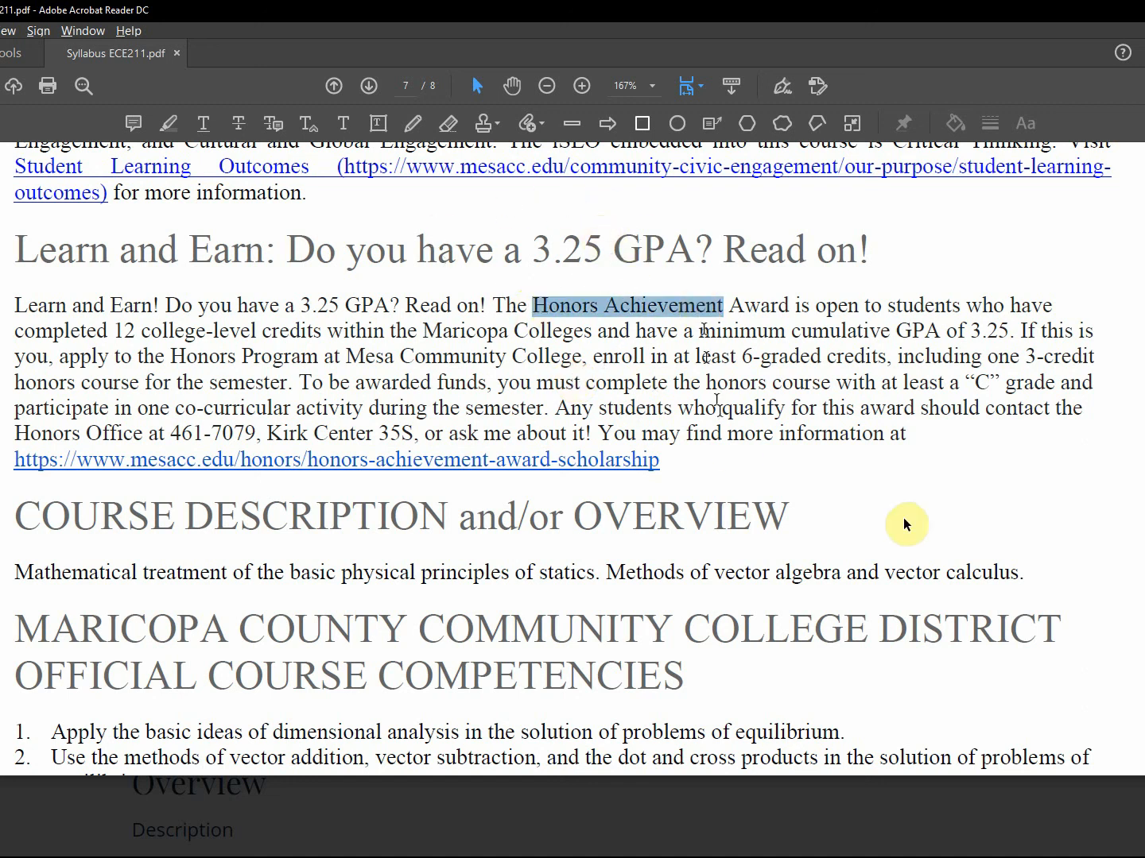
scroll("down", 3)
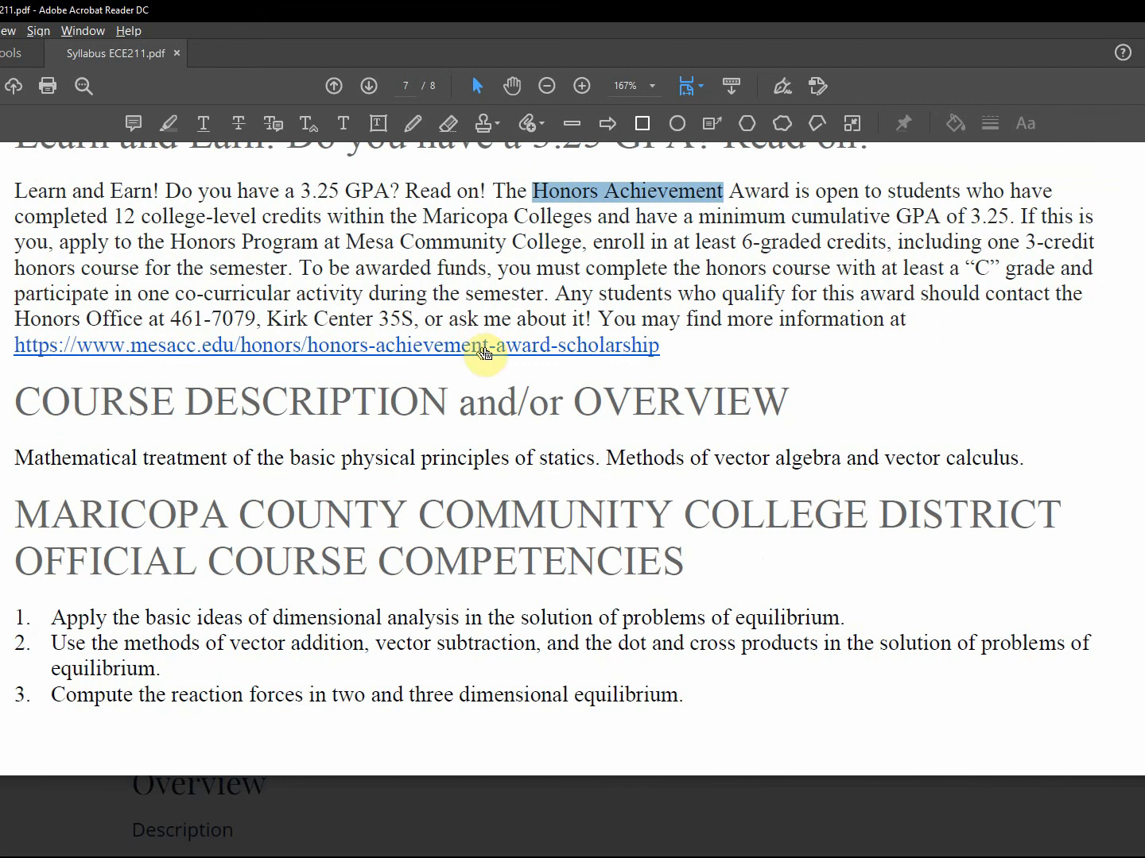
scroll("down", 3)
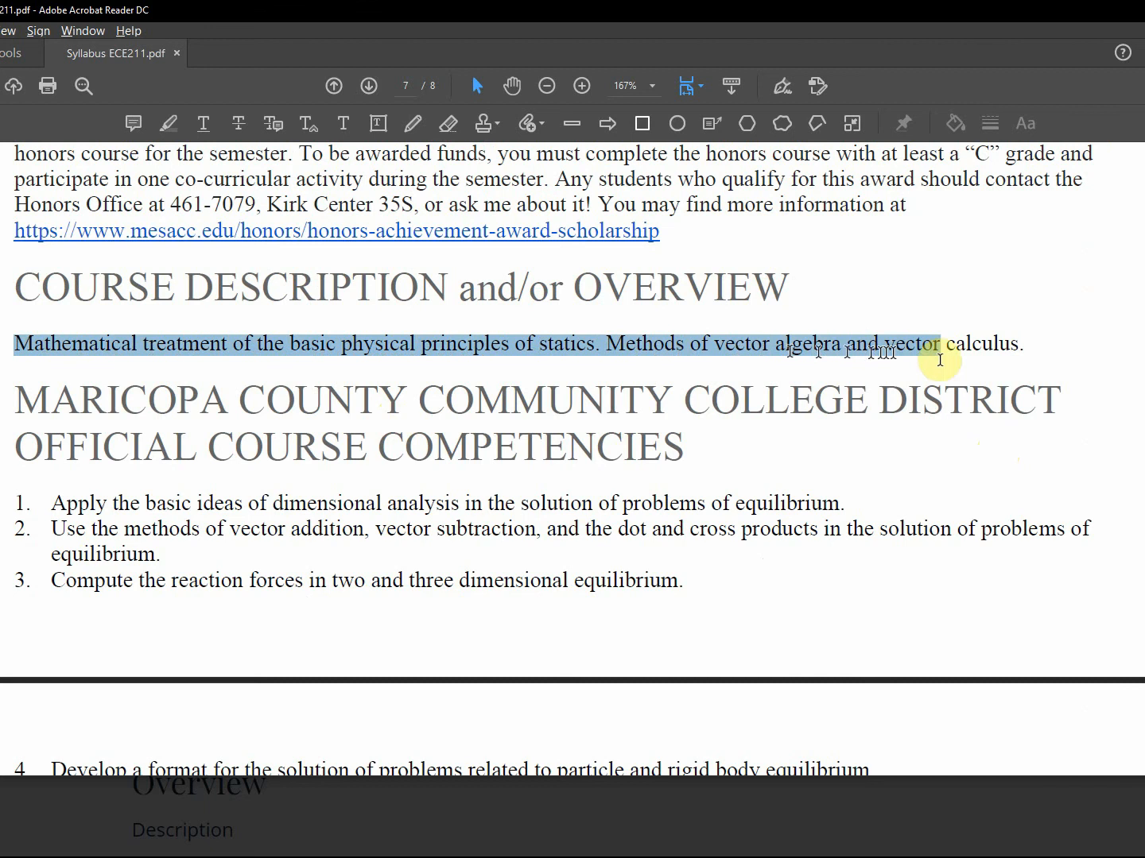
scroll("up", 3)
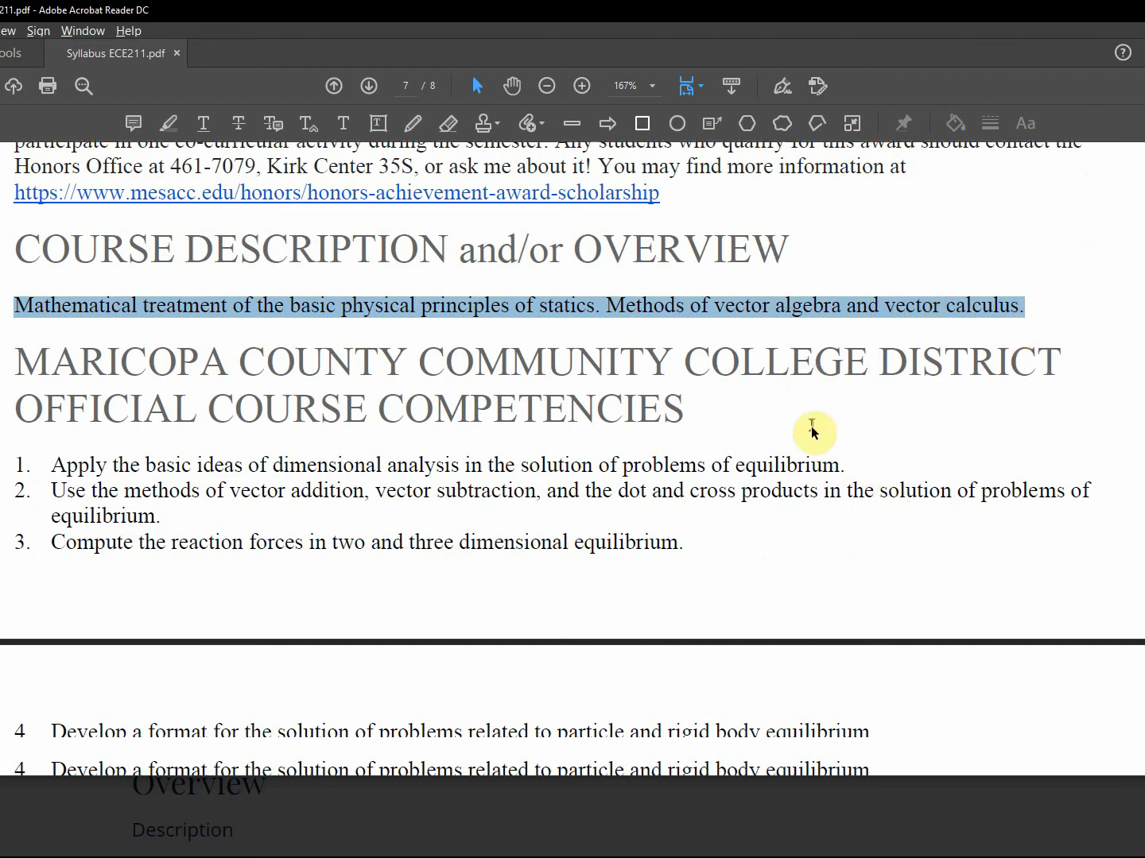
scroll("down", 3)
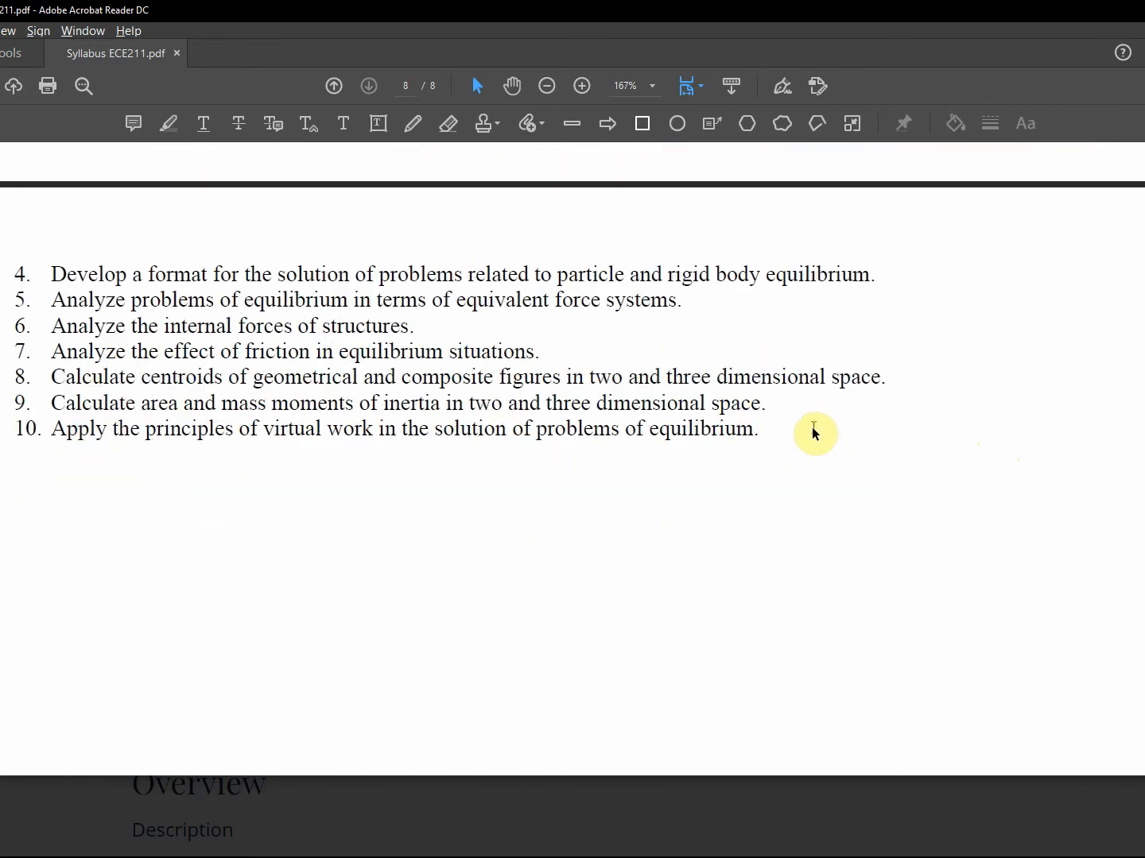
scroll("up", 3)
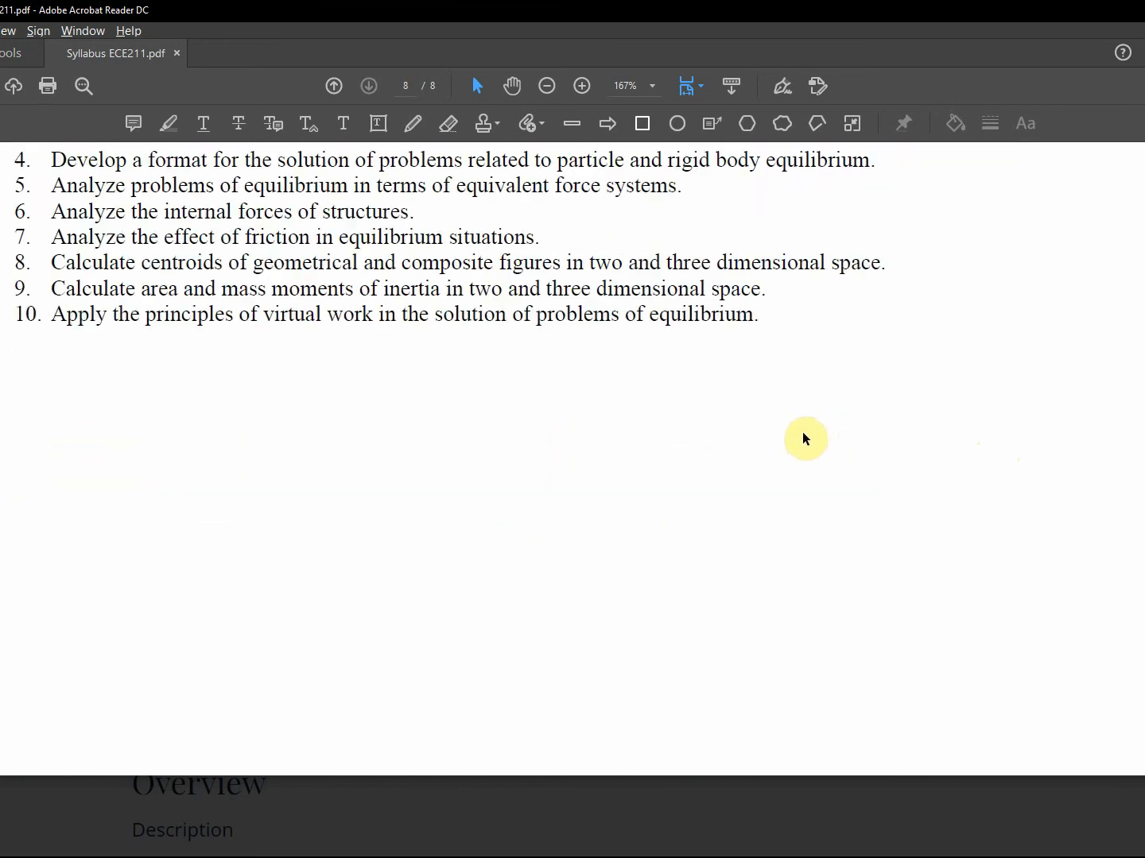